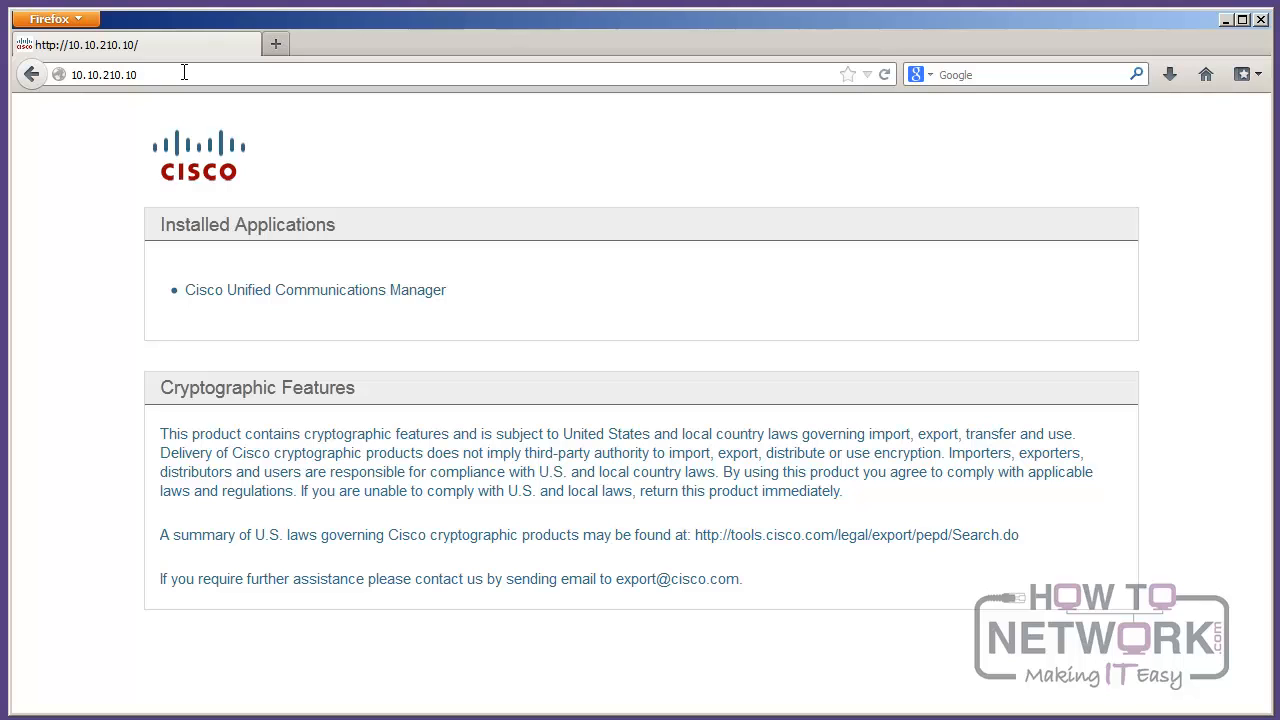
pyautogui.moveTo(316, 290)
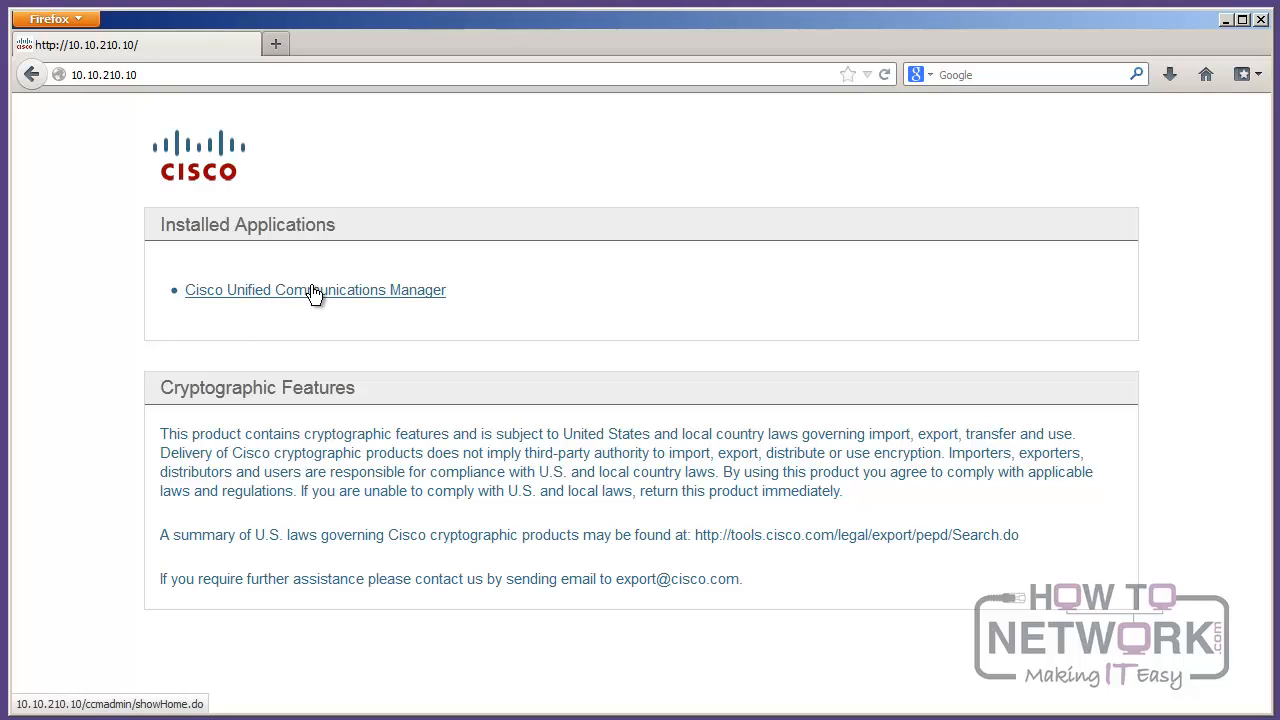
pyautogui.moveTo(312, 304)
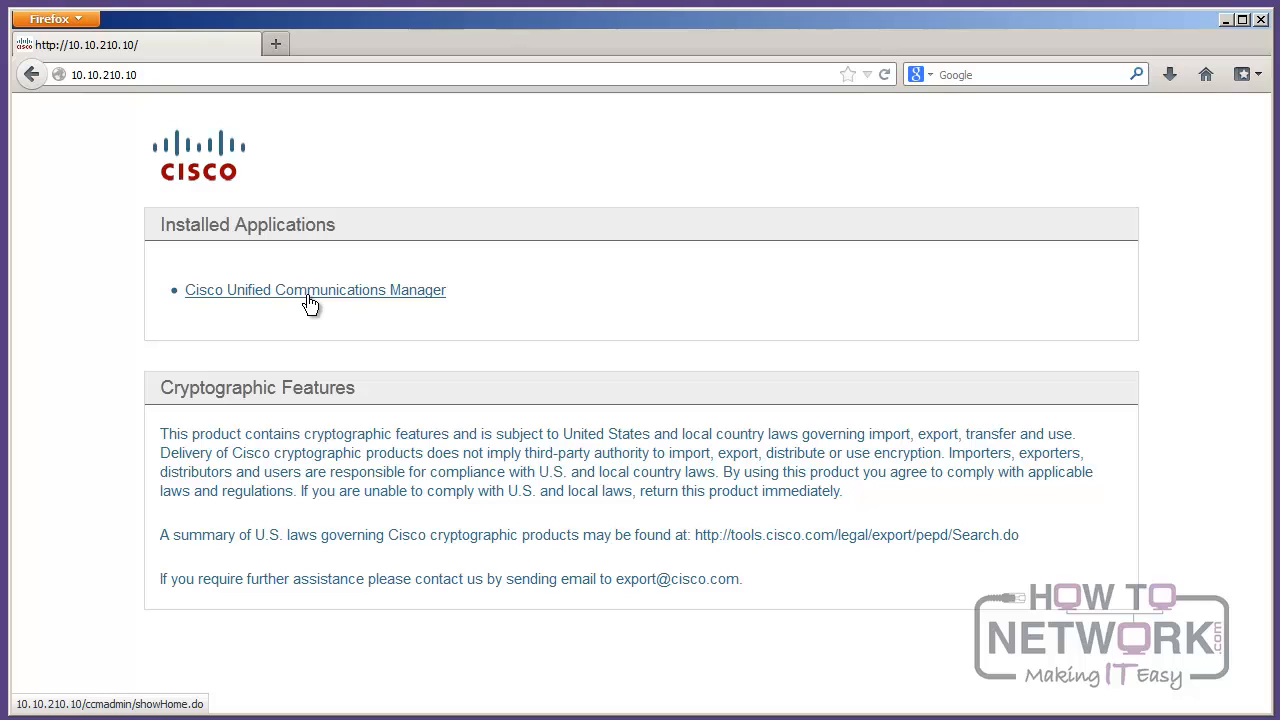
# Step: Launch Cisco Unified Communications Manager from the server's Installed Applications list
pyautogui.click(316, 290)
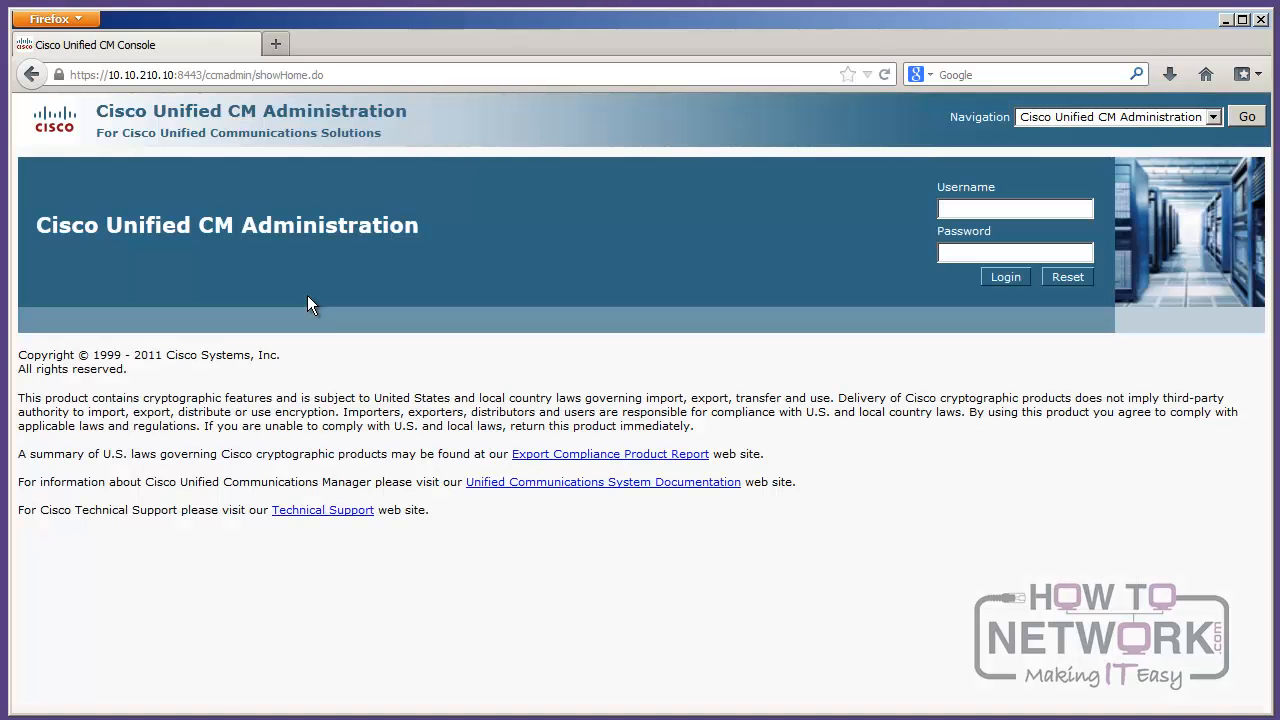
pyautogui.moveTo(456, 212)
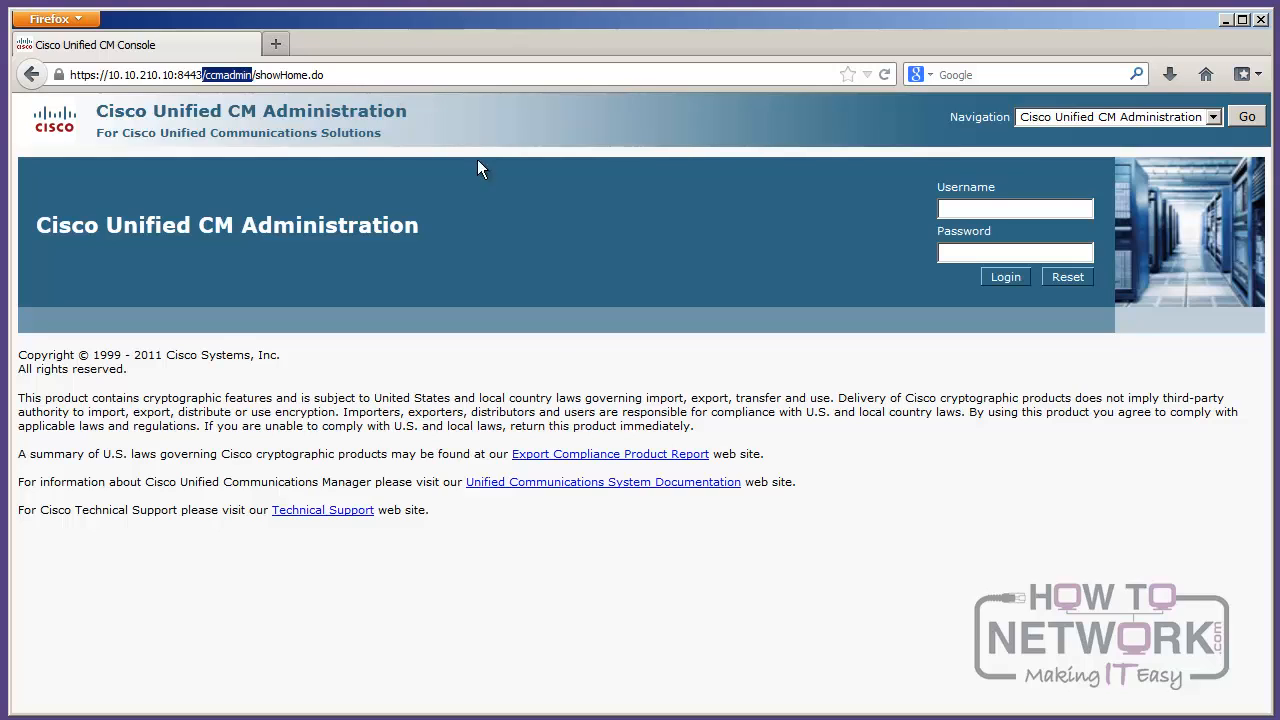
# Step: Enter username Administrator and the account password in the sign-in form
pyautogui.click(1016, 208)
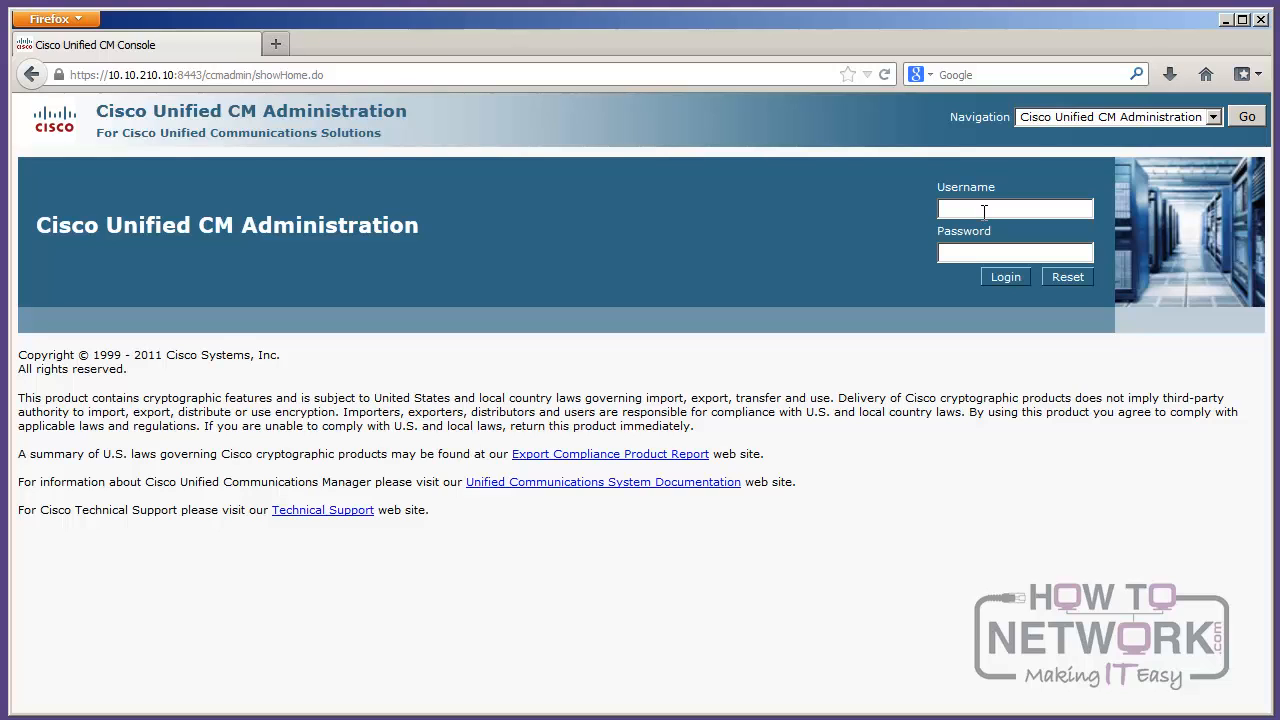
pyautogui.write('Adm')
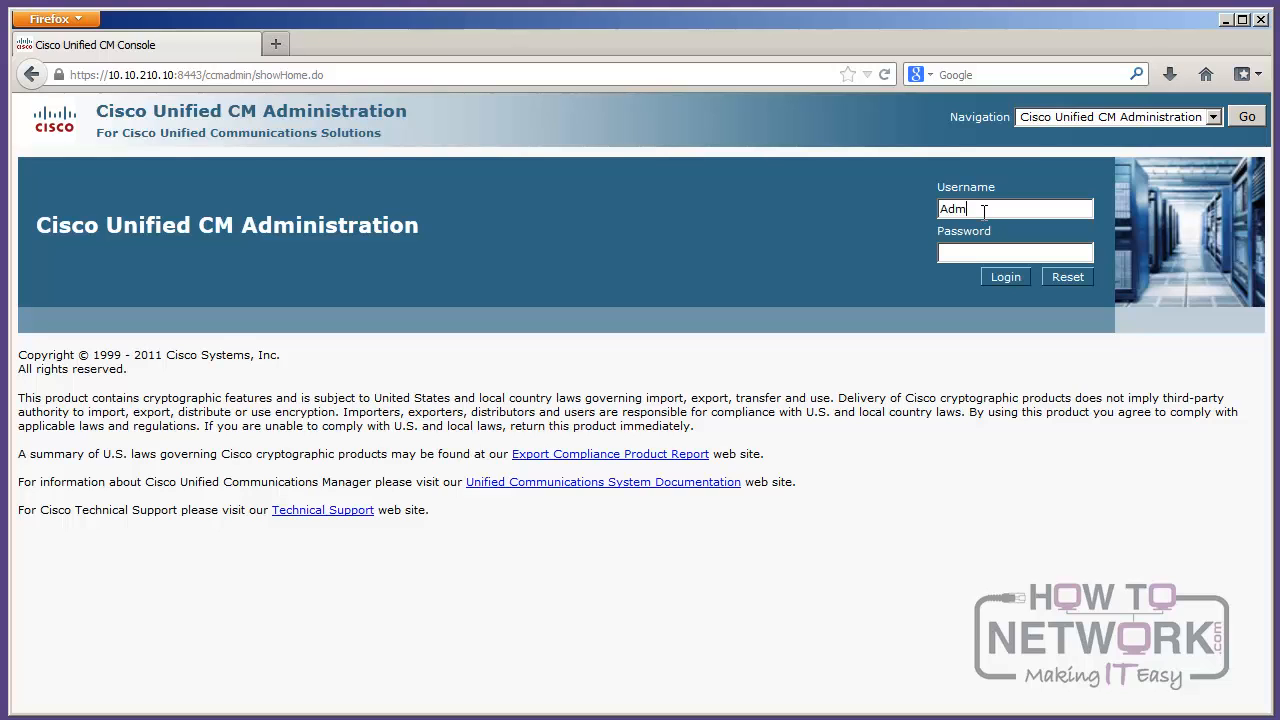
pyautogui.write('inistrator')
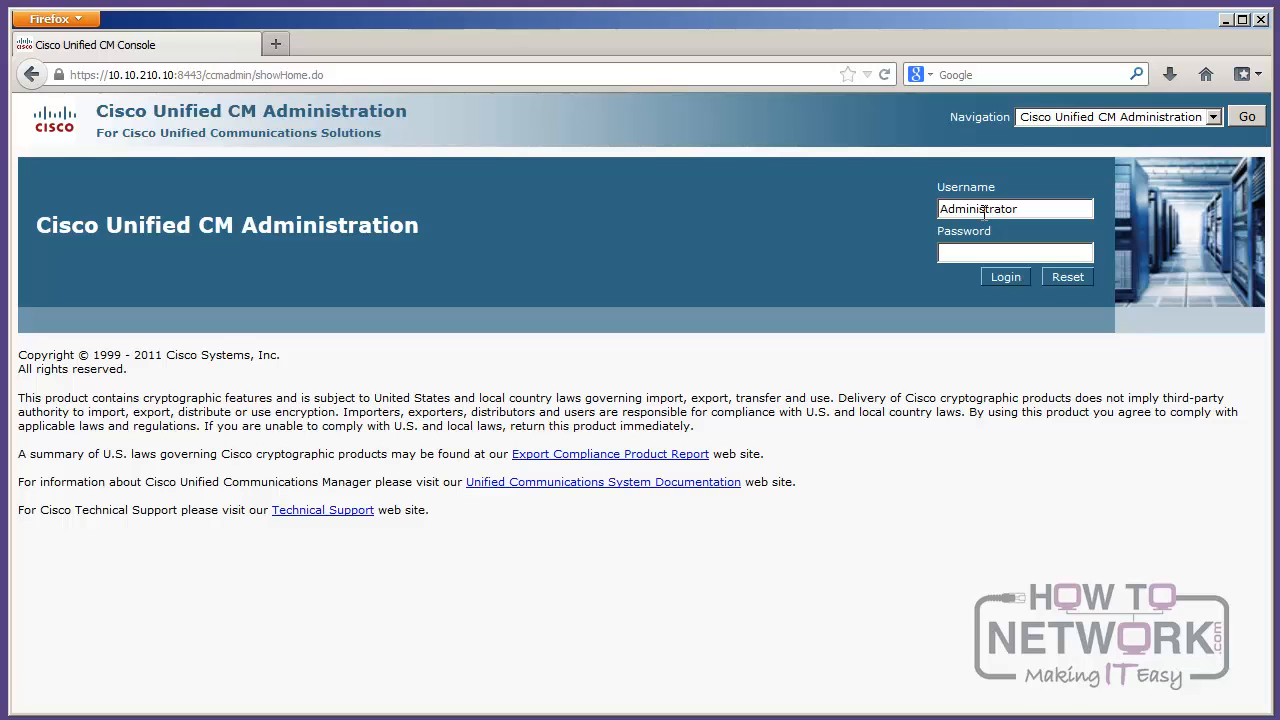
pyautogui.click(1014, 252)
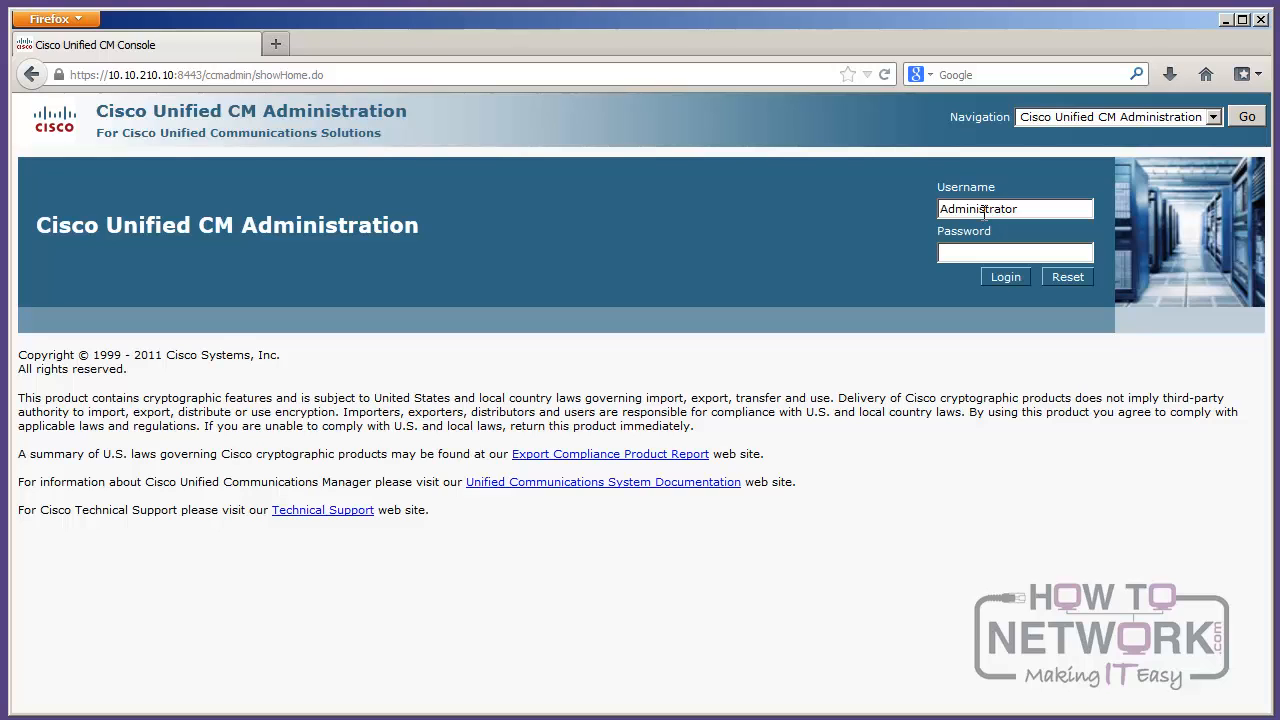
pyautogui.click(1016, 252)
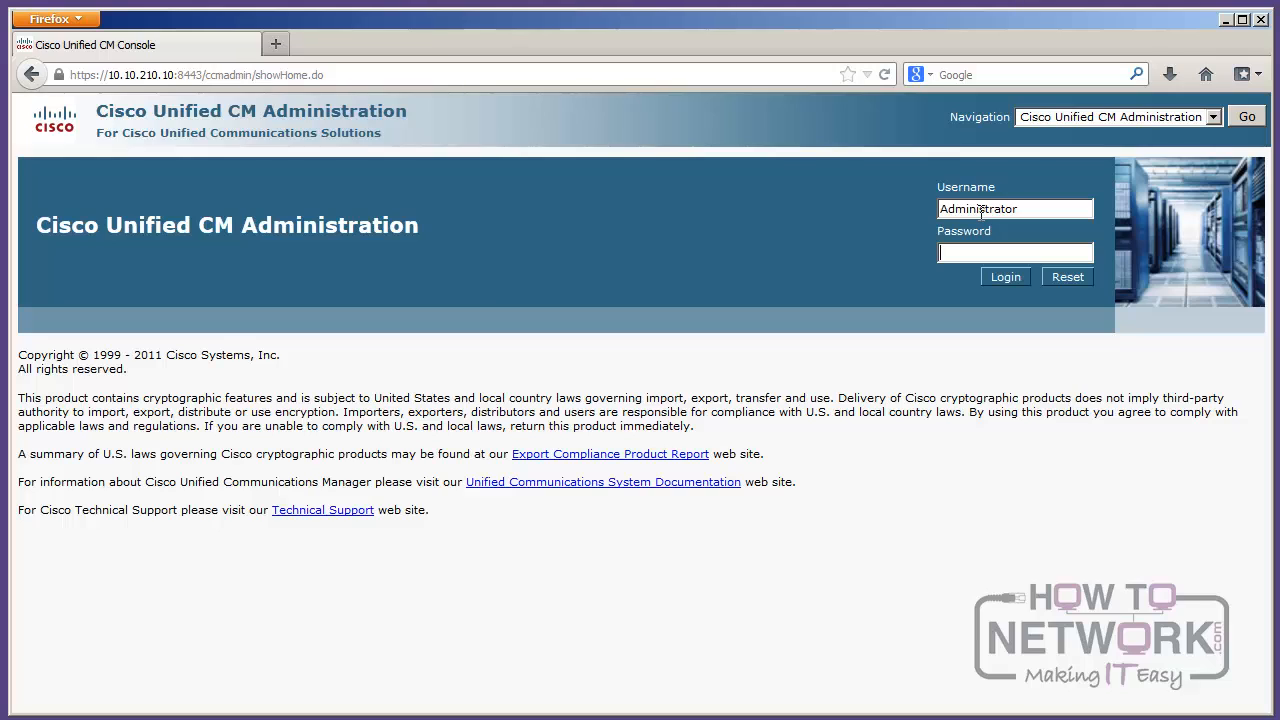
pyautogui.click(1016, 252)
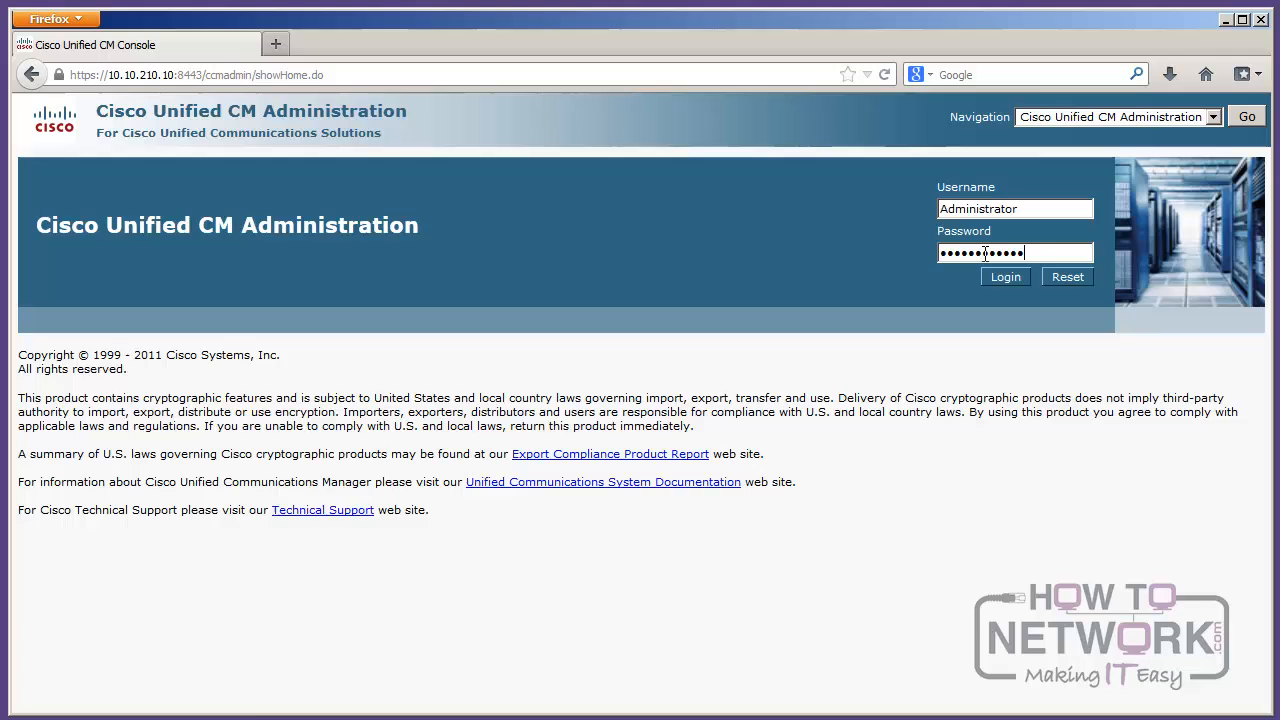
# Step: Log in and highlight the system version 8.6.2.20000-2 and VMware hardware details on the home page
pyautogui.click(1004, 276)
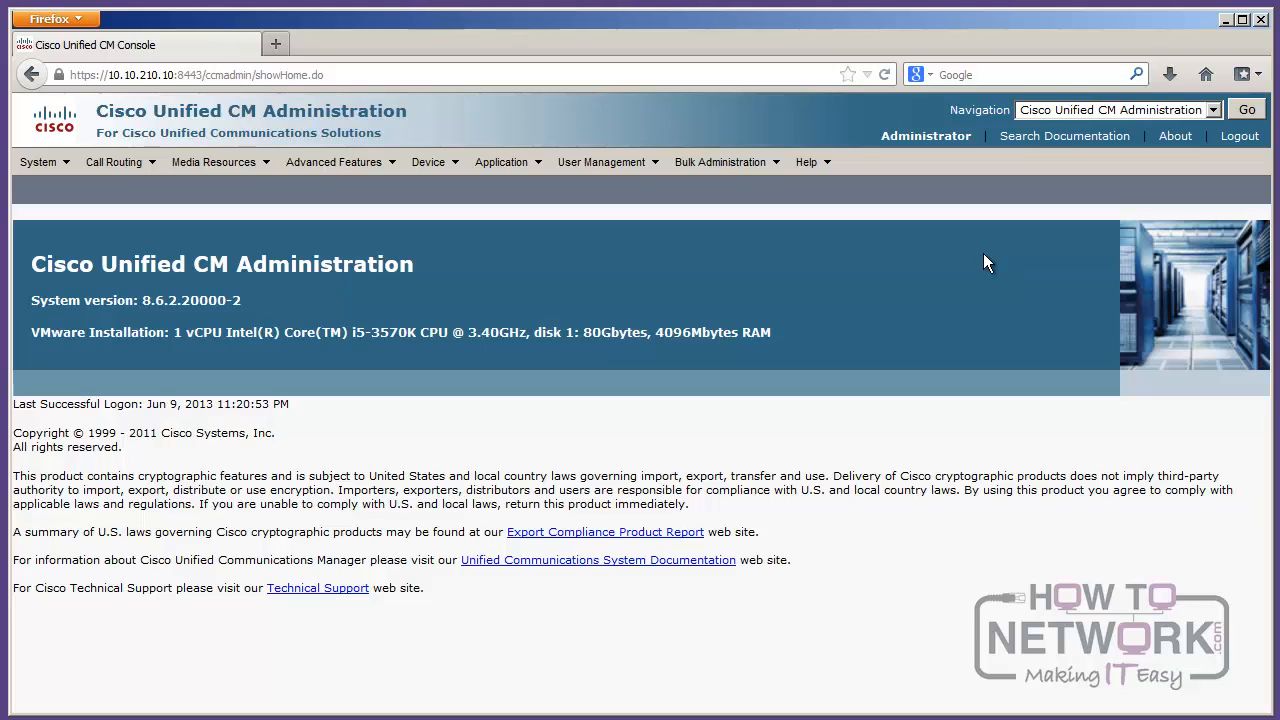
pyautogui.moveTo(406, 108)
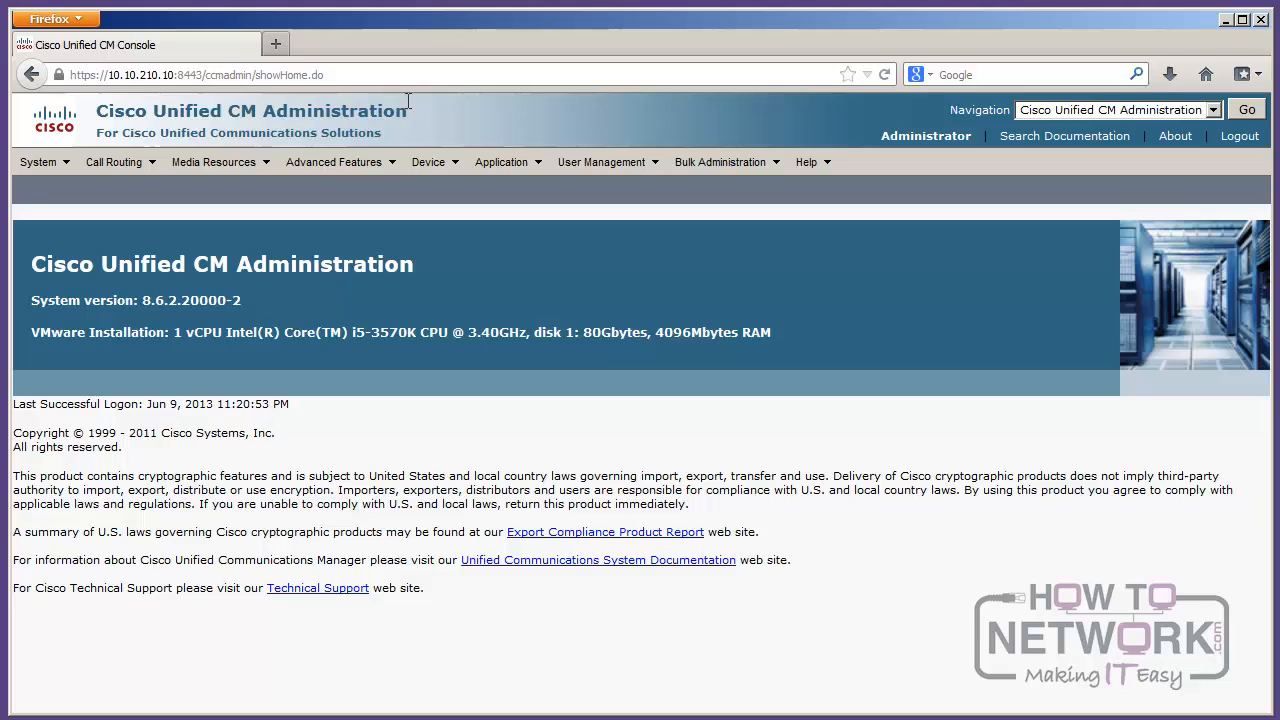
pyautogui.moveTo(570, 270)
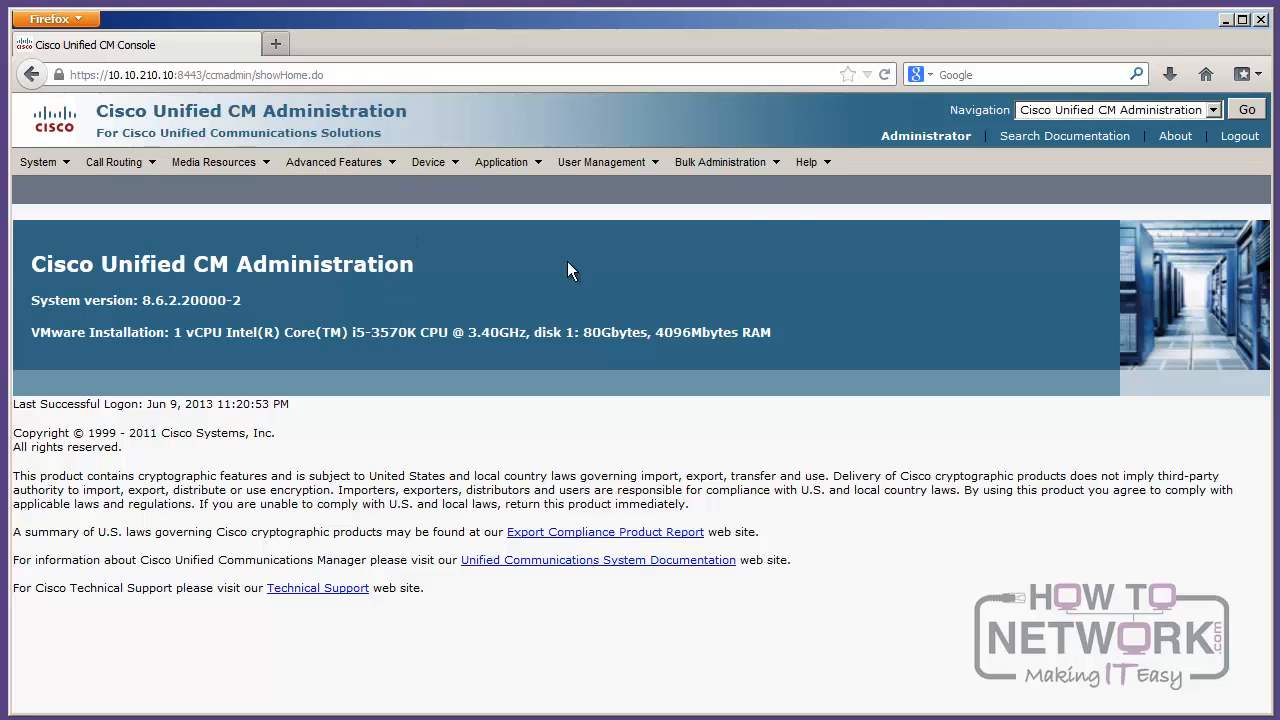
pyautogui.click(808, 162)
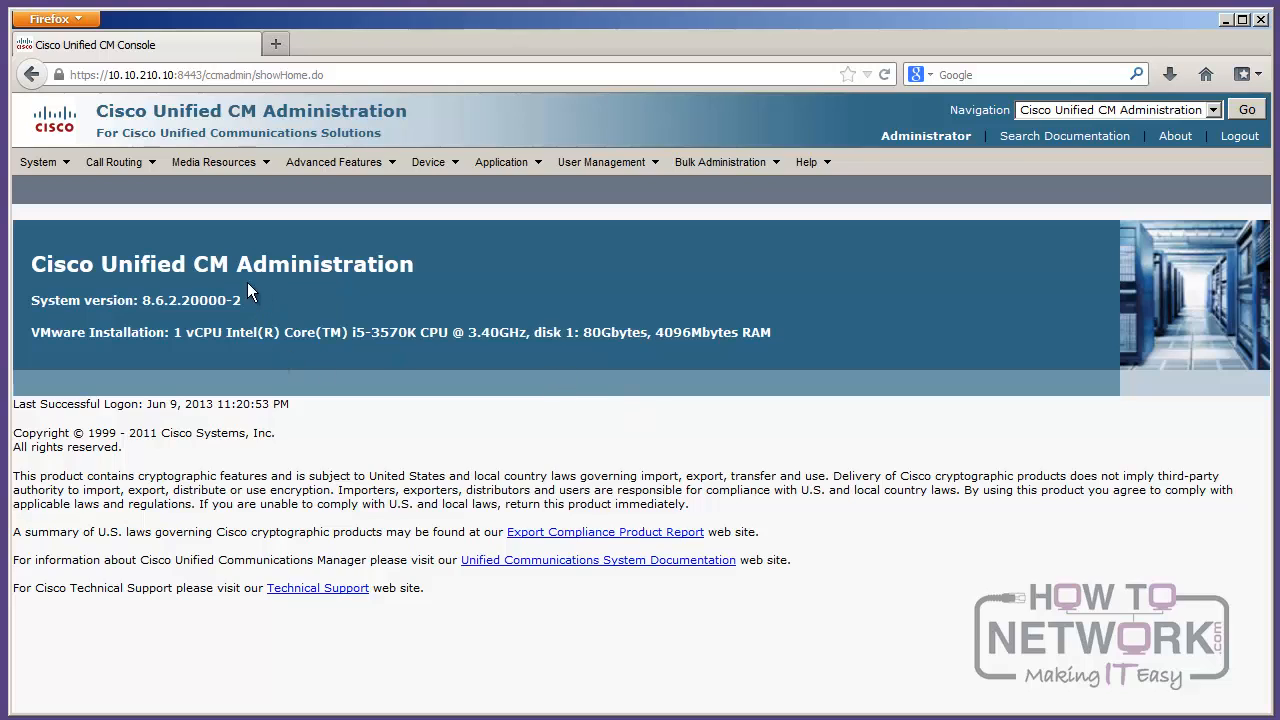
pyautogui.doubleClick(184, 300)
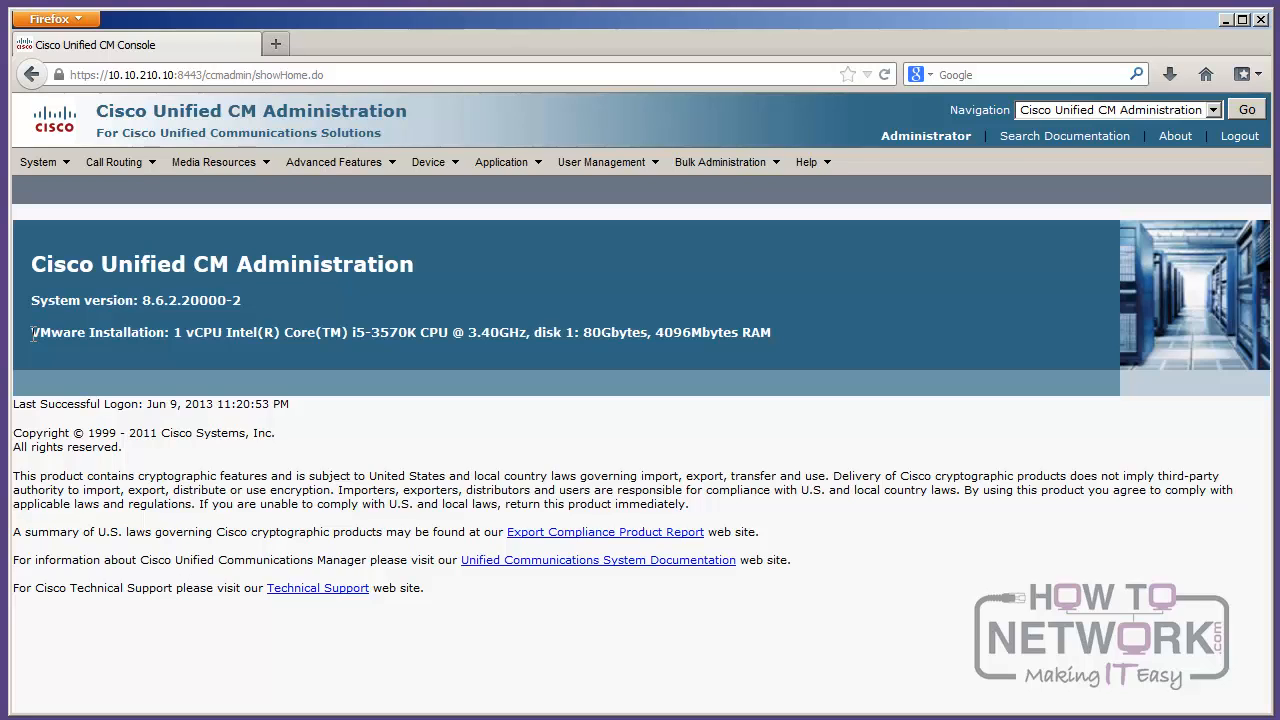
pyautogui.moveTo(34, 340)
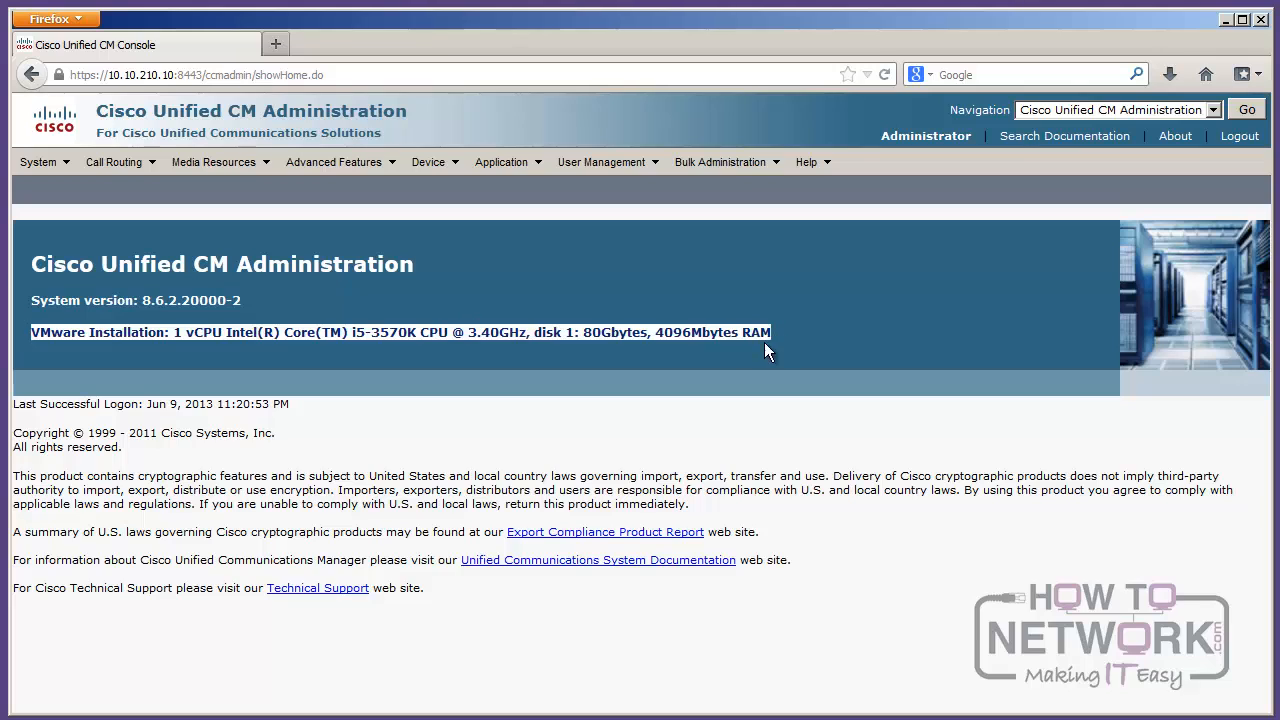
pyautogui.click(590, 336)
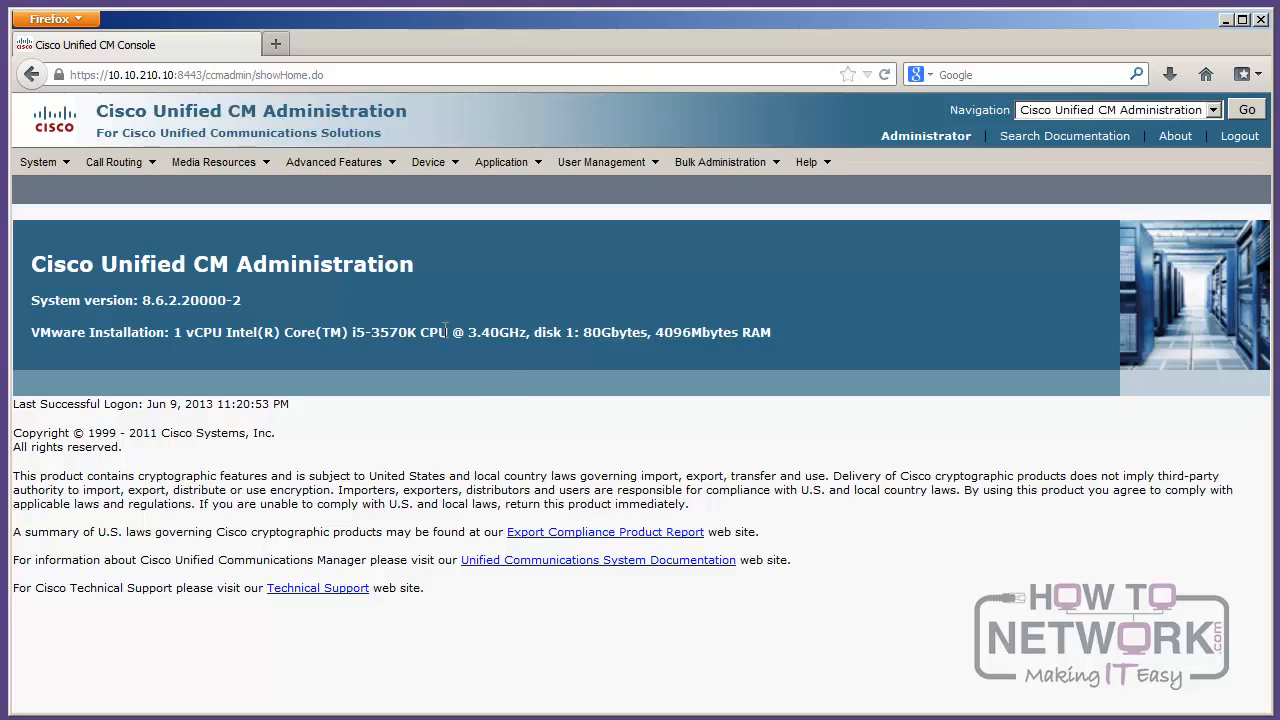
pyautogui.moveTo(496, 368)
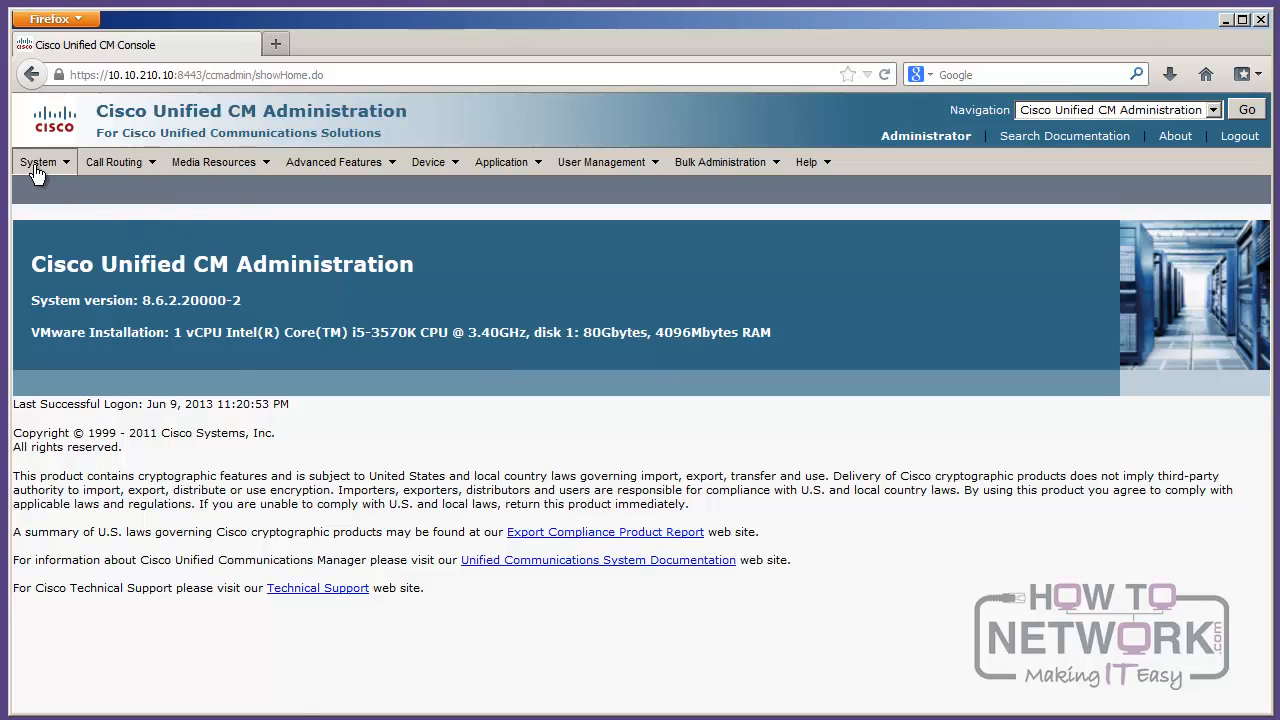
pyautogui.click(38, 160)
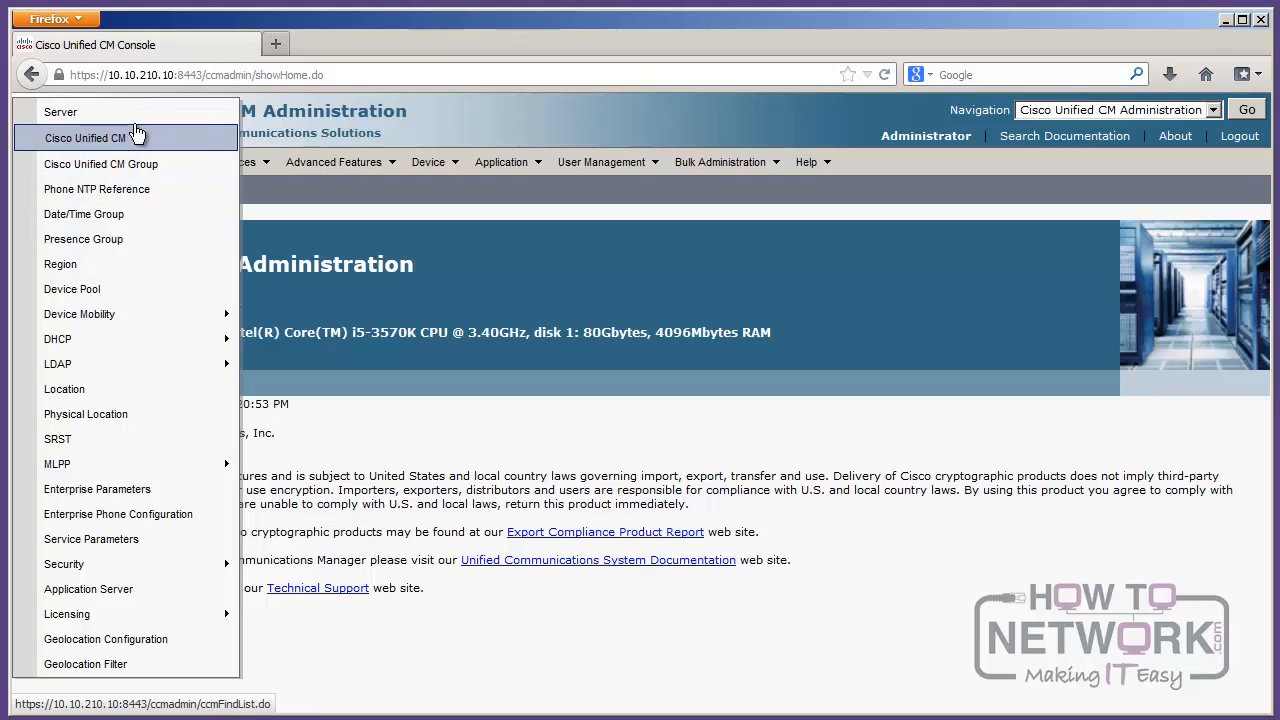
pyautogui.moveTo(60, 112)
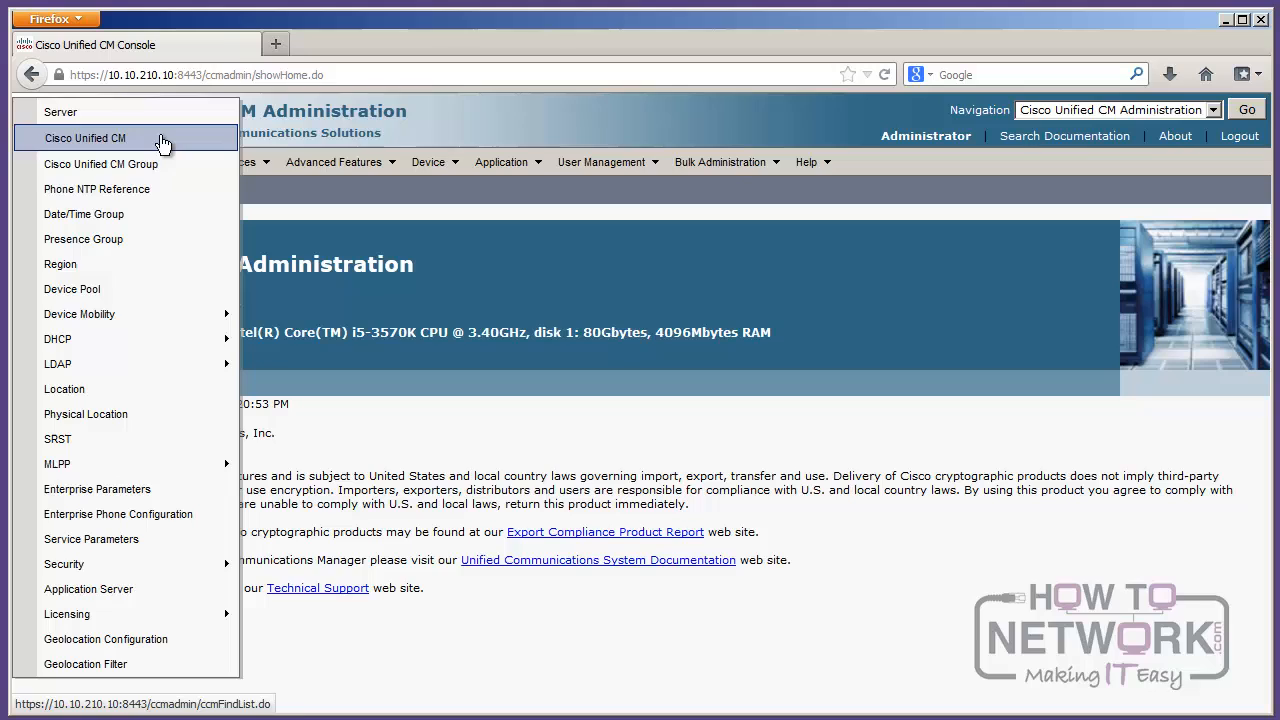
pyautogui.moveTo(102, 164)
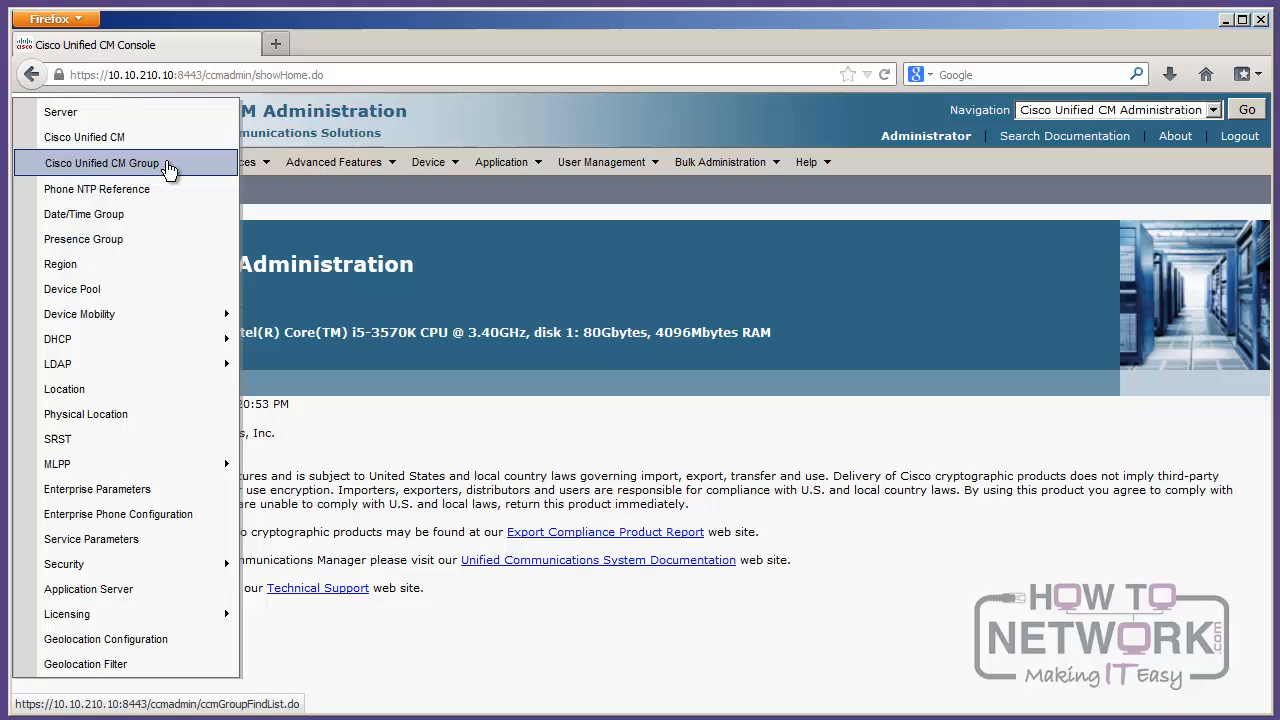
pyautogui.moveTo(96, 188)
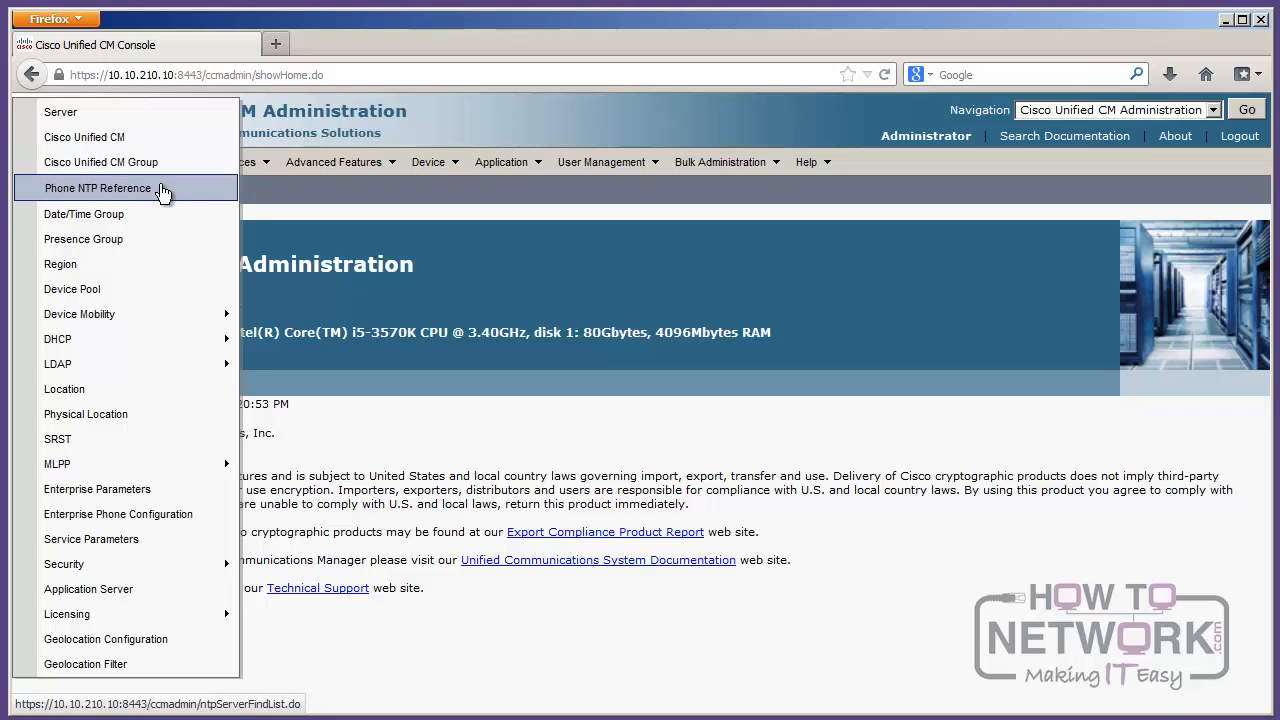
pyautogui.moveTo(170, 212)
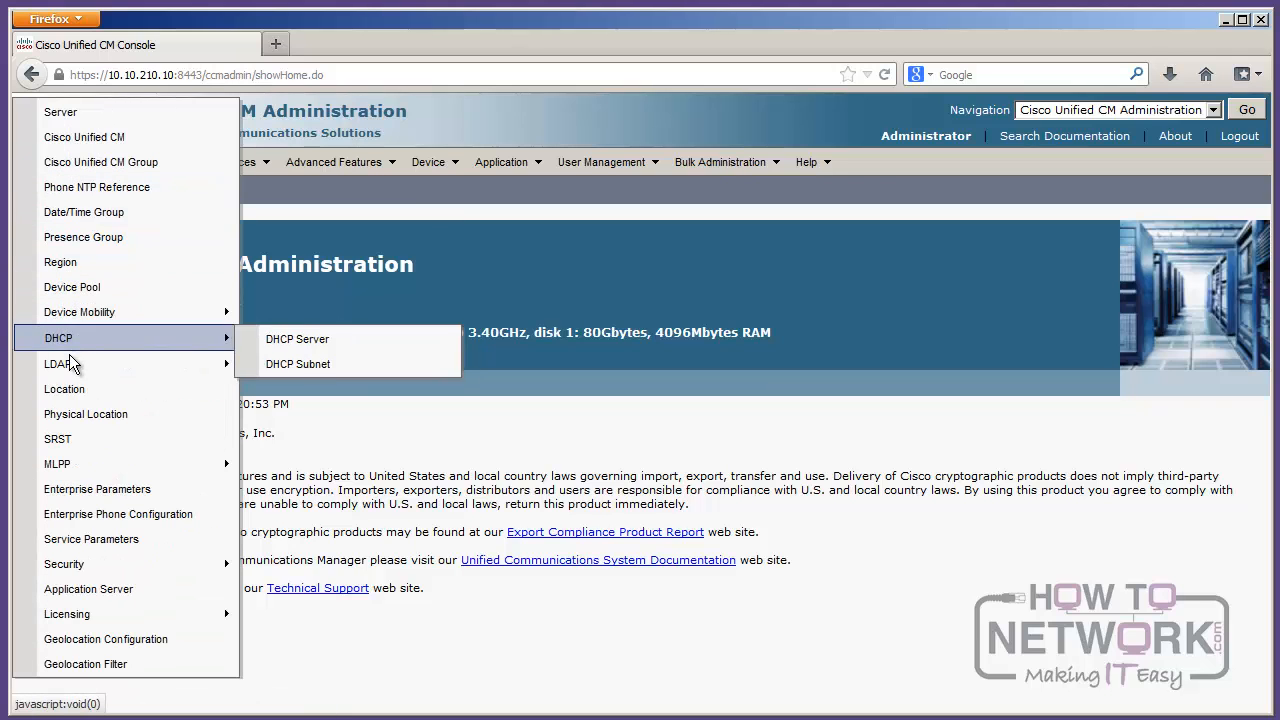
pyautogui.moveTo(86, 412)
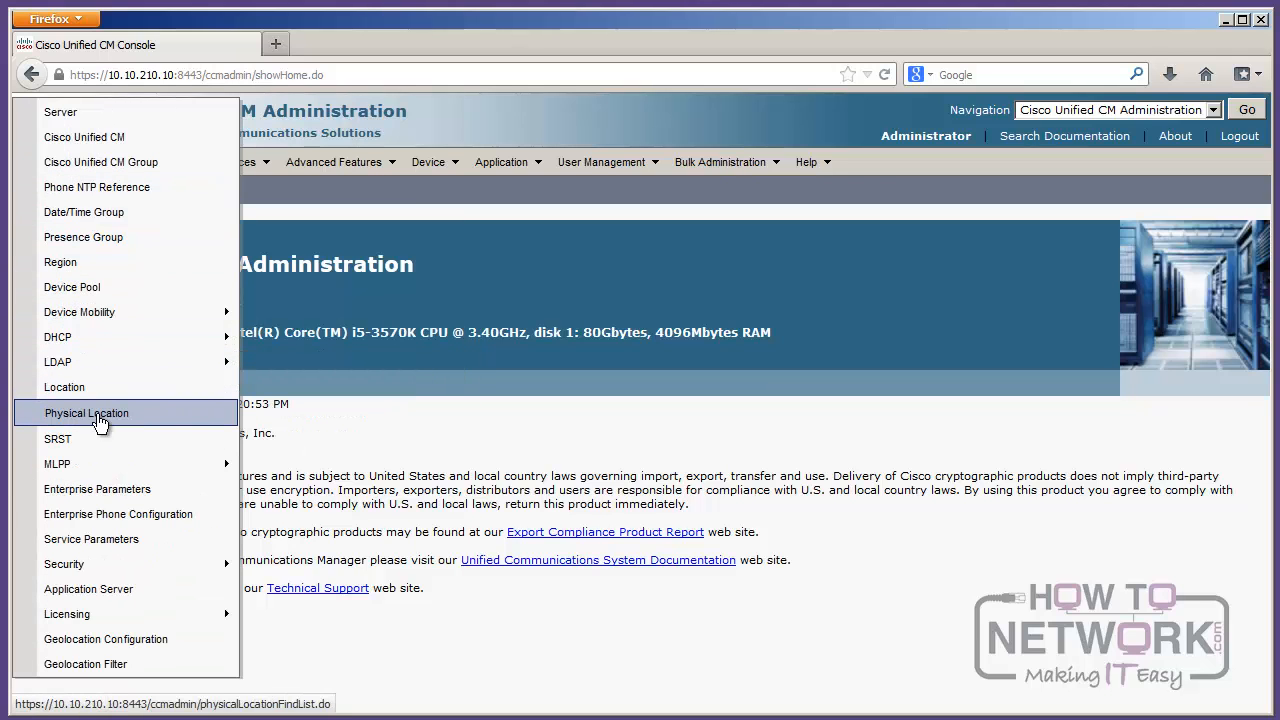
pyautogui.moveTo(108, 444)
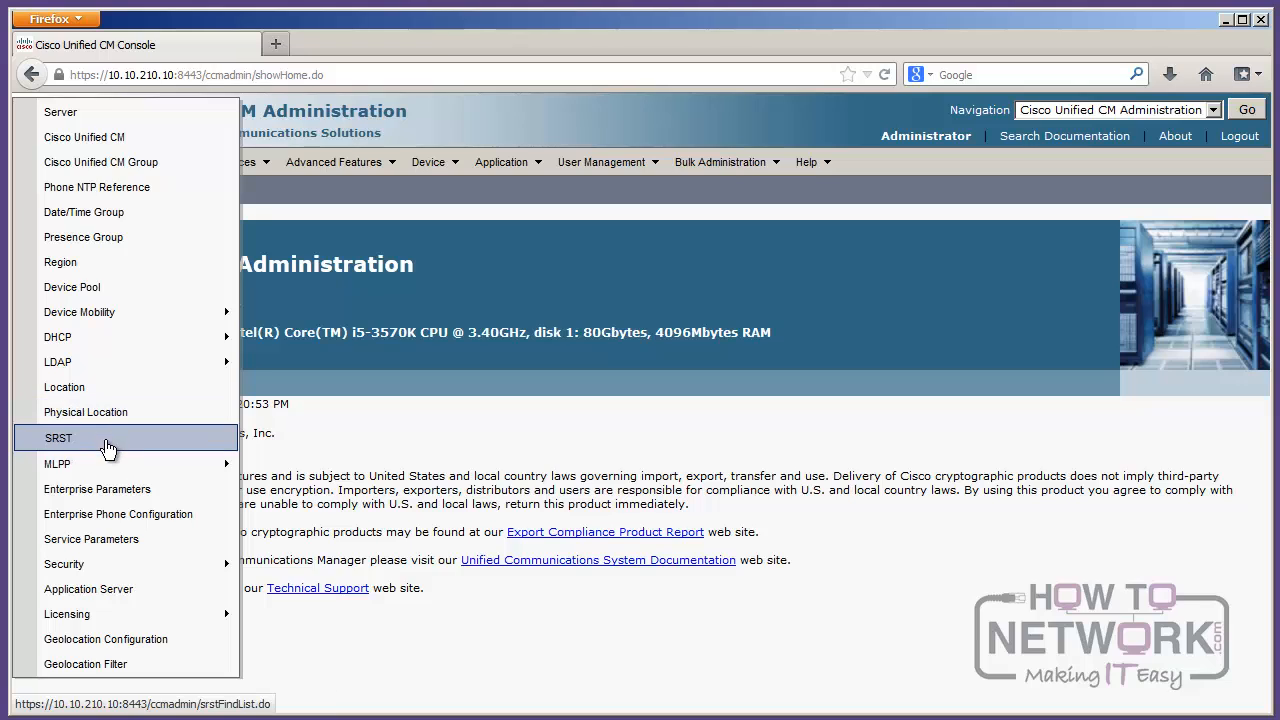
pyautogui.moveTo(104, 444)
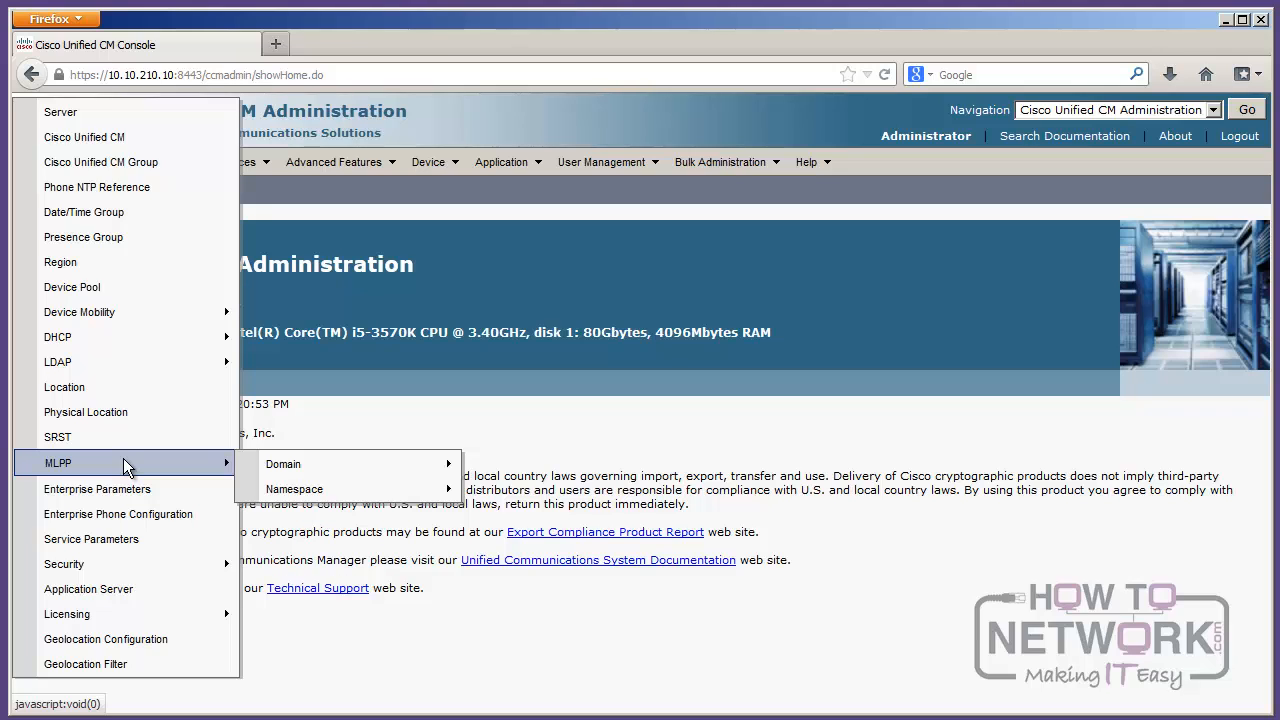
pyautogui.moveTo(98, 488)
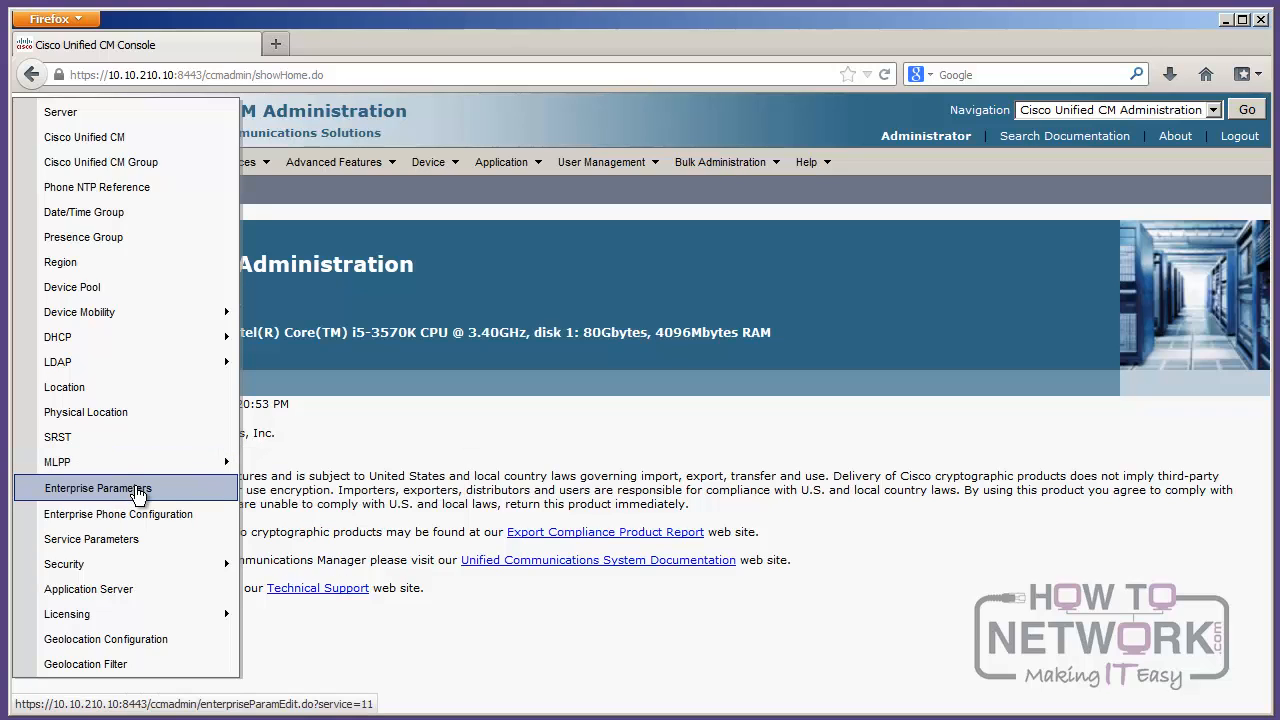
pyautogui.moveTo(92, 538)
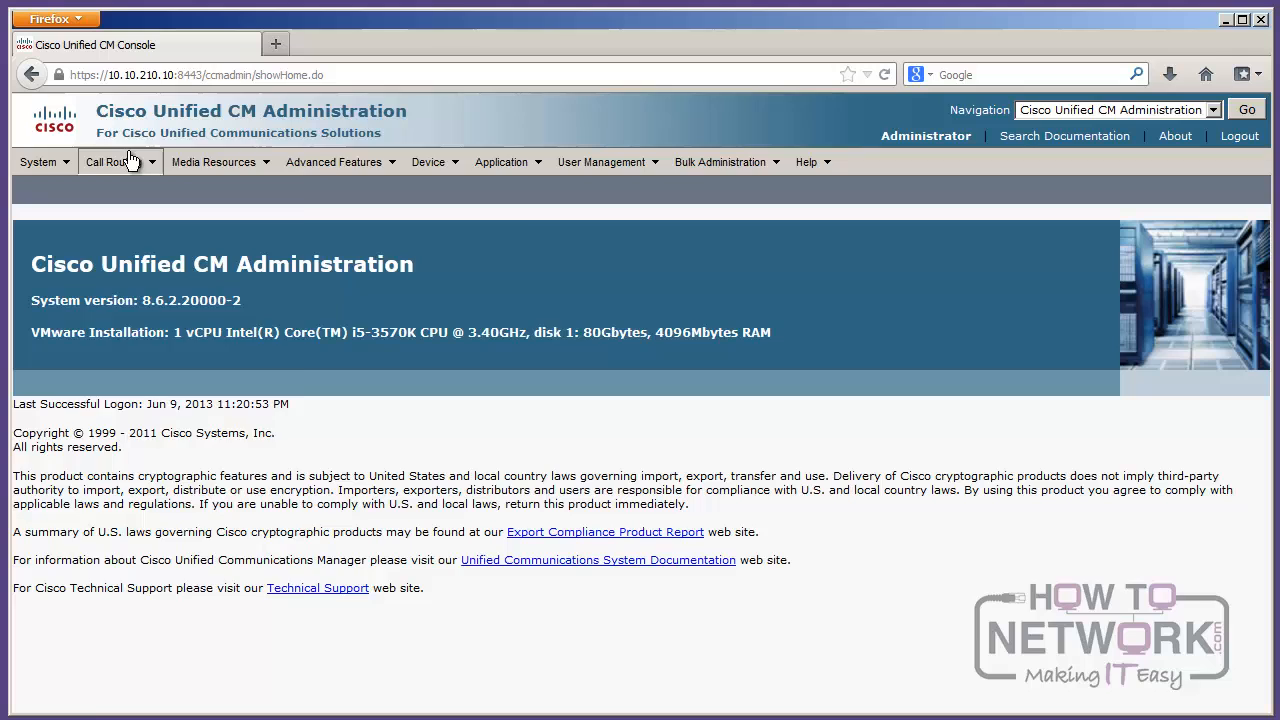
pyautogui.click(108, 160)
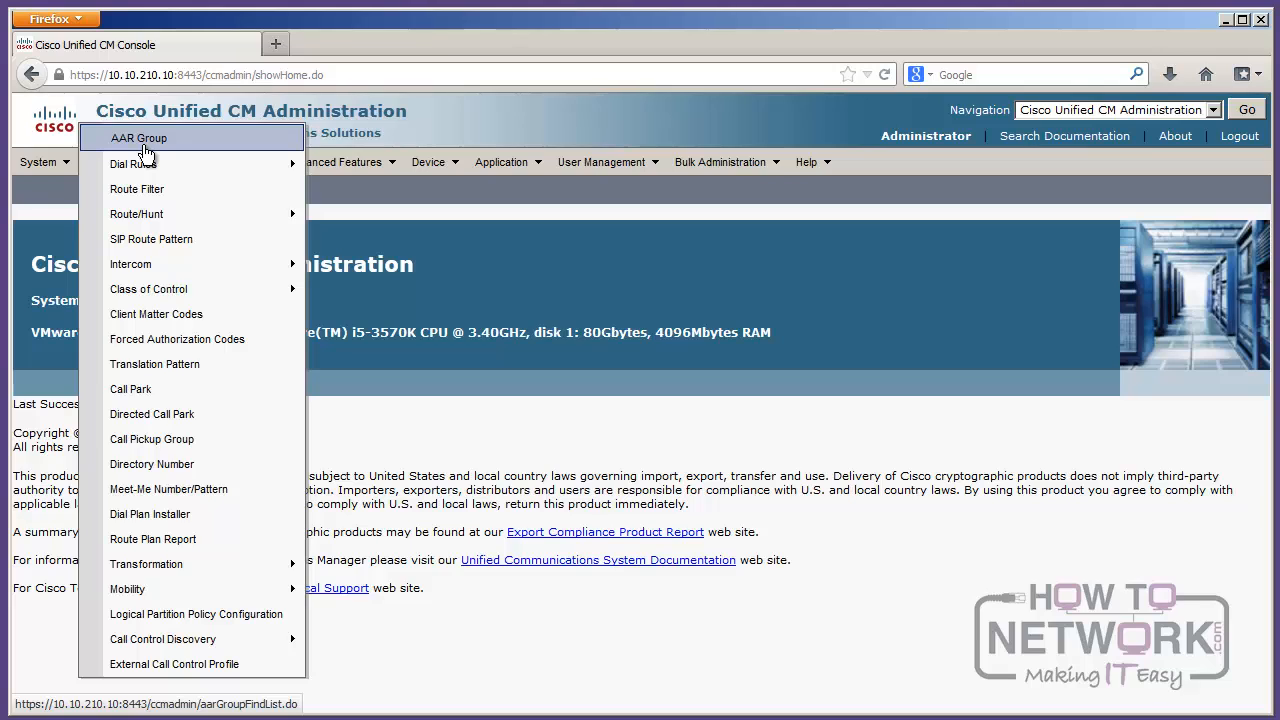
pyautogui.moveTo(132, 164)
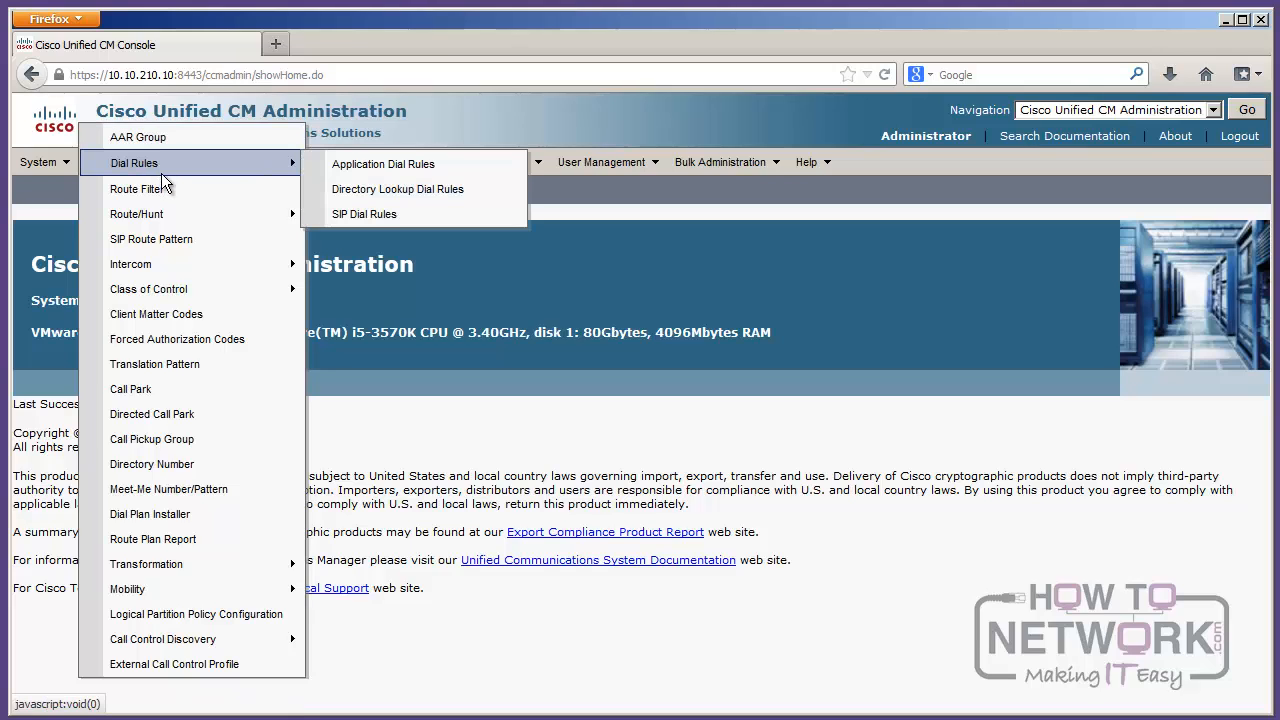
pyautogui.moveTo(136, 212)
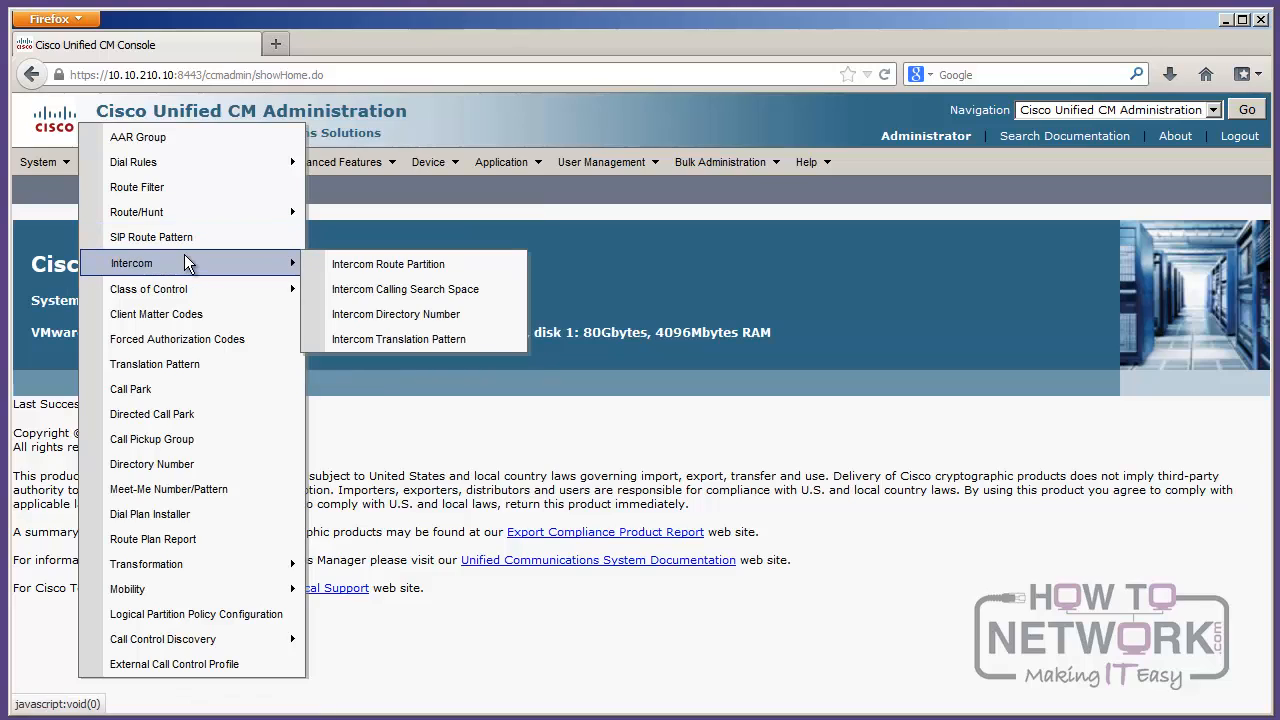
pyautogui.moveTo(196, 268)
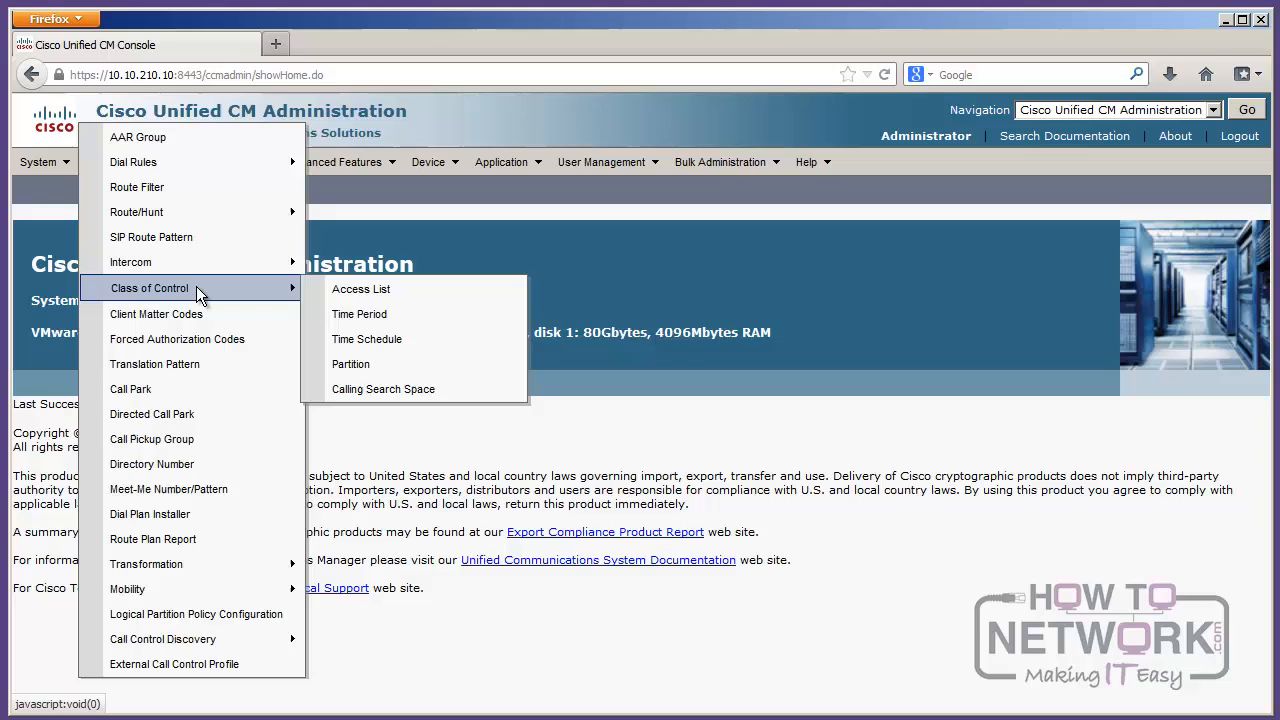
pyautogui.moveTo(384, 390)
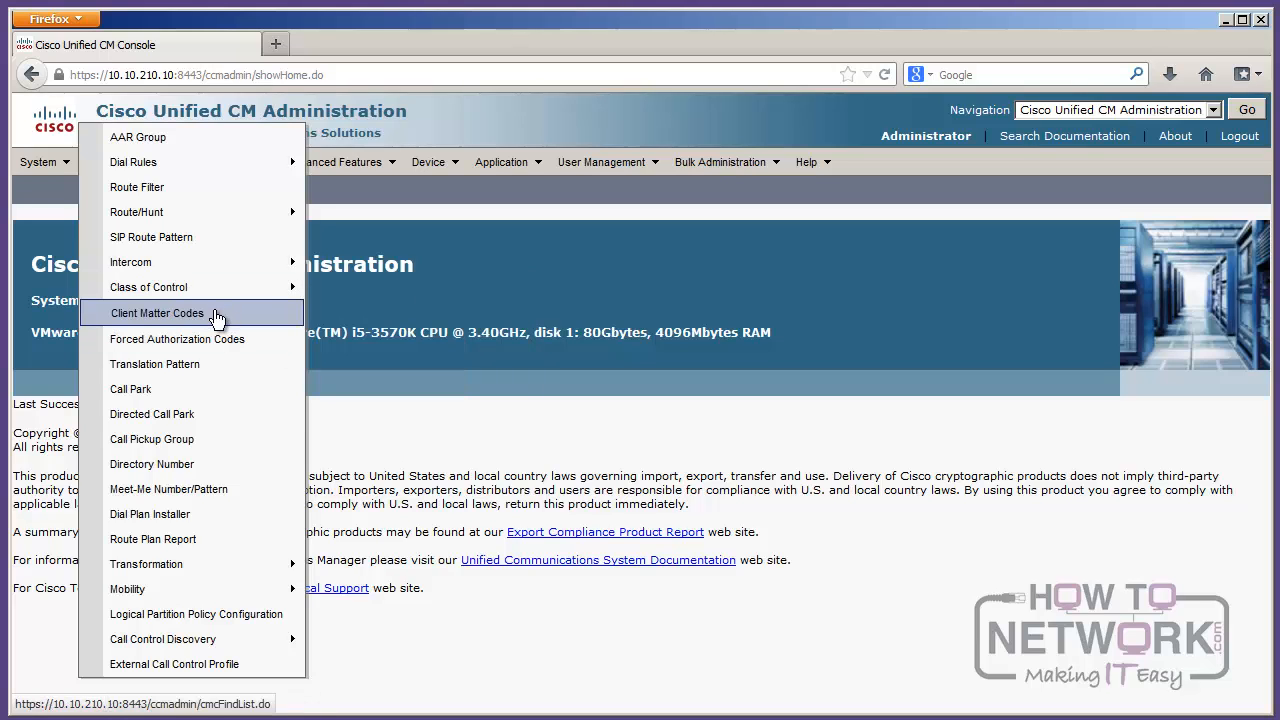
pyautogui.moveTo(220, 338)
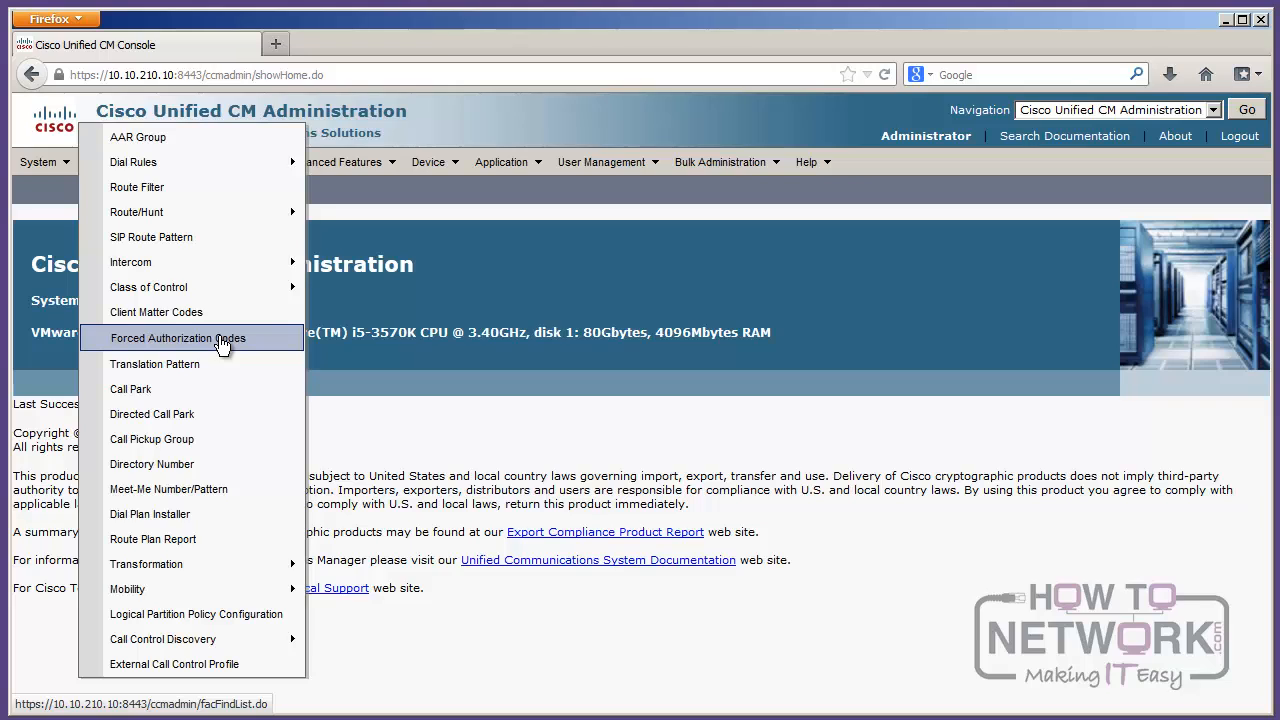
pyautogui.moveTo(152, 438)
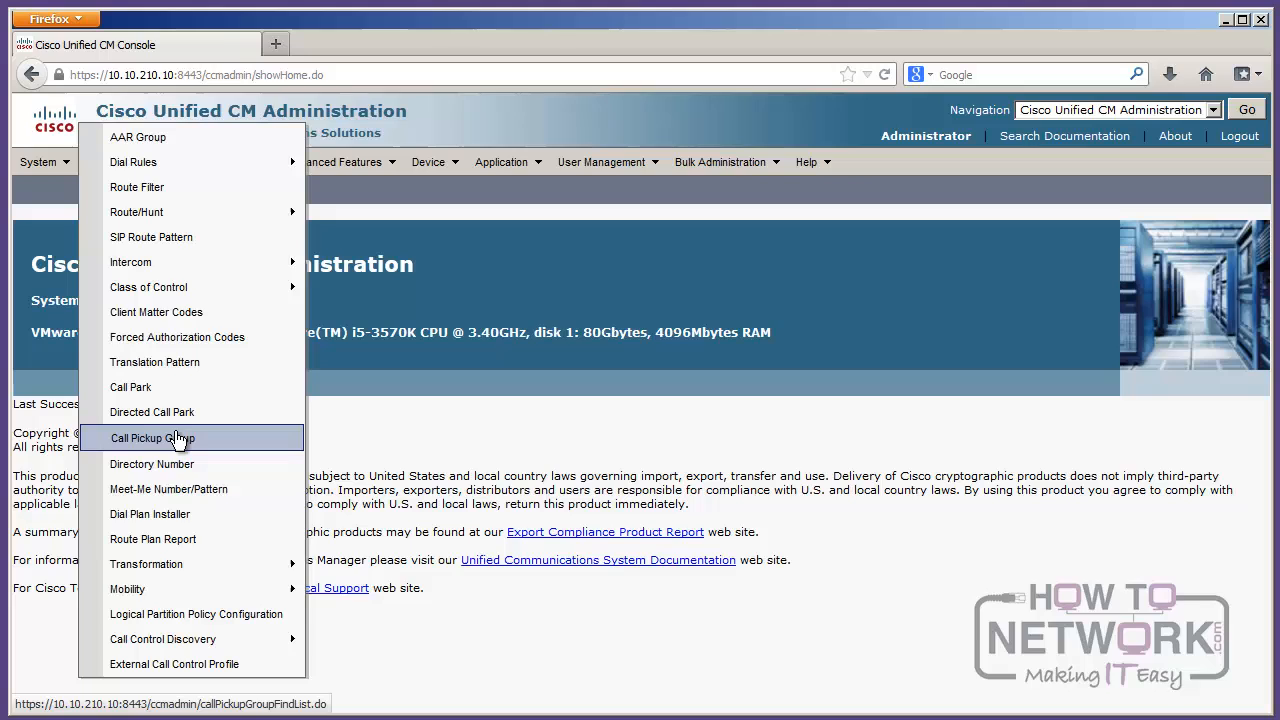
pyautogui.moveTo(188, 438)
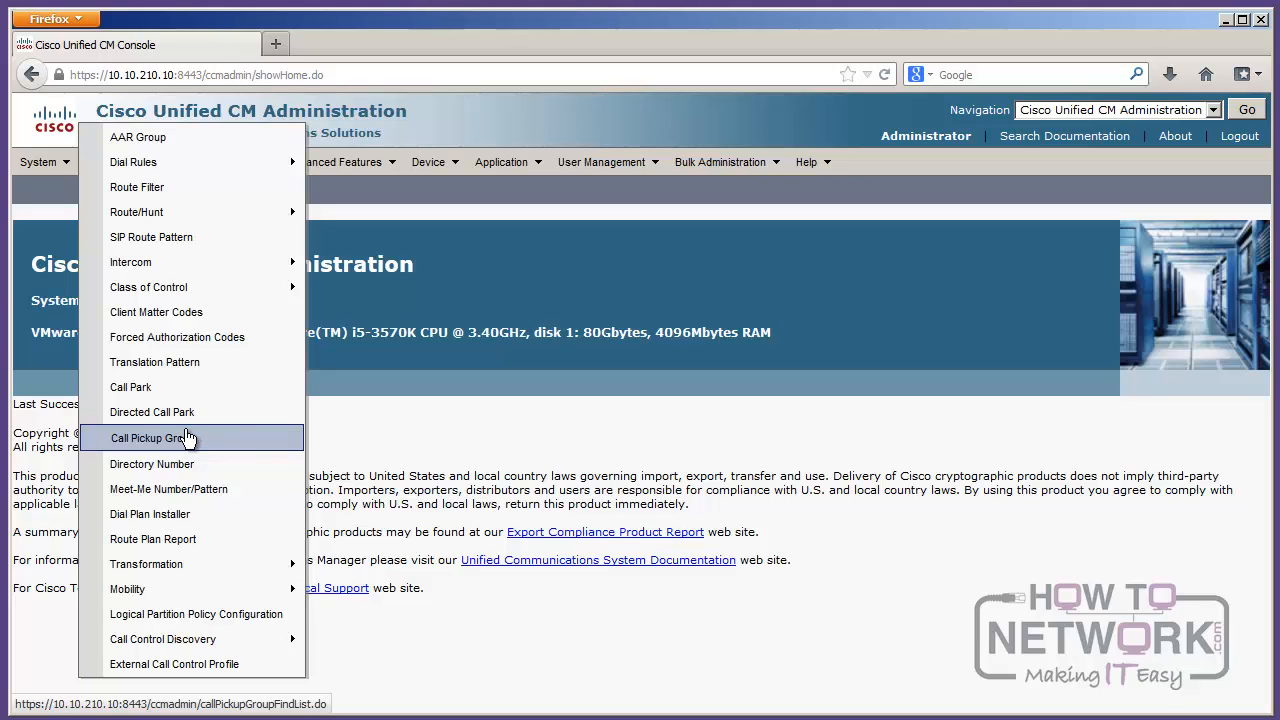
pyautogui.moveTo(152, 464)
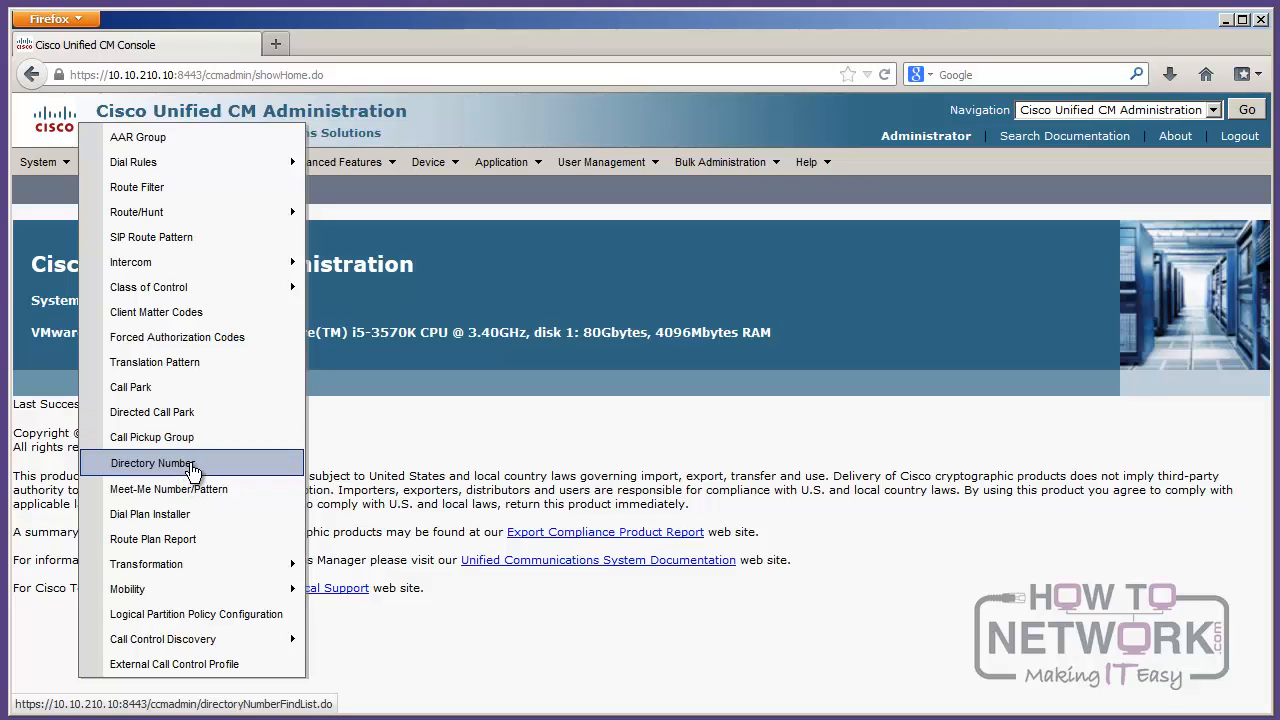
pyautogui.moveTo(168, 488)
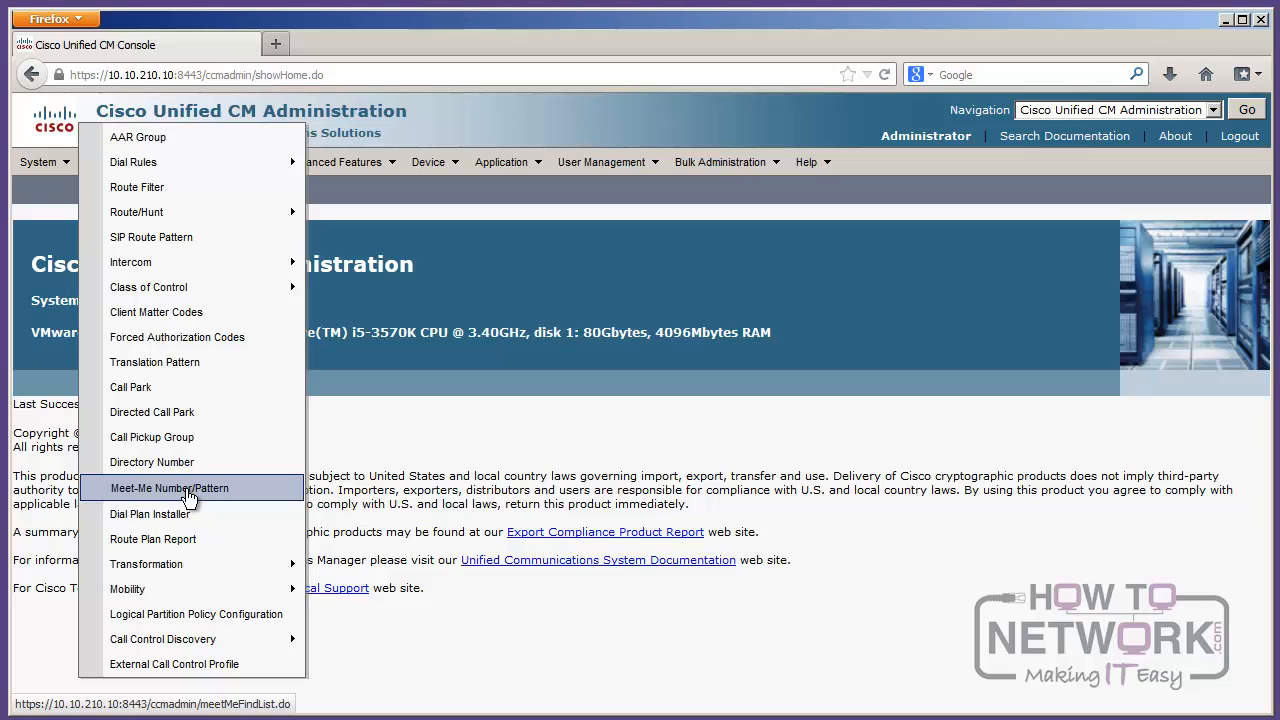
pyautogui.moveTo(152, 538)
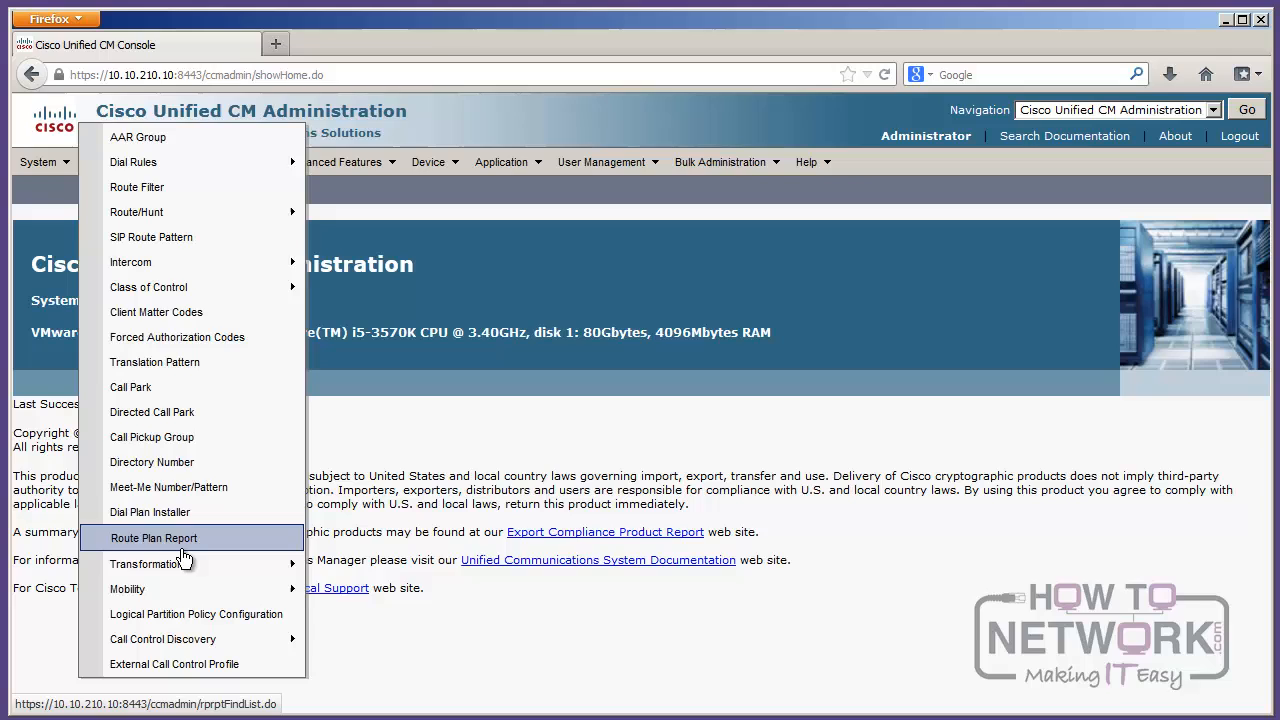
pyautogui.moveTo(148, 564)
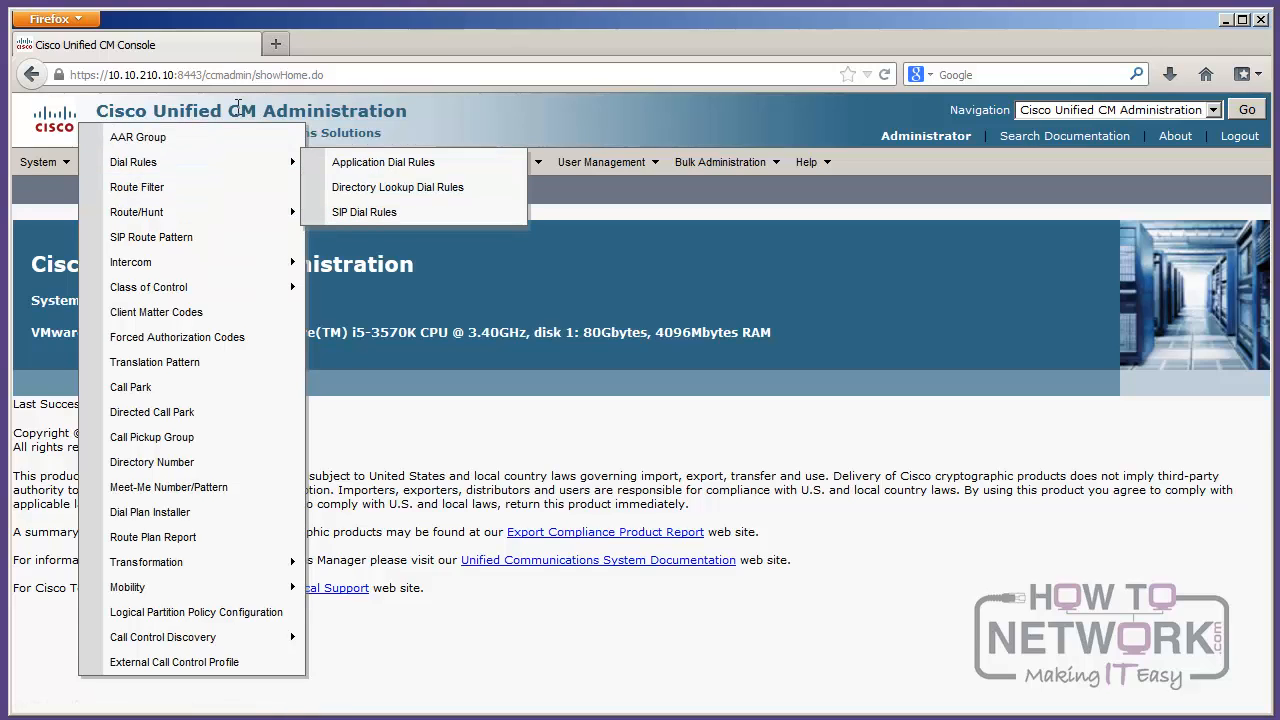
pyautogui.click(212, 160)
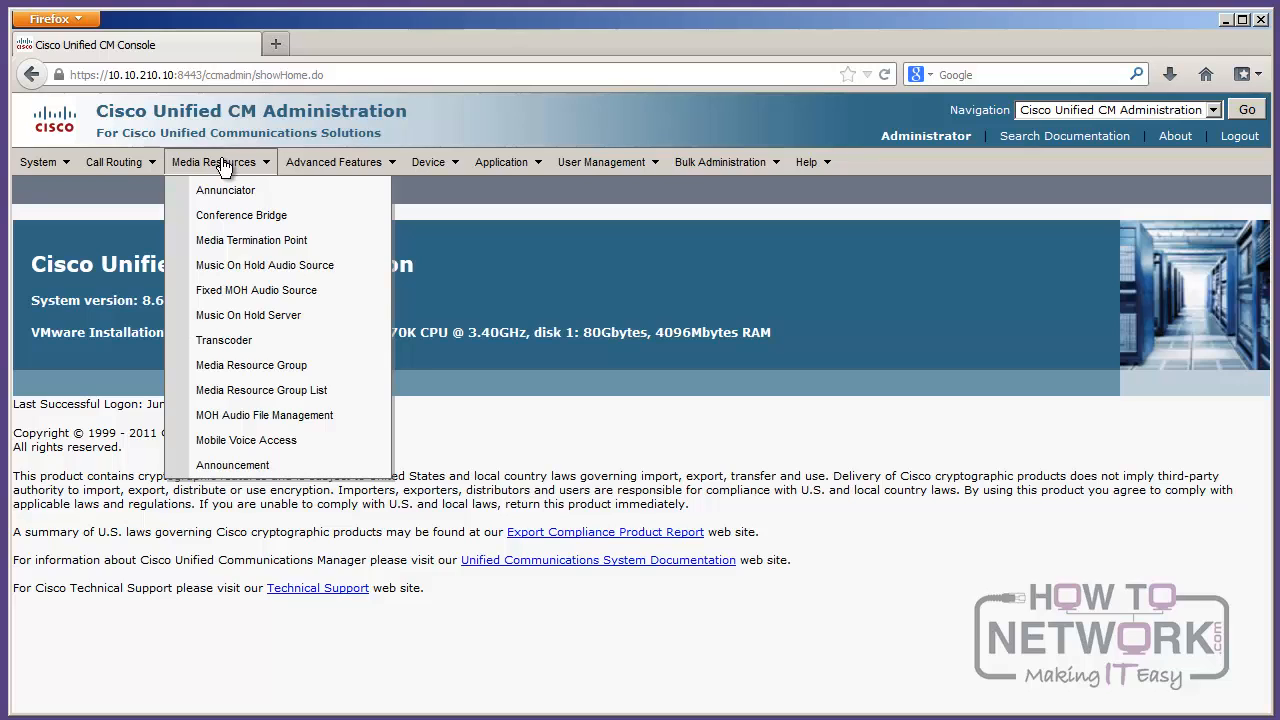
pyautogui.moveTo(290, 216)
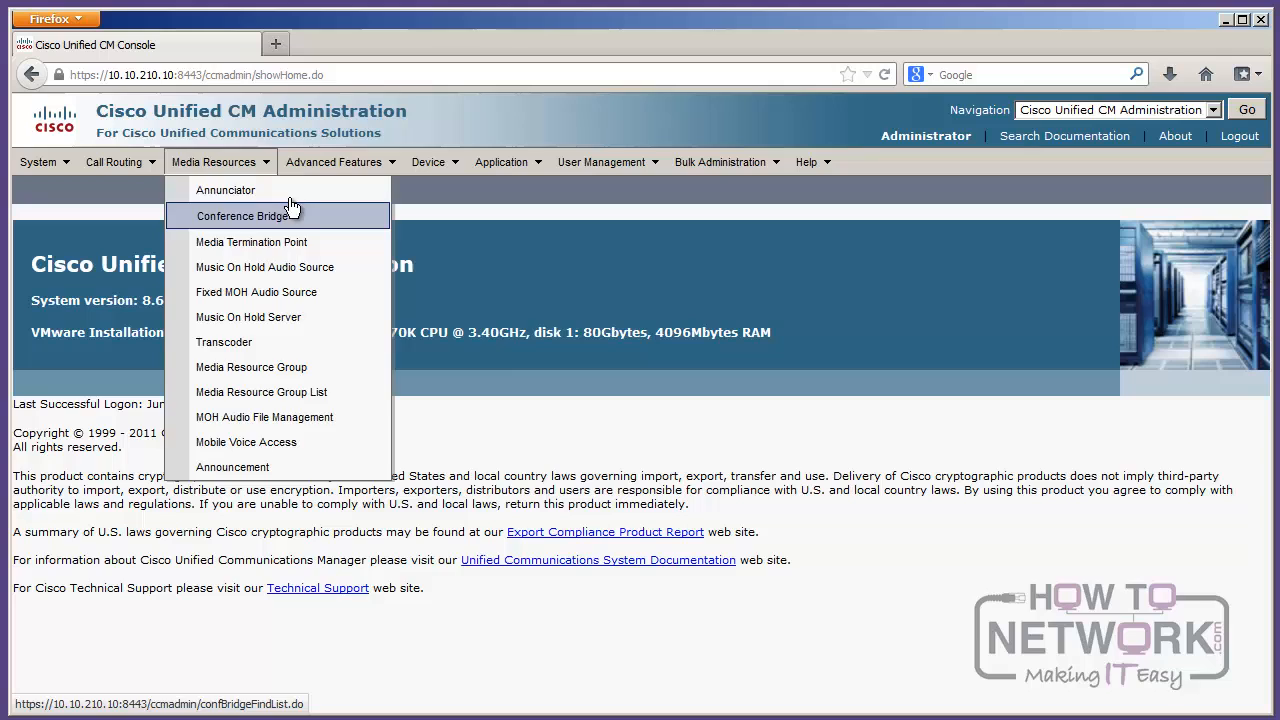
pyautogui.click(334, 162)
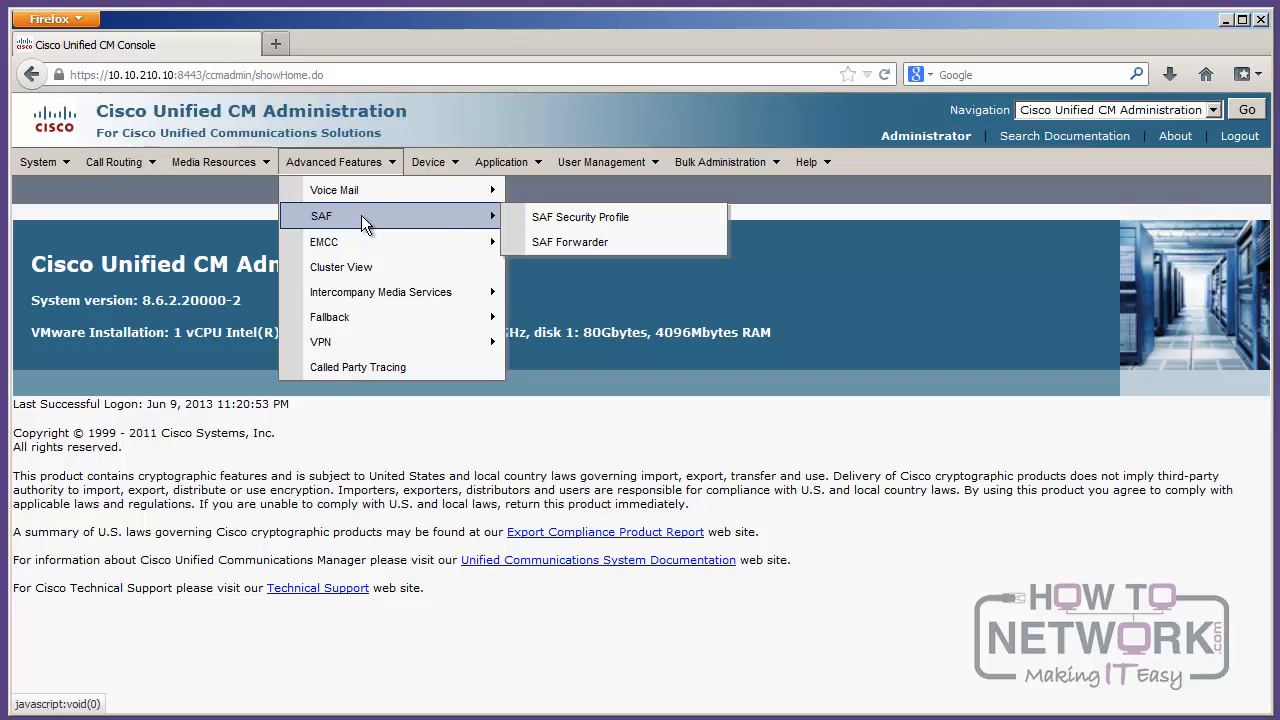
pyautogui.moveTo(340, 240)
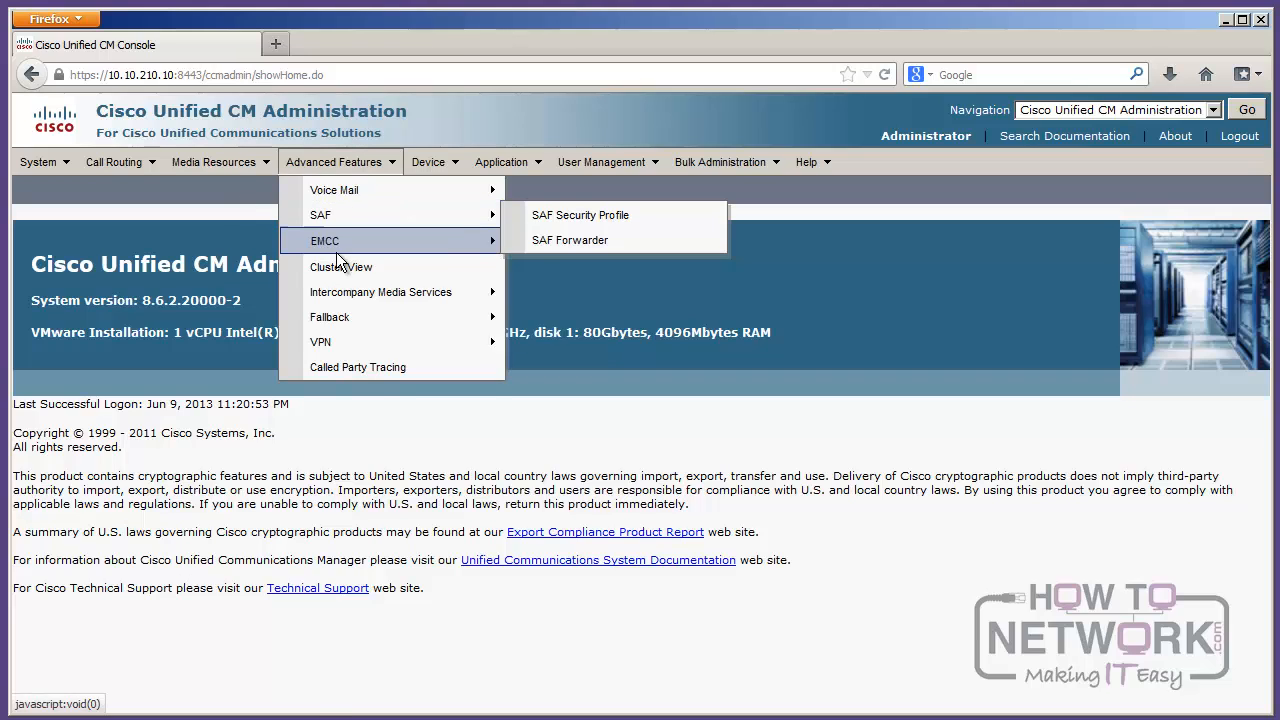
pyautogui.moveTo(376, 316)
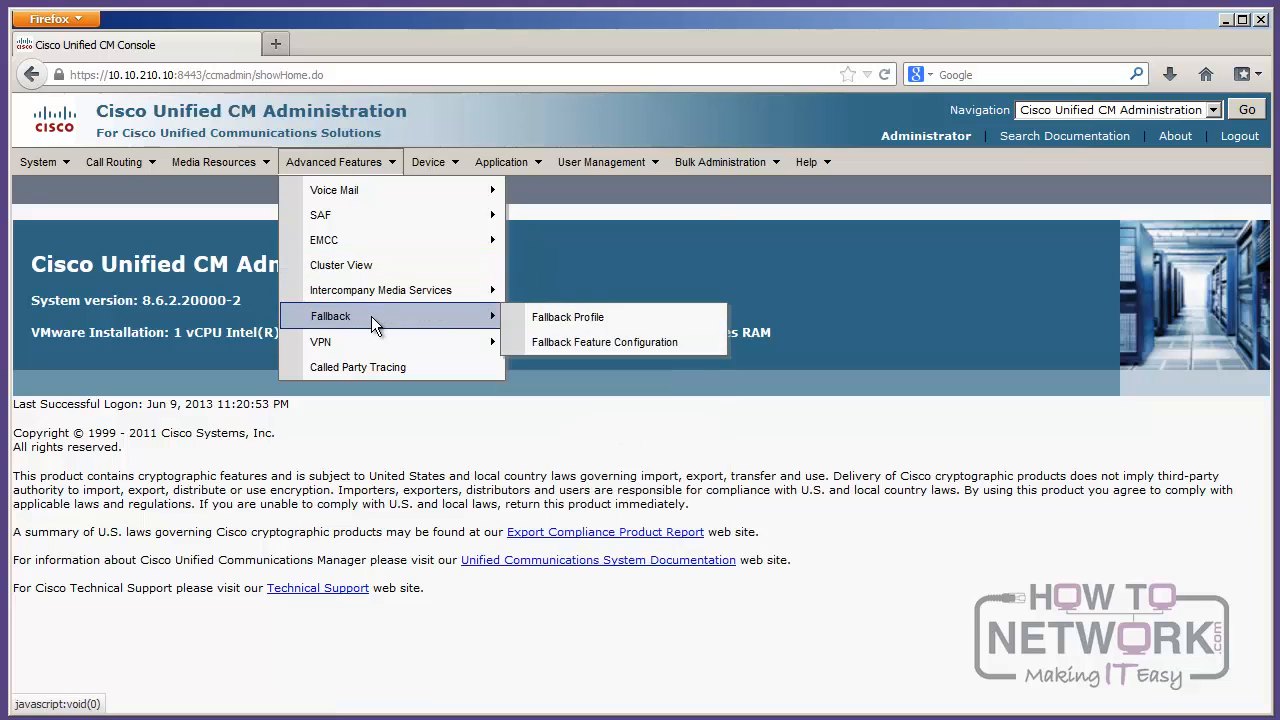
pyautogui.moveTo(380, 340)
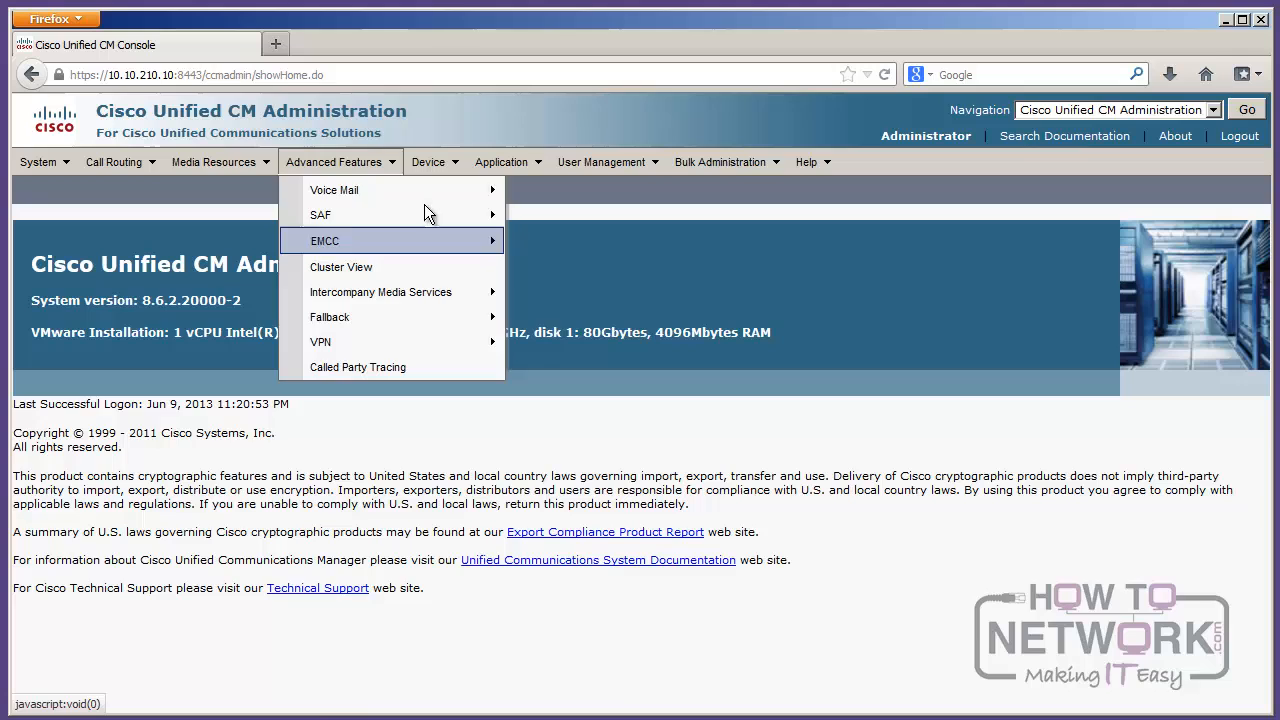
pyautogui.moveTo(320, 216)
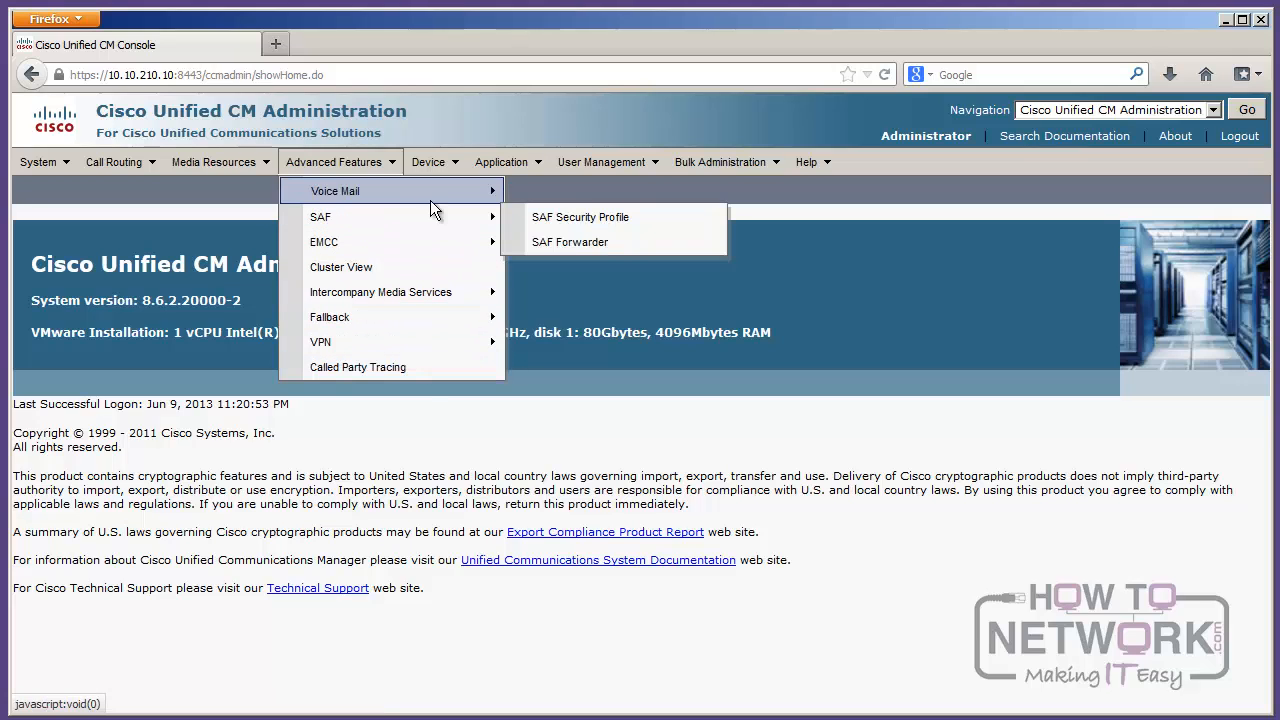
pyautogui.click(428, 160)
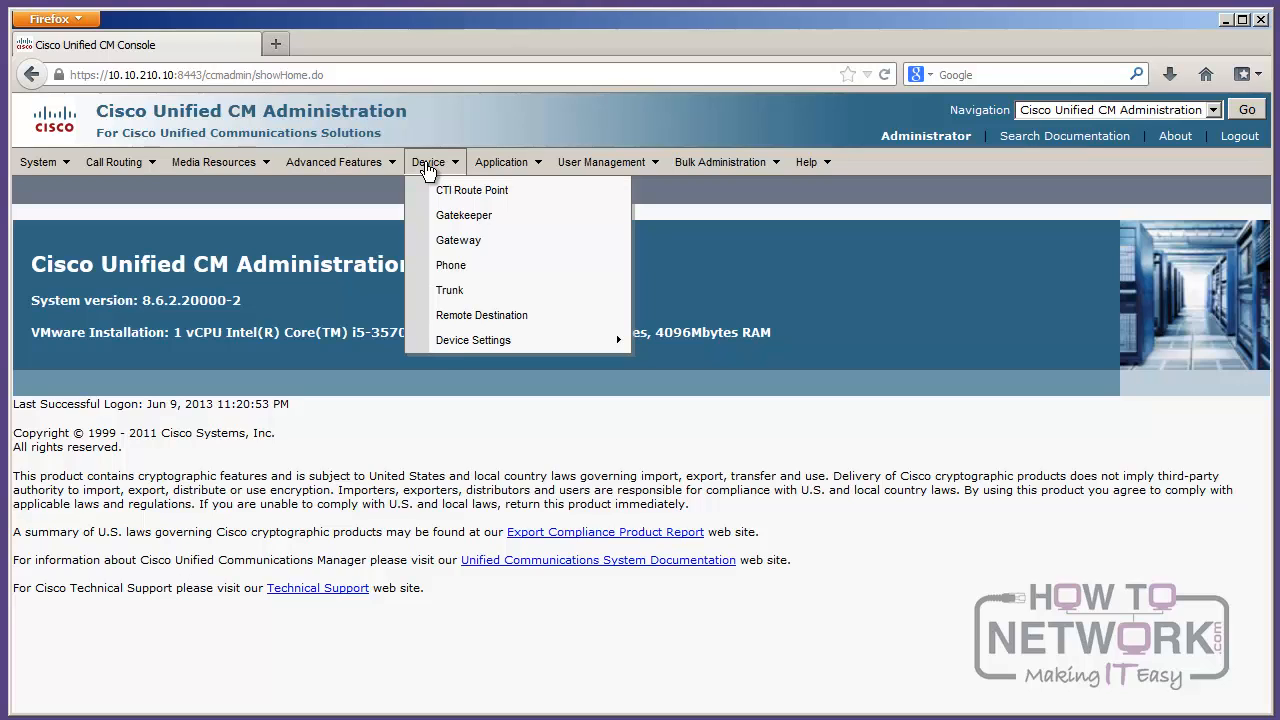
pyautogui.moveTo(472, 340)
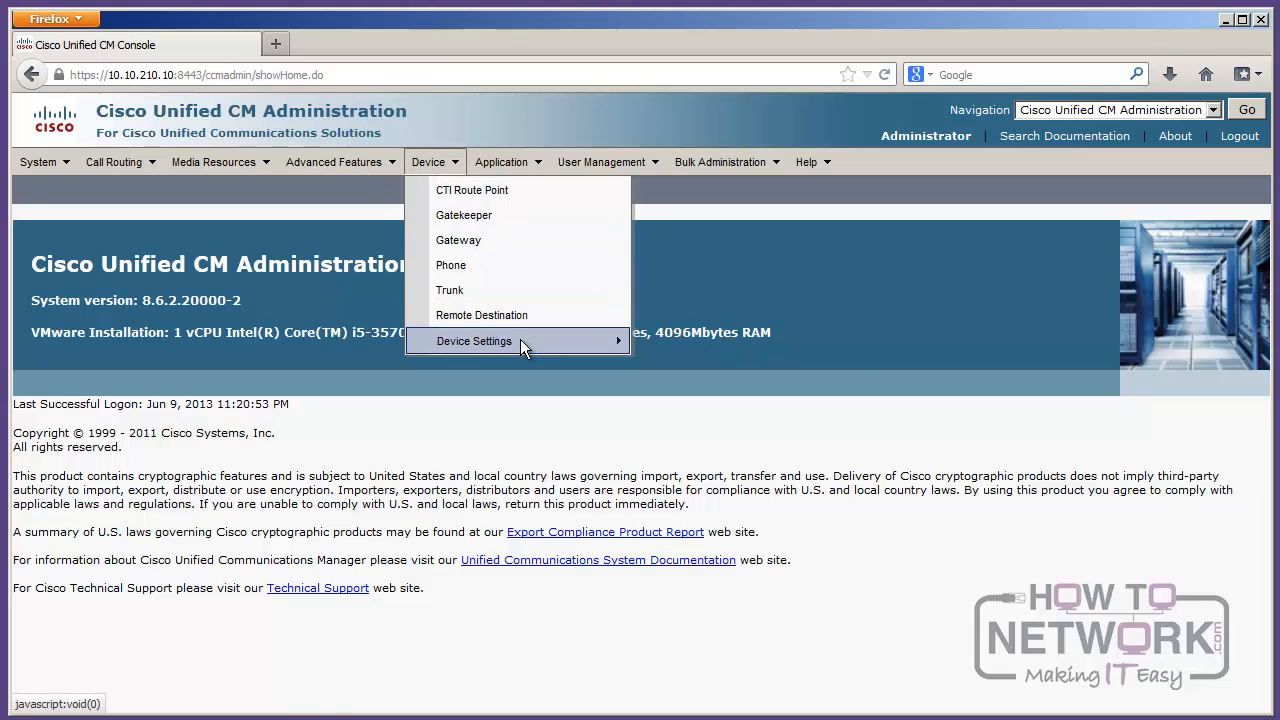
pyautogui.moveTo(474, 340)
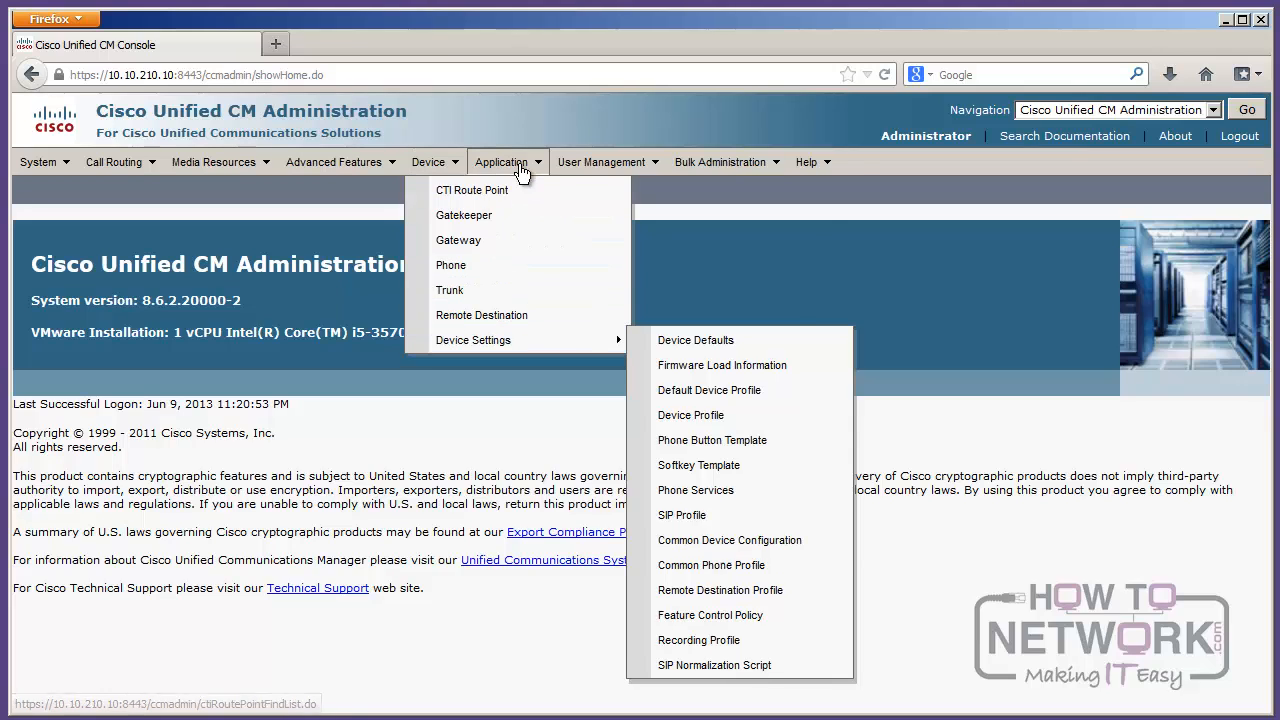
# Step: Go to Application > Plugins to load the Find and List Plugins page
pyautogui.click(500, 160)
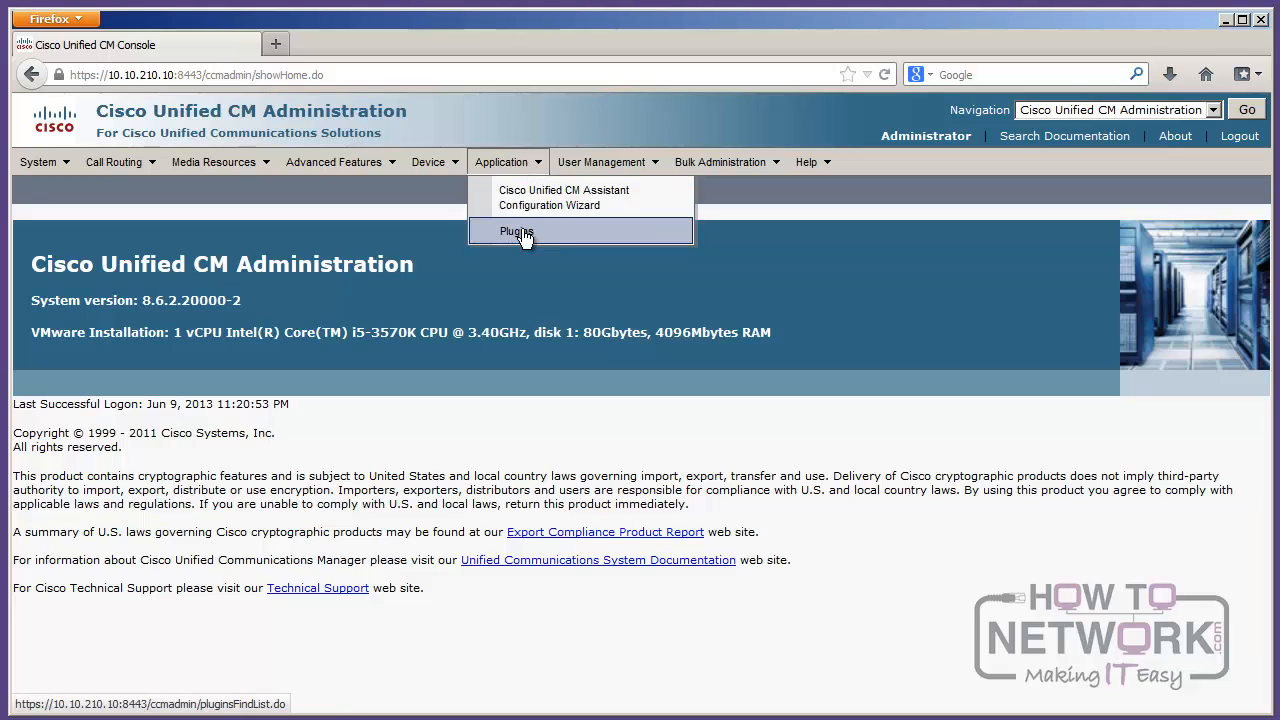
pyautogui.moveTo(536, 236)
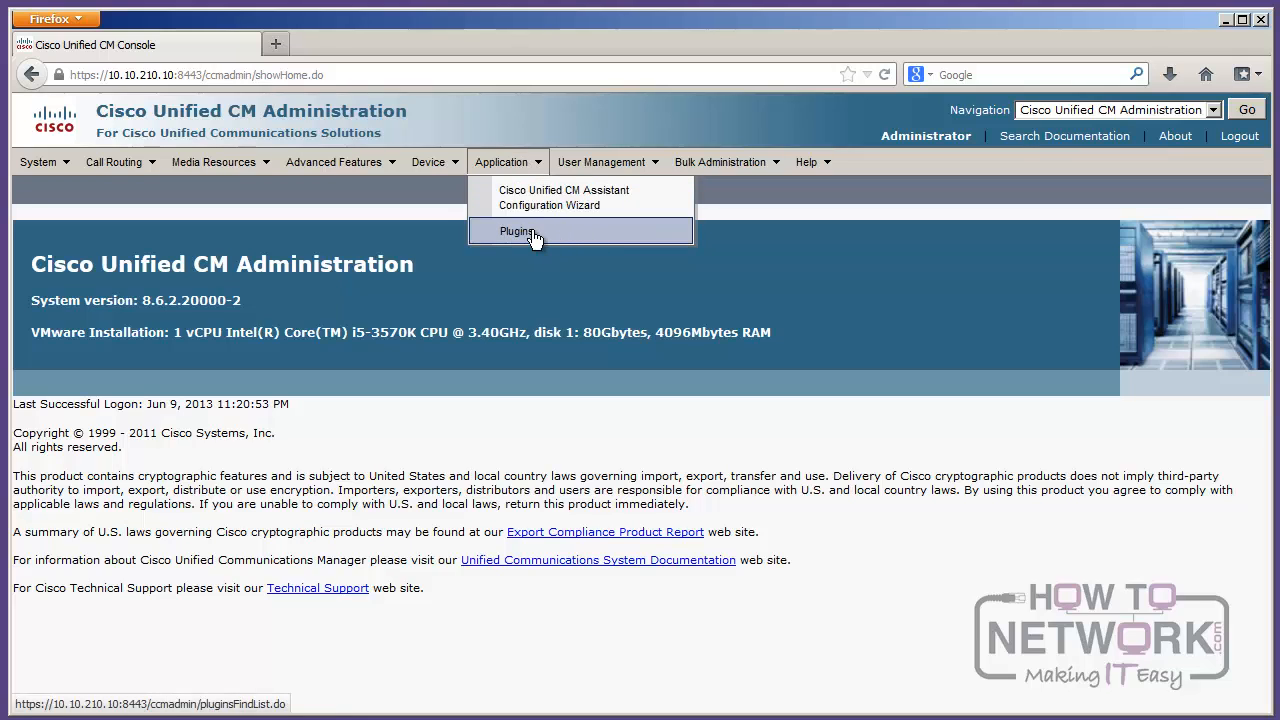
pyautogui.click(516, 232)
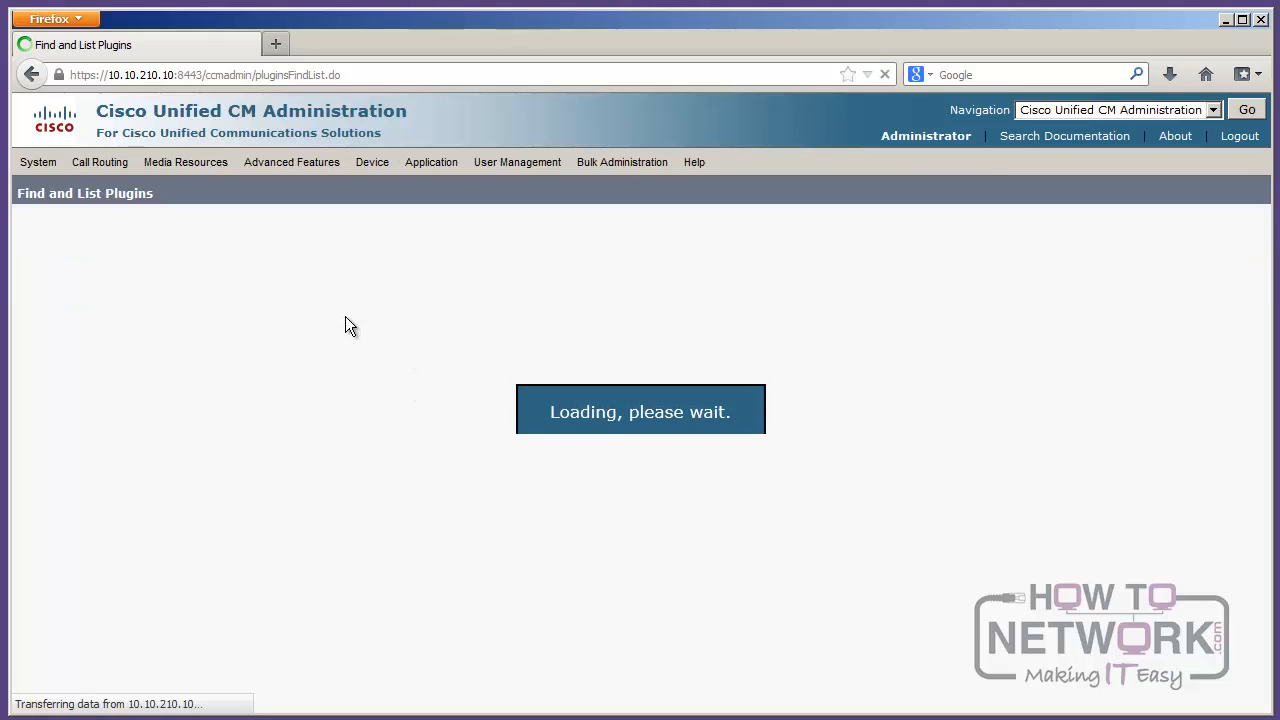
pyautogui.moveTo(388, 400)
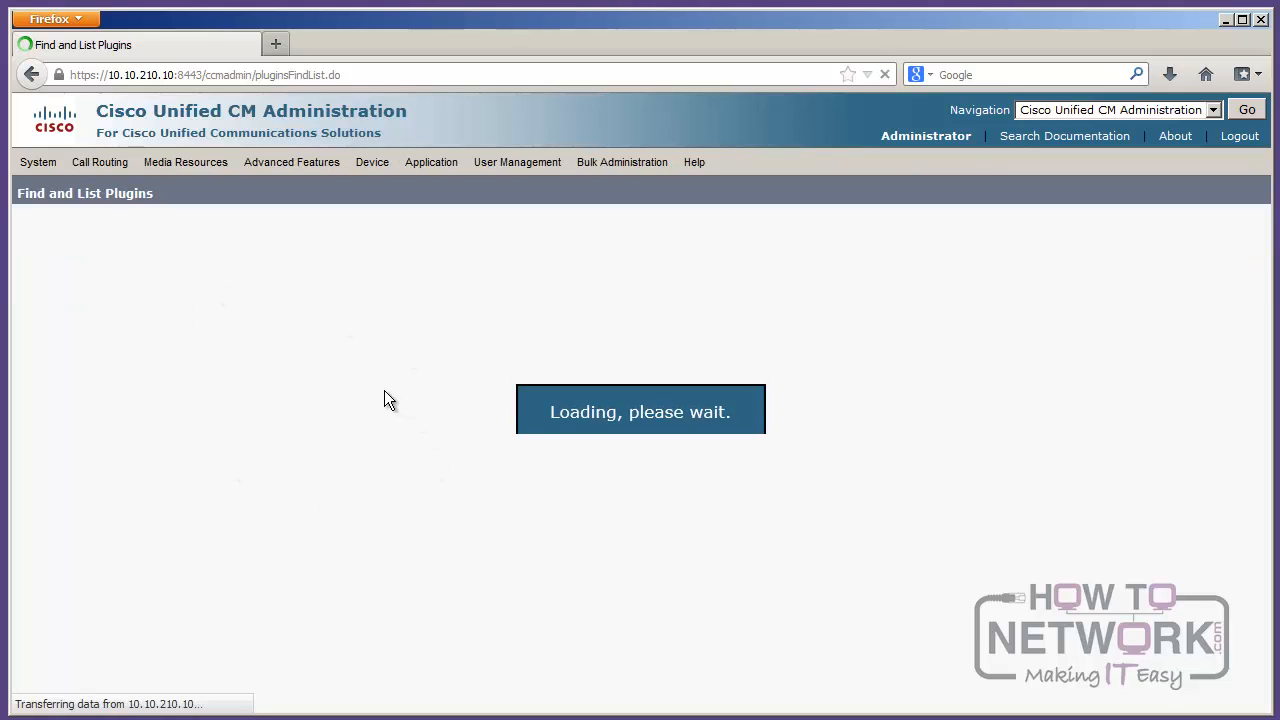
pyautogui.moveTo(386, 396)
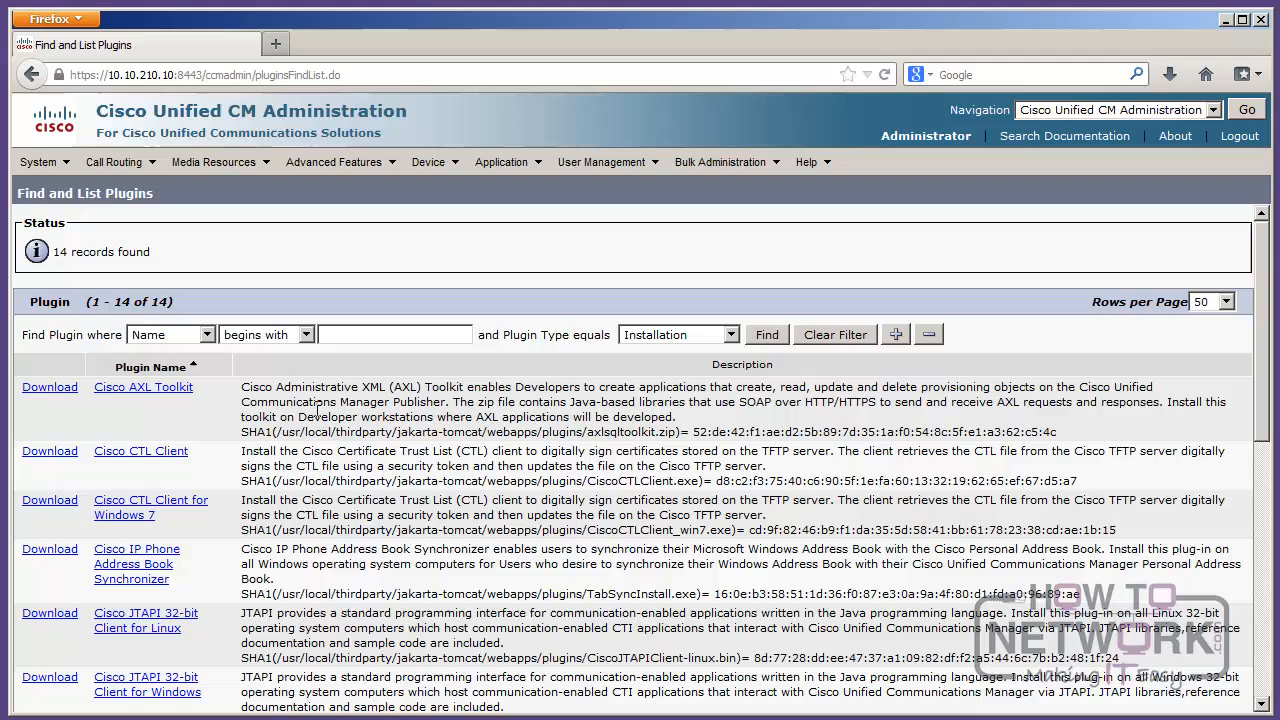
pyautogui.moveTo(192, 486)
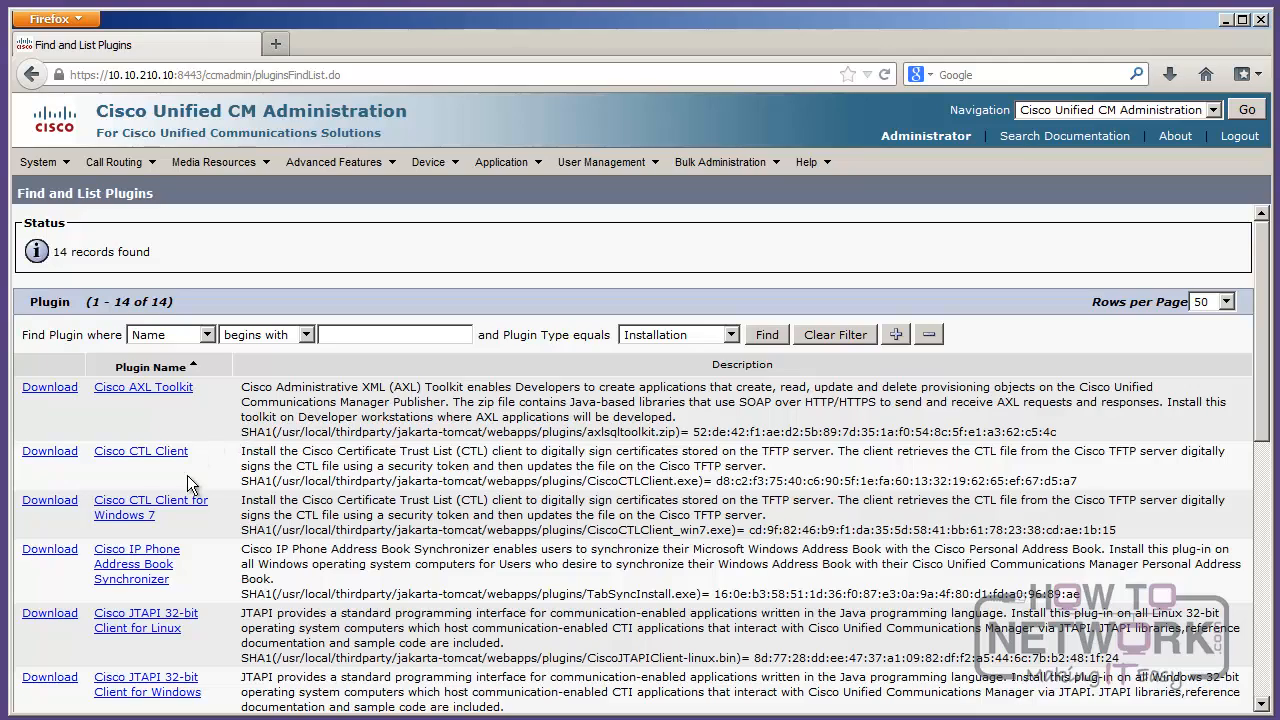
# Step: Scroll through the 14 plugin records such as AXL Toolkit and JTAPI, then return to the top
pyautogui.scroll(-3)
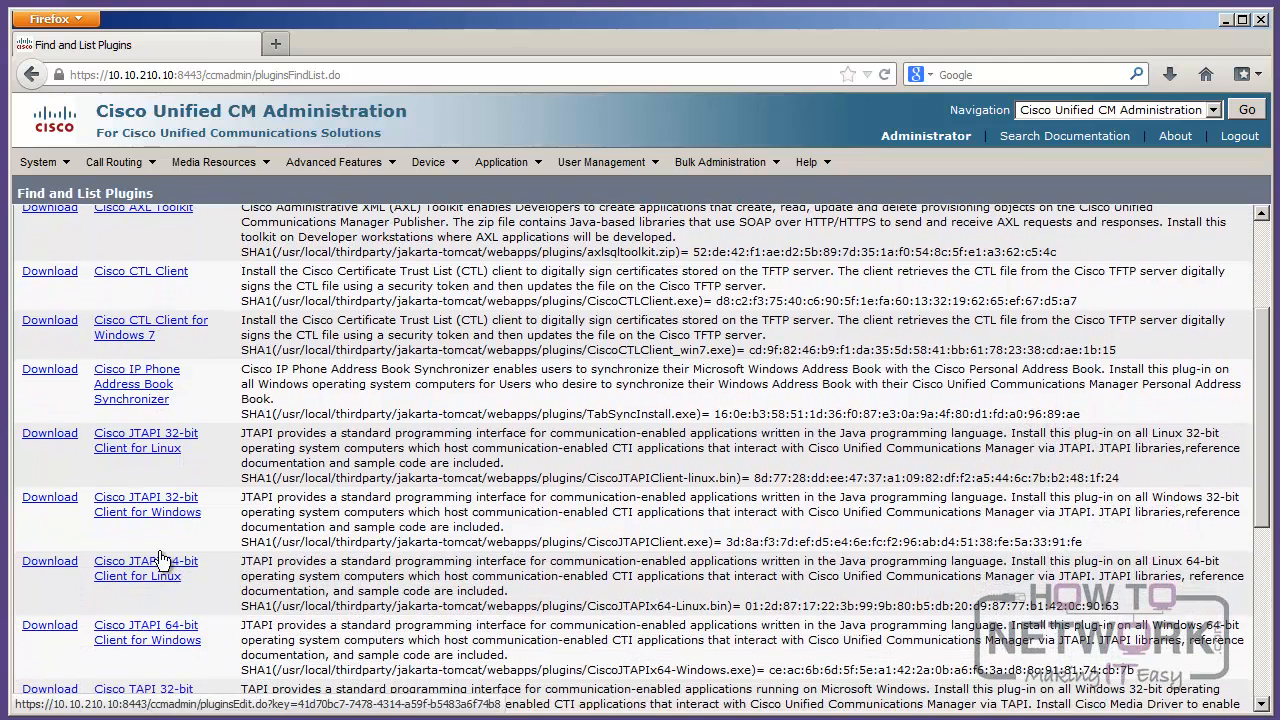
pyautogui.scroll(-3)
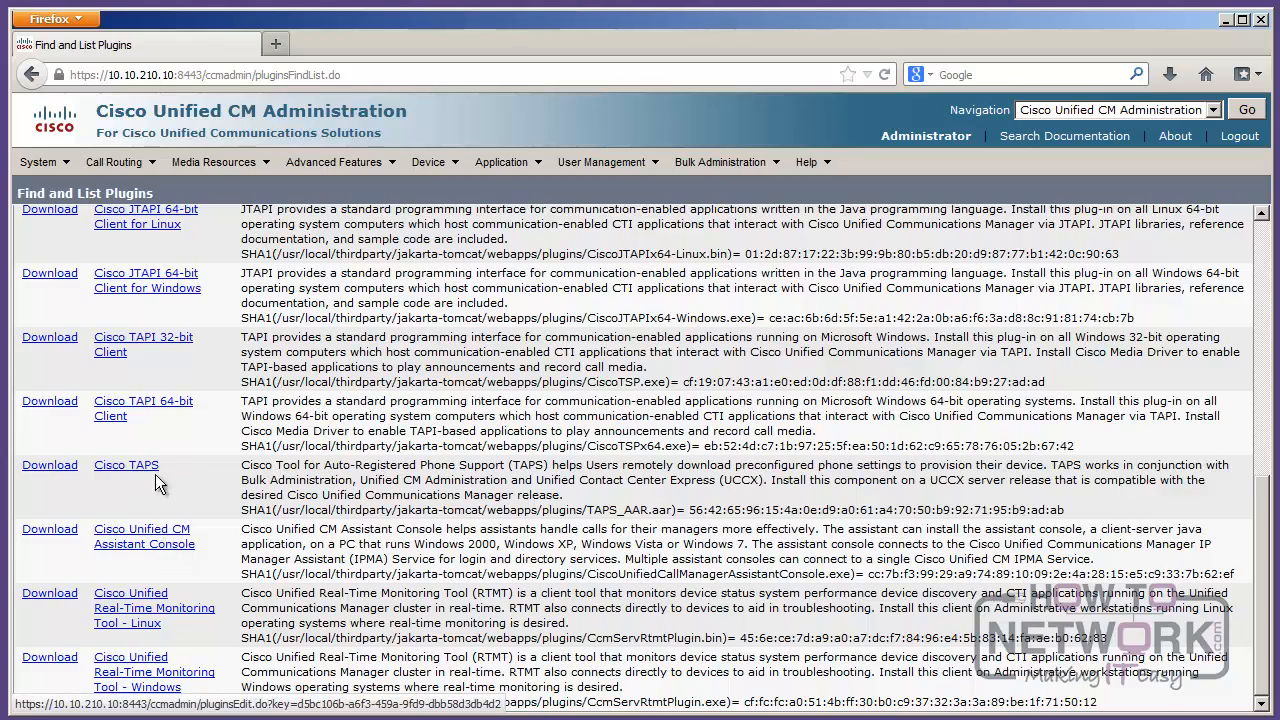
pyautogui.scroll(3)
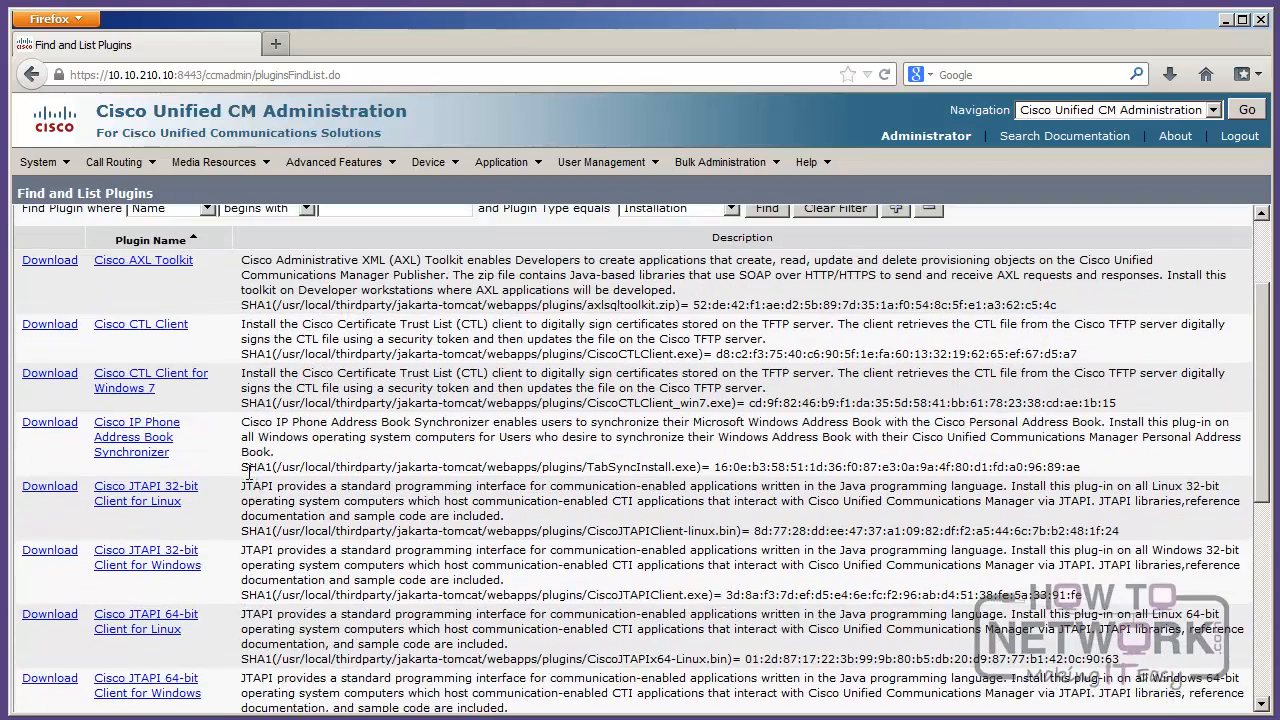
pyautogui.click(502, 160)
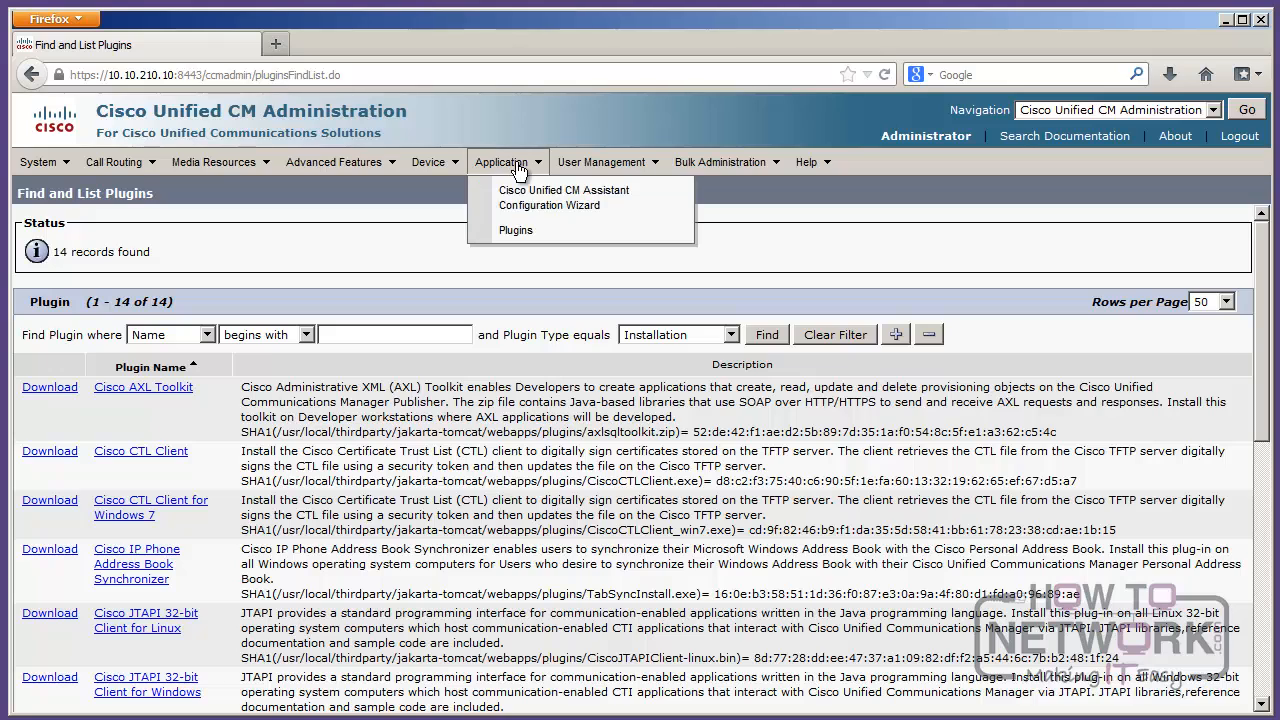
pyautogui.click(600, 160)
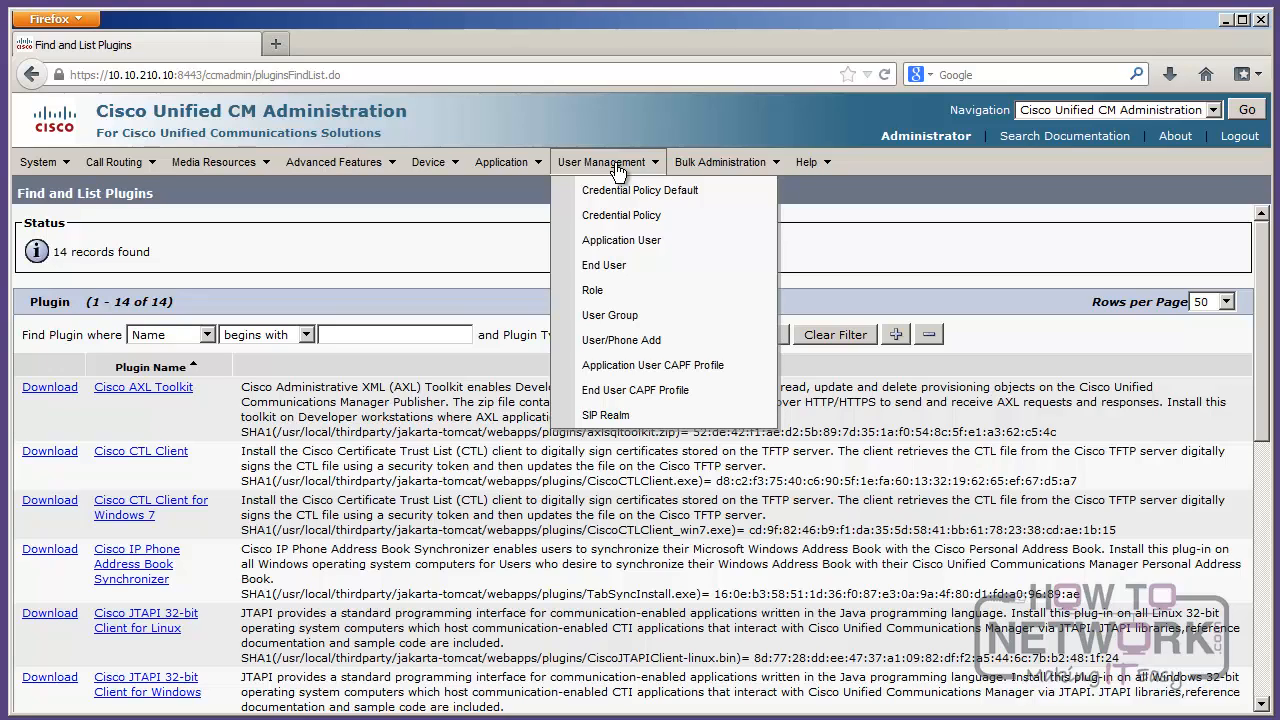
pyautogui.moveTo(620, 340)
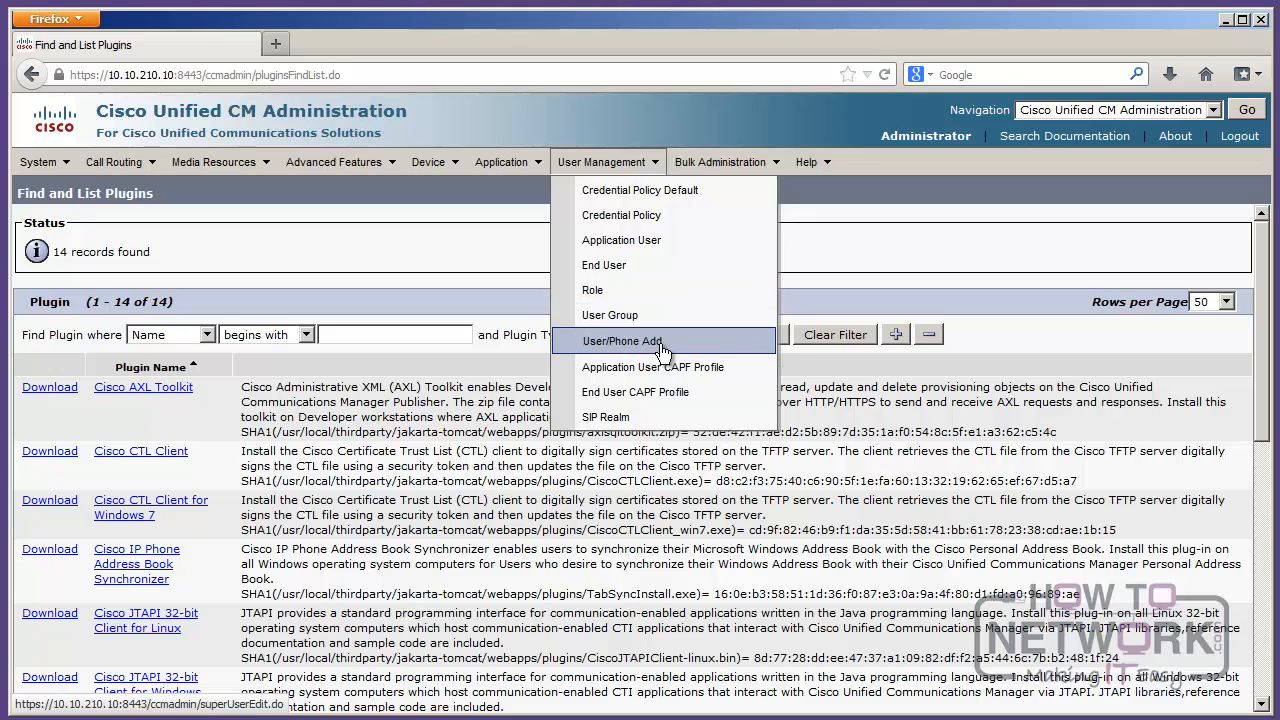
pyautogui.click(720, 160)
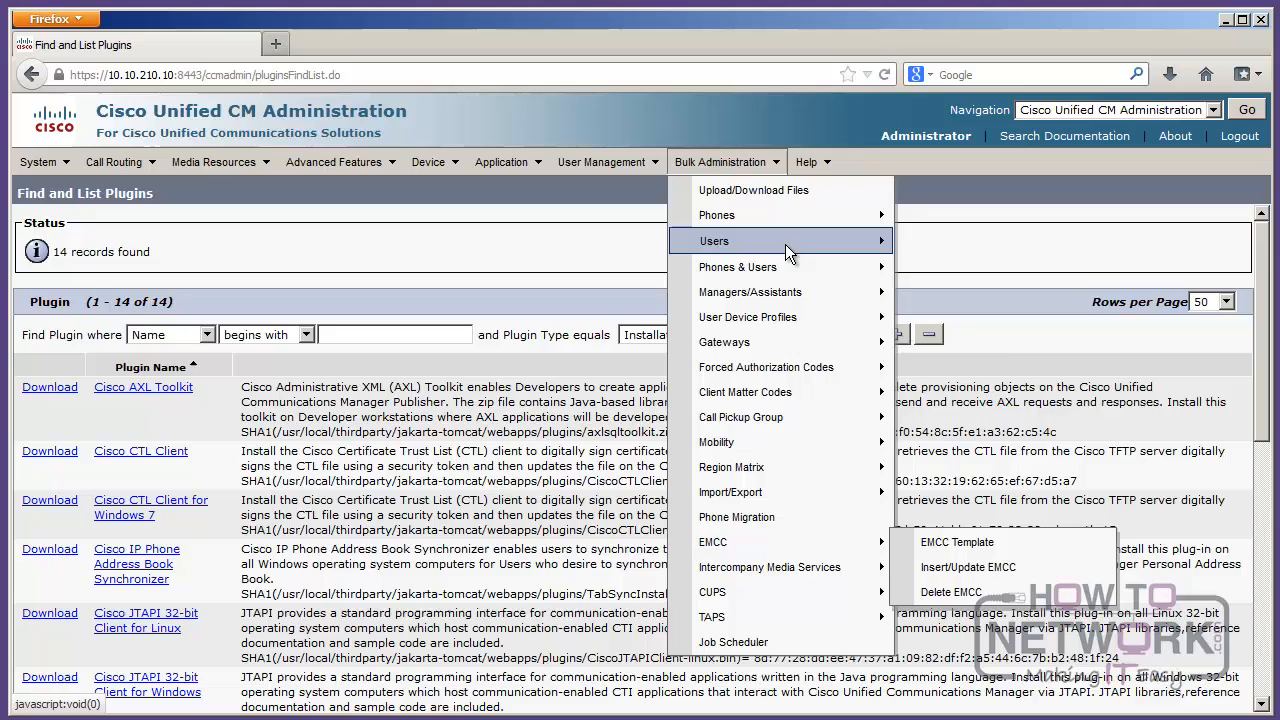
pyautogui.moveTo(750, 292)
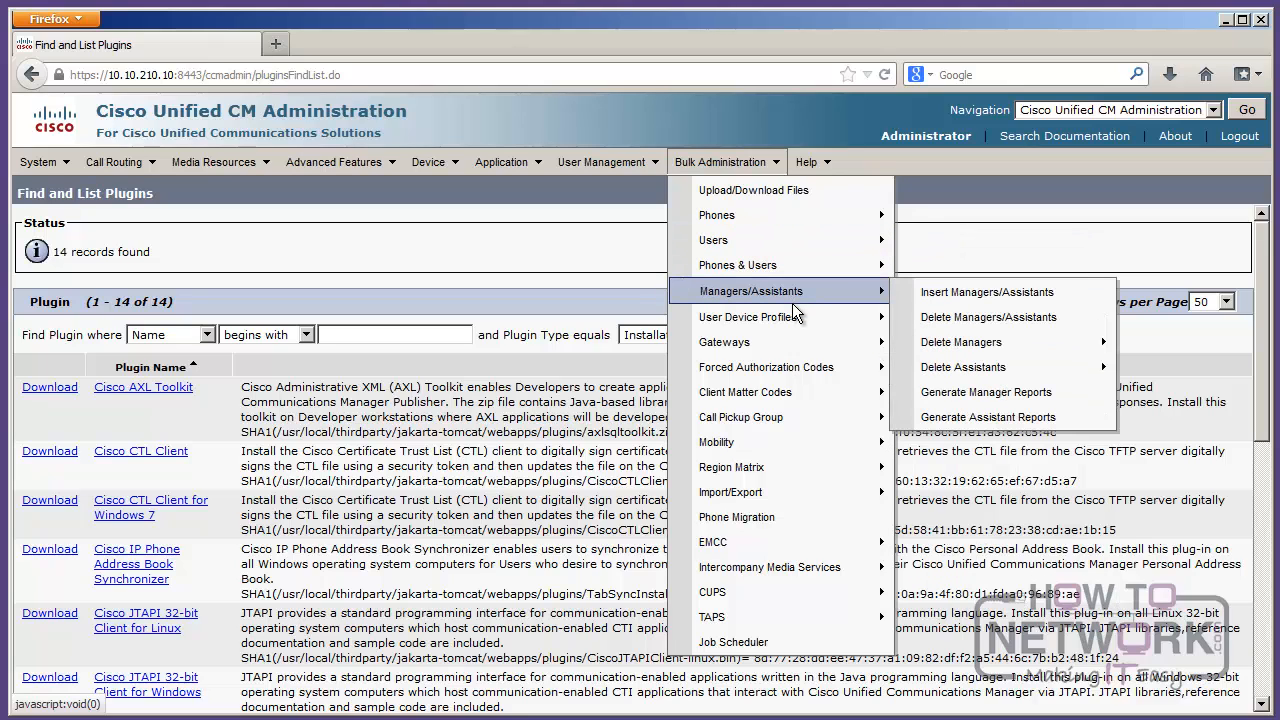
pyautogui.click(808, 160)
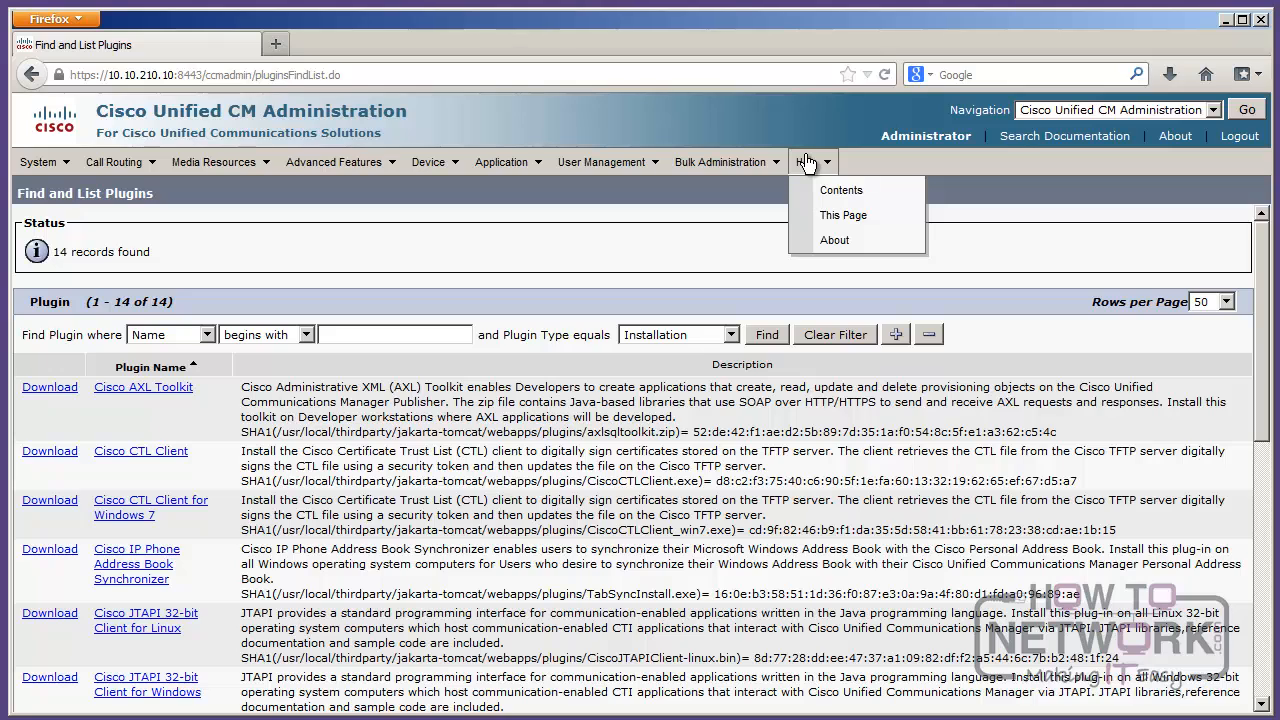
pyautogui.moveTo(844, 216)
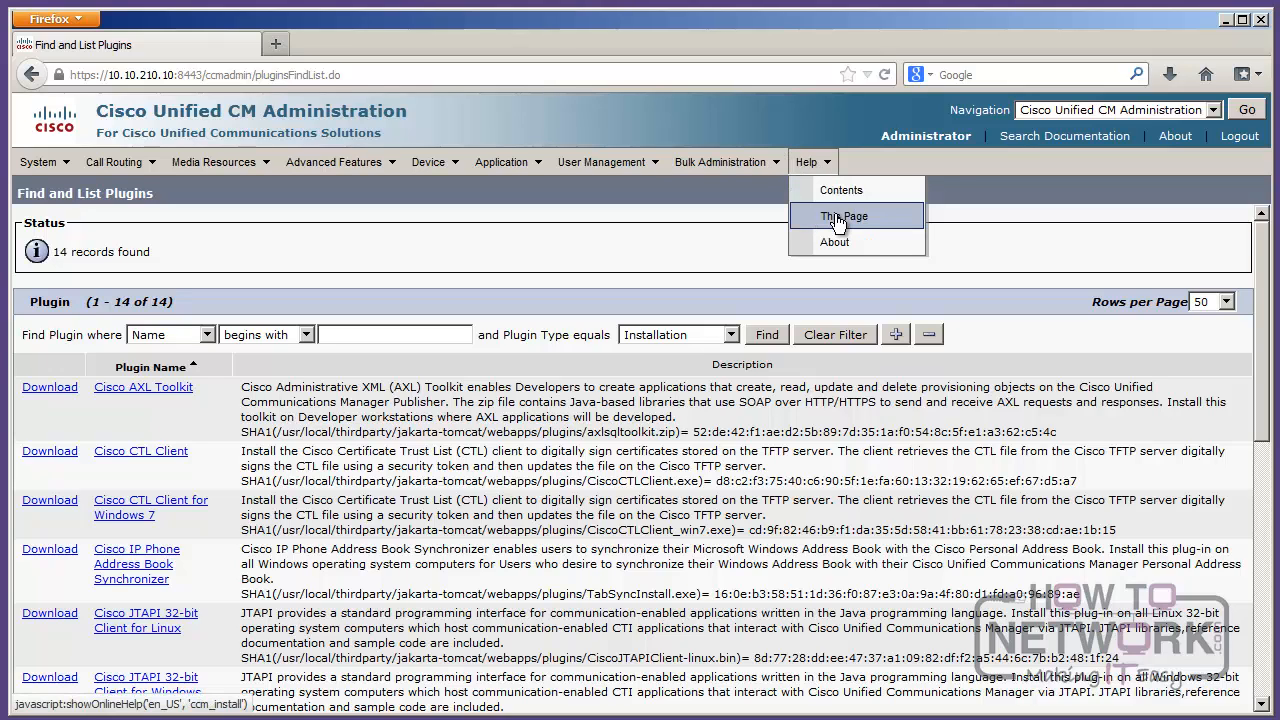
pyautogui.click(428, 160)
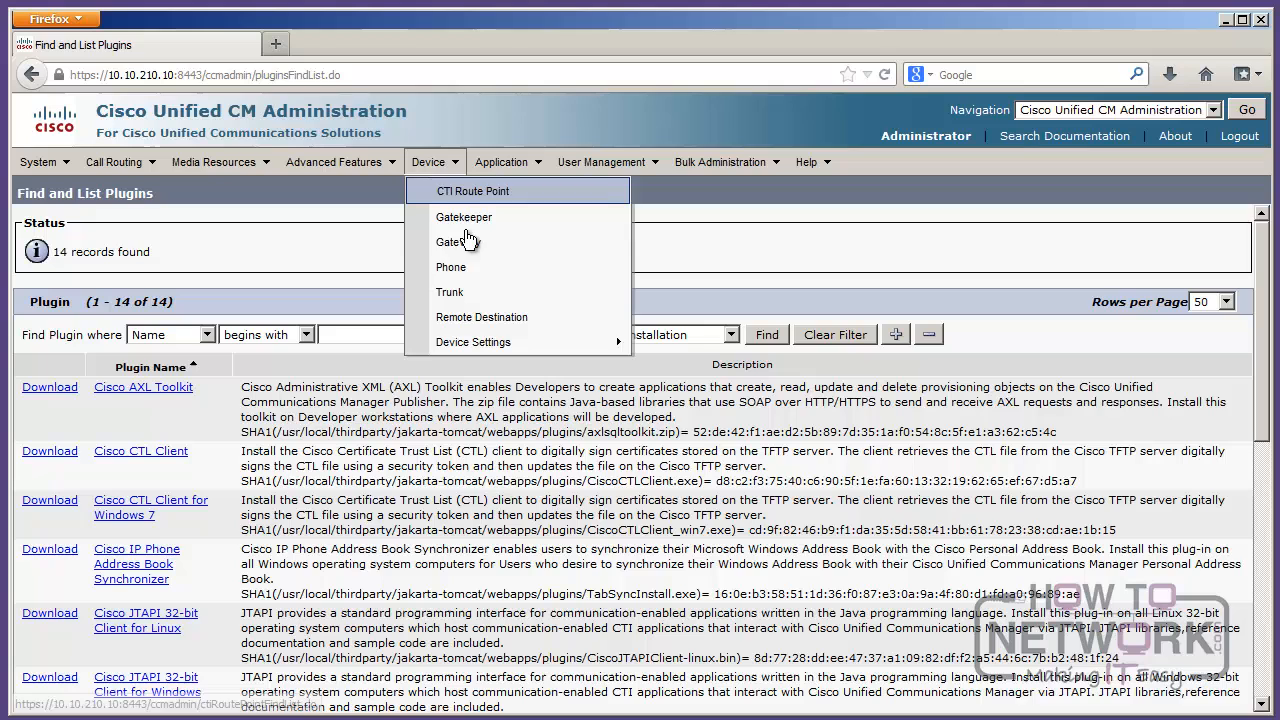
# Step: Find all phones, open SEP001D45957600's Phone Configuration and bring up its page help
pyautogui.click(450, 268)
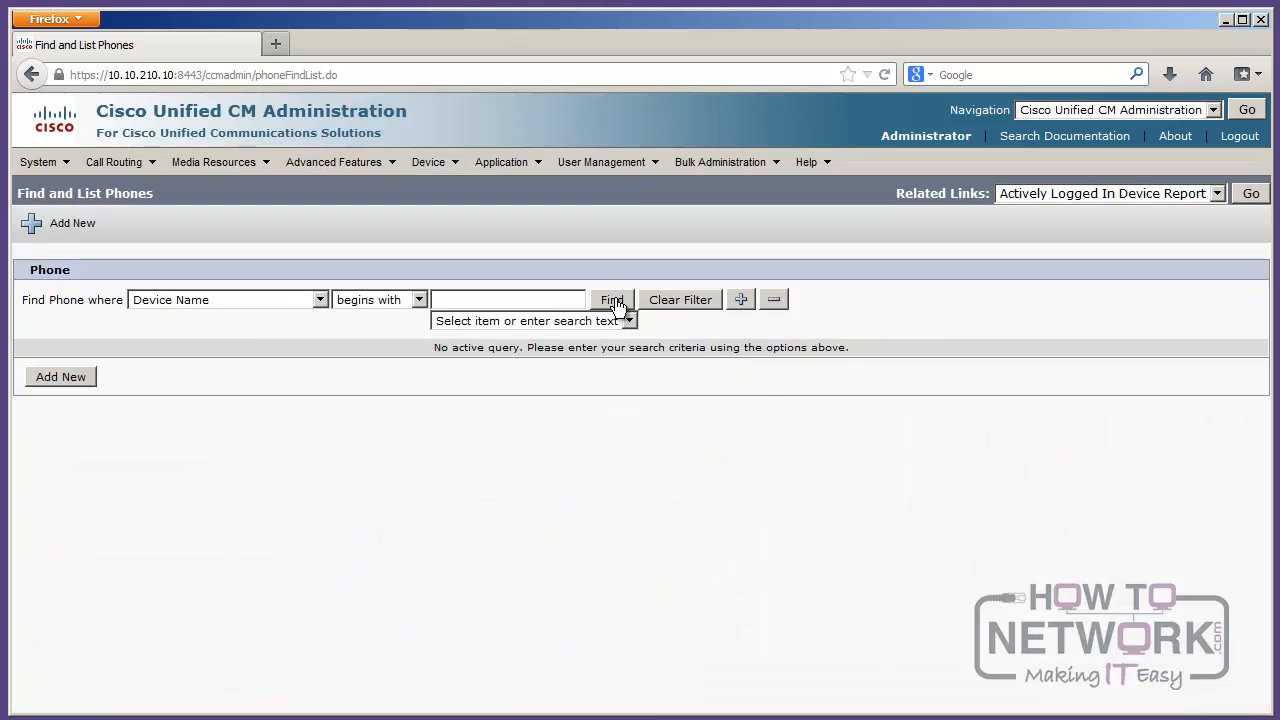
pyautogui.click(612, 300)
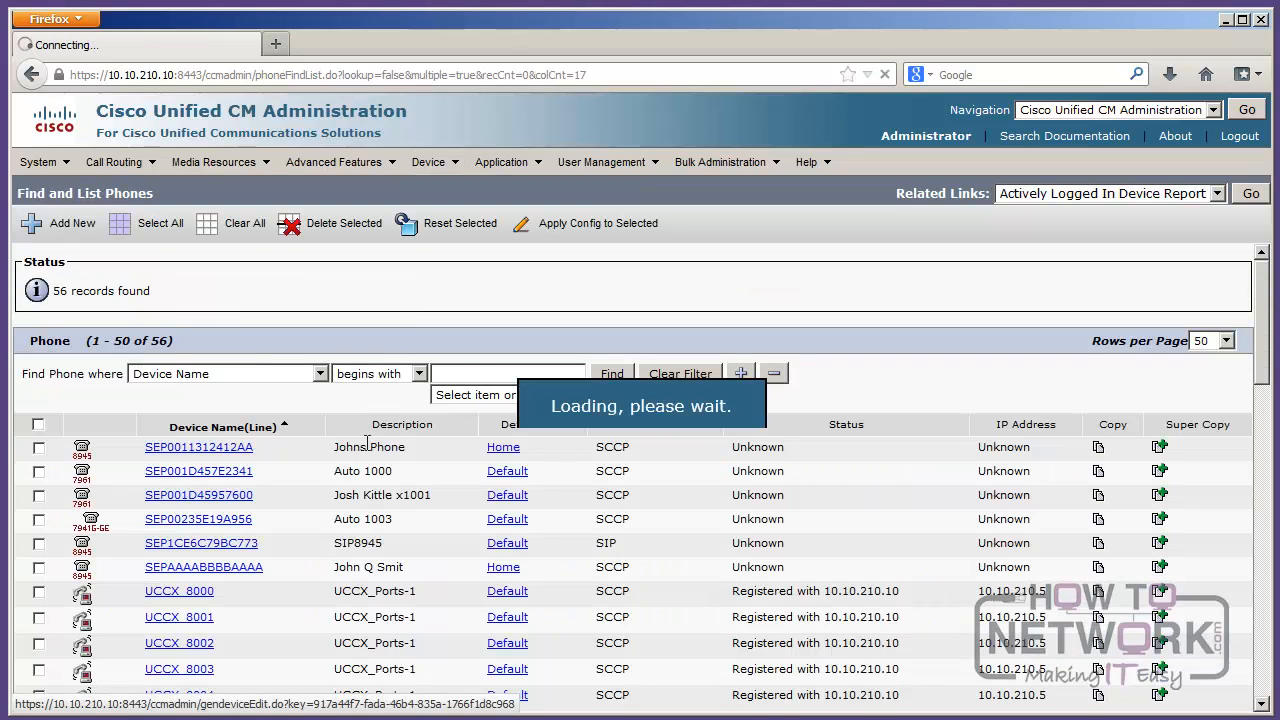
pyautogui.click(198, 496)
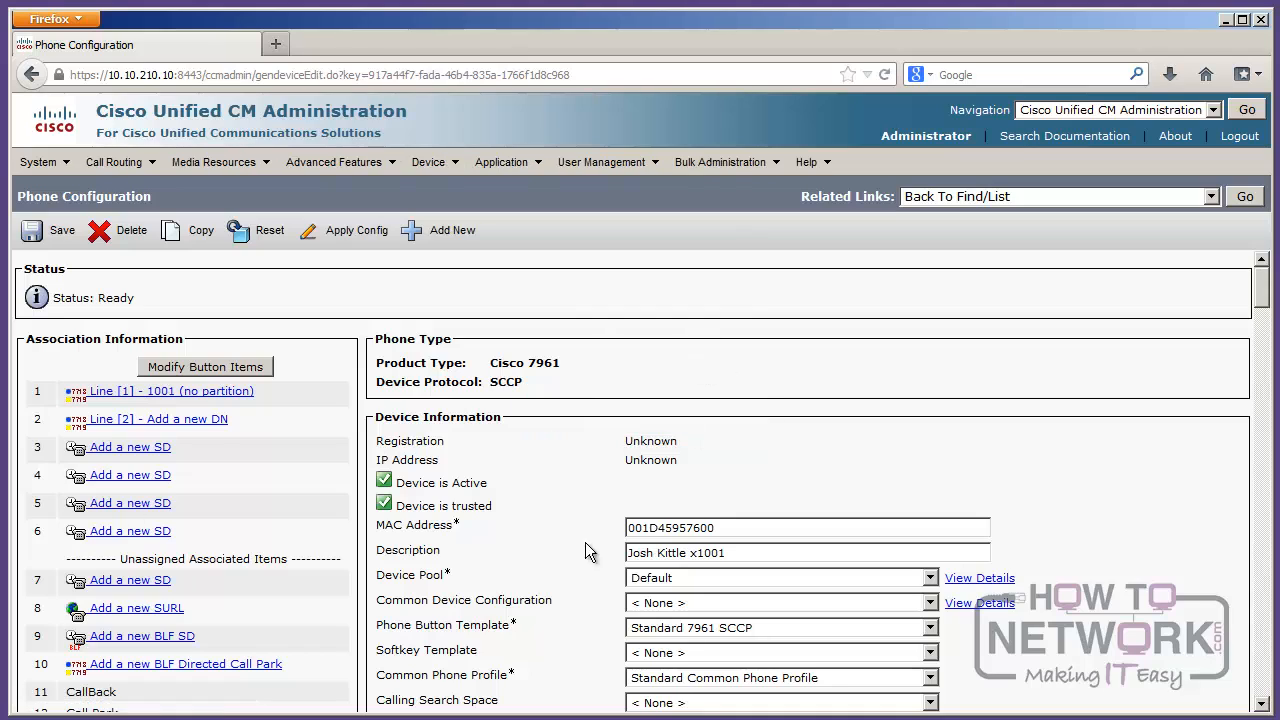
pyautogui.moveTo(810, 162)
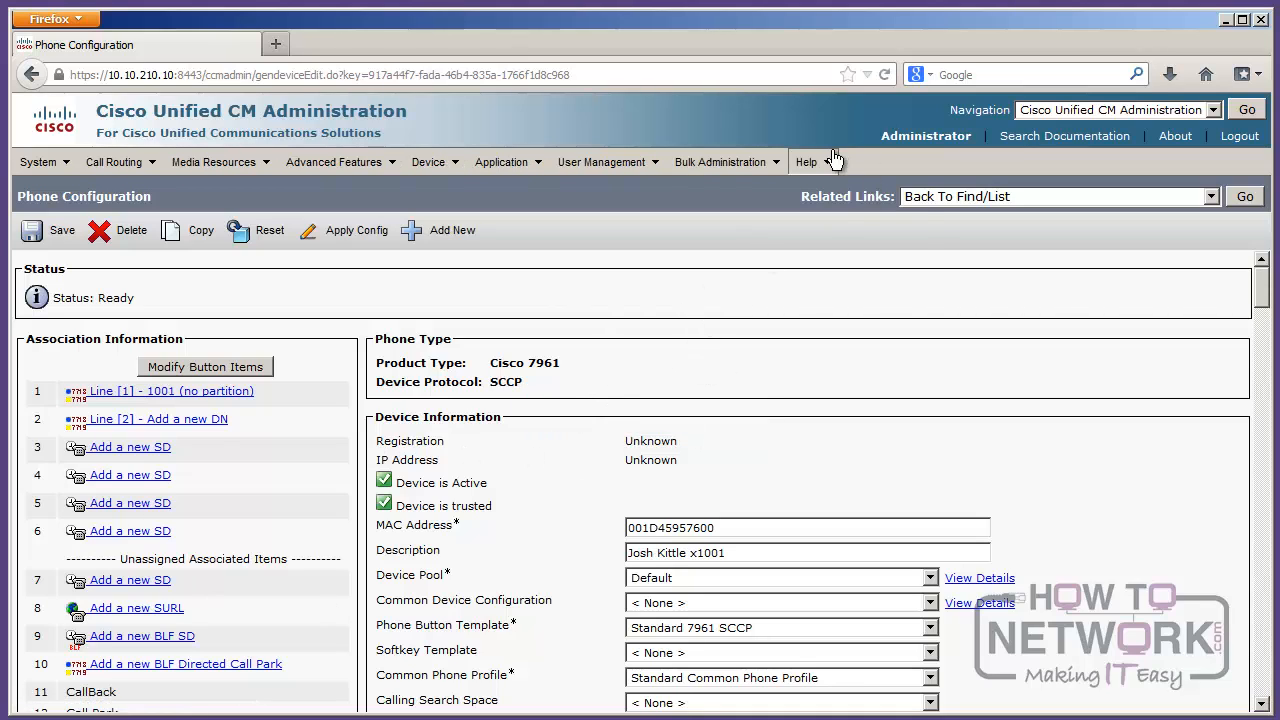
pyautogui.click(806, 160)
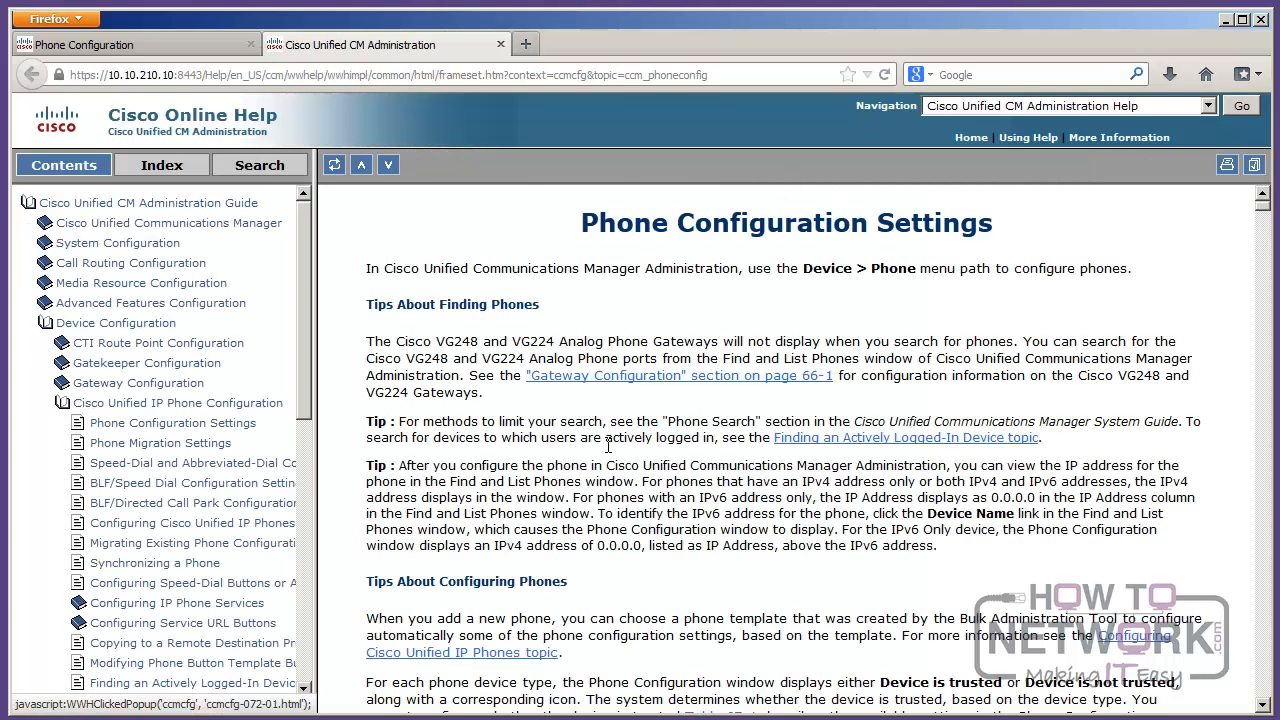
# Step: Read down the Phone Configuration Settings table to the Device Name and Description entries
pyautogui.scroll(-3)
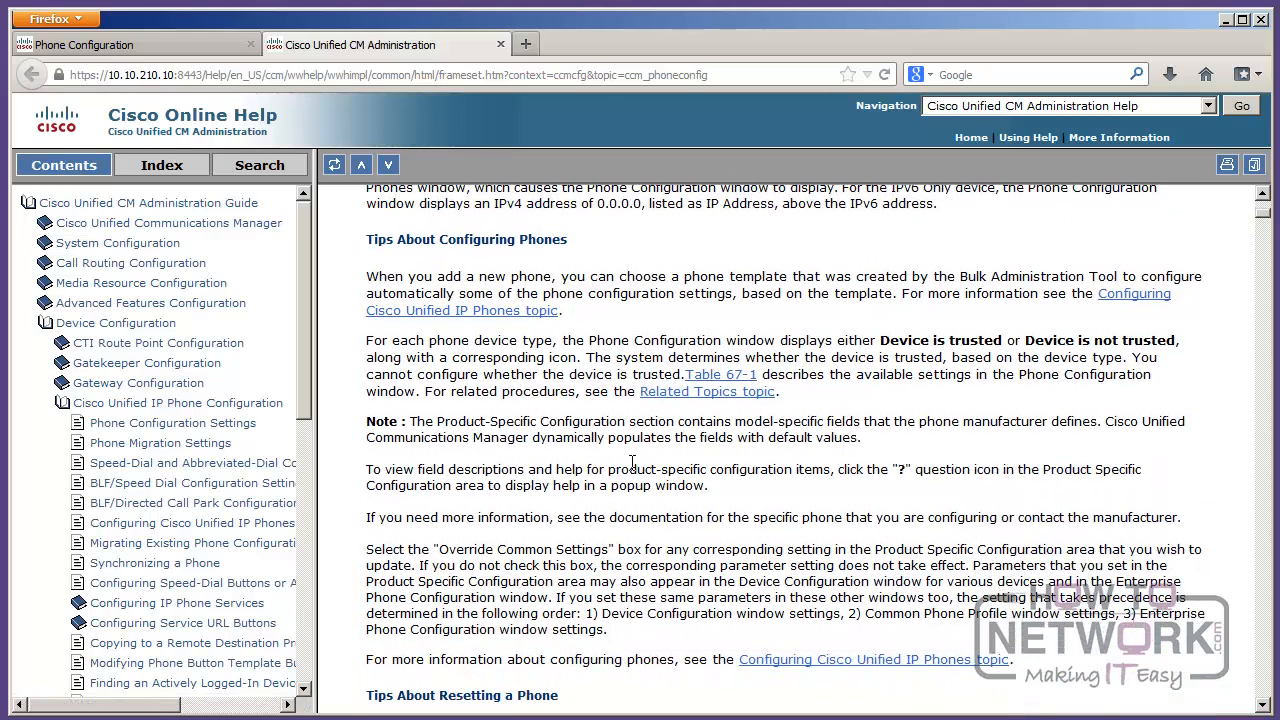
pyautogui.scroll(-3)
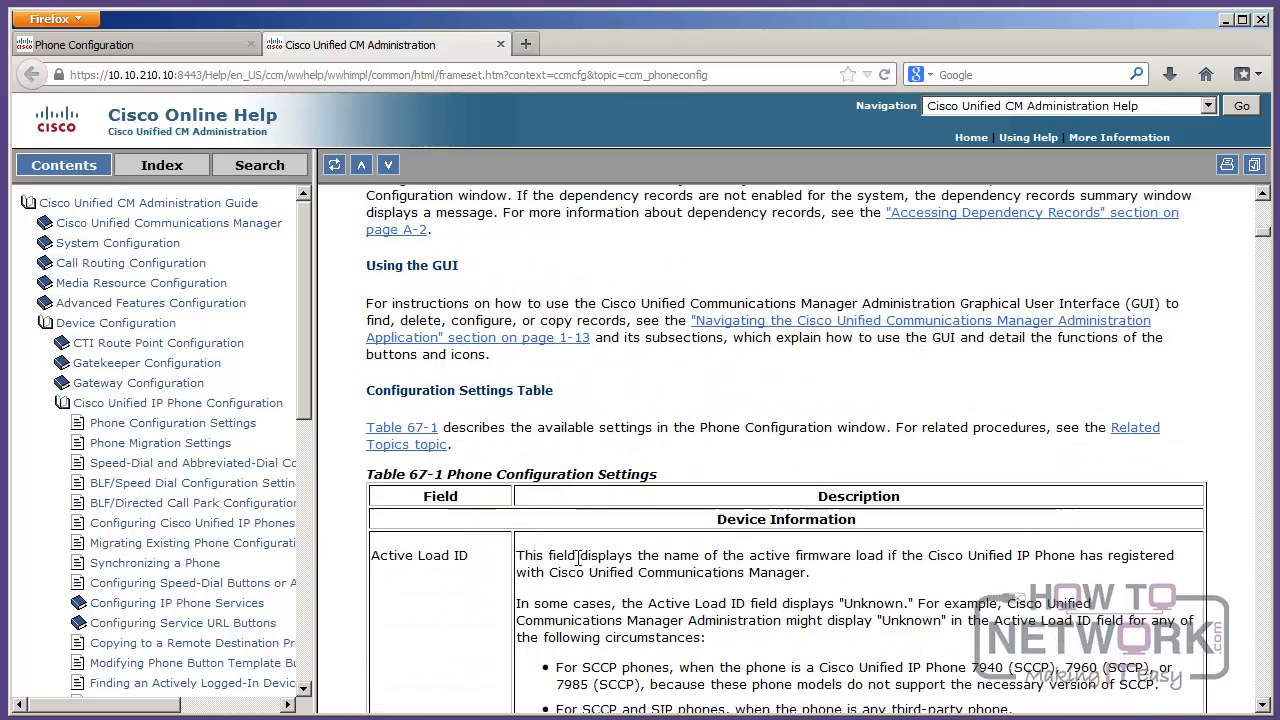
pyautogui.scroll(-3)
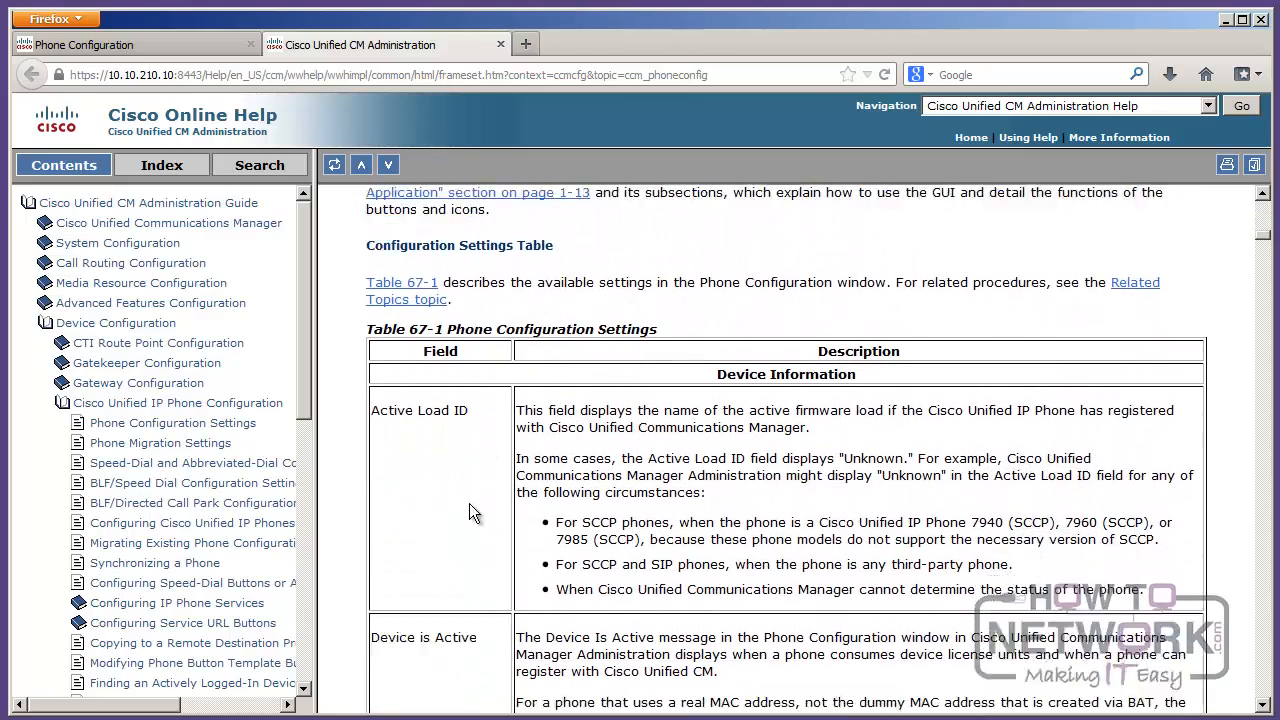
pyautogui.scroll(-3)
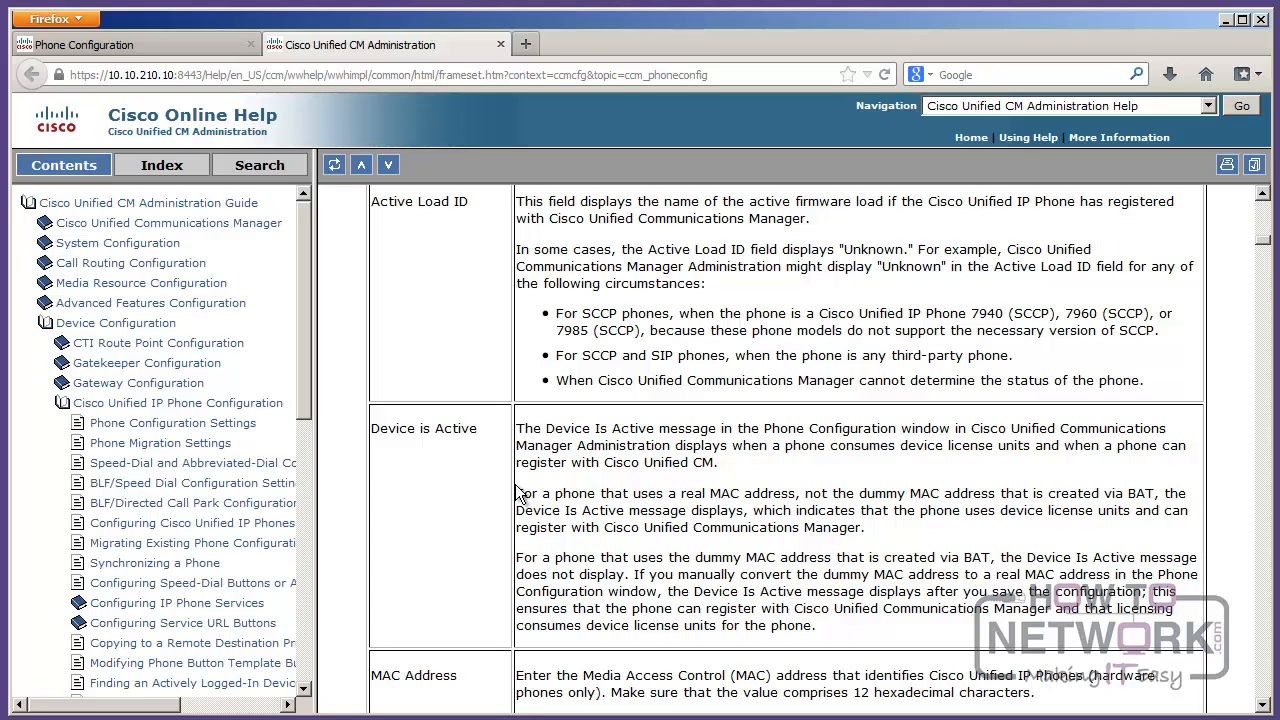
pyautogui.moveTo(544, 452)
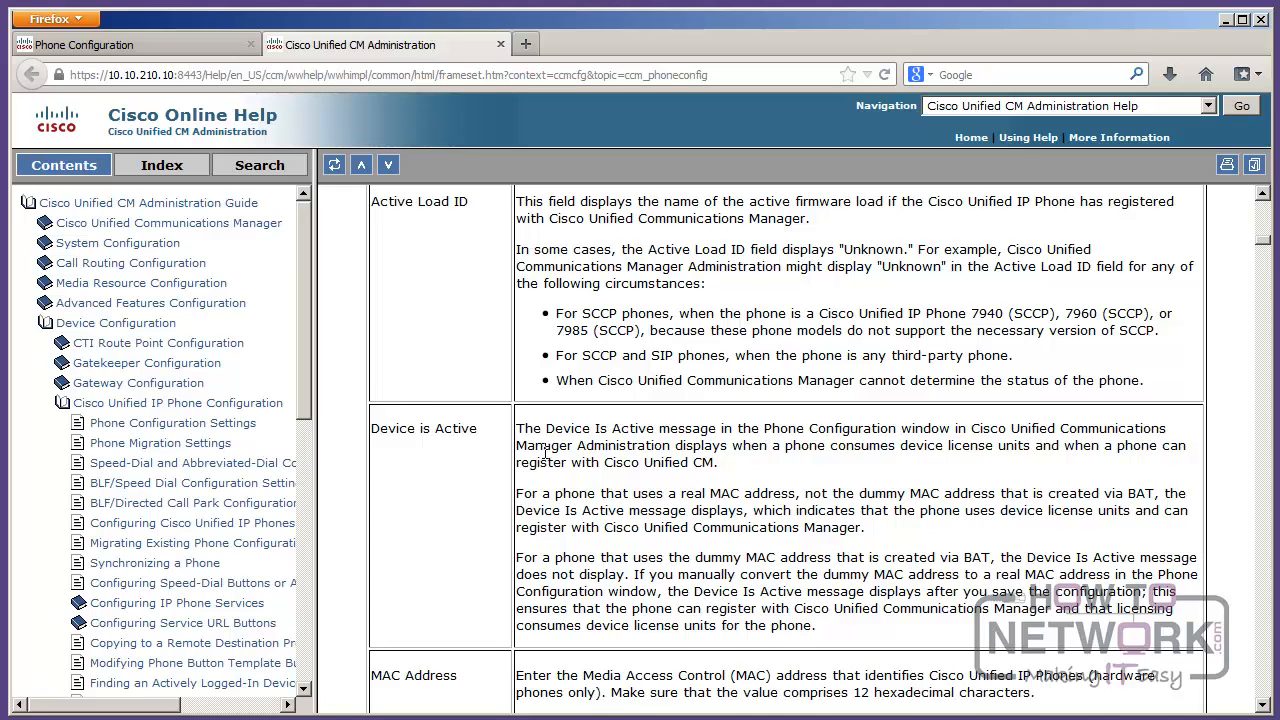
pyautogui.scroll(-3)
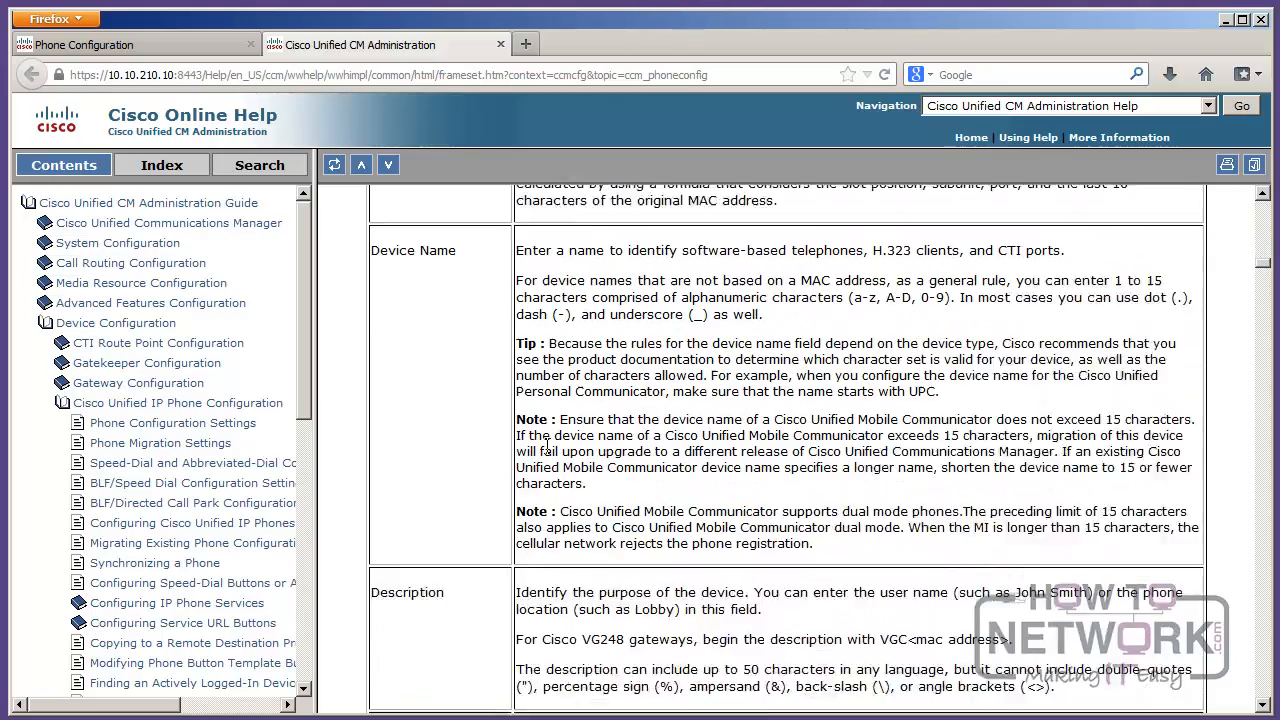
pyautogui.scroll(3)
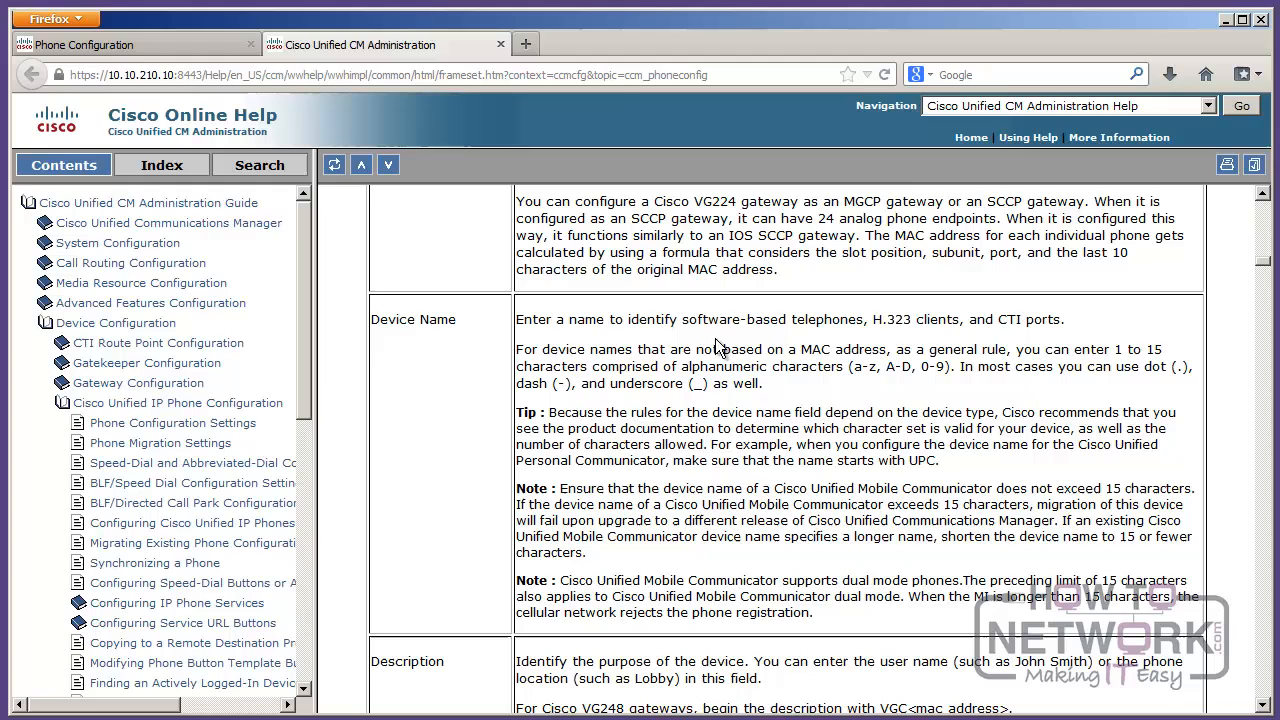
pyautogui.moveTo(904, 358)
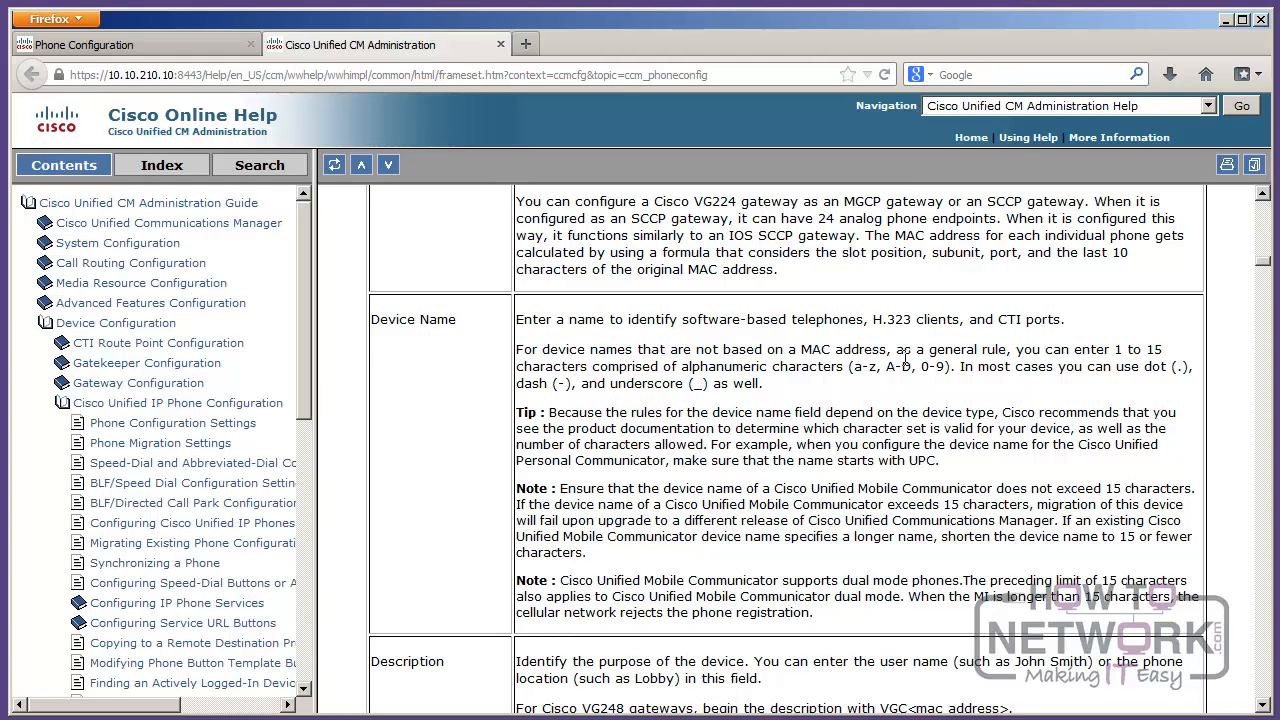
pyautogui.moveTo(870, 388)
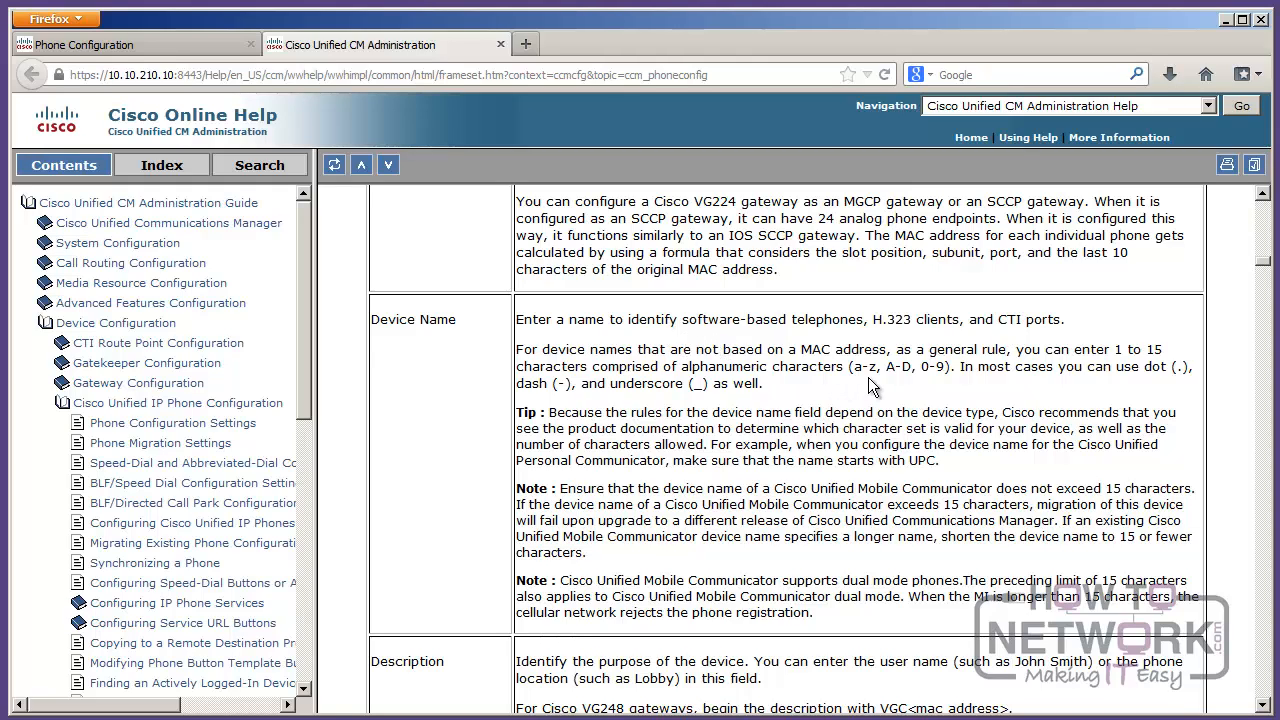
pyautogui.moveTo(490, 198)
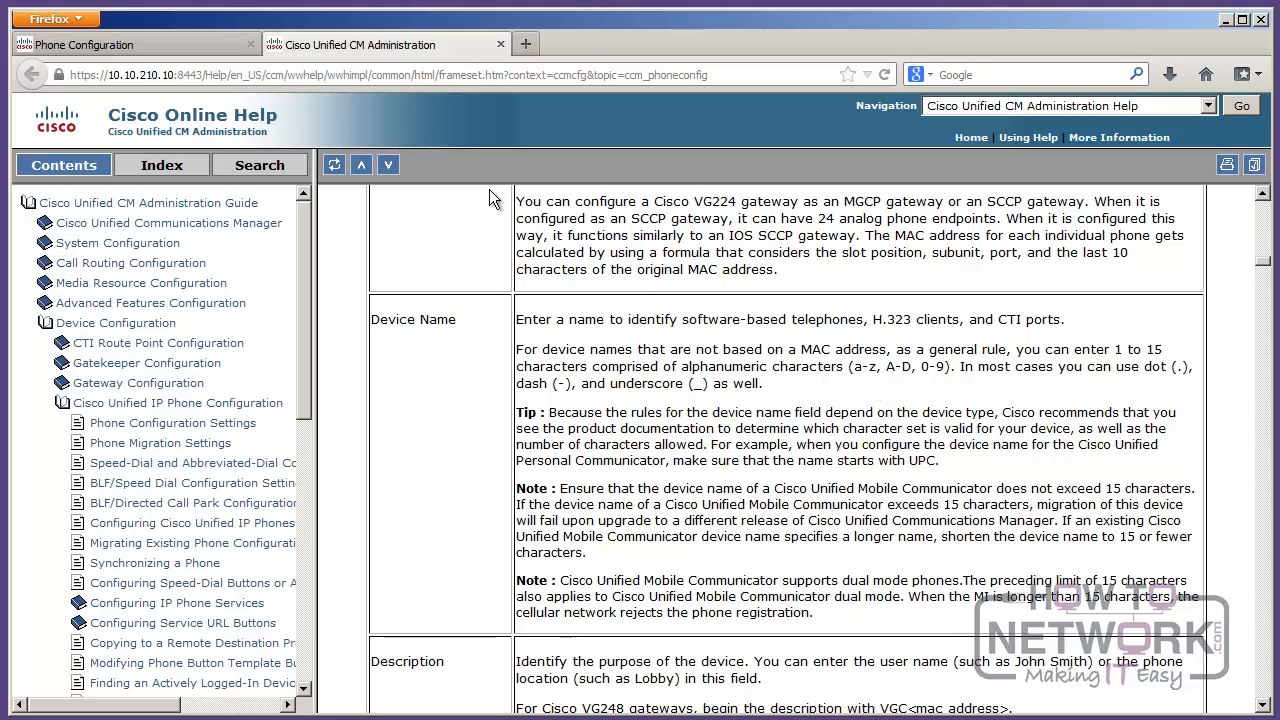
# Step: Return to the Phone Configuration tab and select Cisco Unified Serviceability in the Navigation dropdown
pyautogui.click(500, 44)
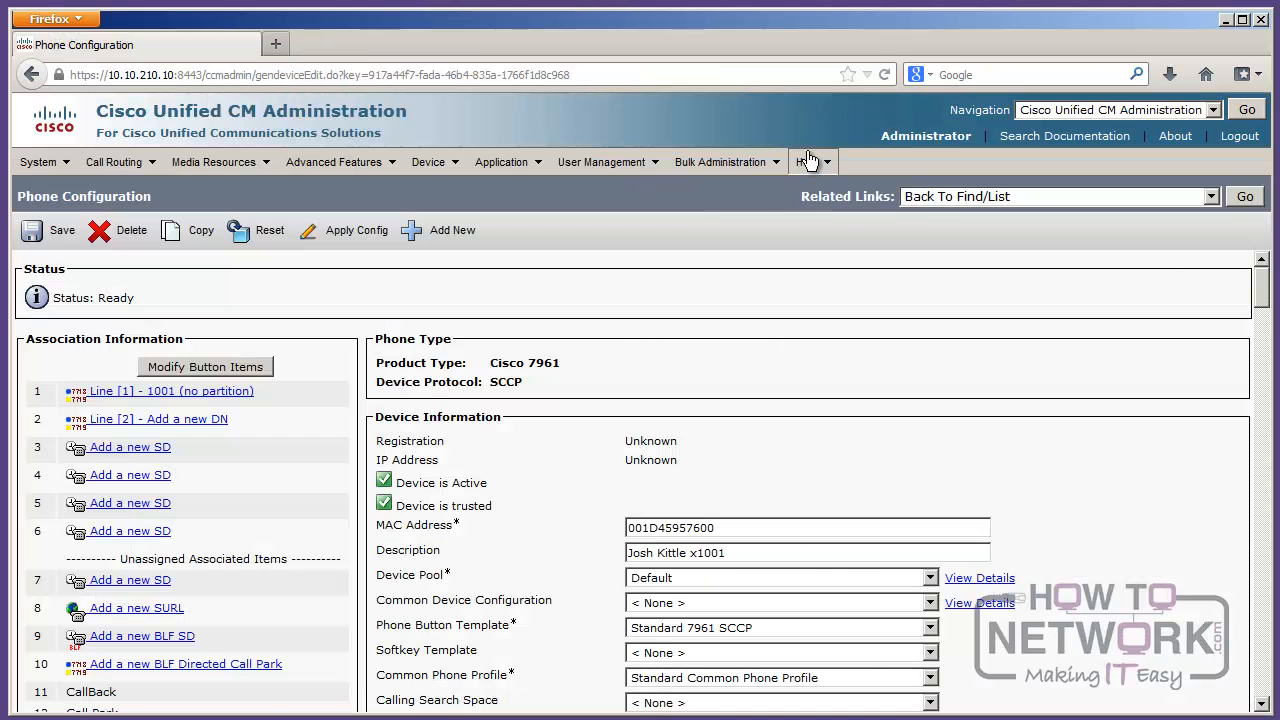
pyautogui.click(806, 160)
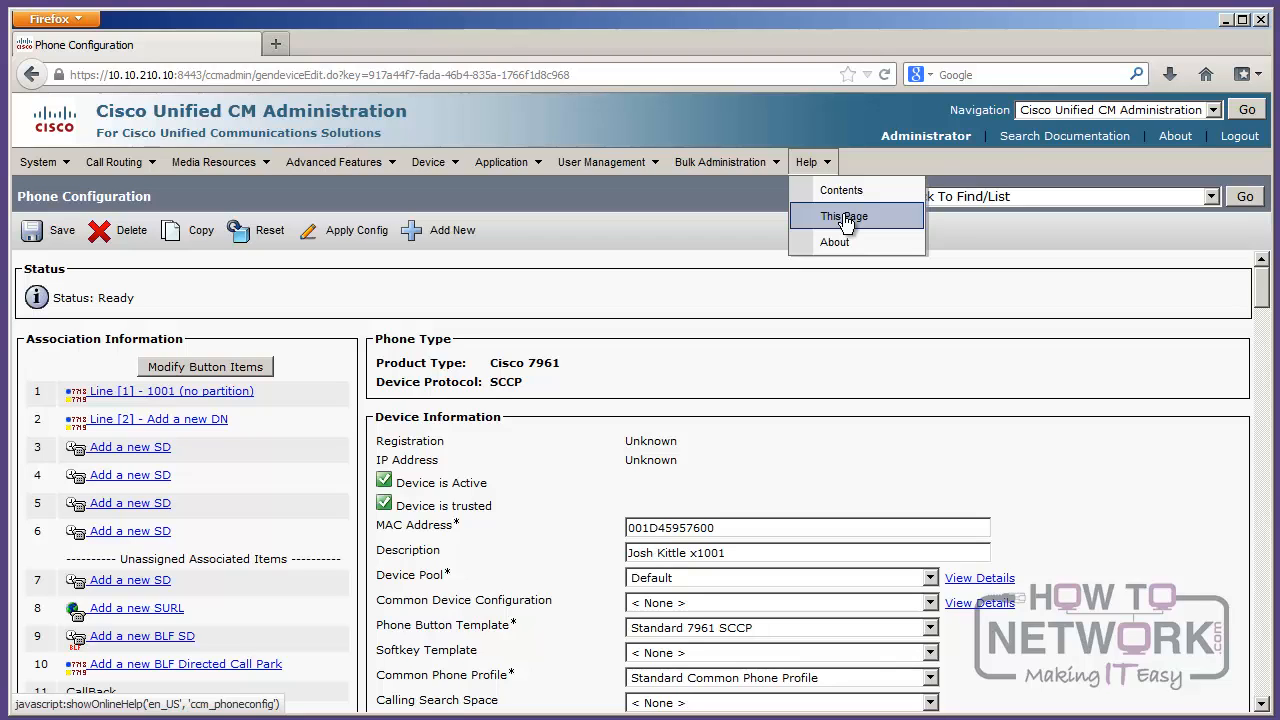
pyautogui.moveTo(1136, 124)
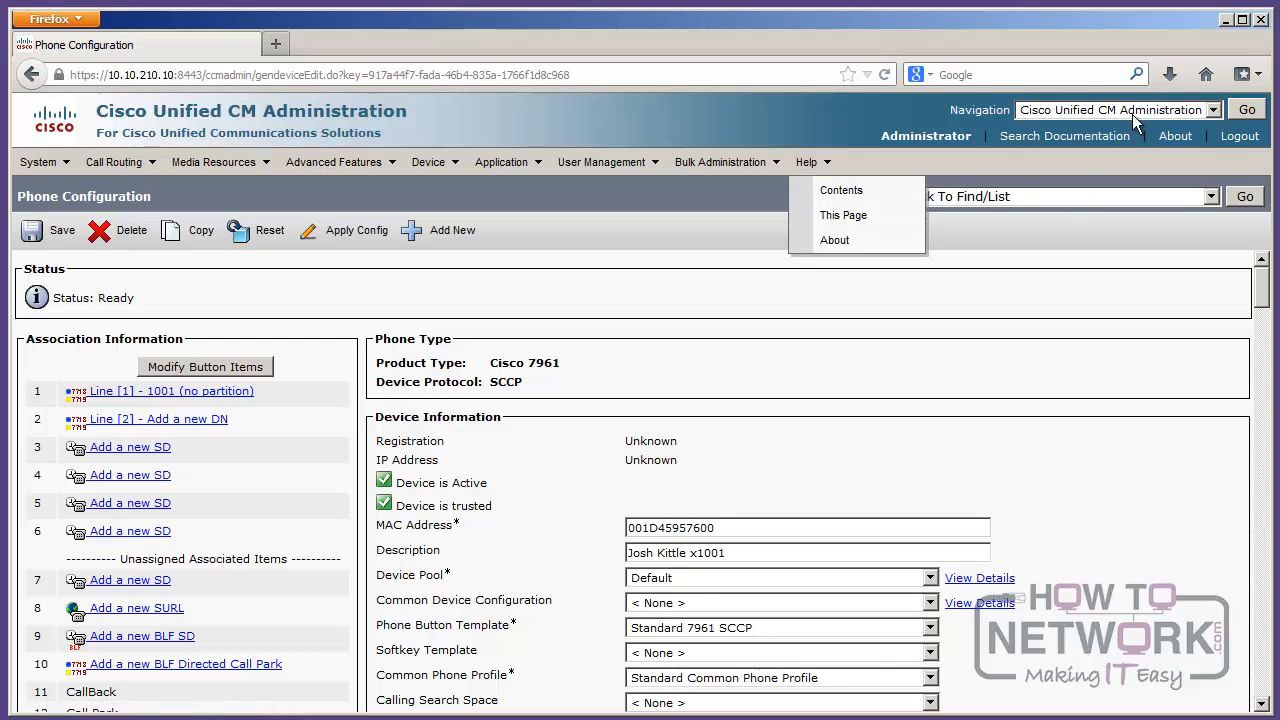
pyautogui.click(1212, 108)
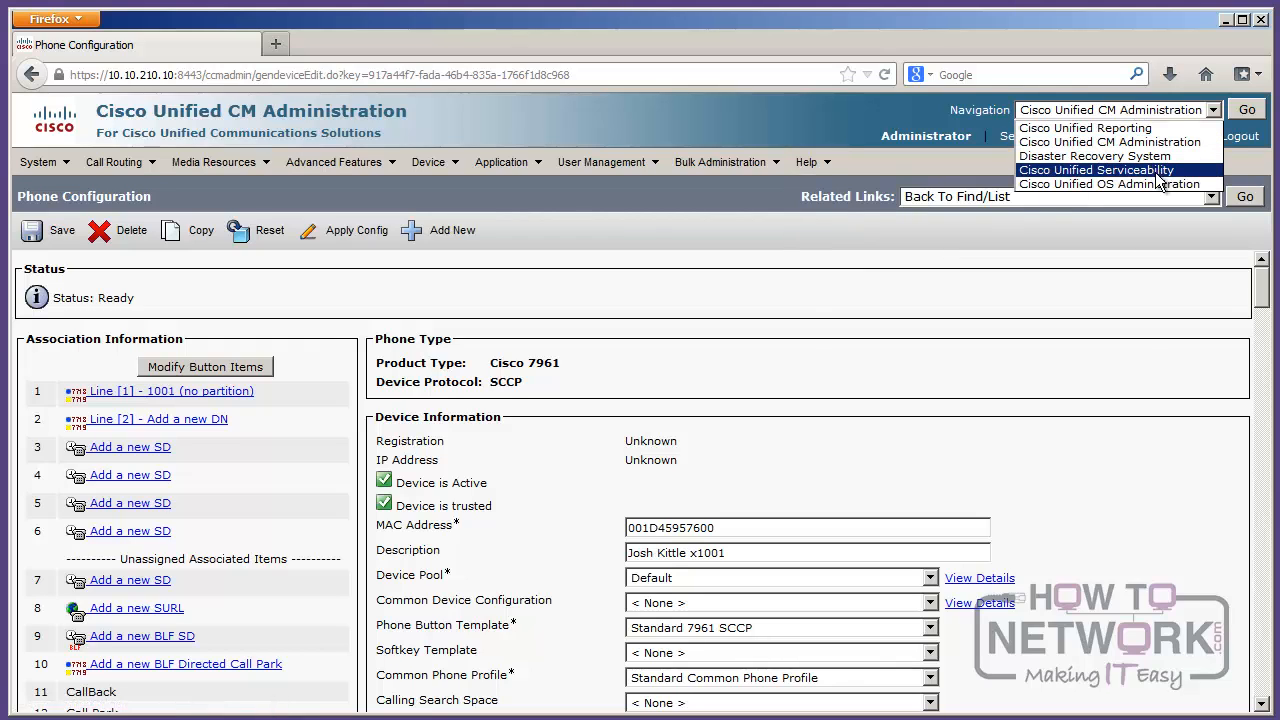
pyautogui.moveTo(1096, 184)
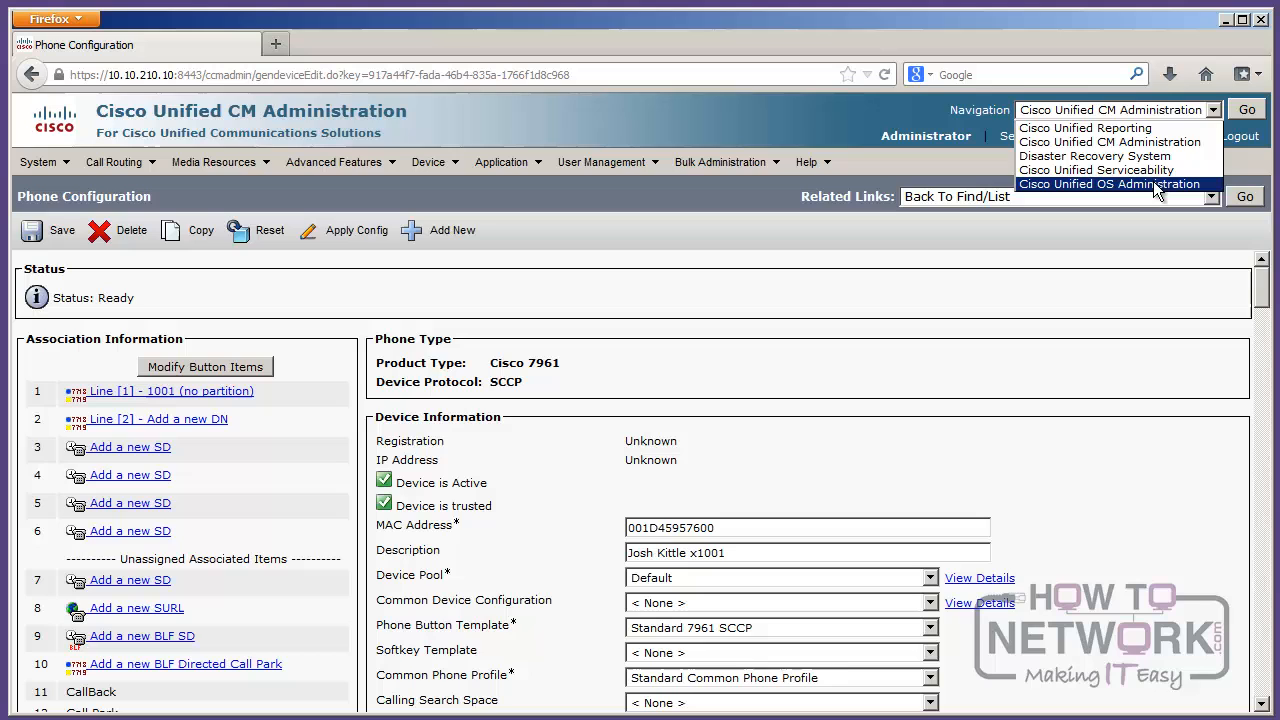
pyautogui.click(1244, 108)
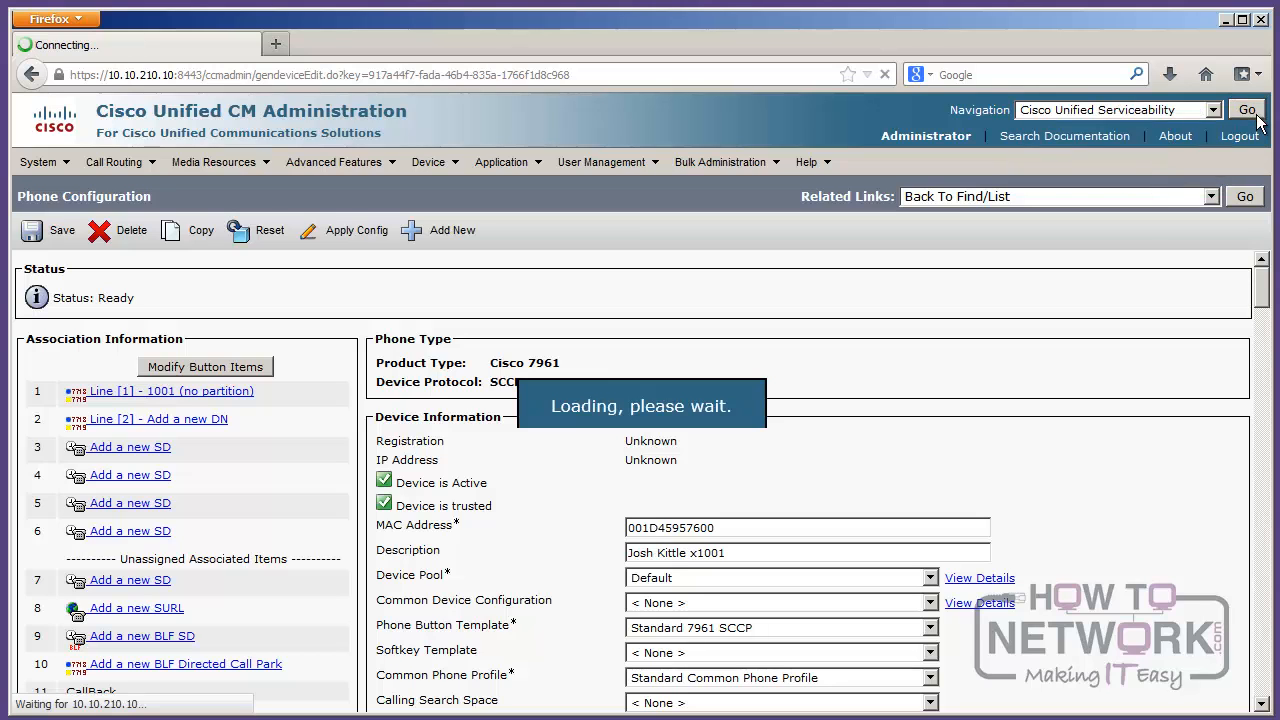
# Step: Load Serviceability showing version 8.6.2.20000-2 and review the Snmp and Tools menu entries
pyautogui.click(1246, 108)
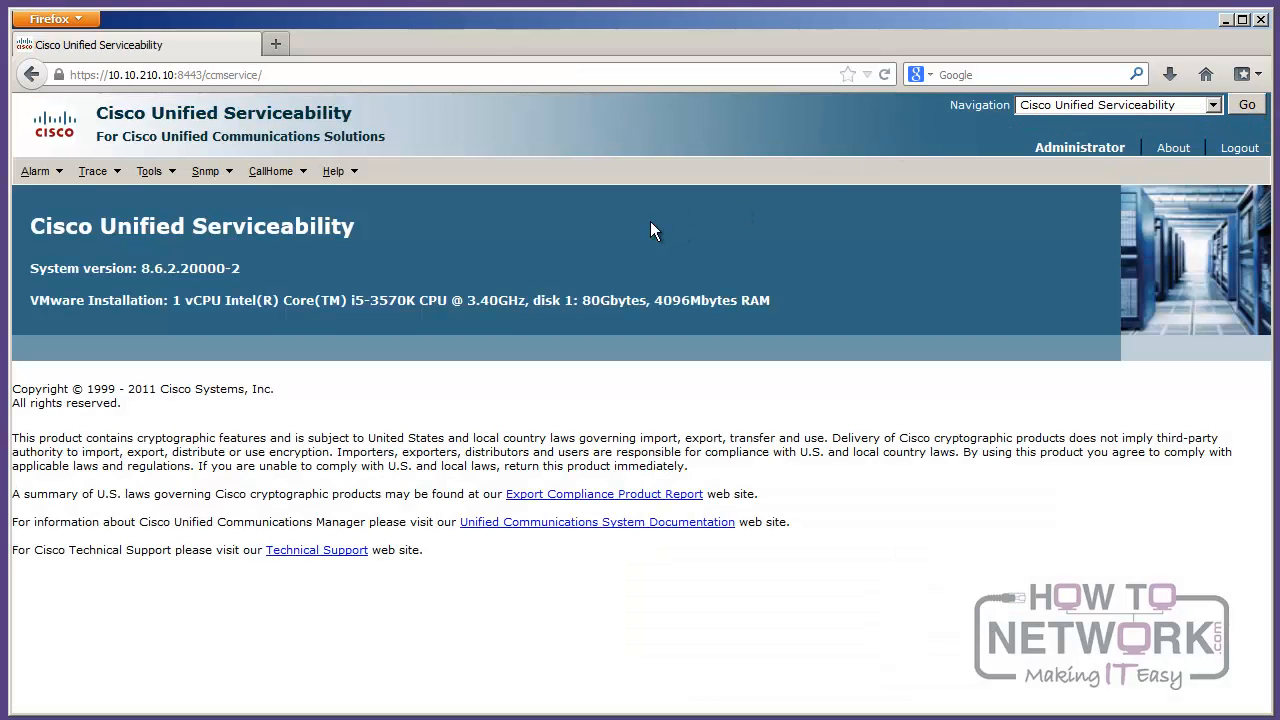
pyautogui.moveTo(632, 236)
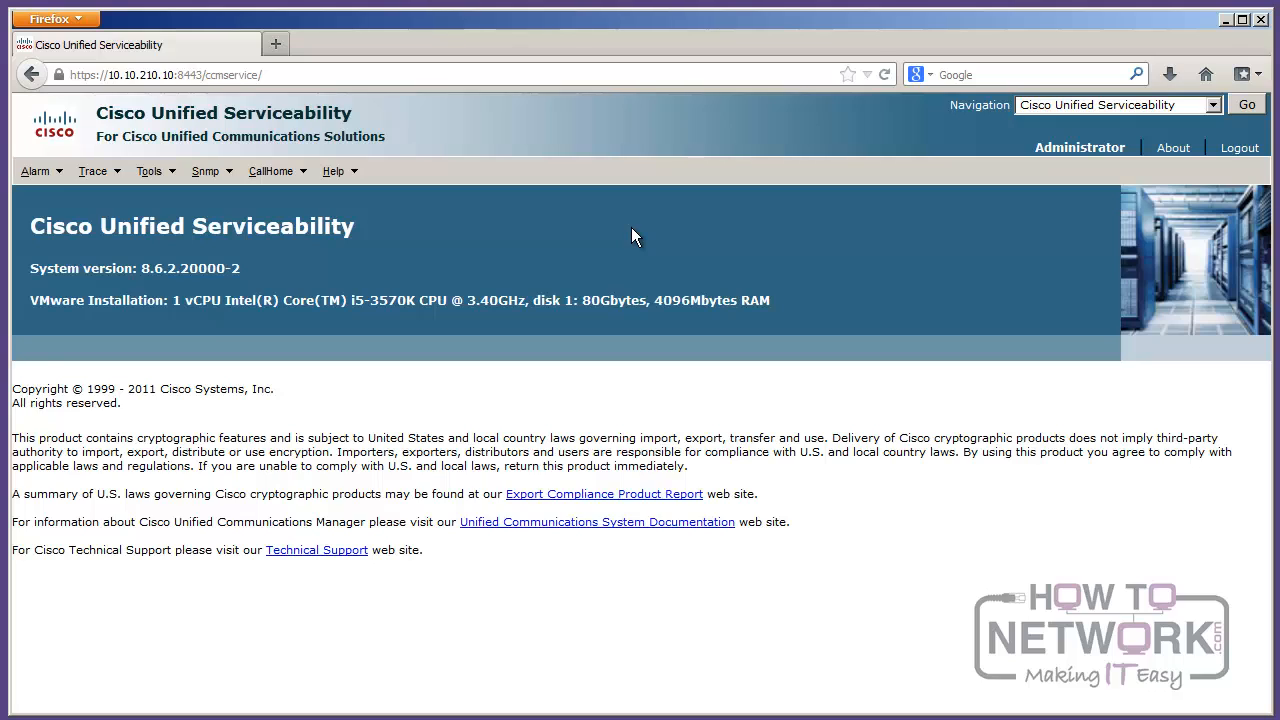
pyautogui.moveTo(632, 236)
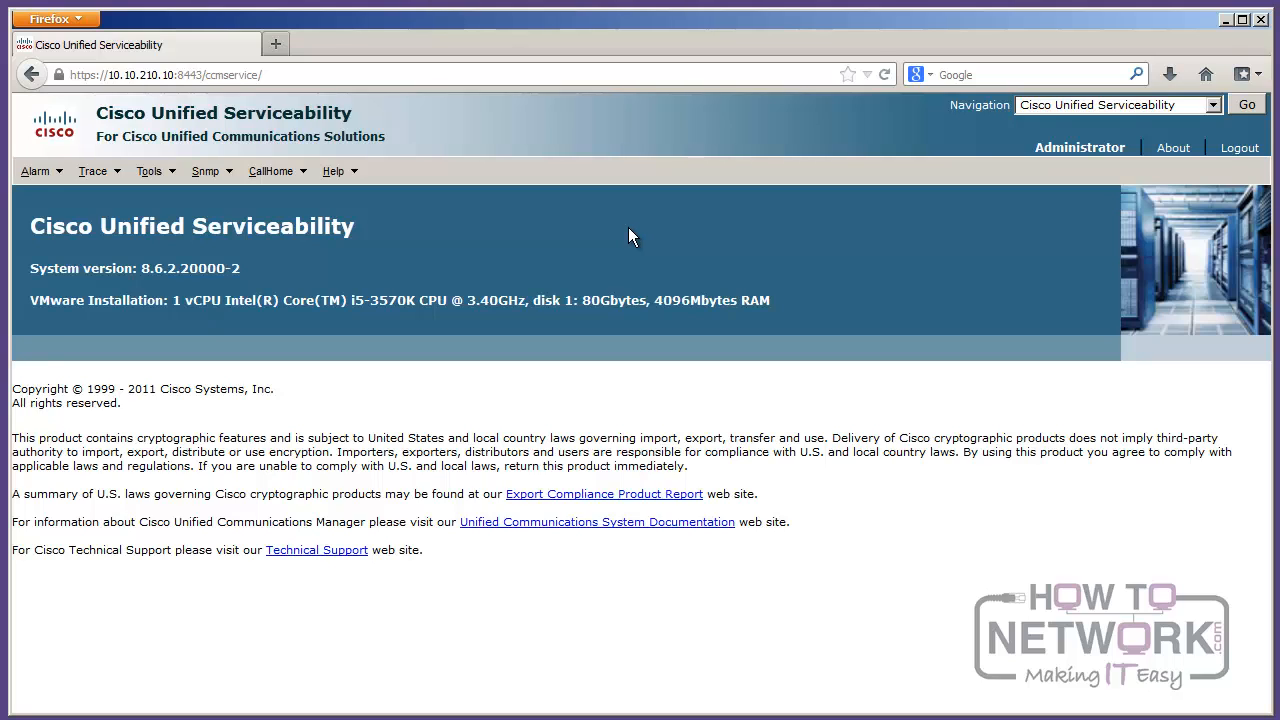
pyautogui.click(206, 172)
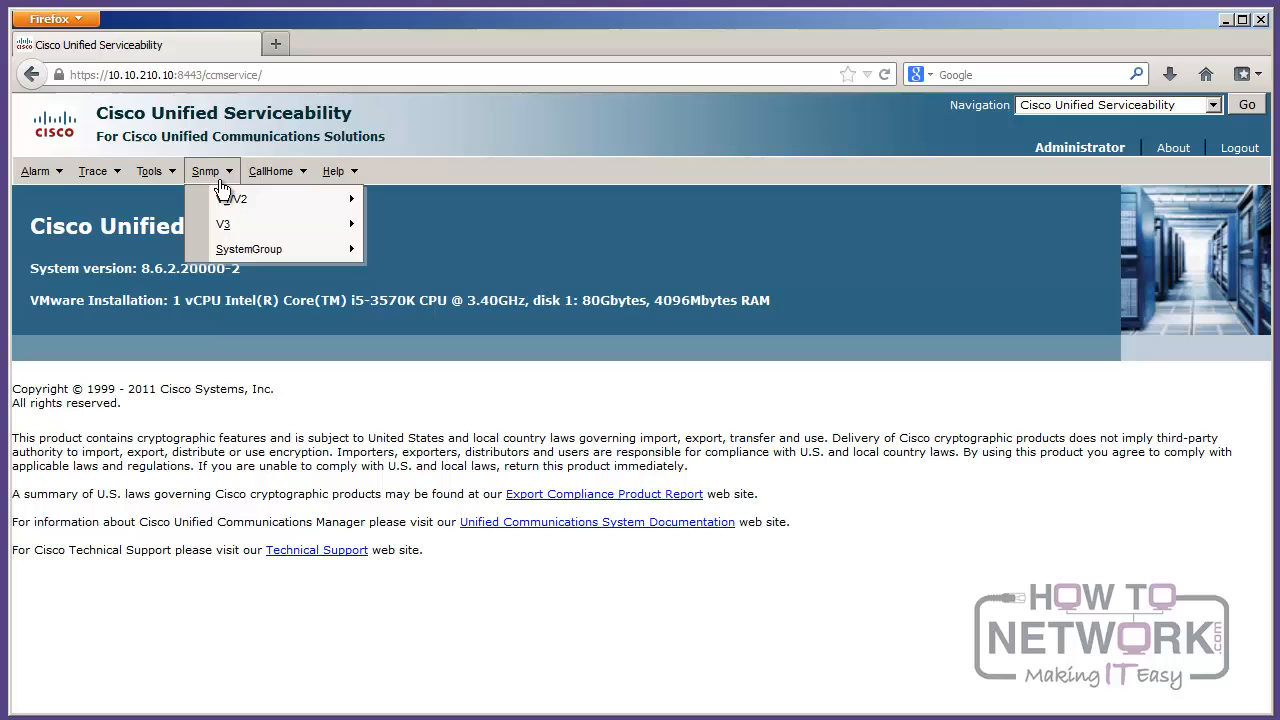
pyautogui.click(148, 172)
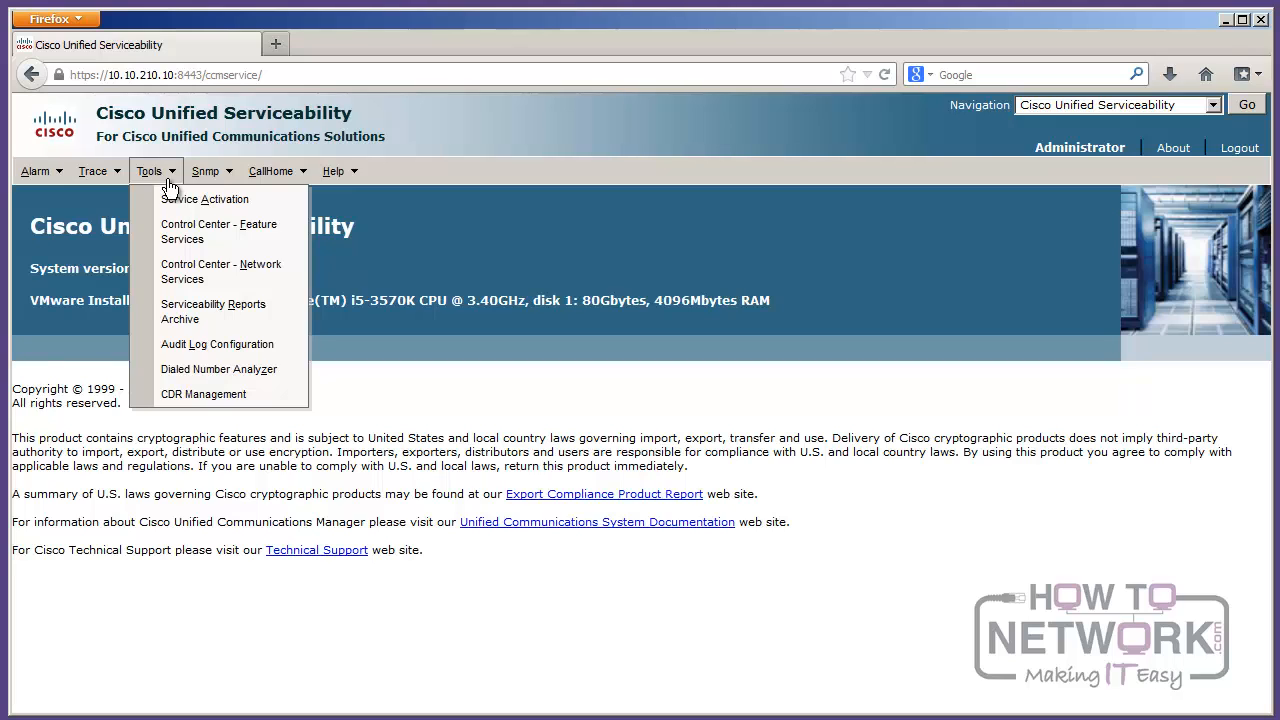
pyautogui.click(36, 172)
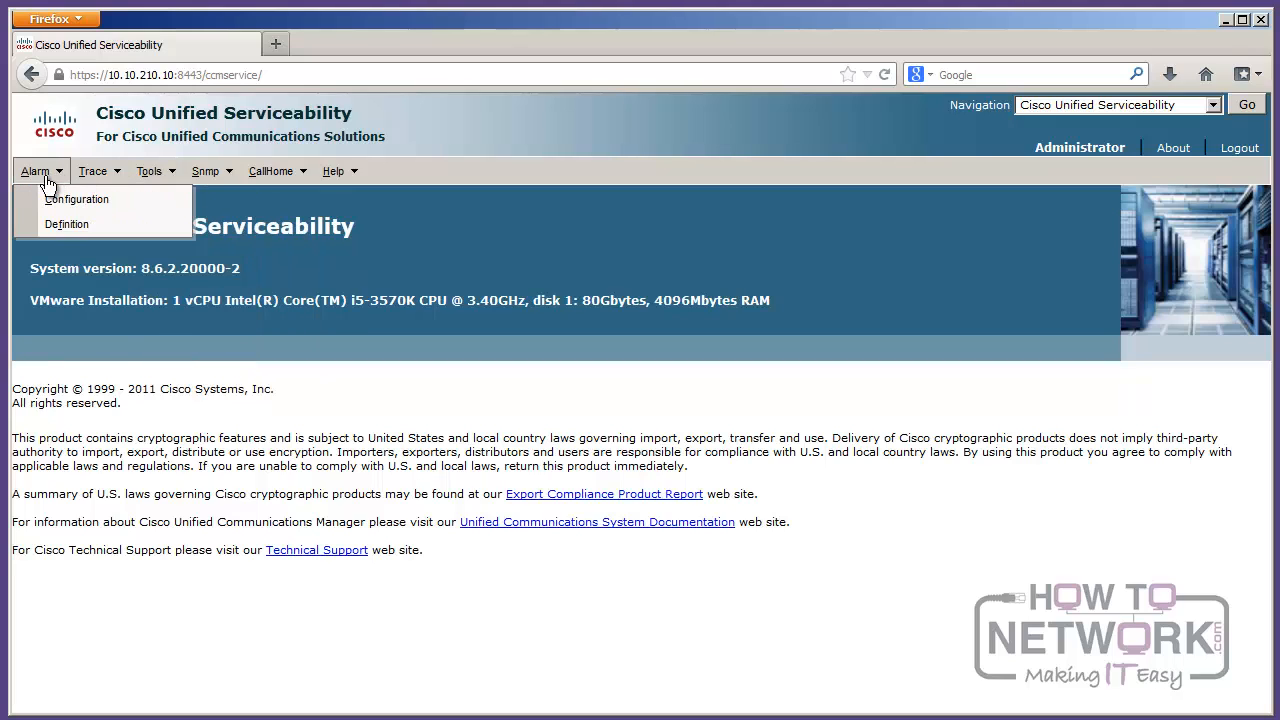
pyautogui.moveTo(118, 224)
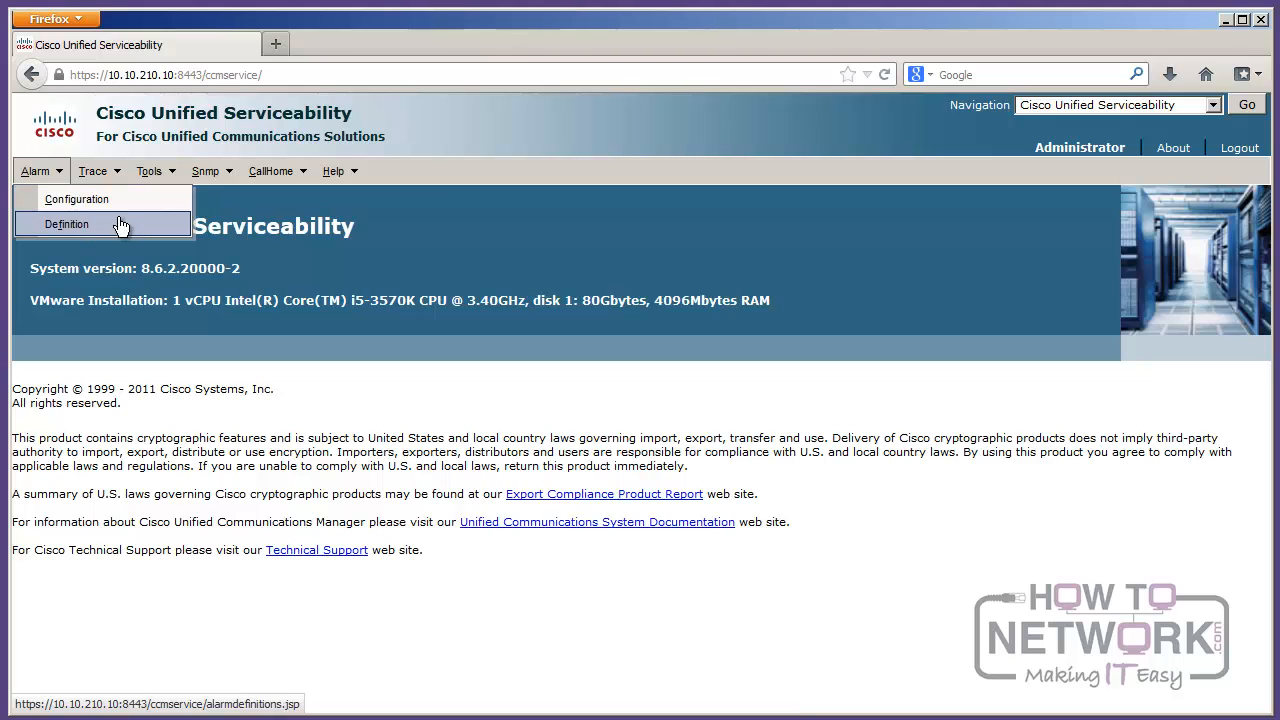
pyautogui.click(92, 170)
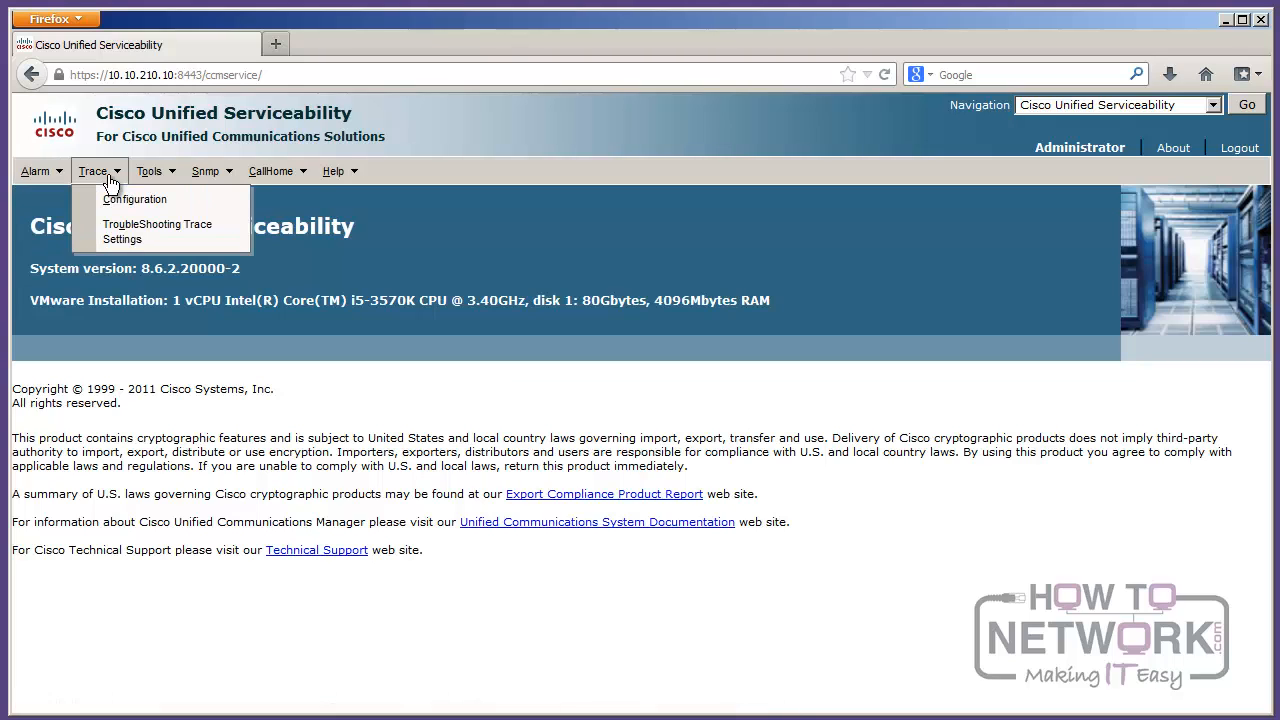
pyautogui.moveTo(156, 232)
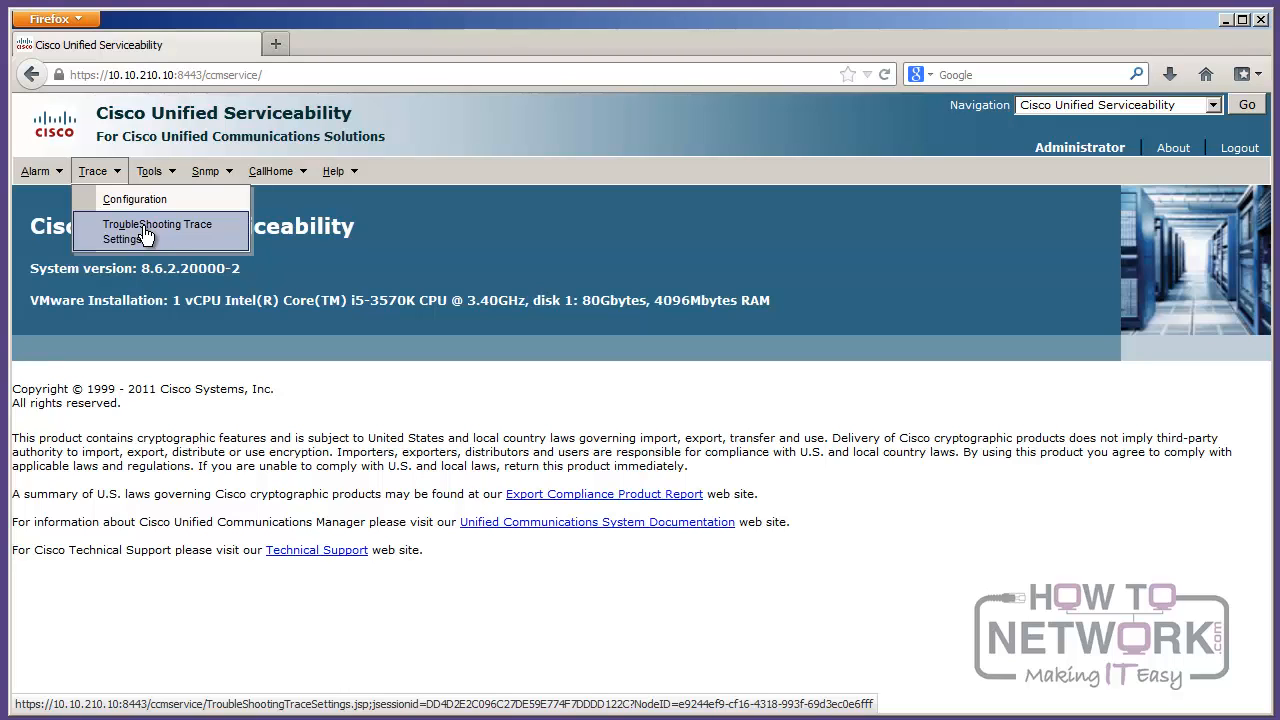
pyautogui.click(150, 172)
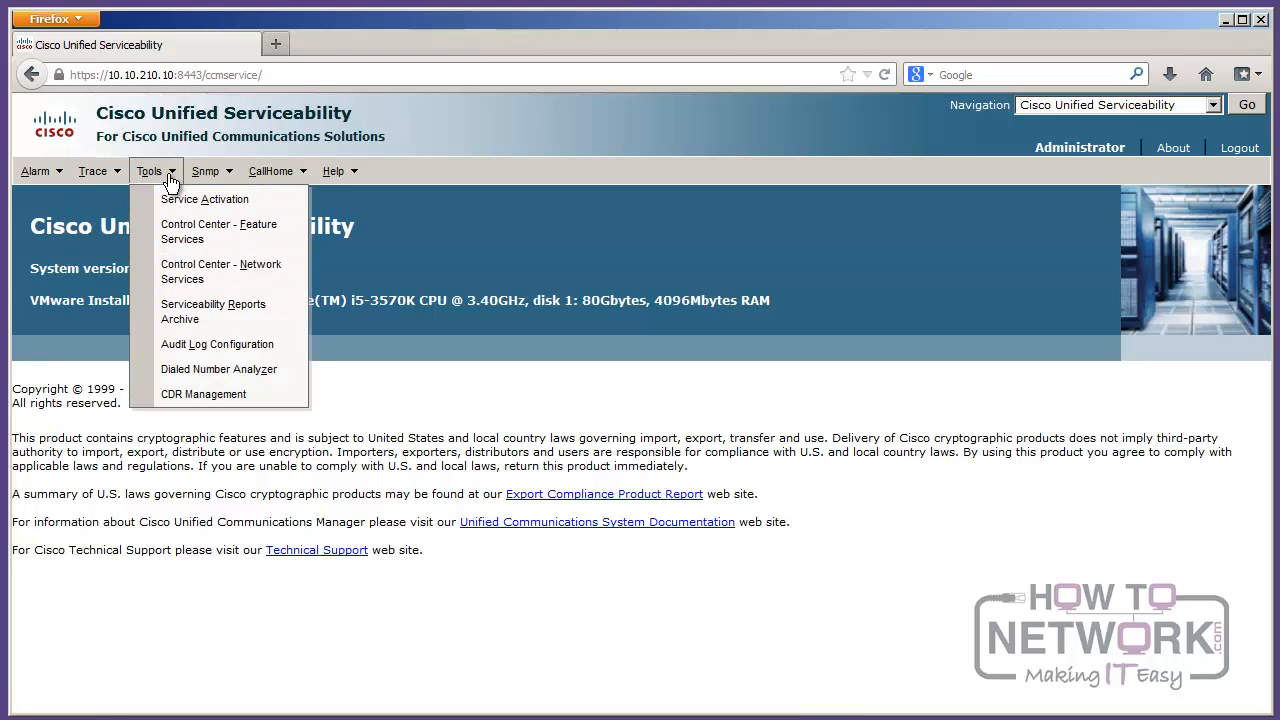
pyautogui.moveTo(220, 232)
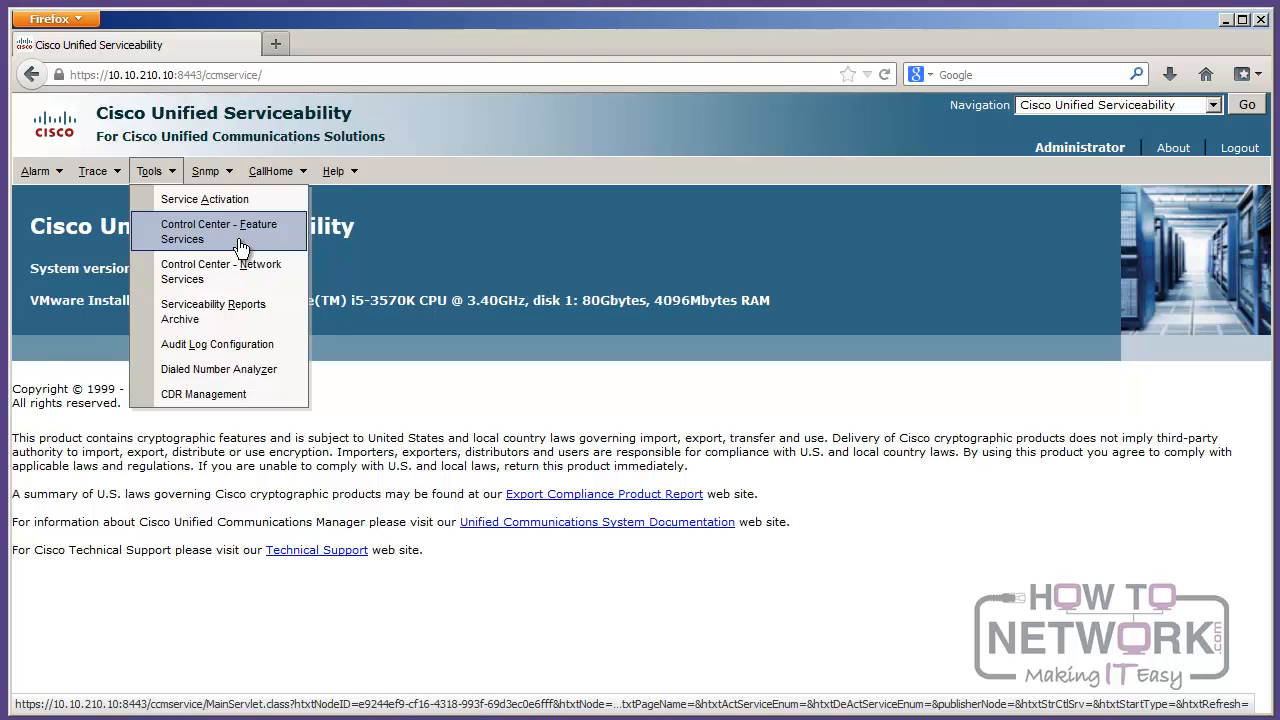
pyautogui.moveTo(244, 250)
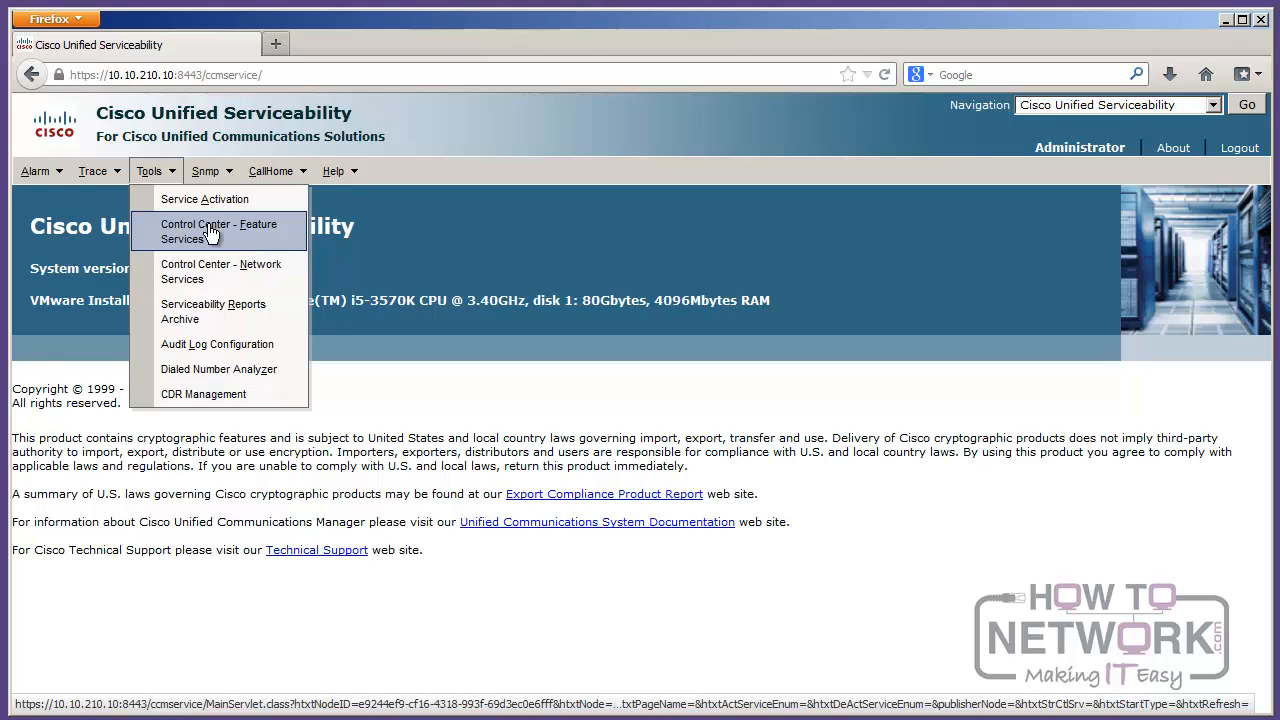
pyautogui.moveTo(204, 200)
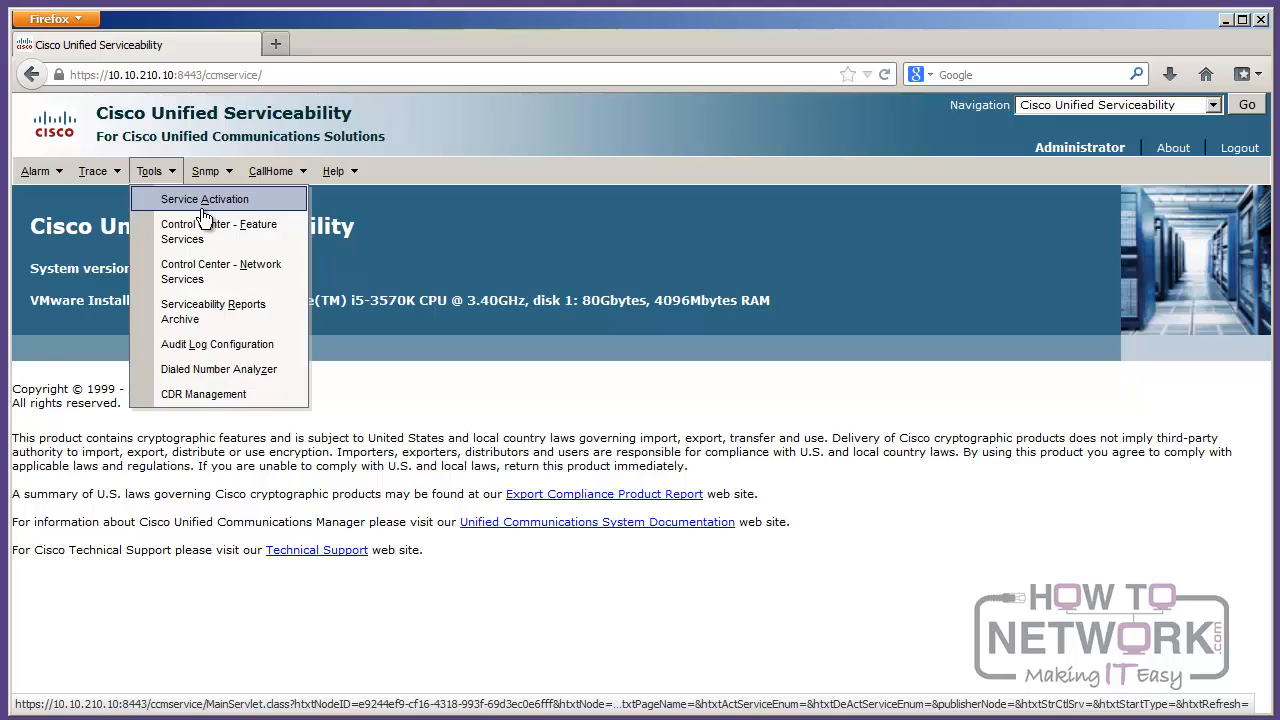
pyautogui.moveTo(240, 392)
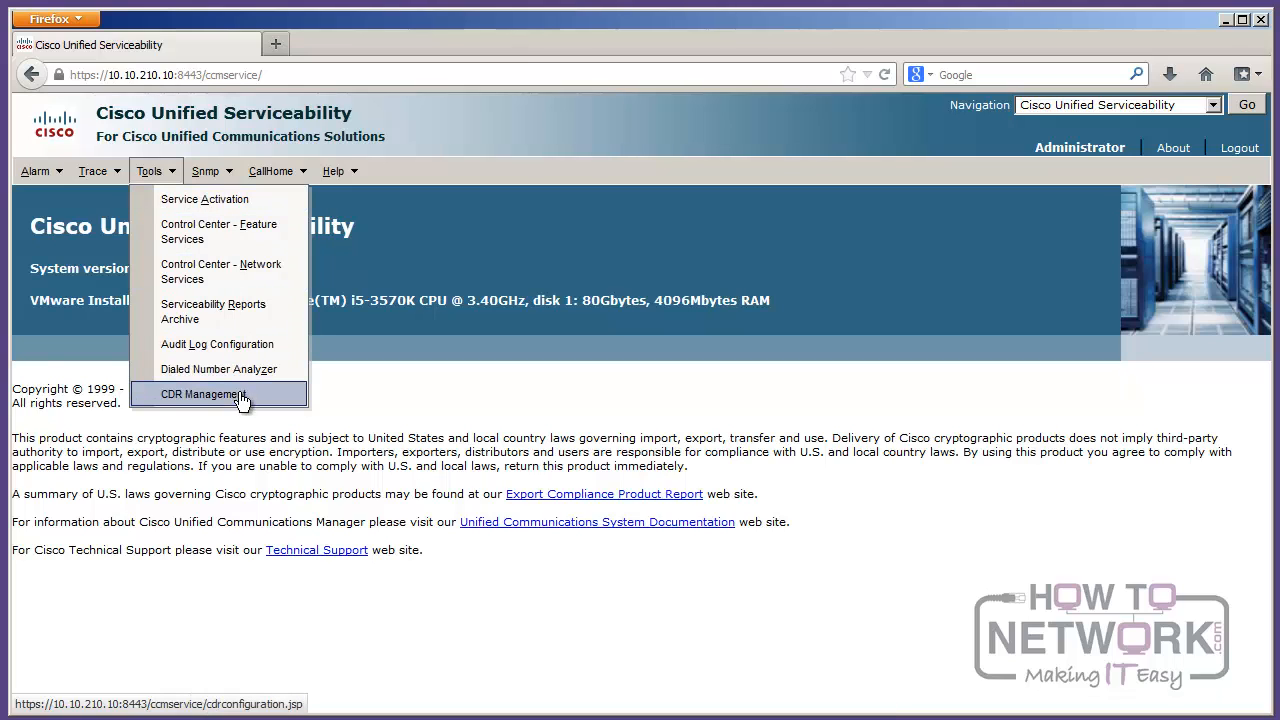
pyautogui.moveTo(218, 368)
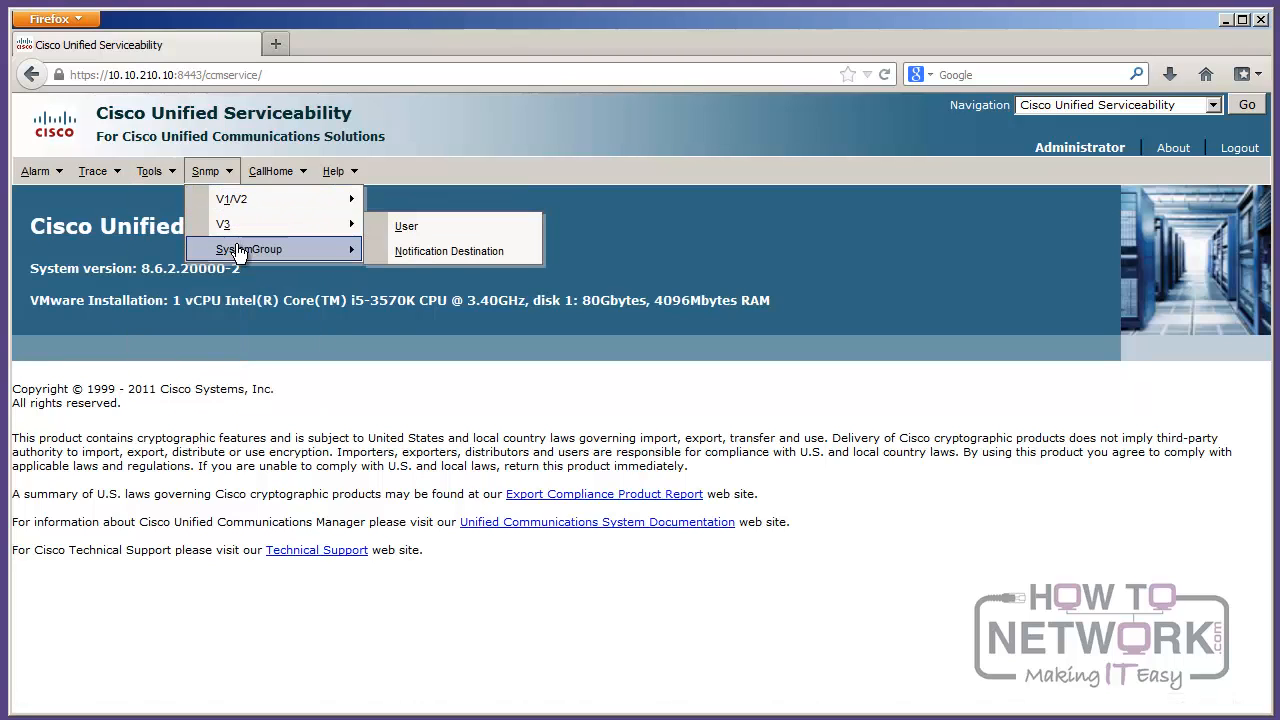
pyautogui.moveTo(248, 248)
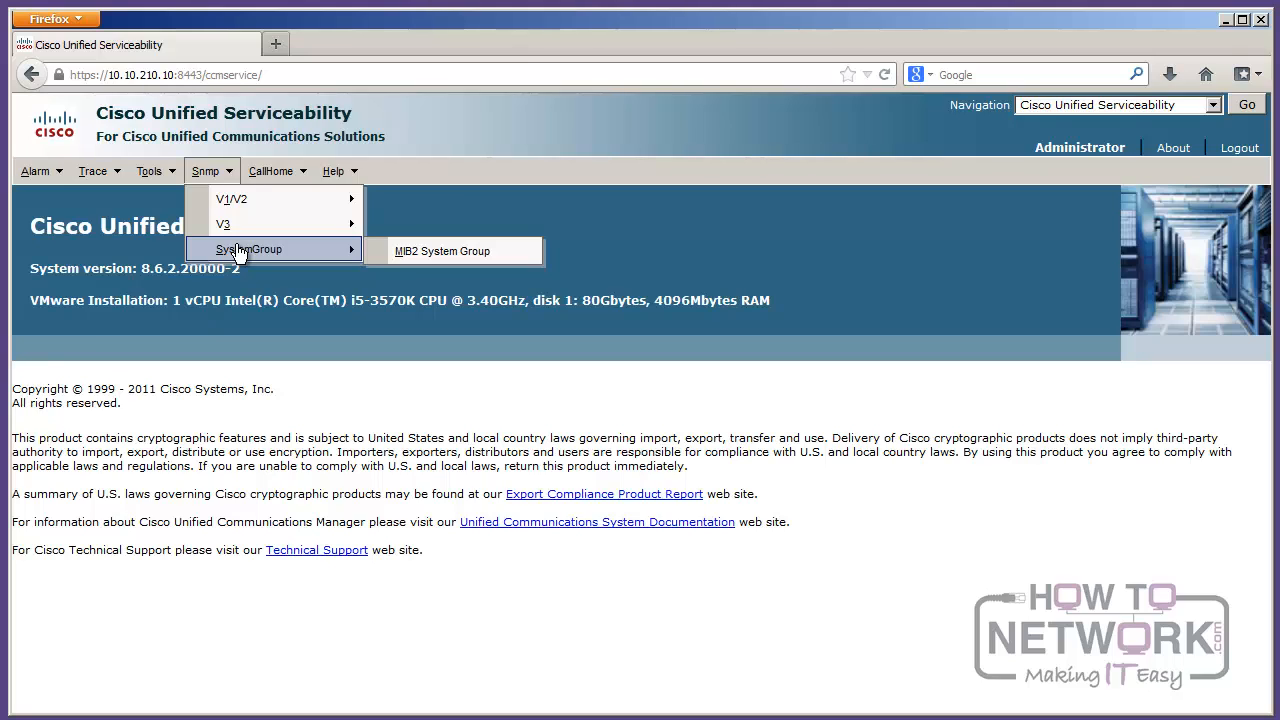
pyautogui.click(272, 172)
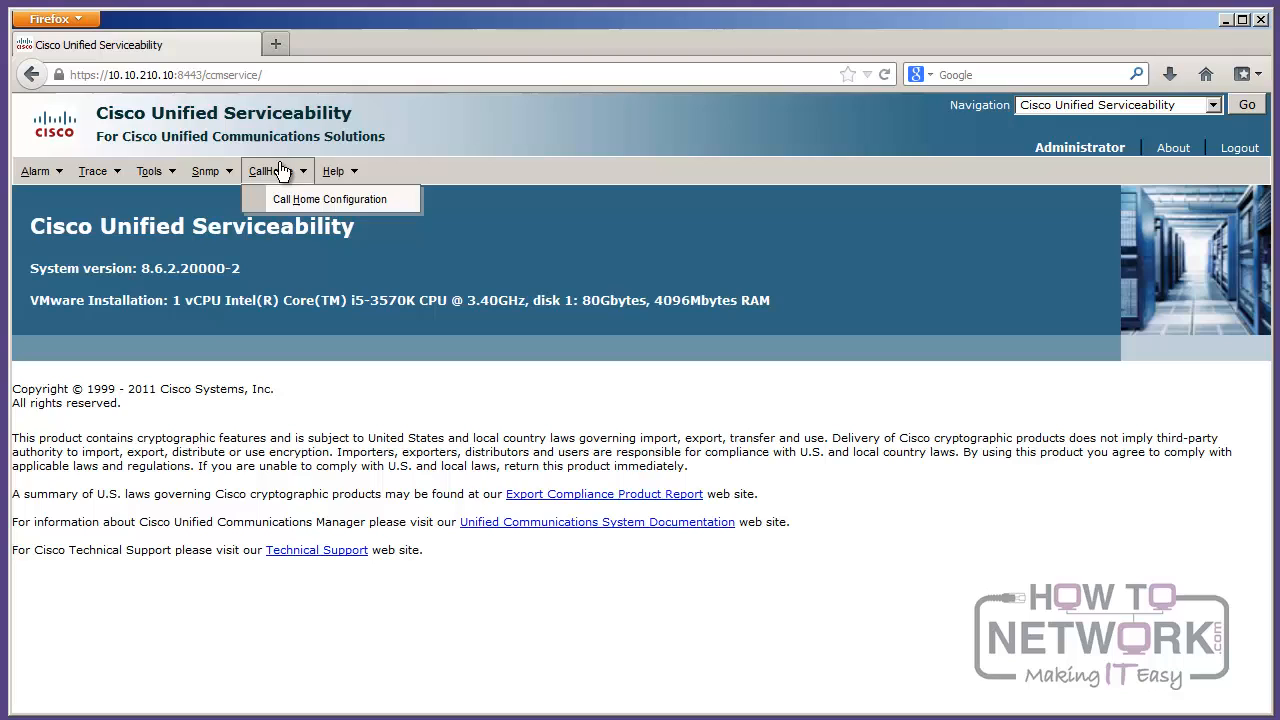
pyautogui.click(332, 170)
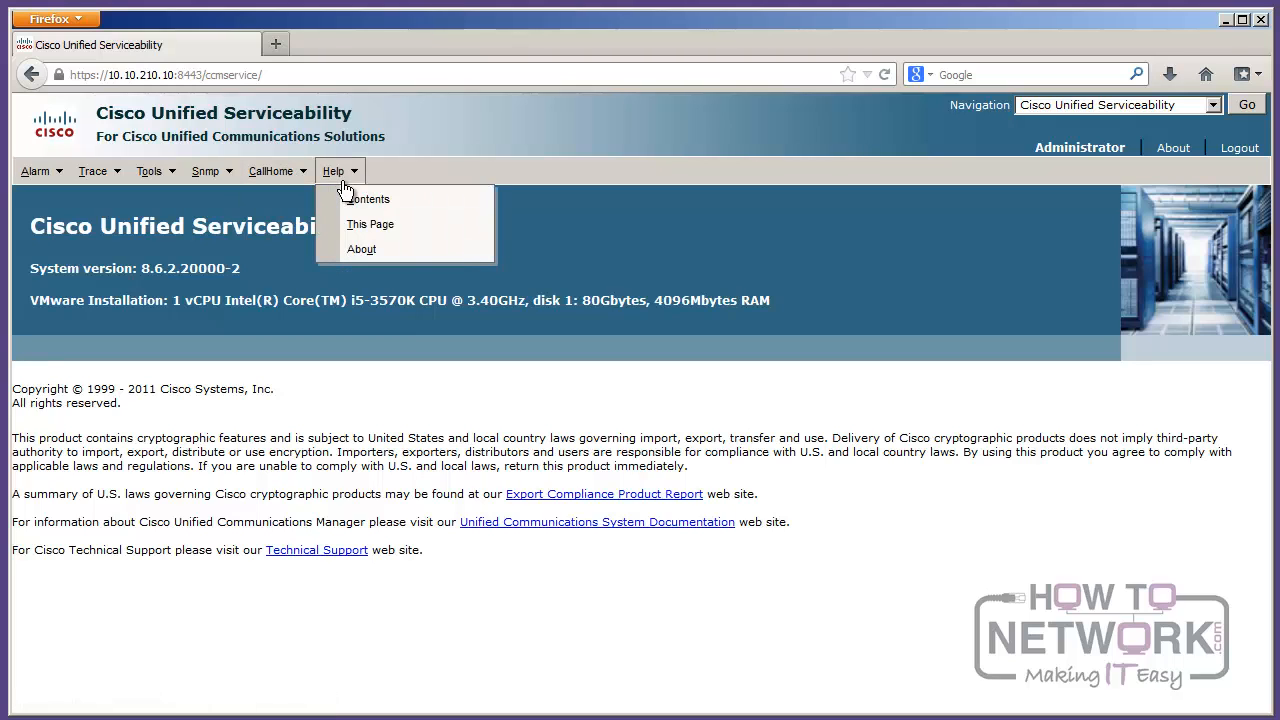
pyautogui.moveTo(412, 224)
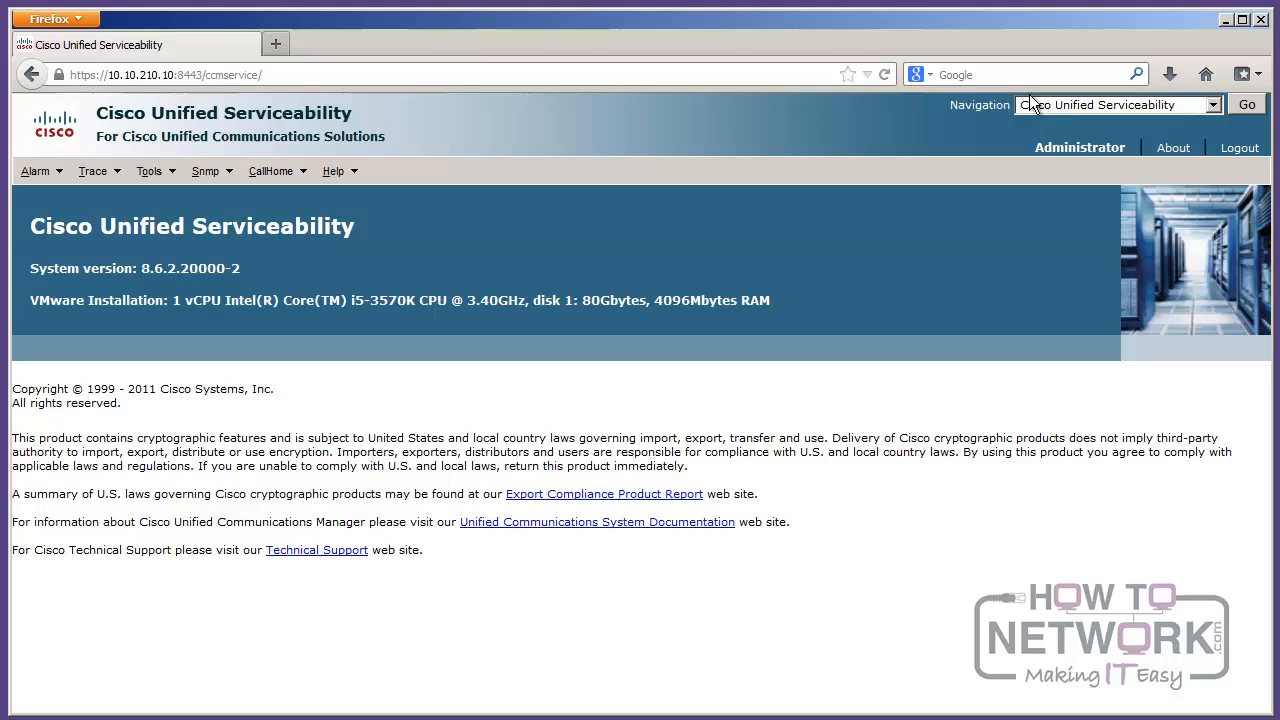
pyautogui.moveTo(1076, 112)
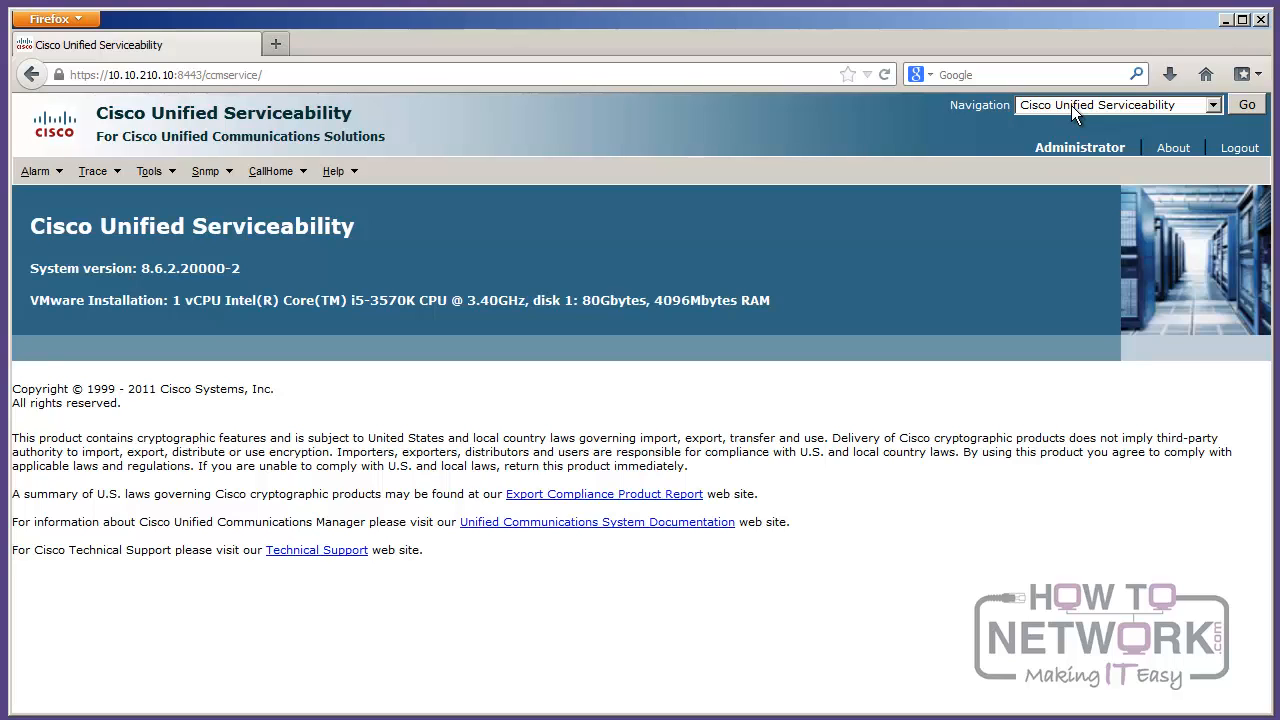
# Step: Navigate to Cisco Unified OS Administration from the top-right Navigation drop-down
pyautogui.click(1212, 104)
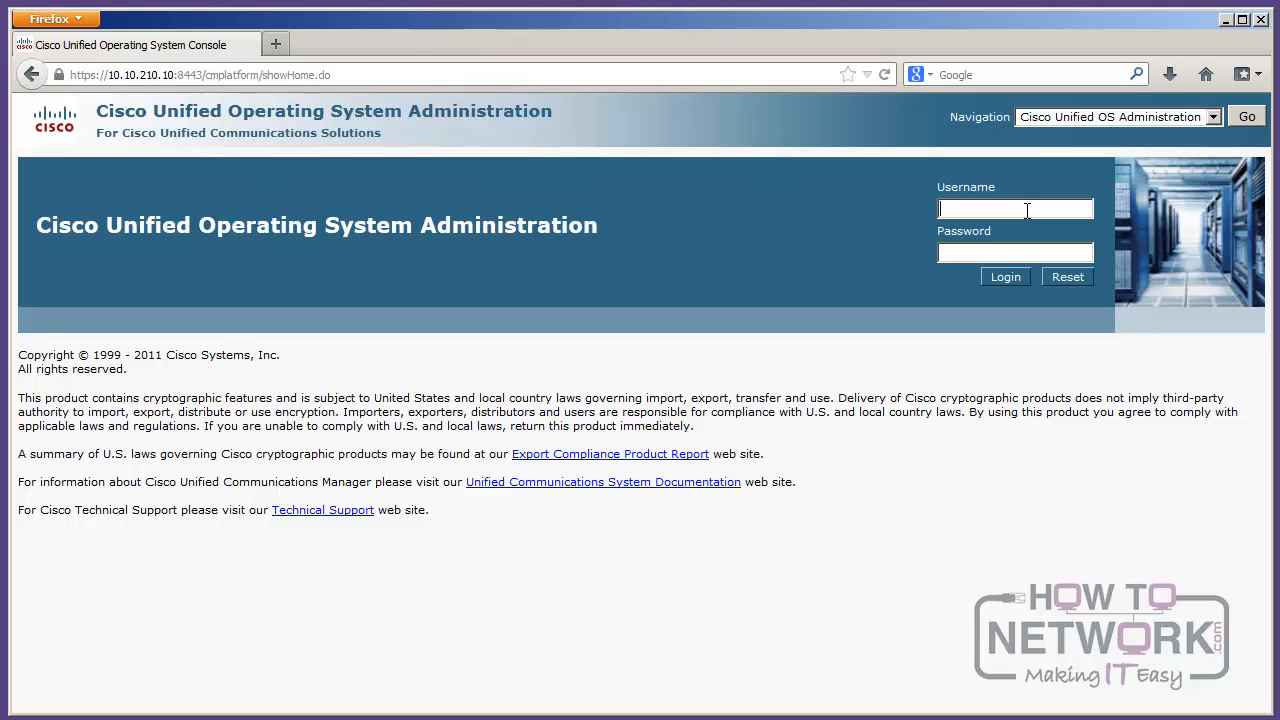
# Step: Log in to OS Administration as Administrator to reach the home page with version 8.6.2.20000-2
pyautogui.write('A')
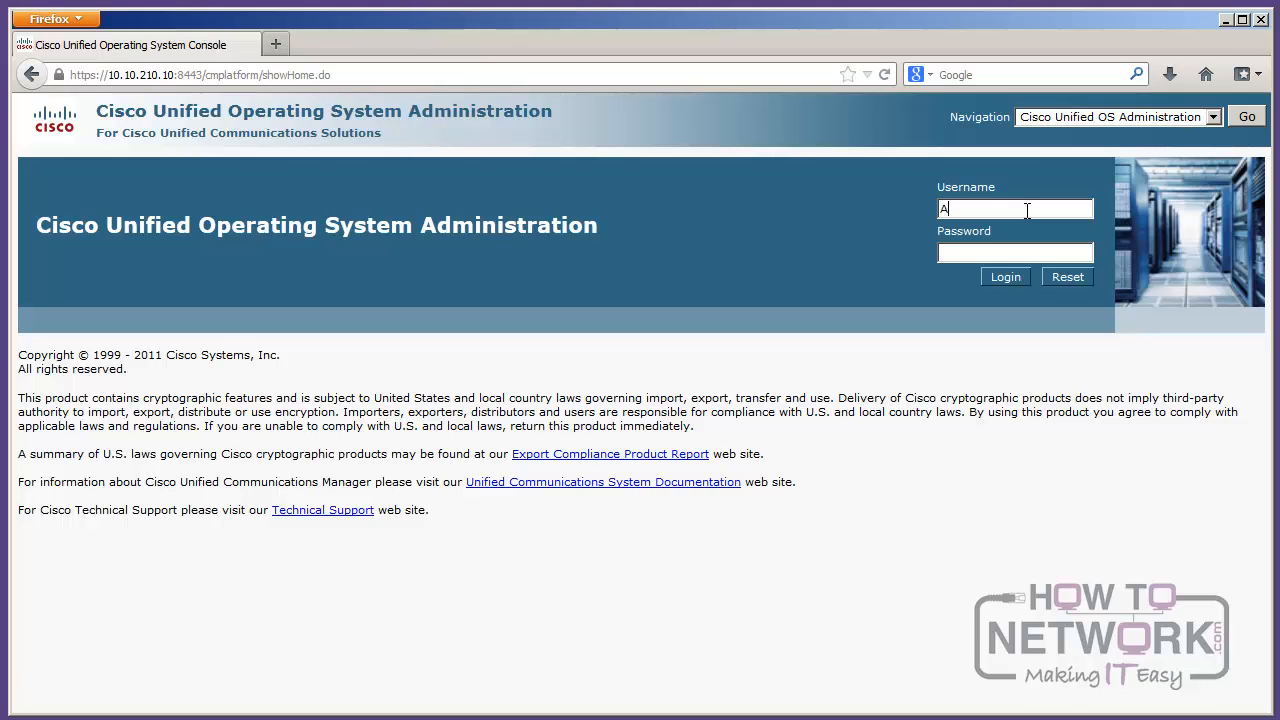
pyautogui.write('dministrator')
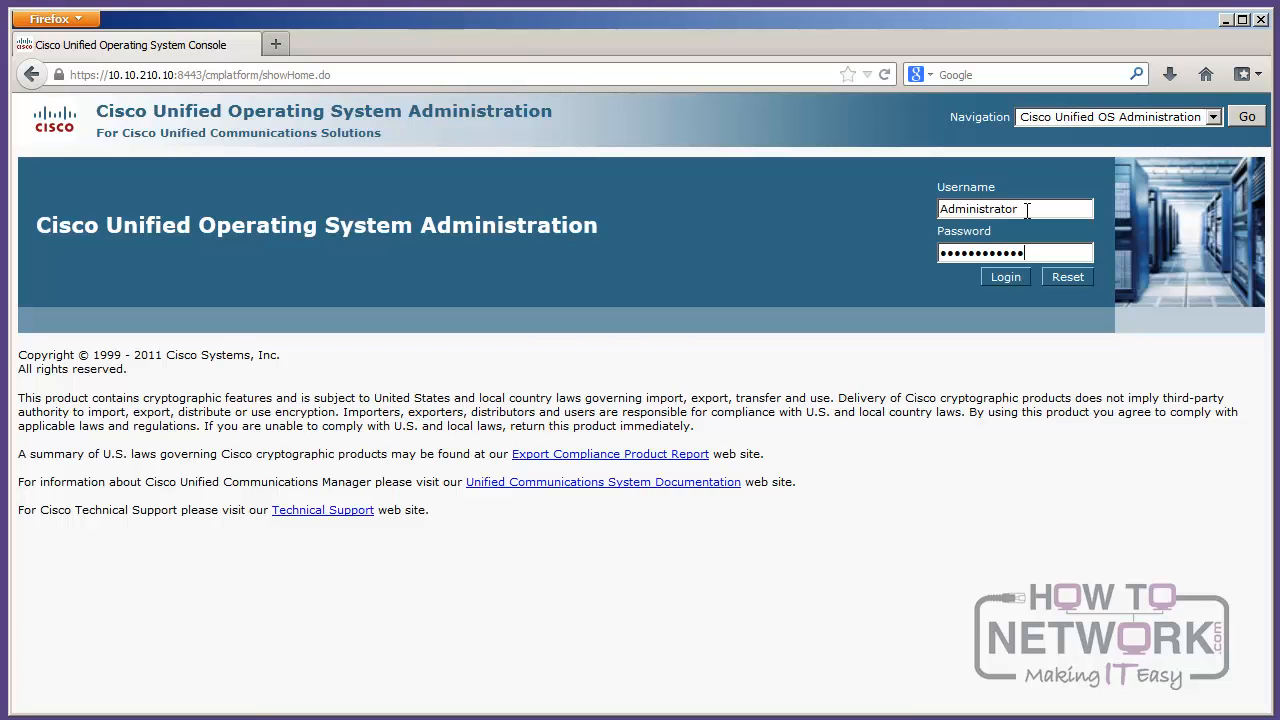
pyautogui.click(1004, 276)
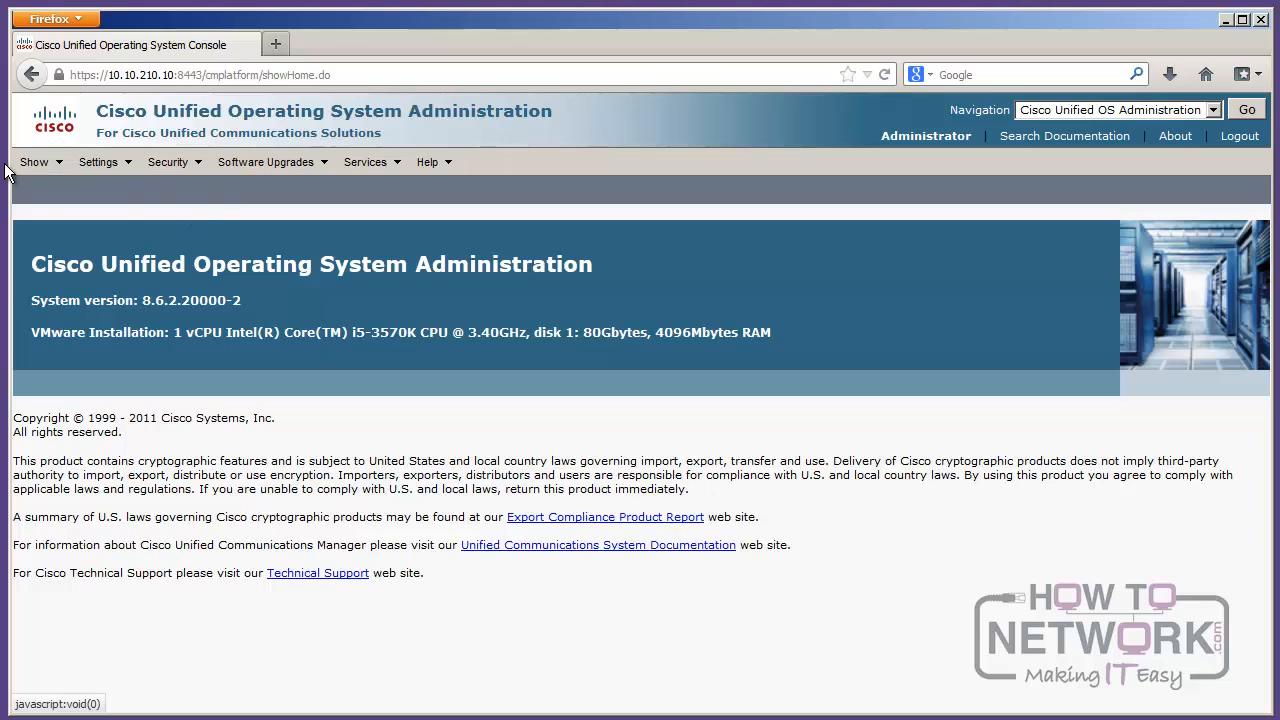
pyautogui.click(32, 160)
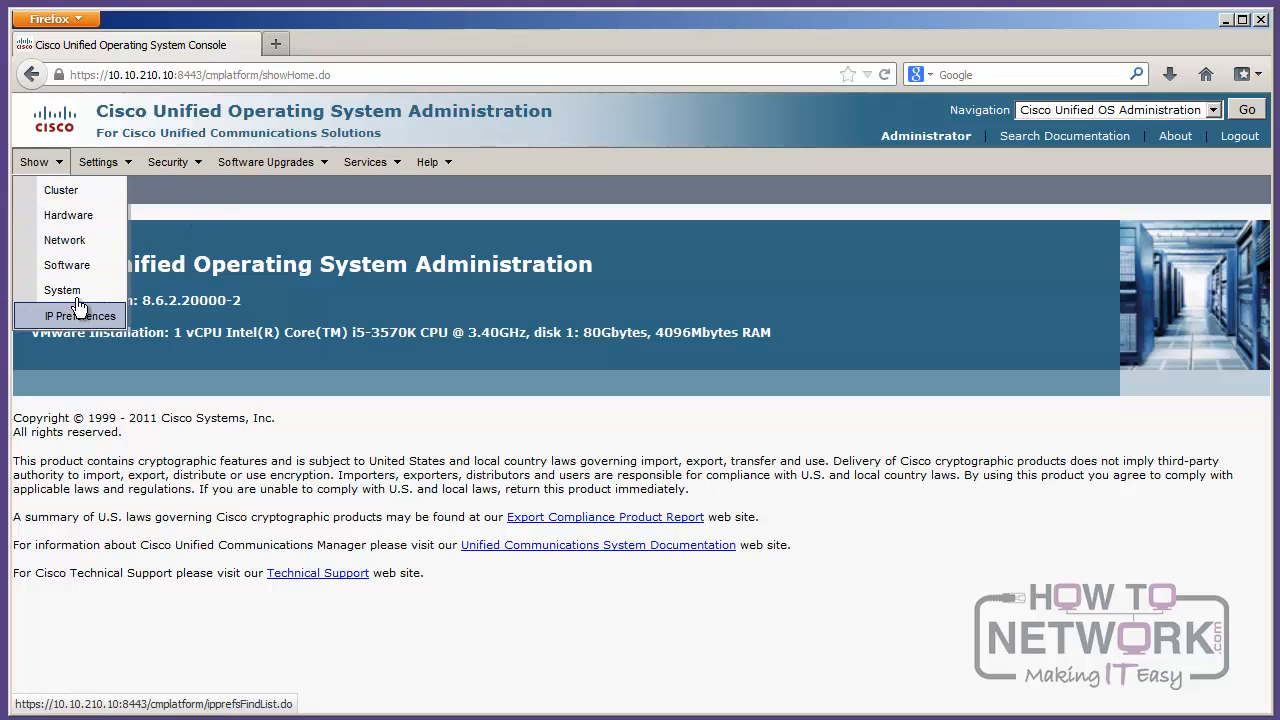
pyautogui.moveTo(68, 216)
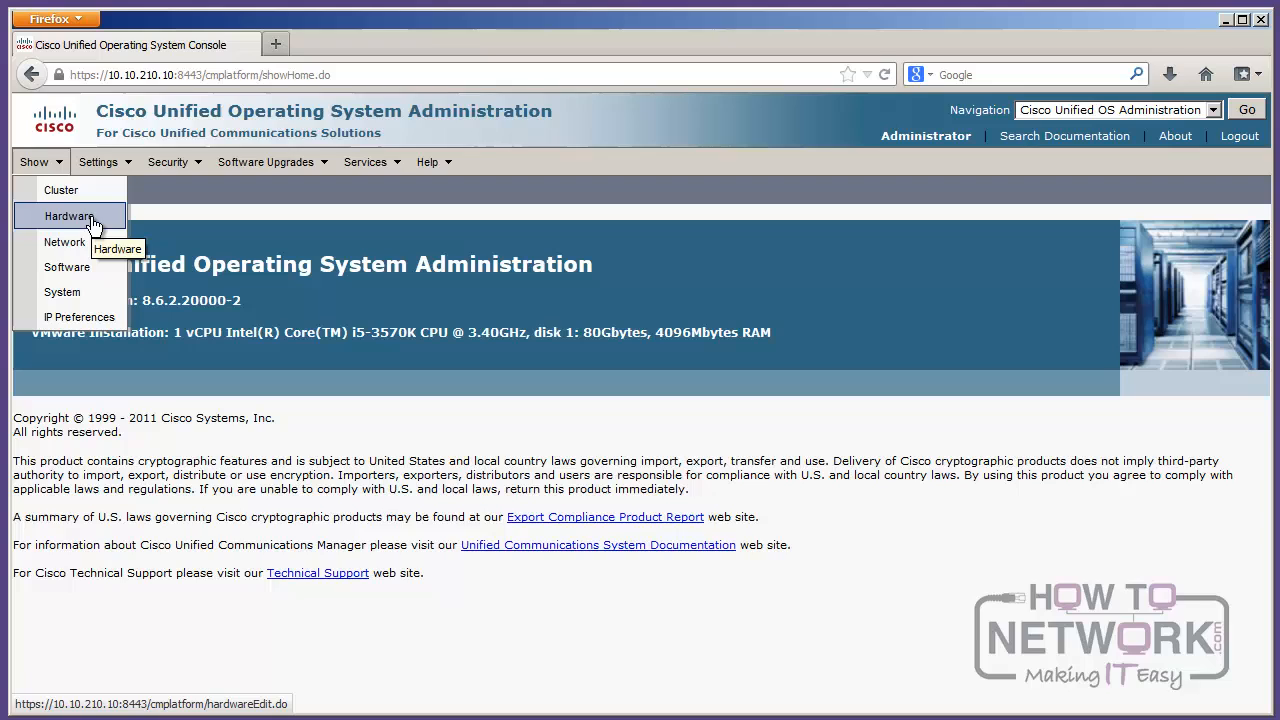
pyautogui.moveTo(68, 266)
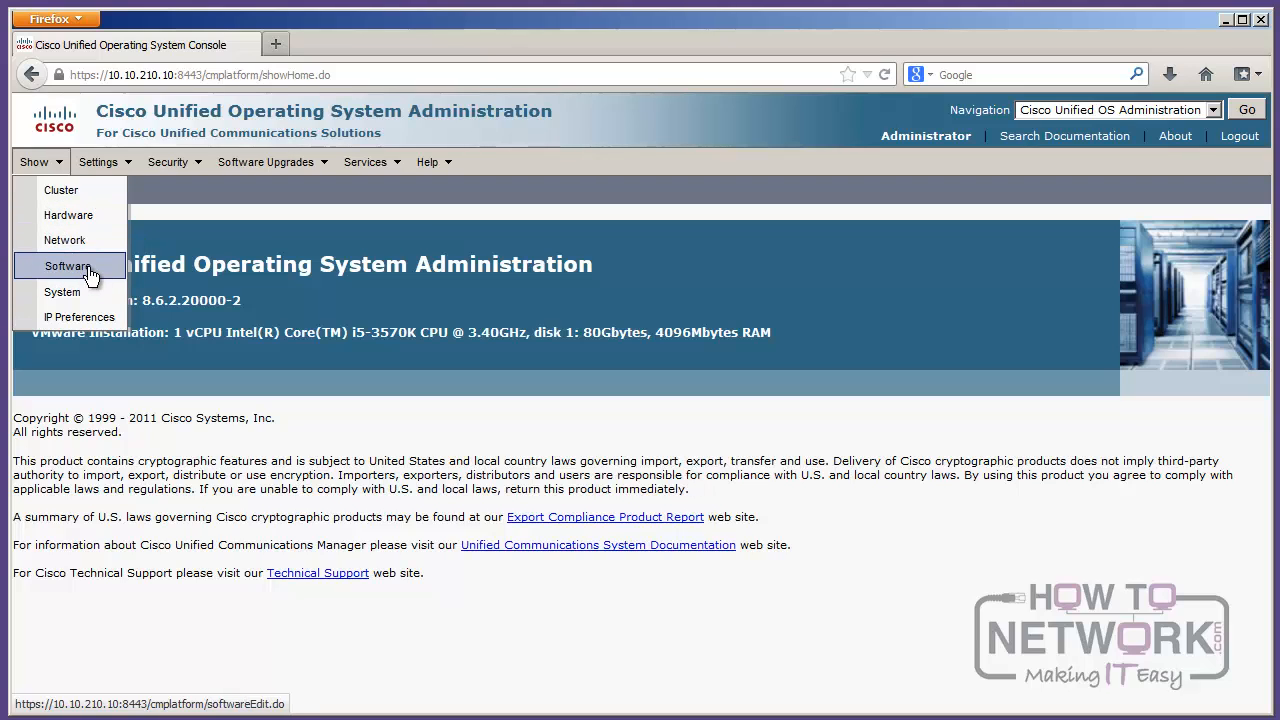
pyautogui.moveTo(62, 192)
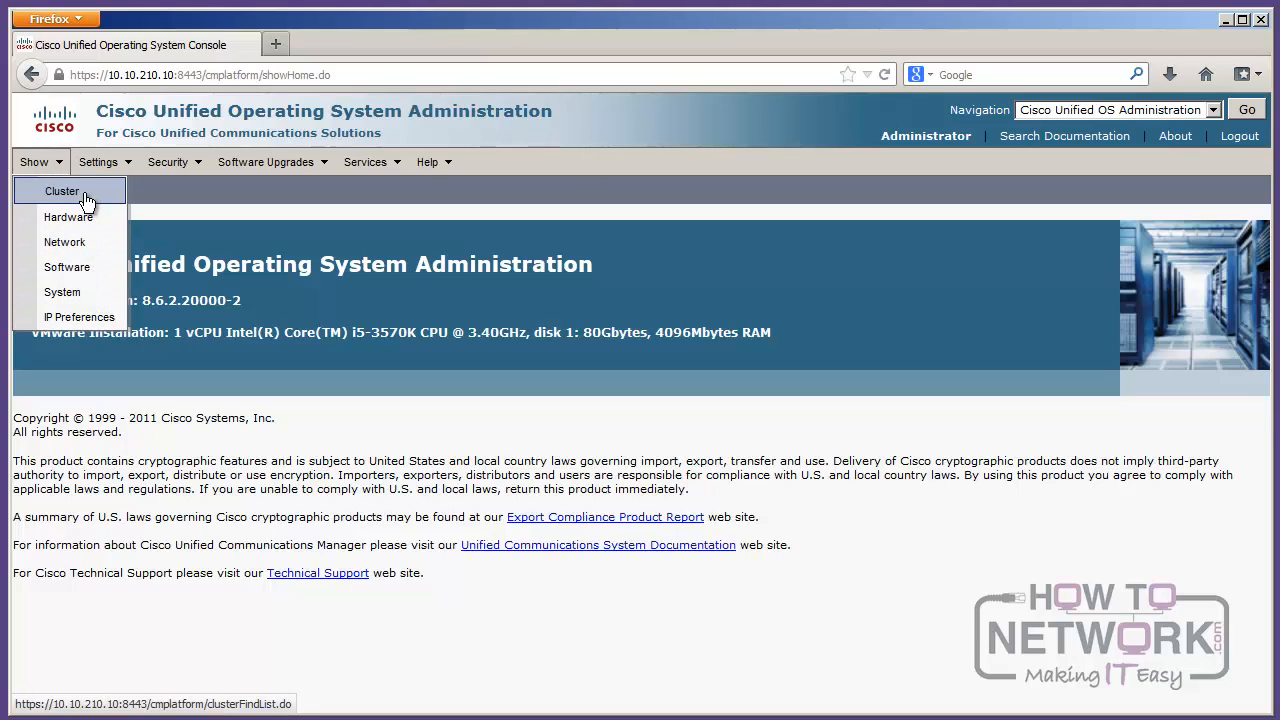
pyautogui.click(98, 160)
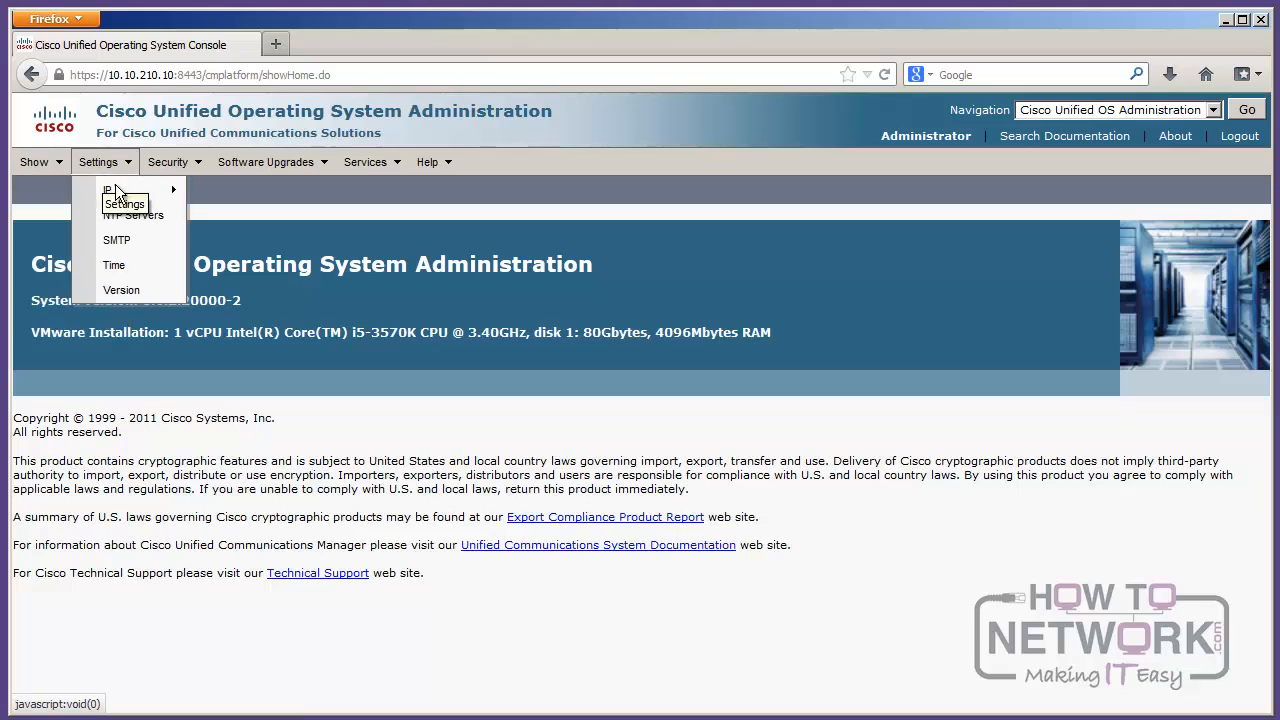
pyautogui.moveTo(108, 192)
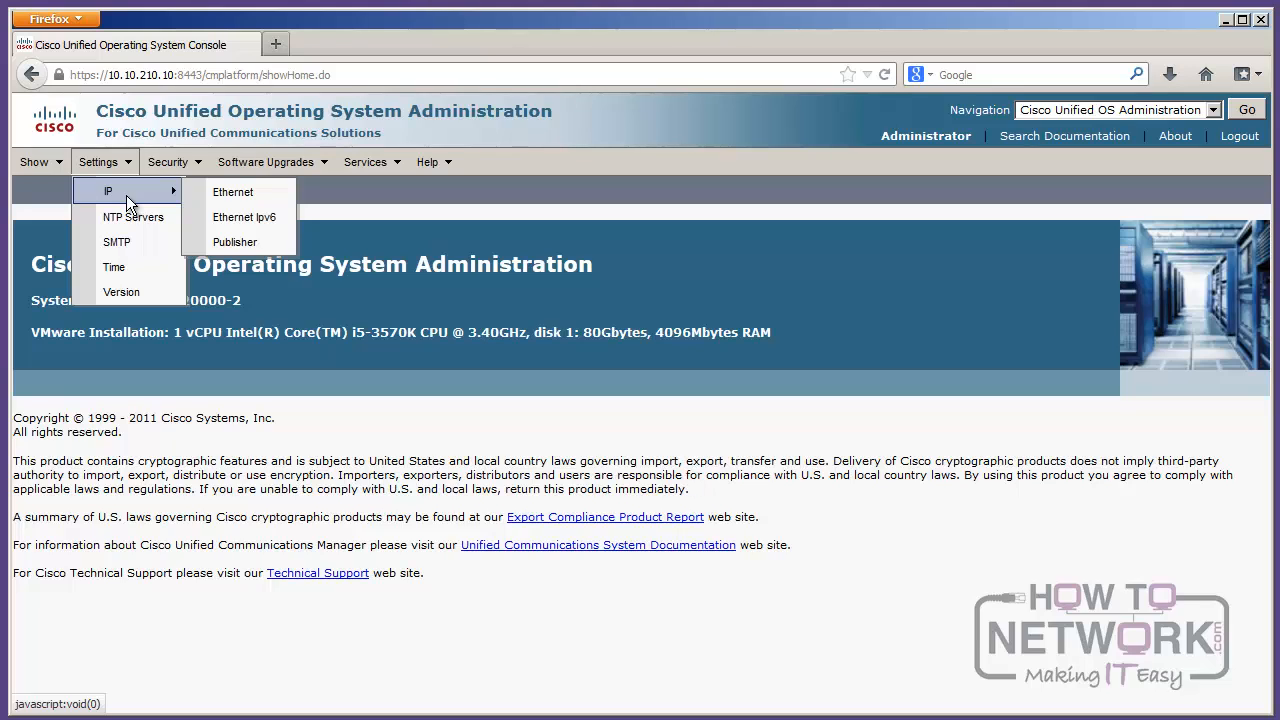
pyautogui.moveTo(122, 292)
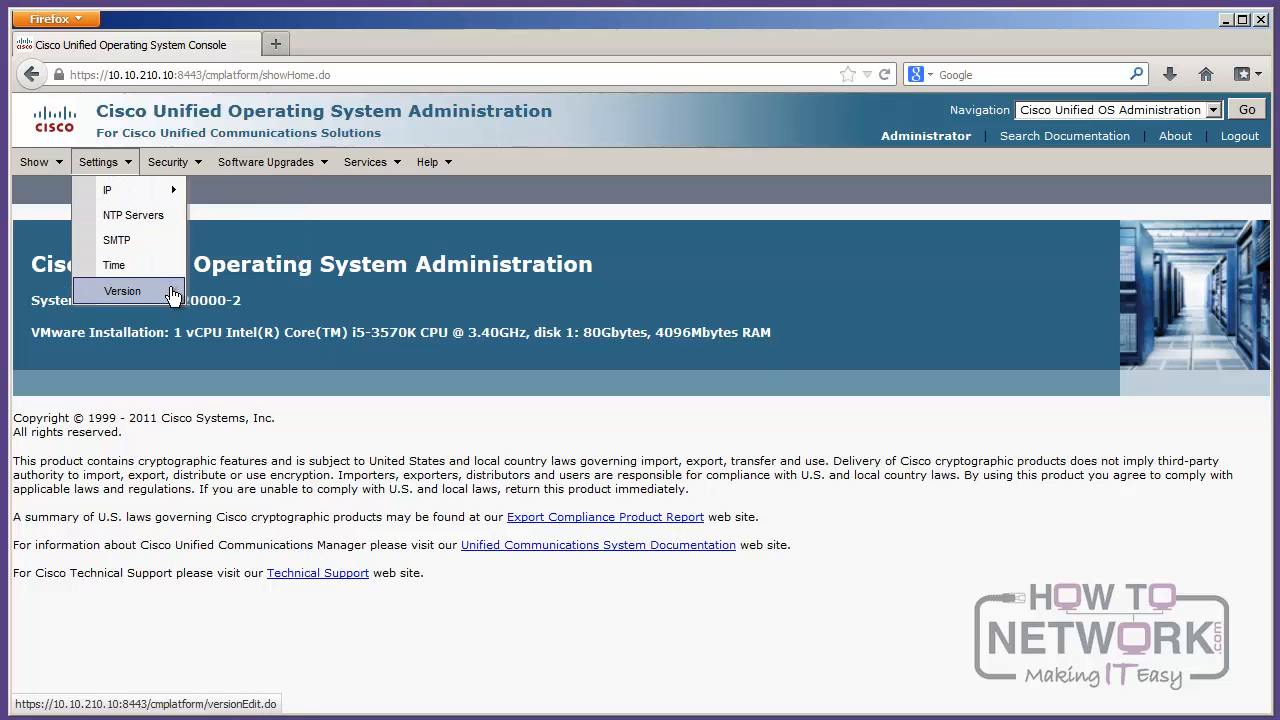
pyautogui.click(122, 292)
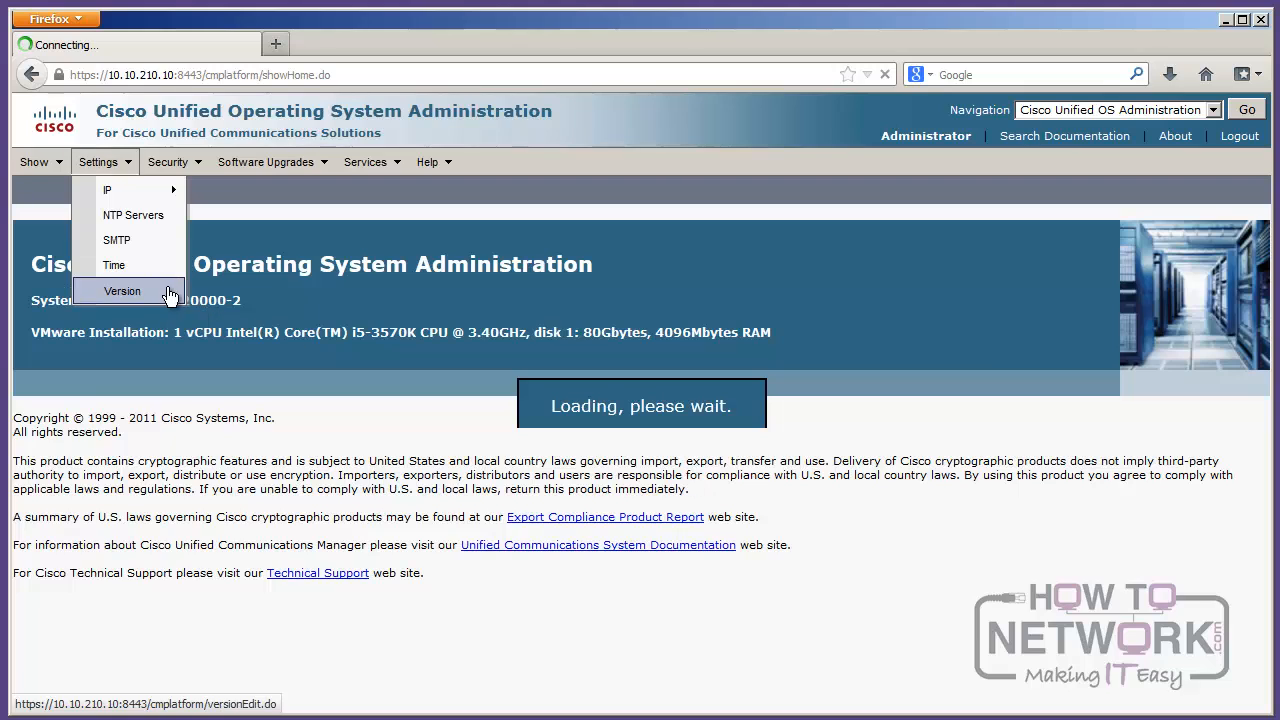
pyautogui.click(122, 290)
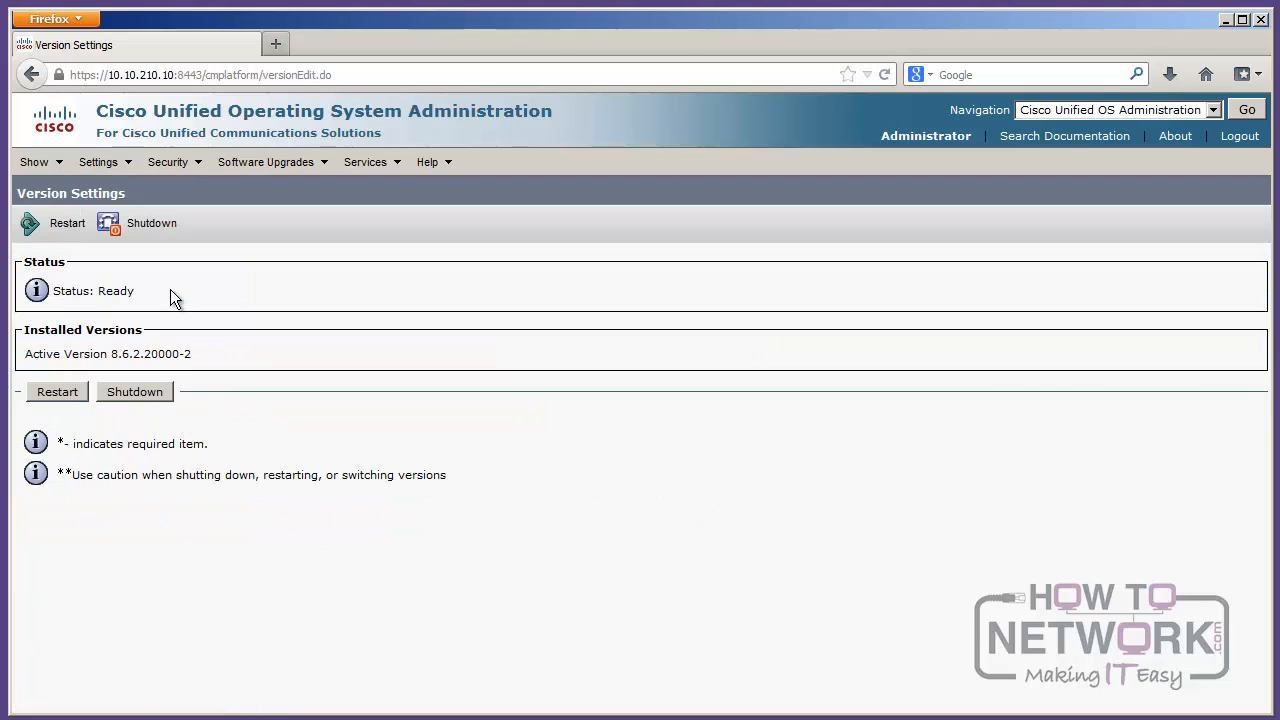
pyautogui.moveTo(64, 408)
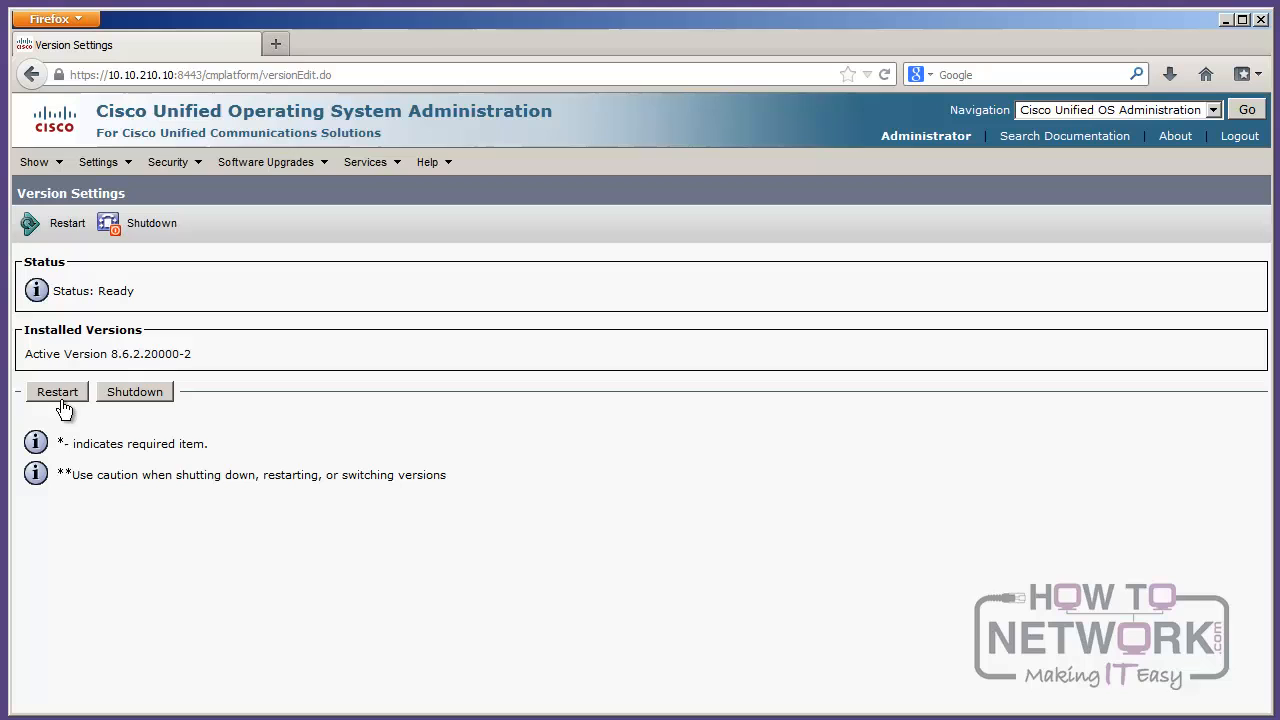
pyautogui.moveTo(144, 408)
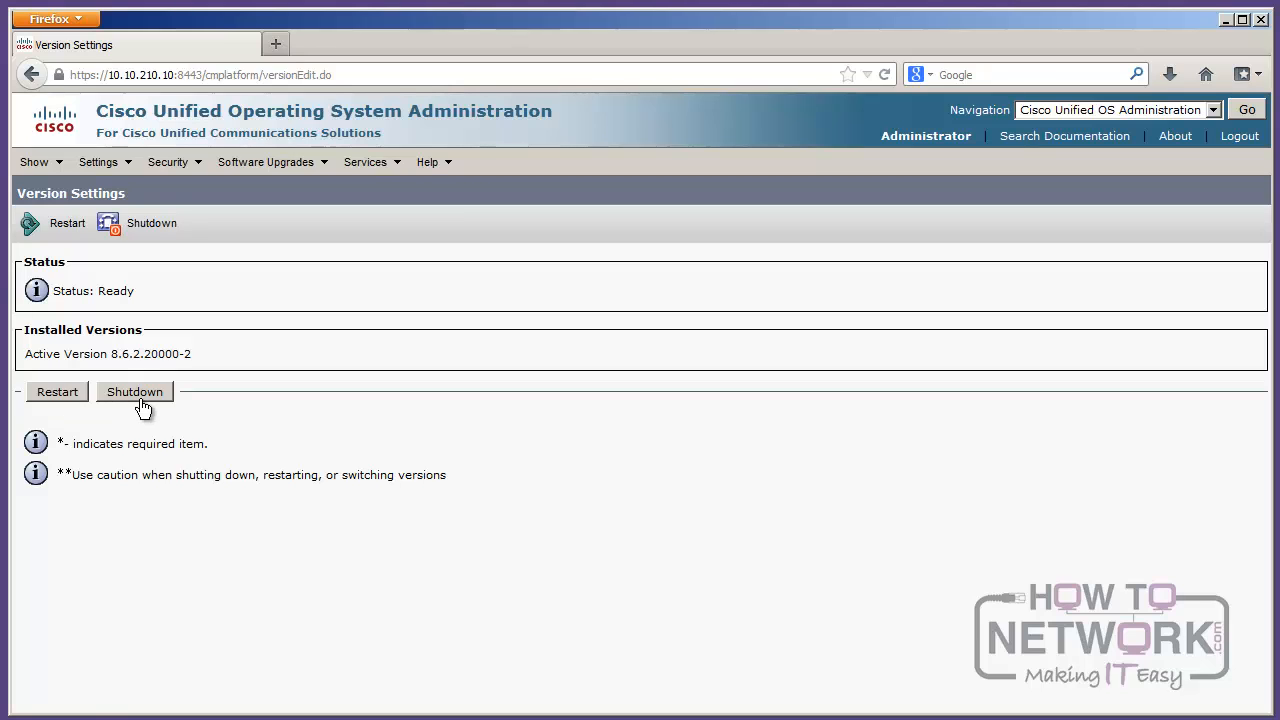
pyautogui.click(168, 160)
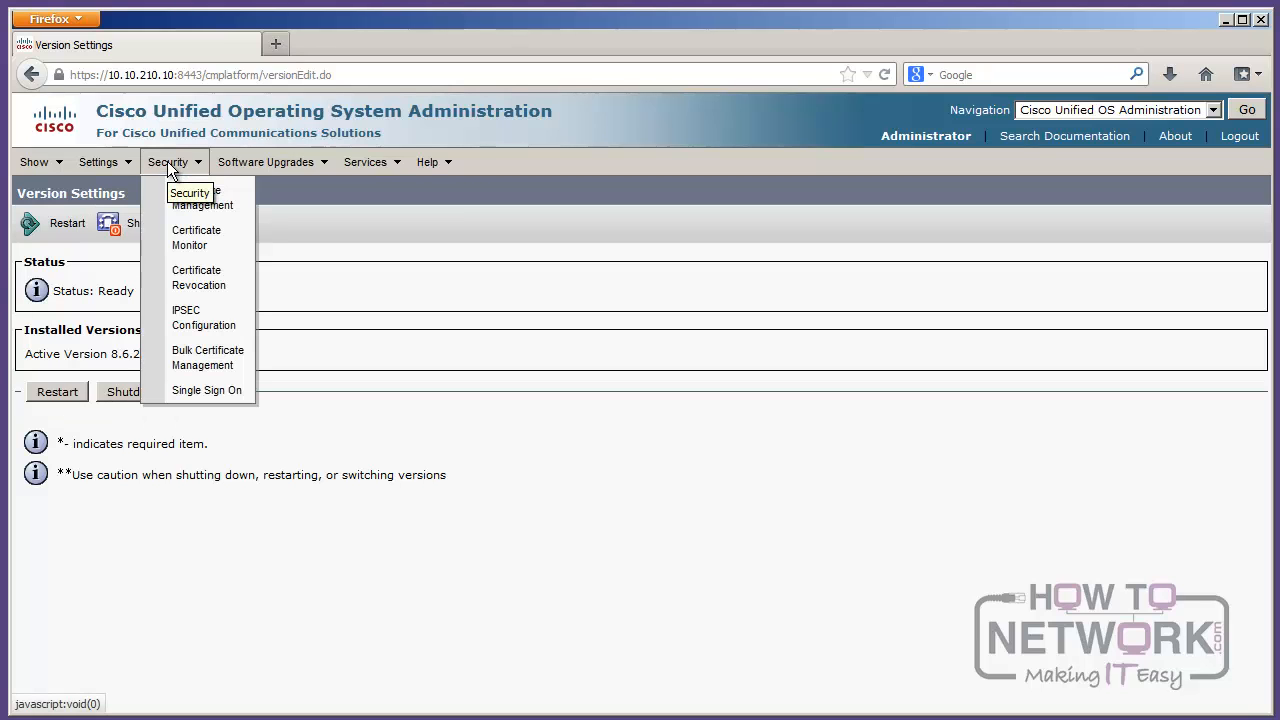
pyautogui.moveTo(204, 318)
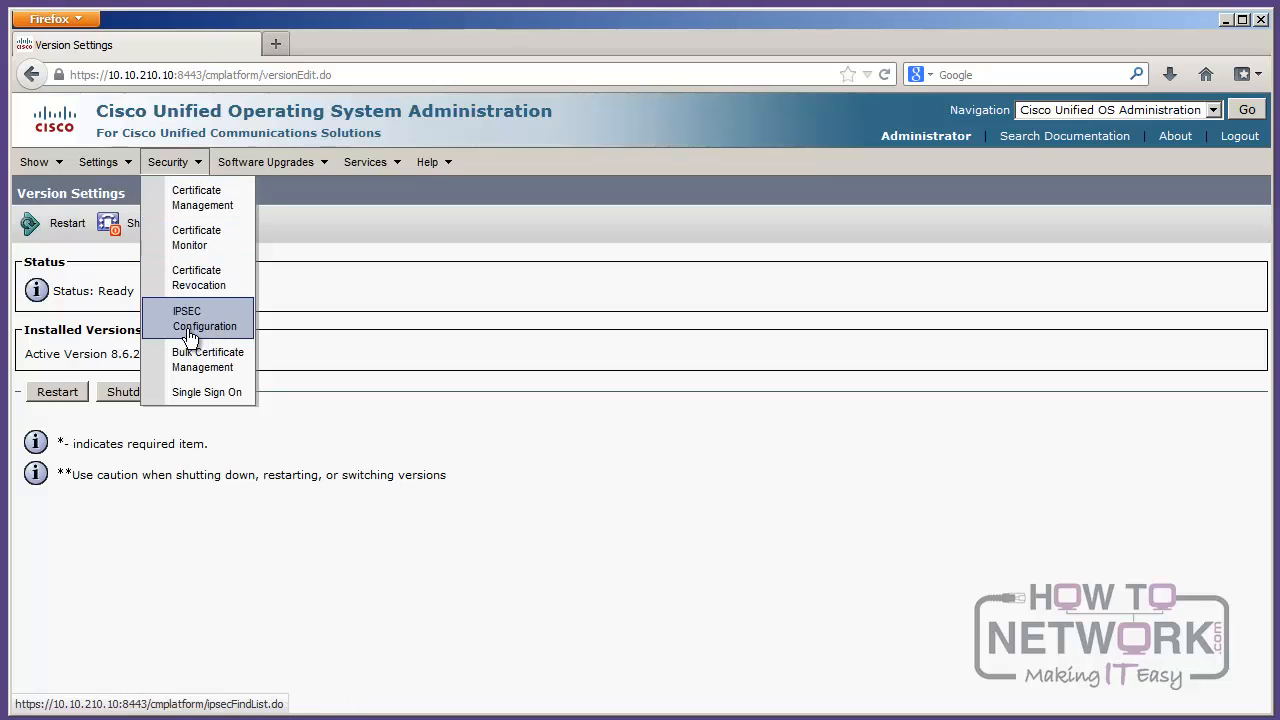
pyautogui.moveTo(216, 238)
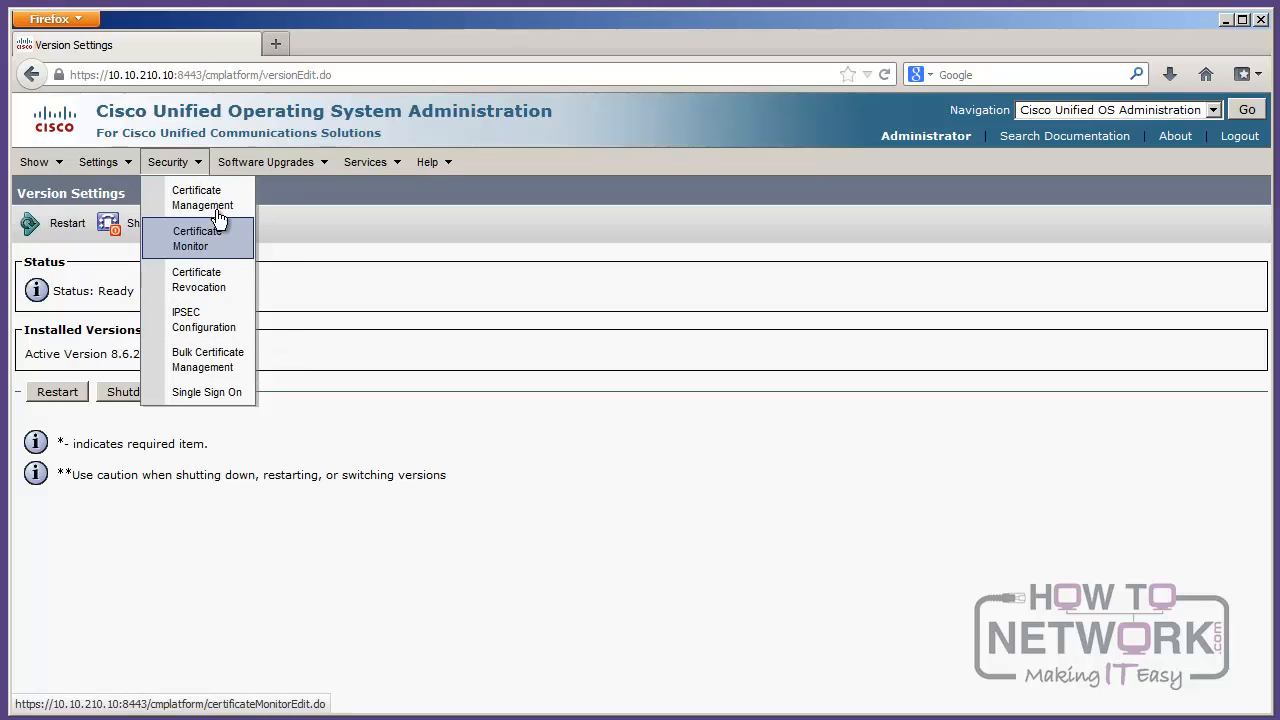
pyautogui.click(266, 160)
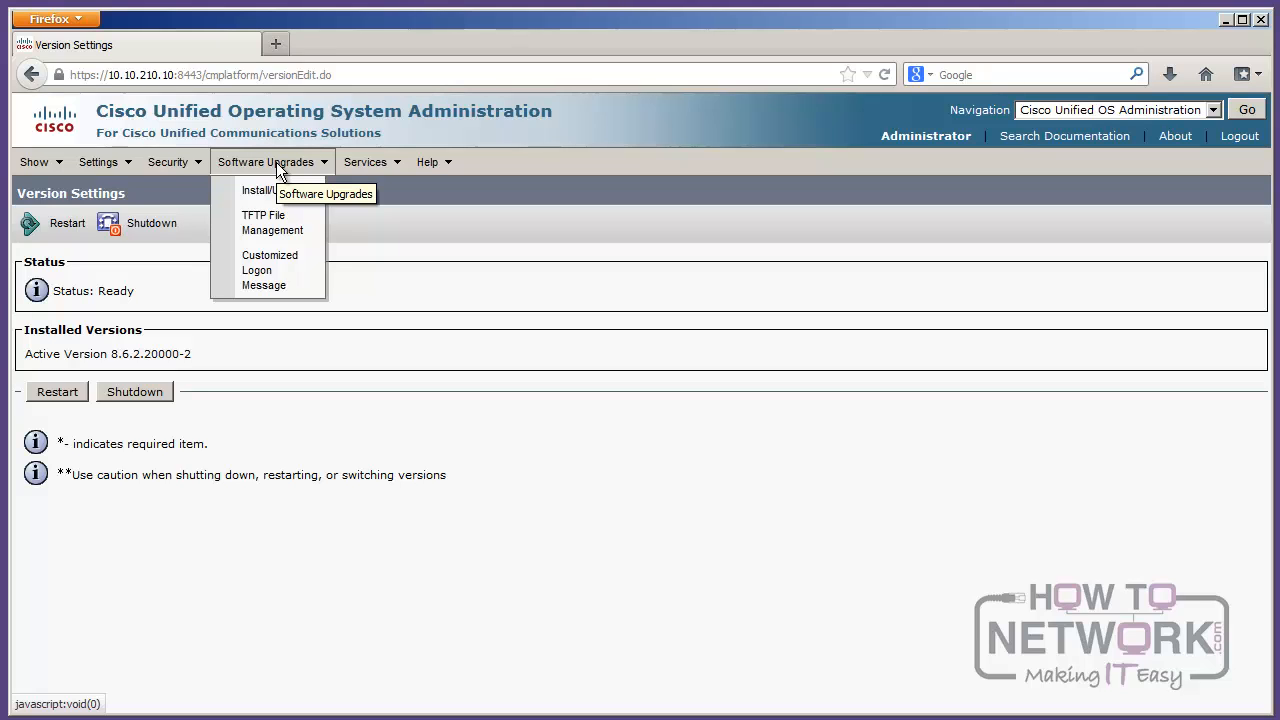
pyautogui.moveTo(318, 180)
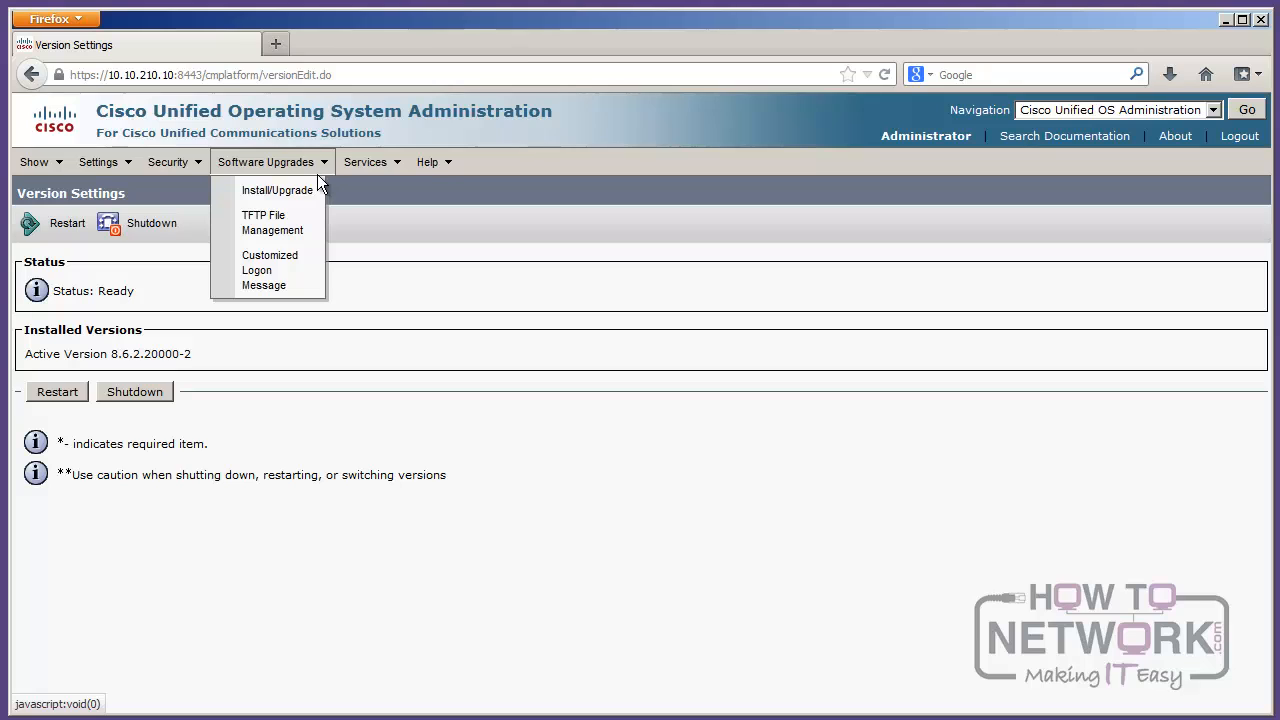
pyautogui.moveTo(278, 192)
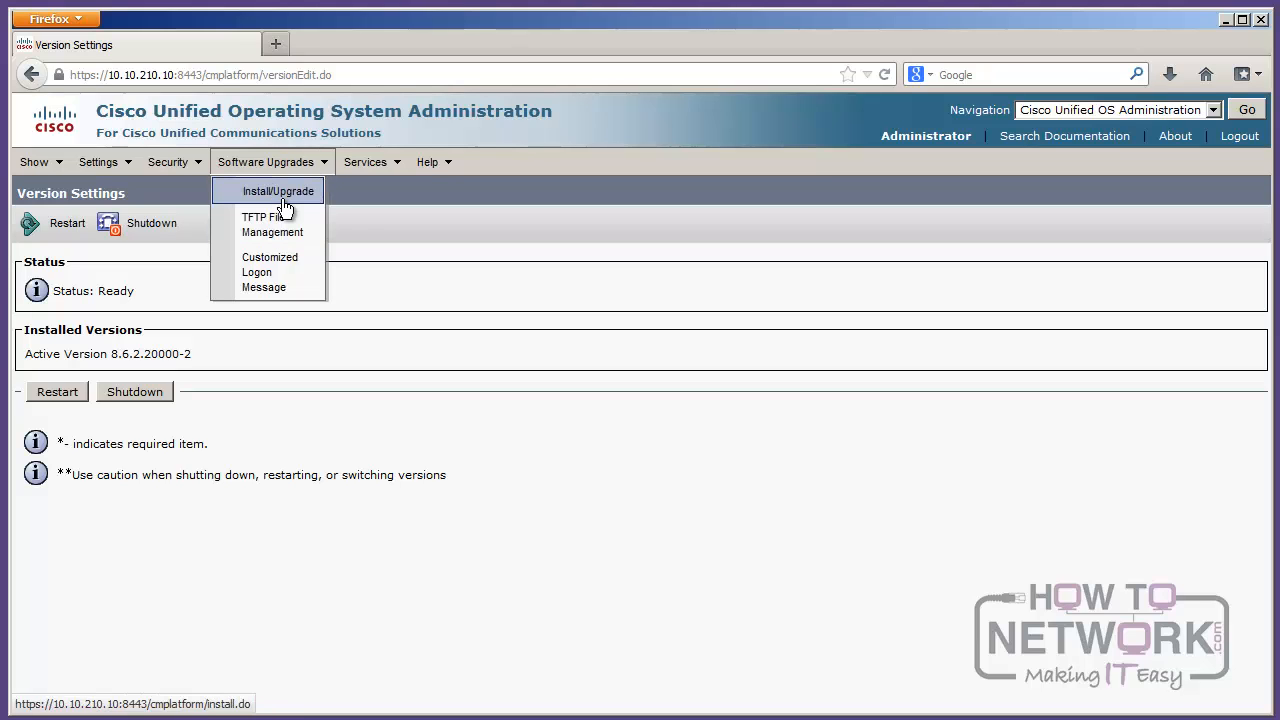
pyautogui.moveTo(272, 224)
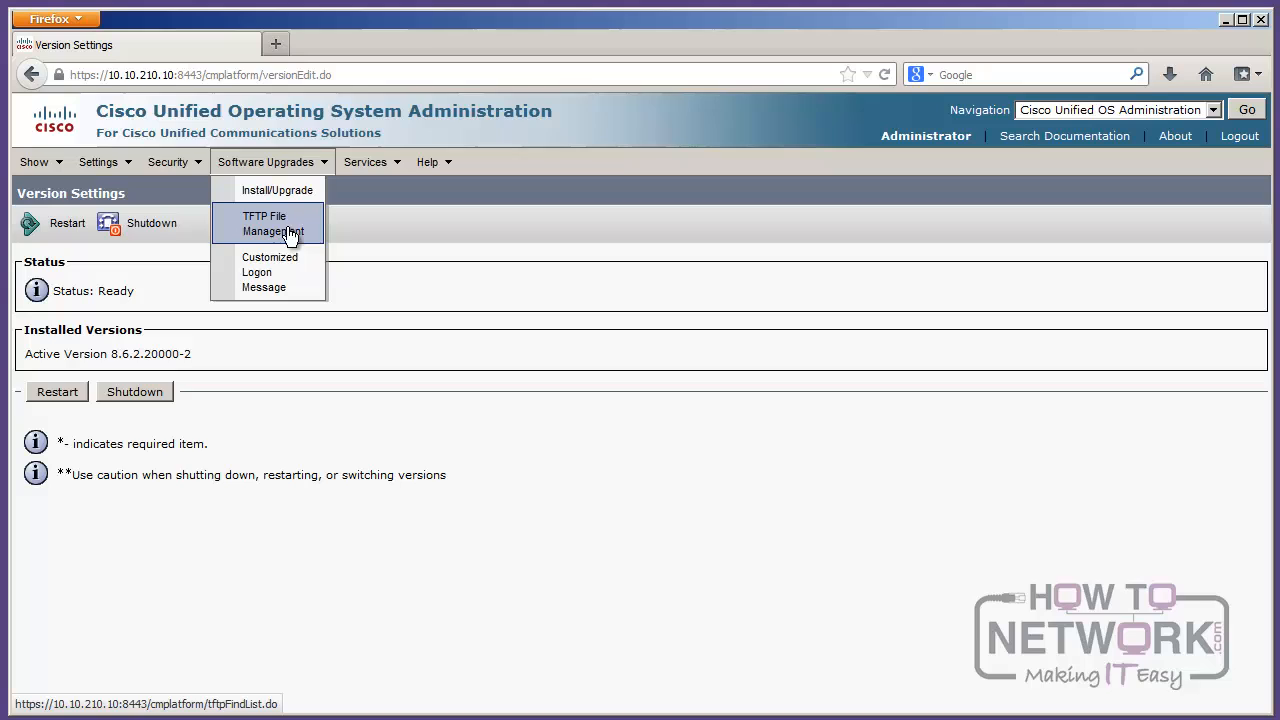
pyautogui.moveTo(292, 224)
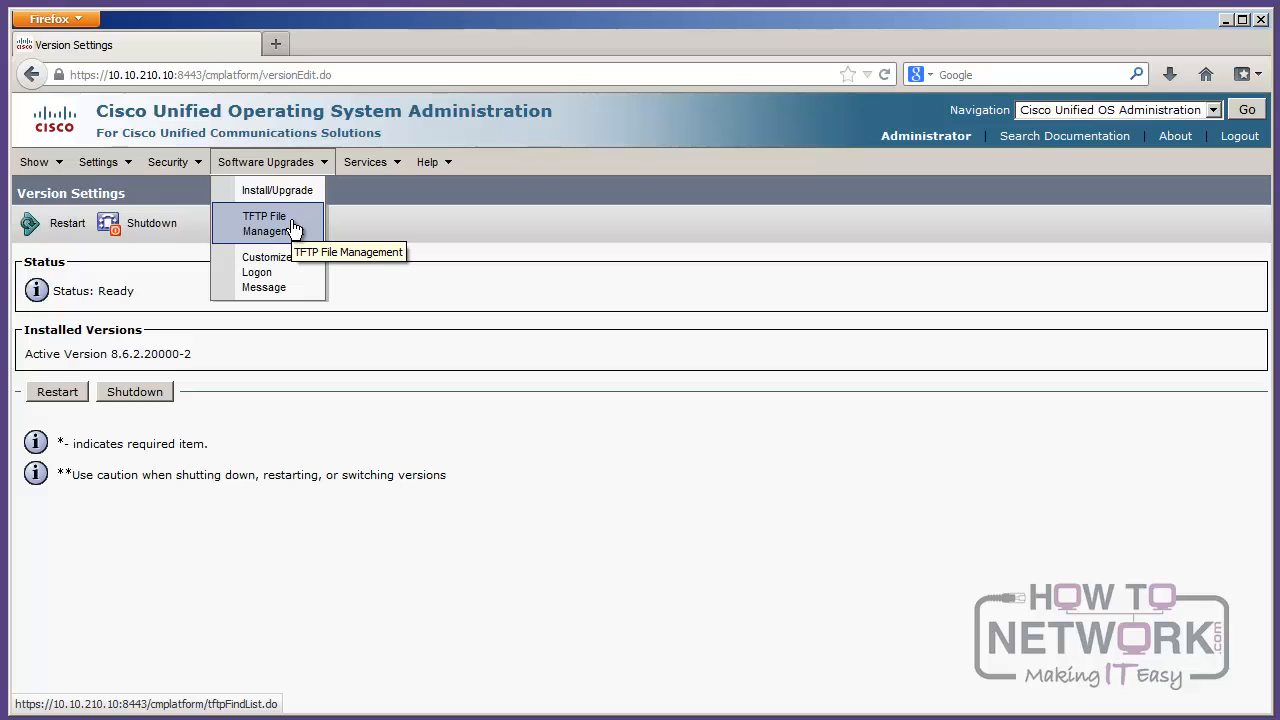
pyautogui.moveTo(276, 192)
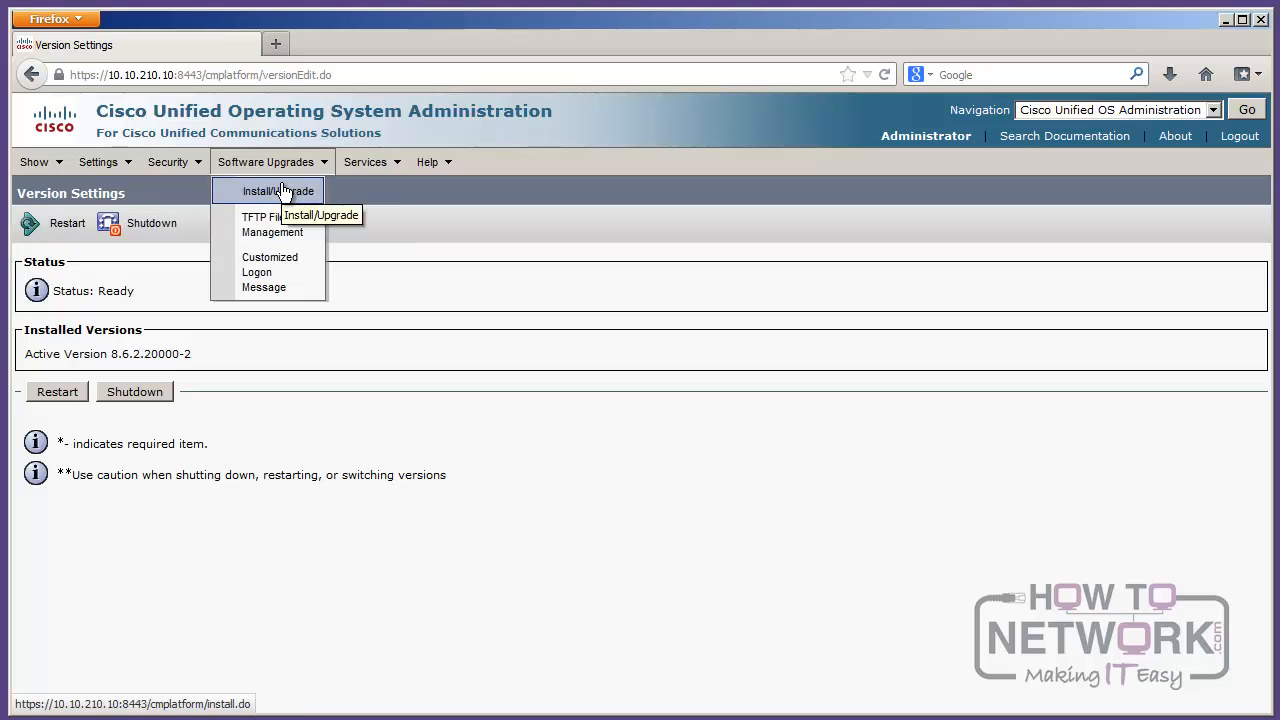
pyautogui.click(366, 160)
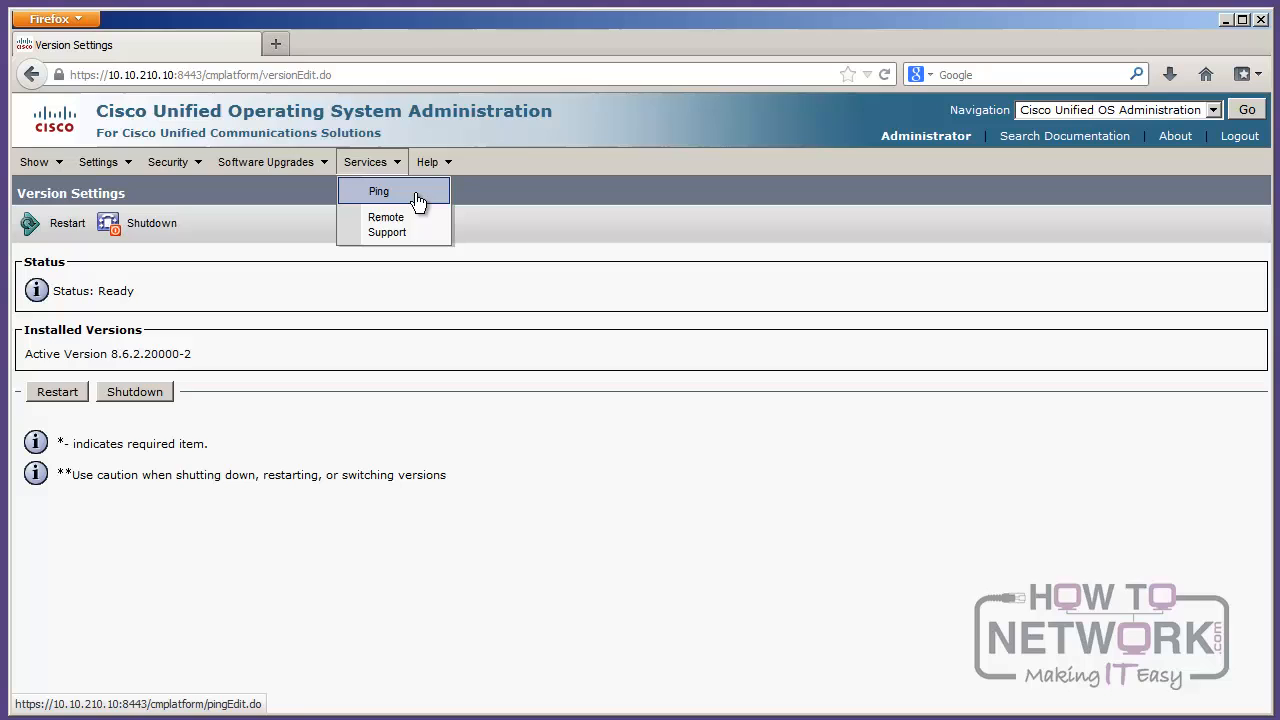
pyautogui.moveTo(388, 224)
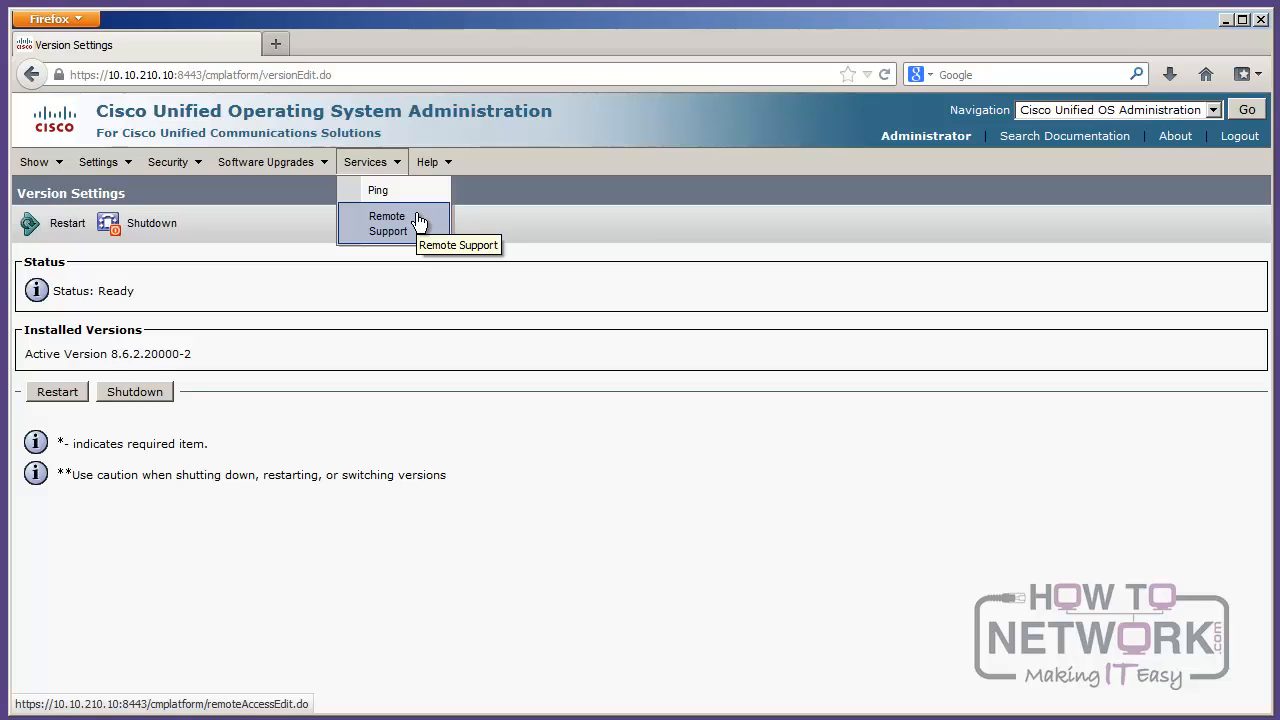
pyautogui.click(428, 160)
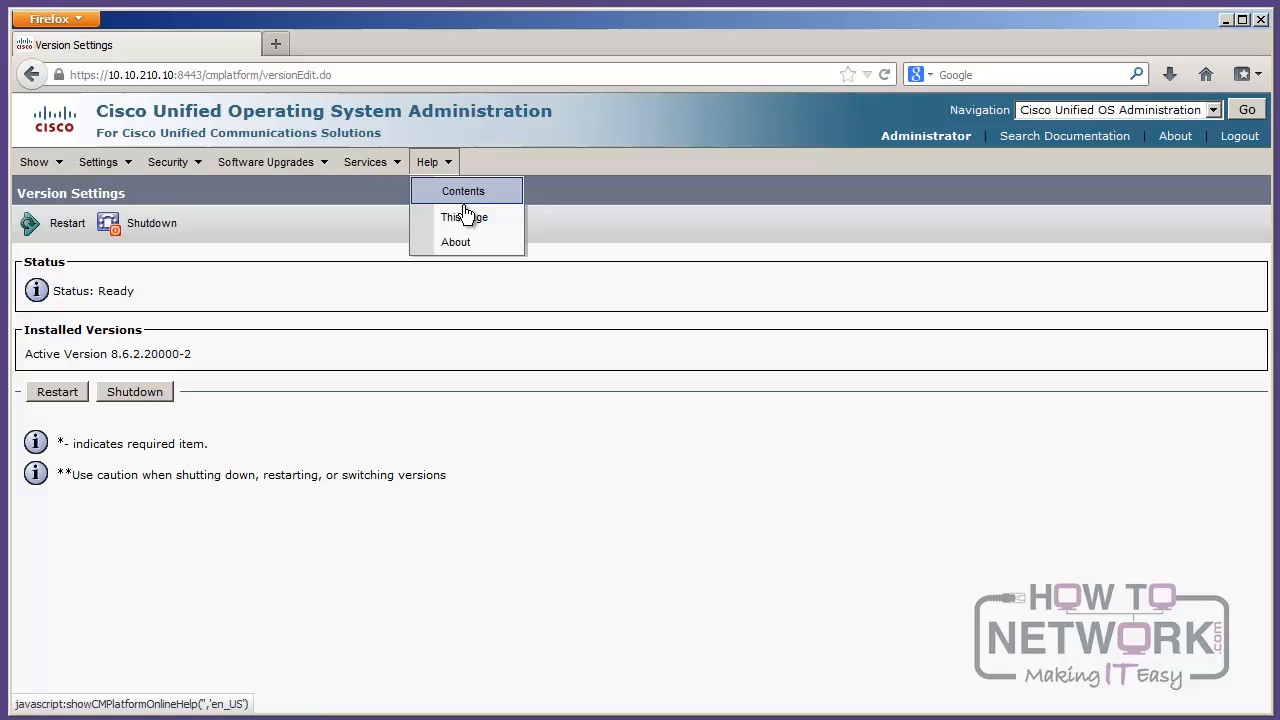
pyautogui.moveTo(464, 216)
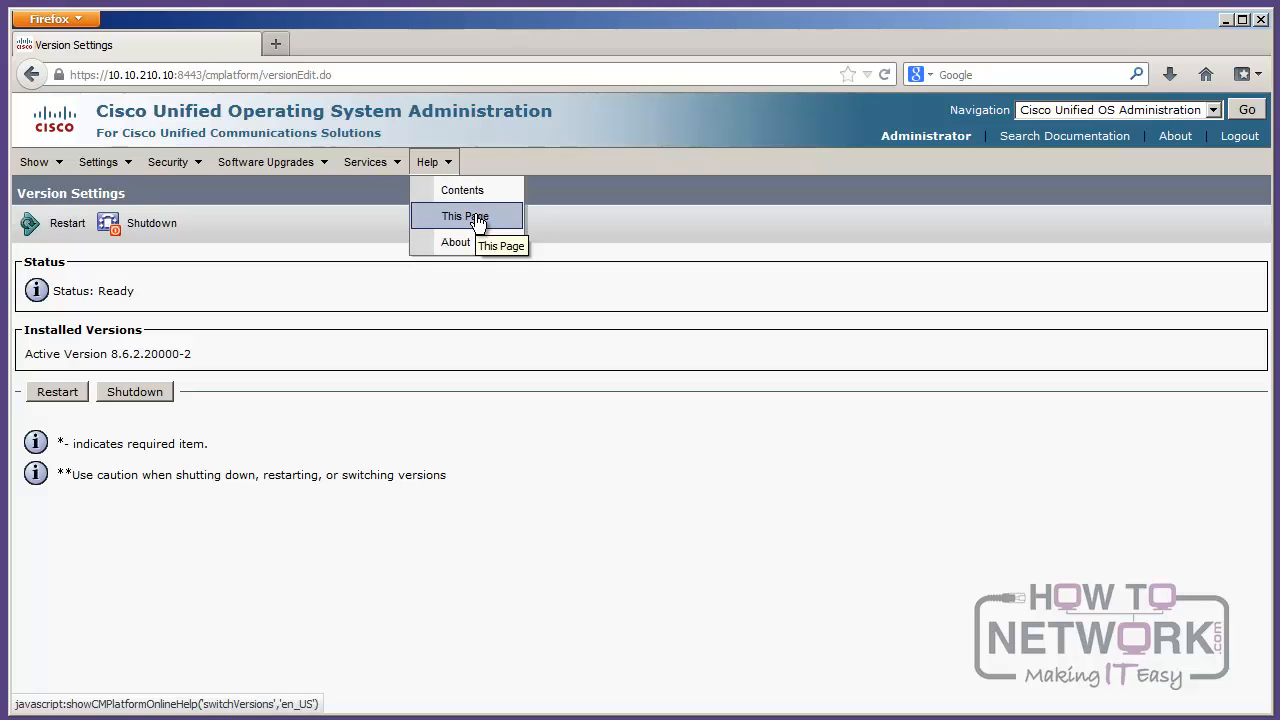
# Step: Bring up the Switch Versions and Restart online help topic for the version settings page
pyautogui.click(464, 216)
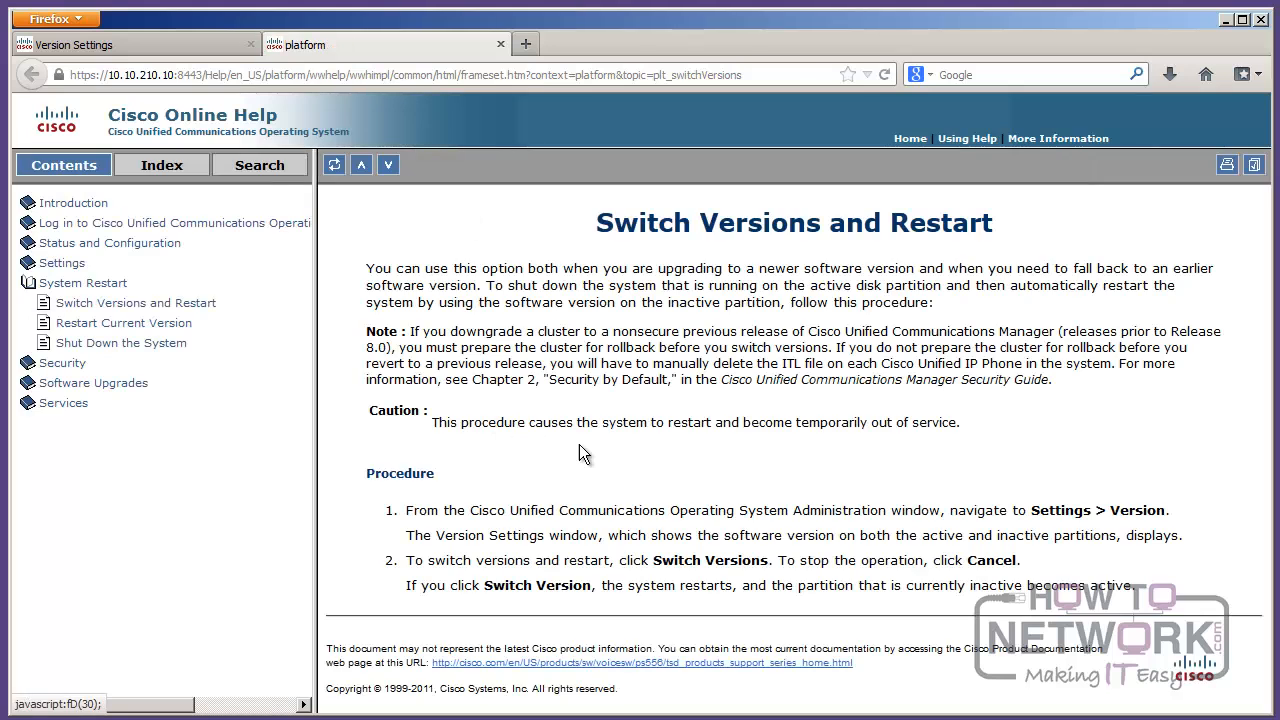
pyautogui.moveTo(600, 236)
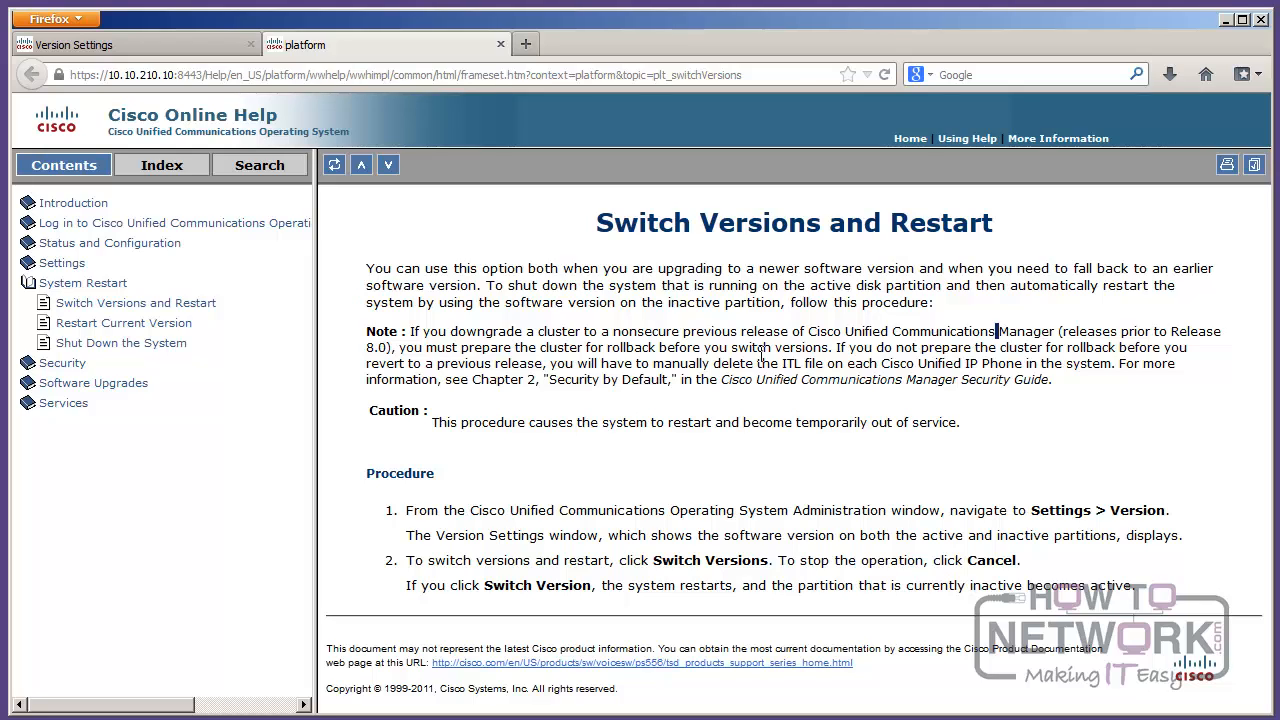
pyautogui.moveTo(120, 342)
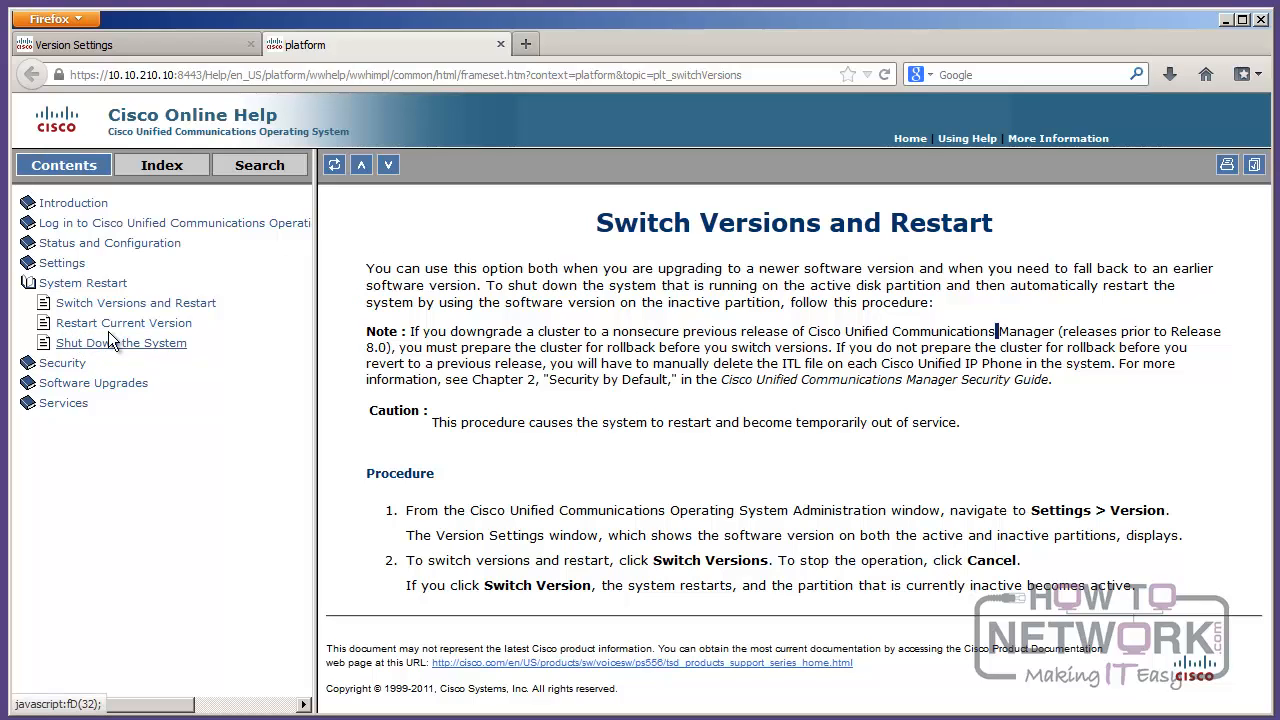
pyautogui.moveTo(740, 164)
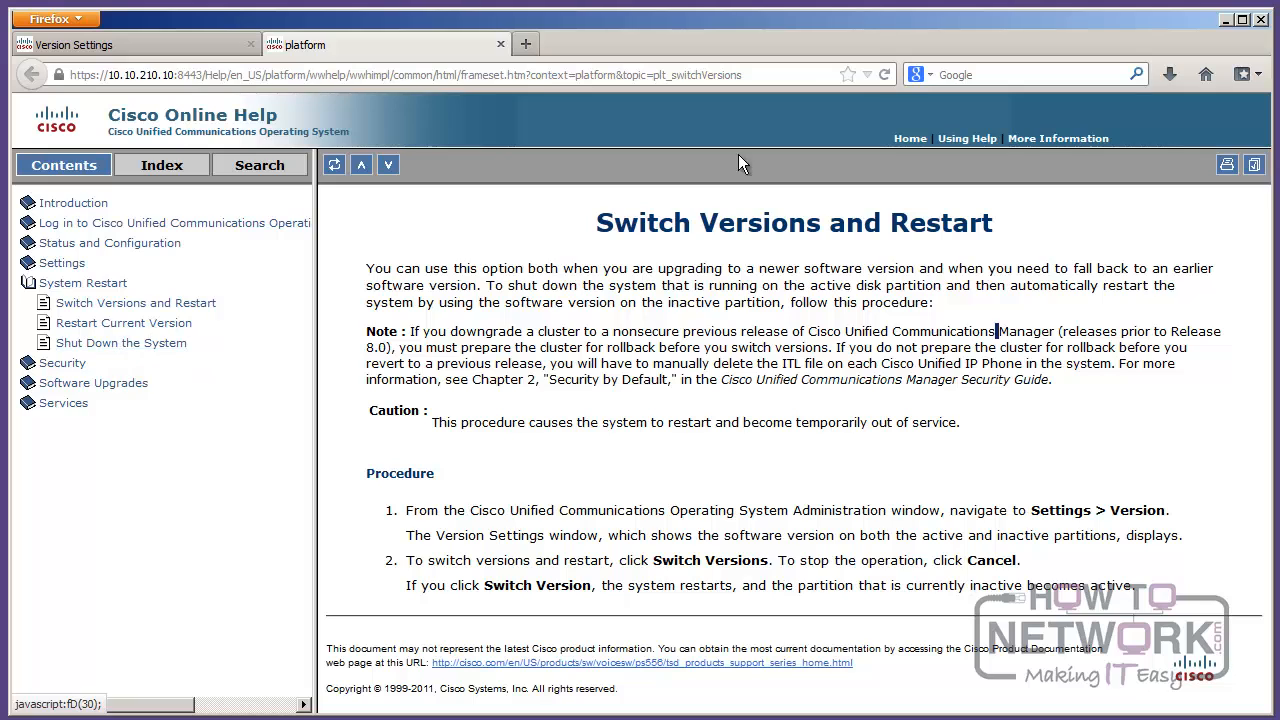
# Step: Close the help, navigate to Disaster Recovery System, and browse its Backup menu
pyautogui.click(500, 44)
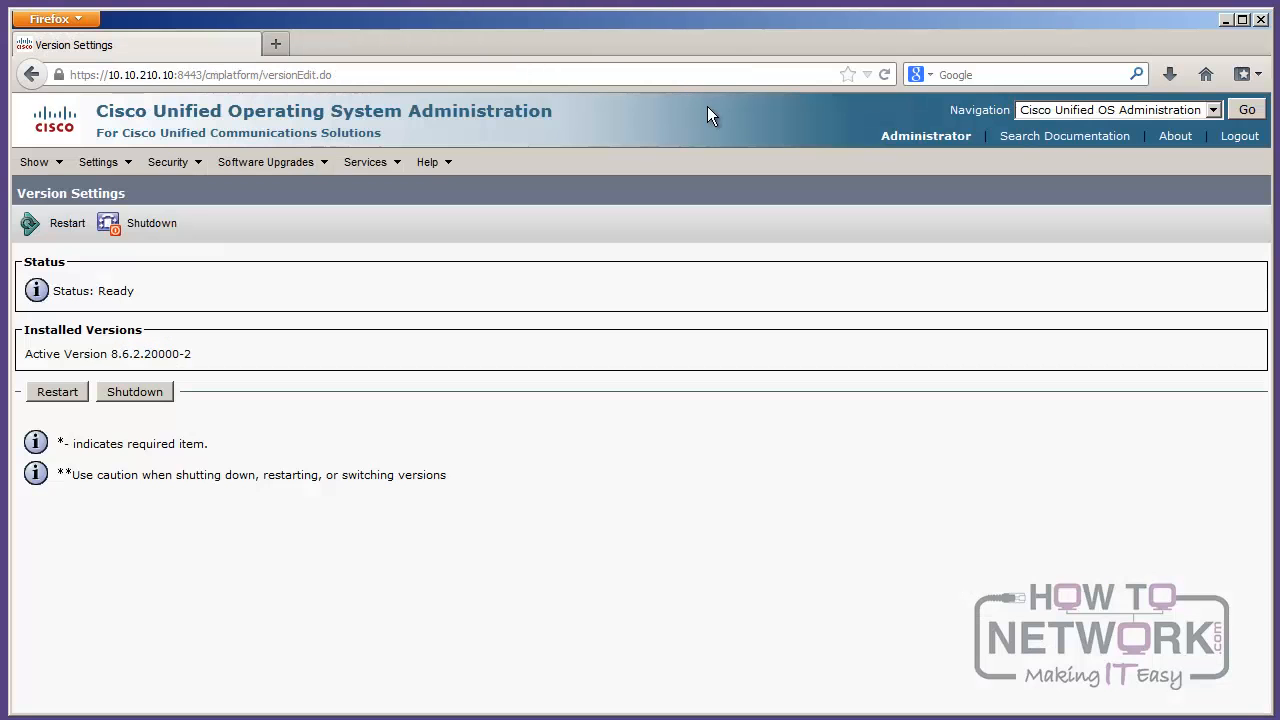
pyautogui.click(1210, 110)
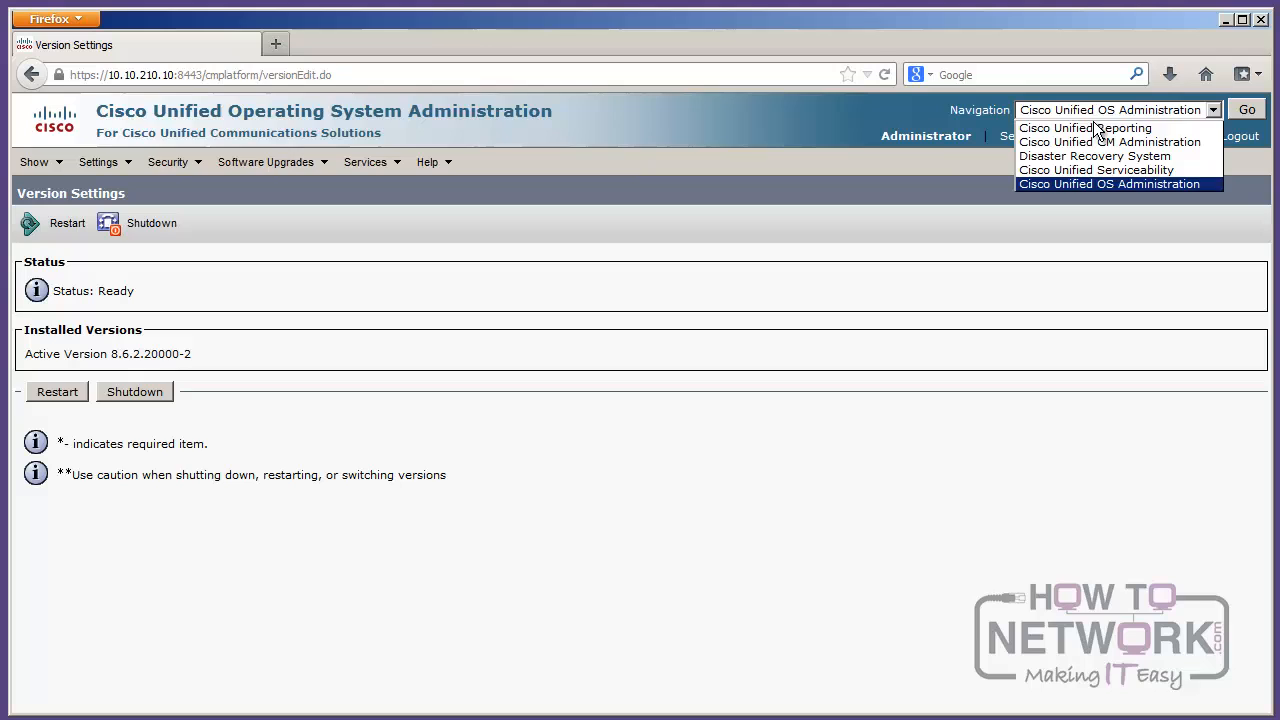
pyautogui.moveTo(1094, 156)
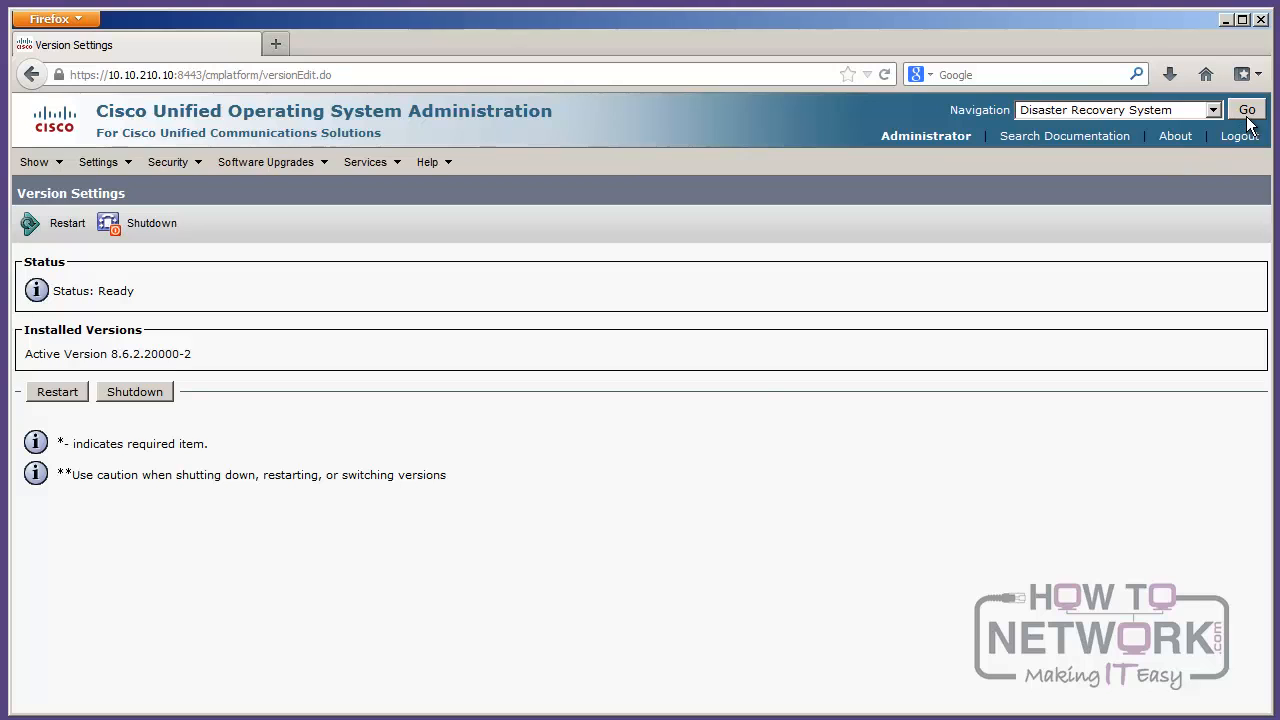
pyautogui.click(1246, 108)
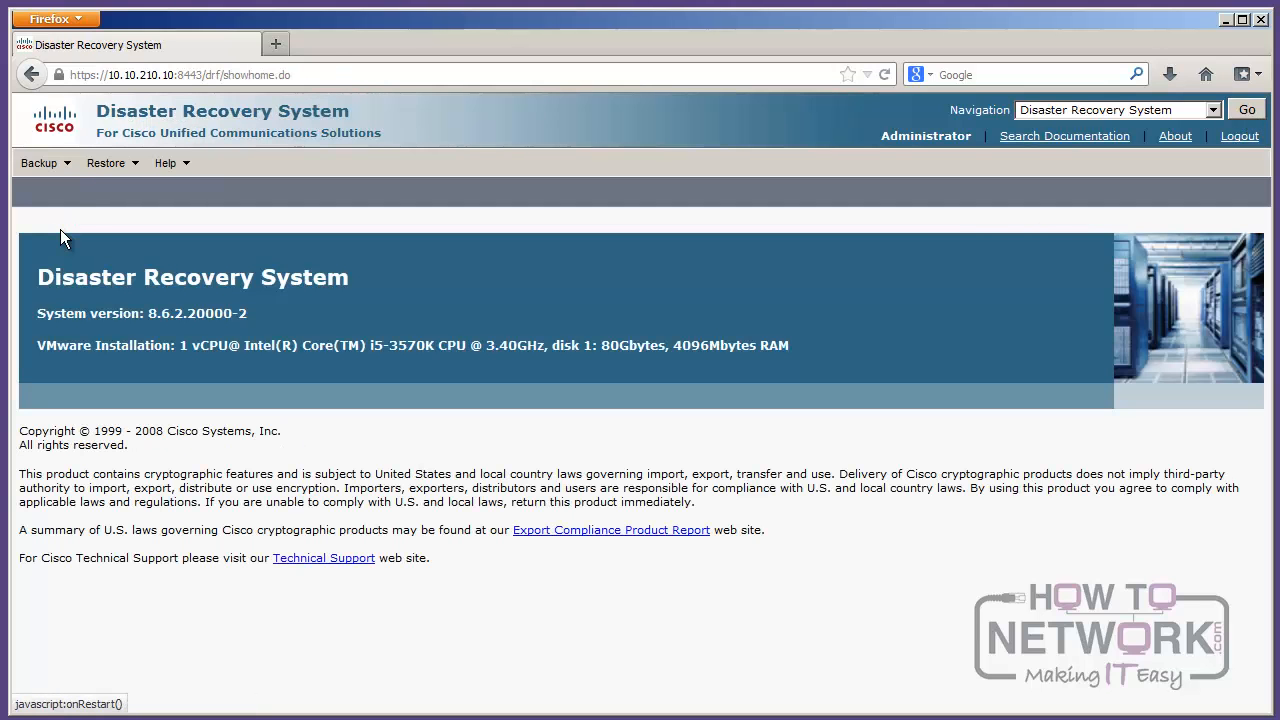
pyautogui.click(40, 164)
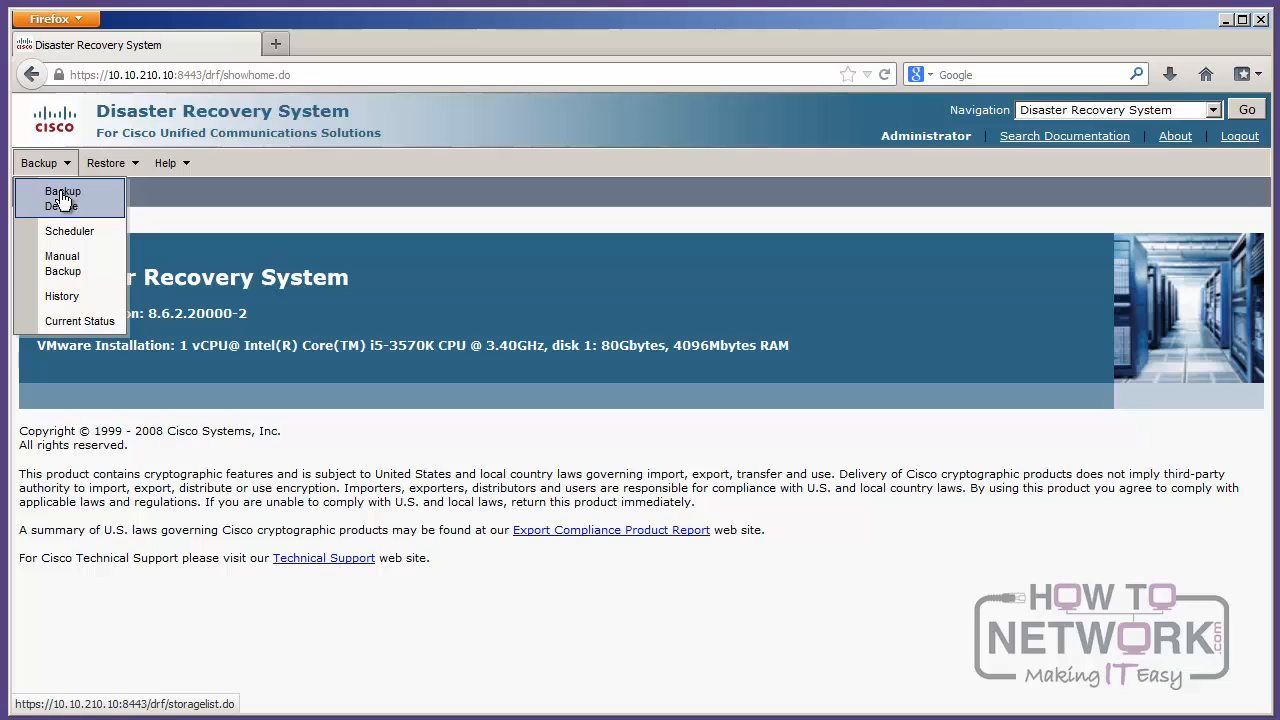
pyautogui.moveTo(68, 232)
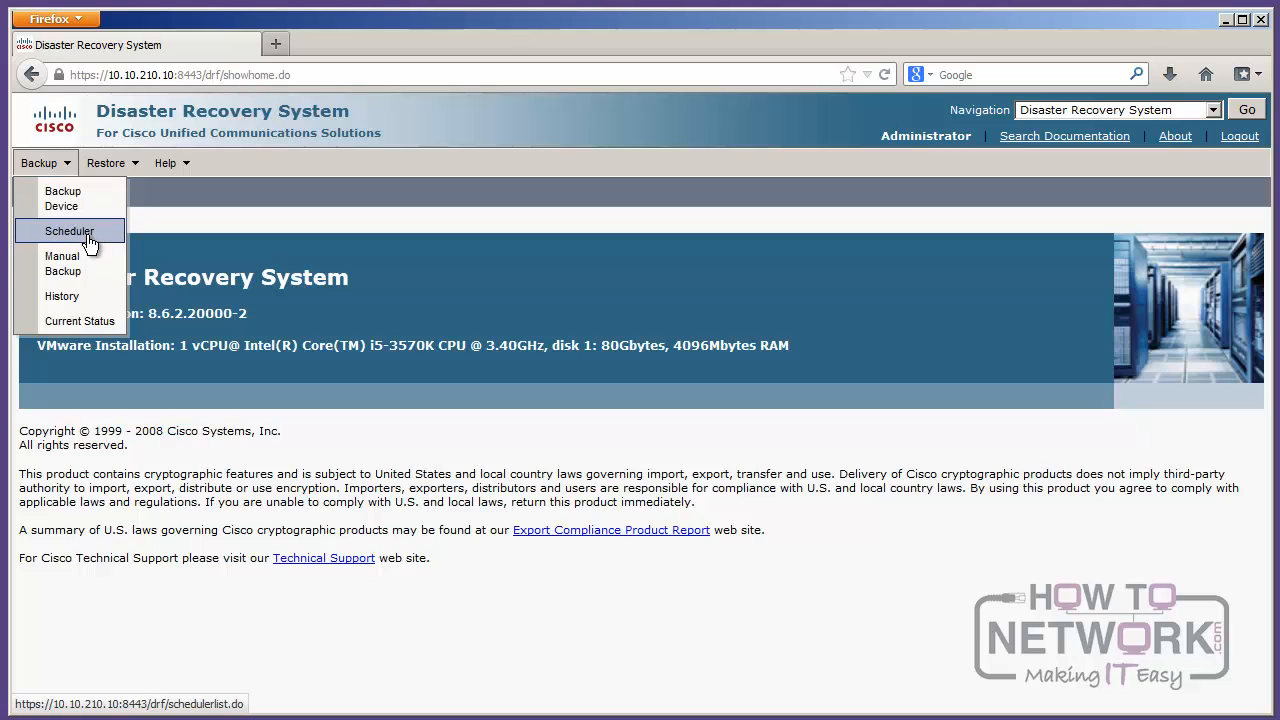
pyautogui.moveTo(62, 296)
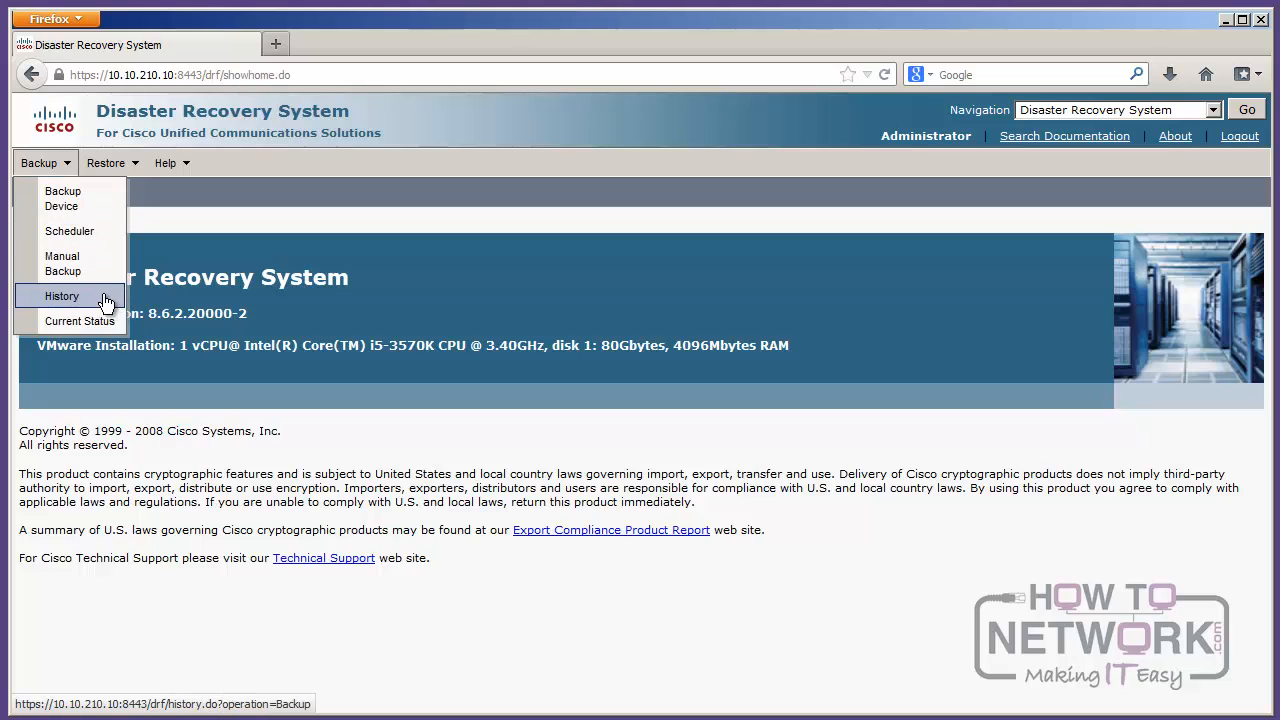
pyautogui.click(106, 164)
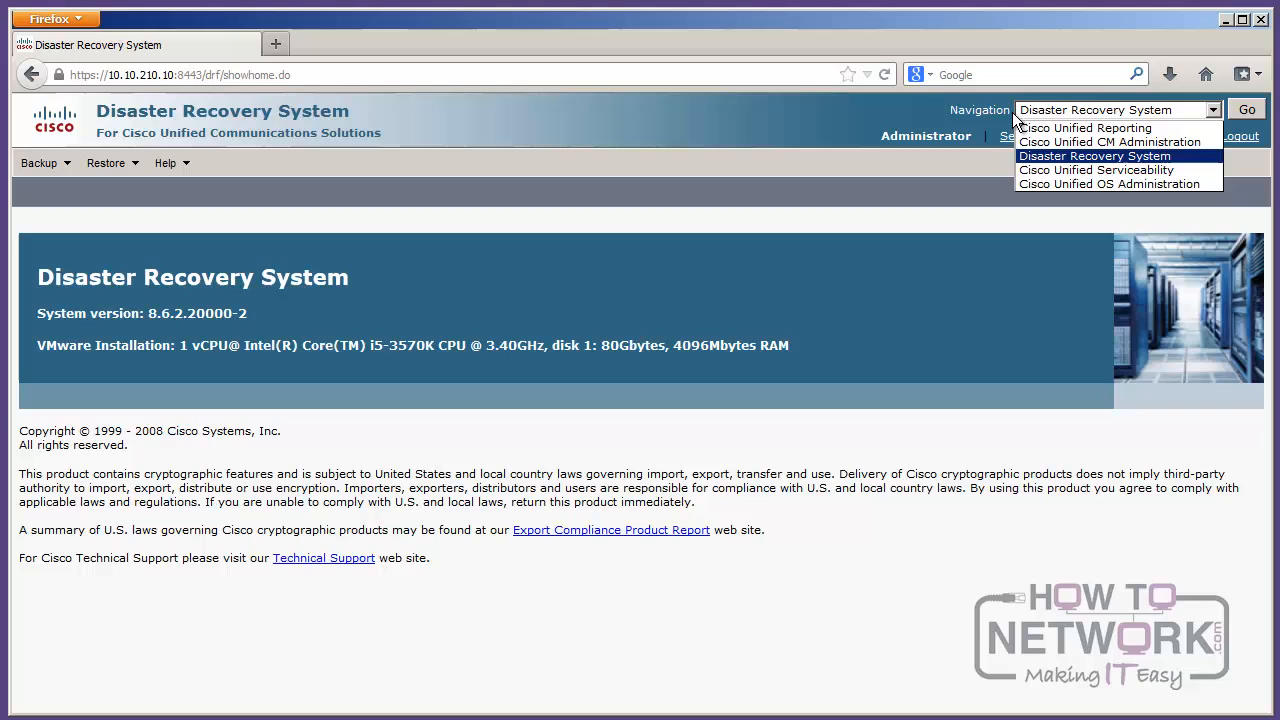
# Step: Navigate to Cisco Unified Reporting and sign in as Administrator
pyautogui.click(1084, 128)
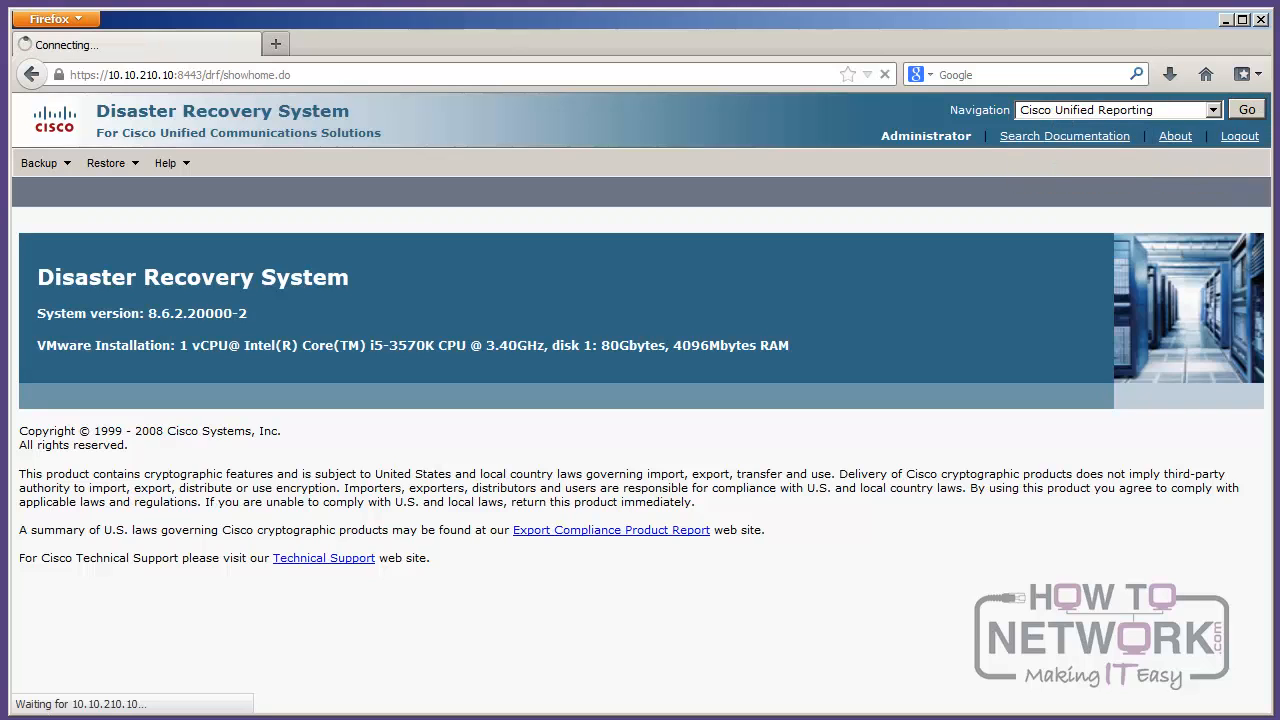
pyautogui.click(1244, 108)
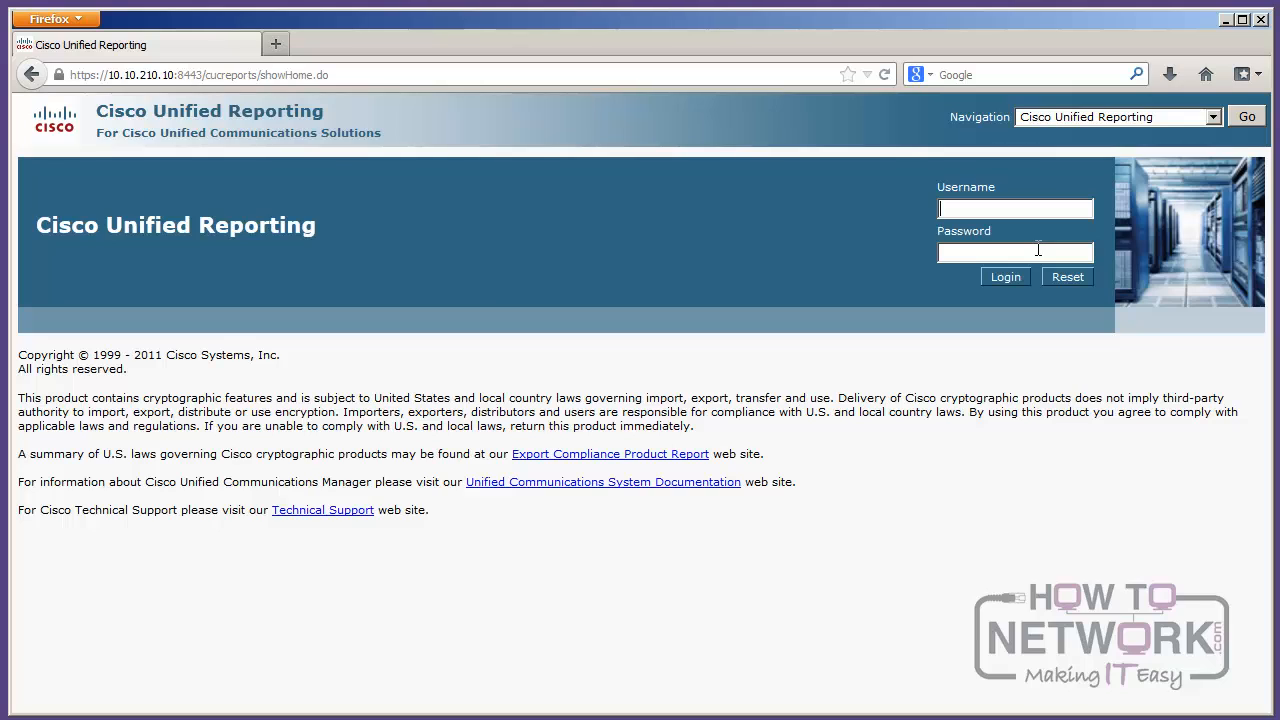
pyautogui.write('Administrator')
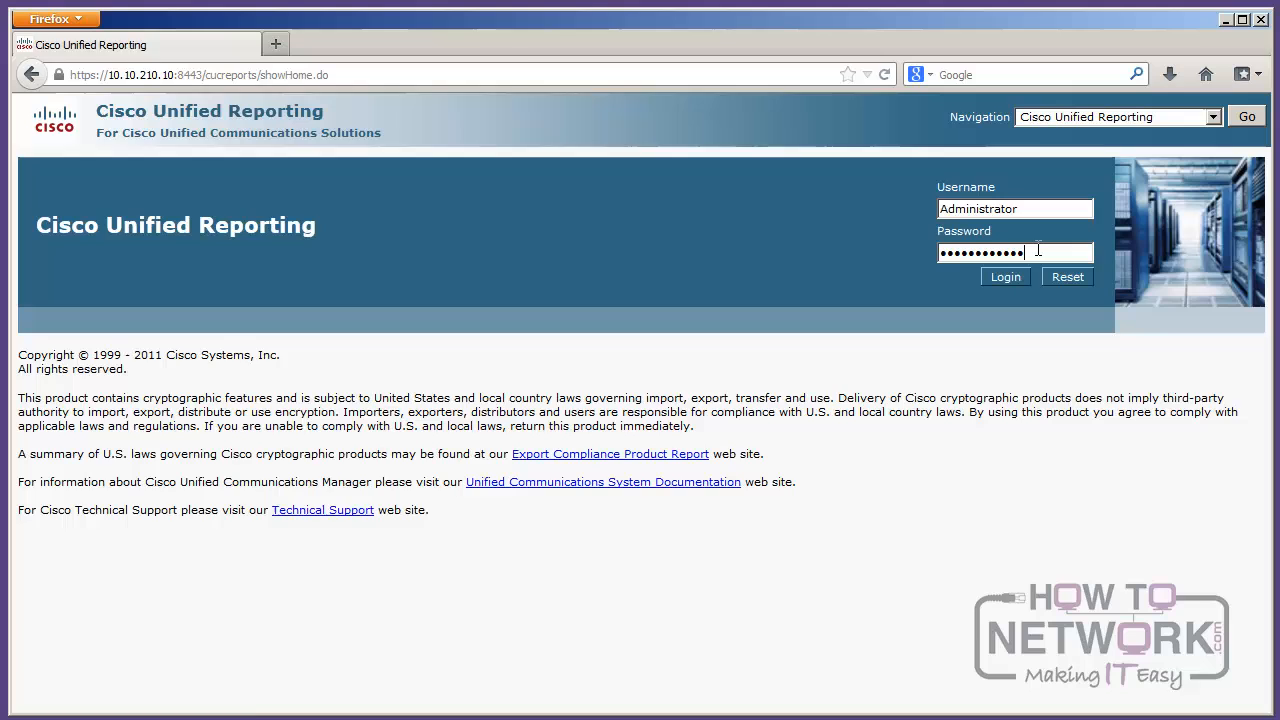
pyautogui.click(1004, 276)
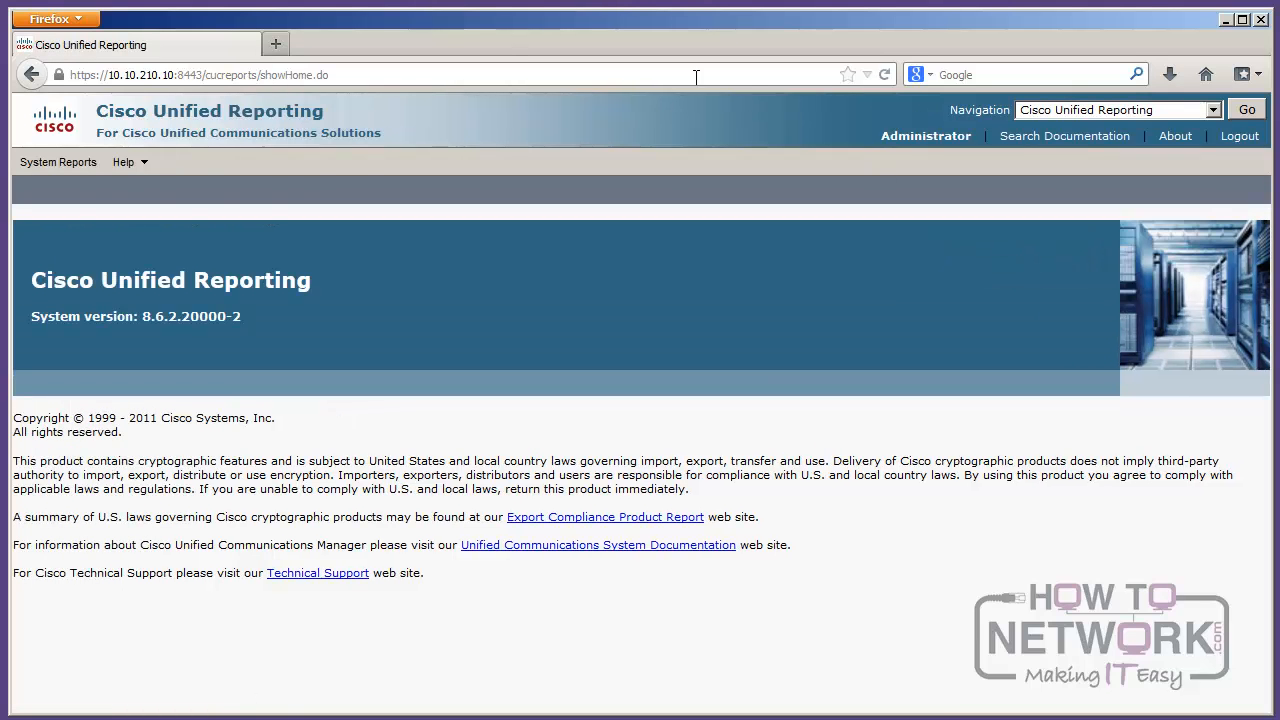
pyautogui.moveTo(56, 162)
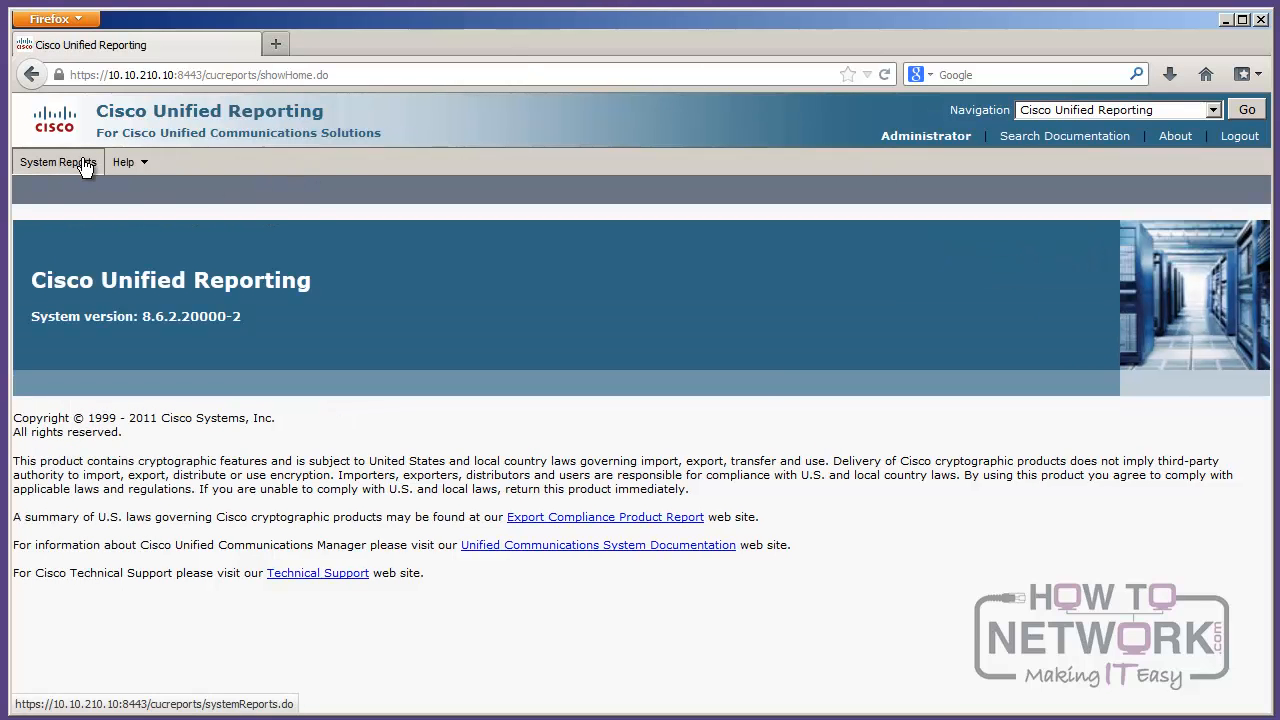
# Step: Generate a new Unified CM Cluster Overview report from System Reports and review it
pyautogui.click(56, 162)
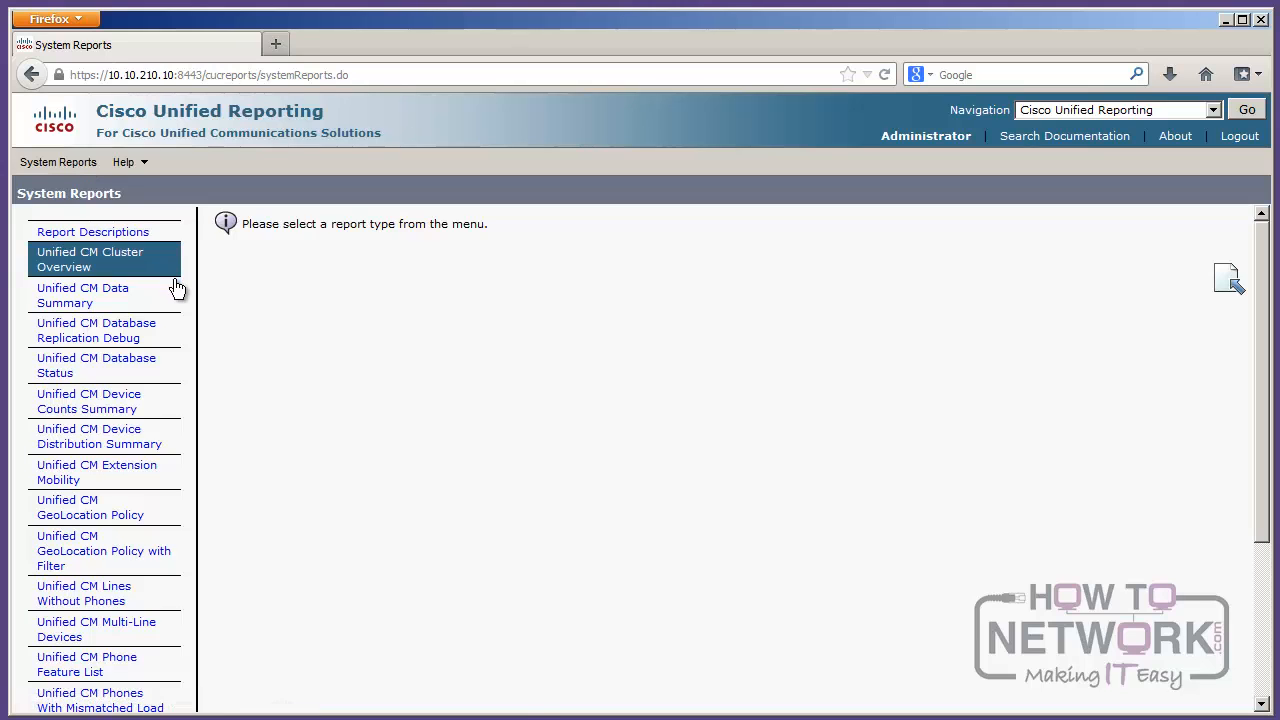
pyautogui.click(88, 260)
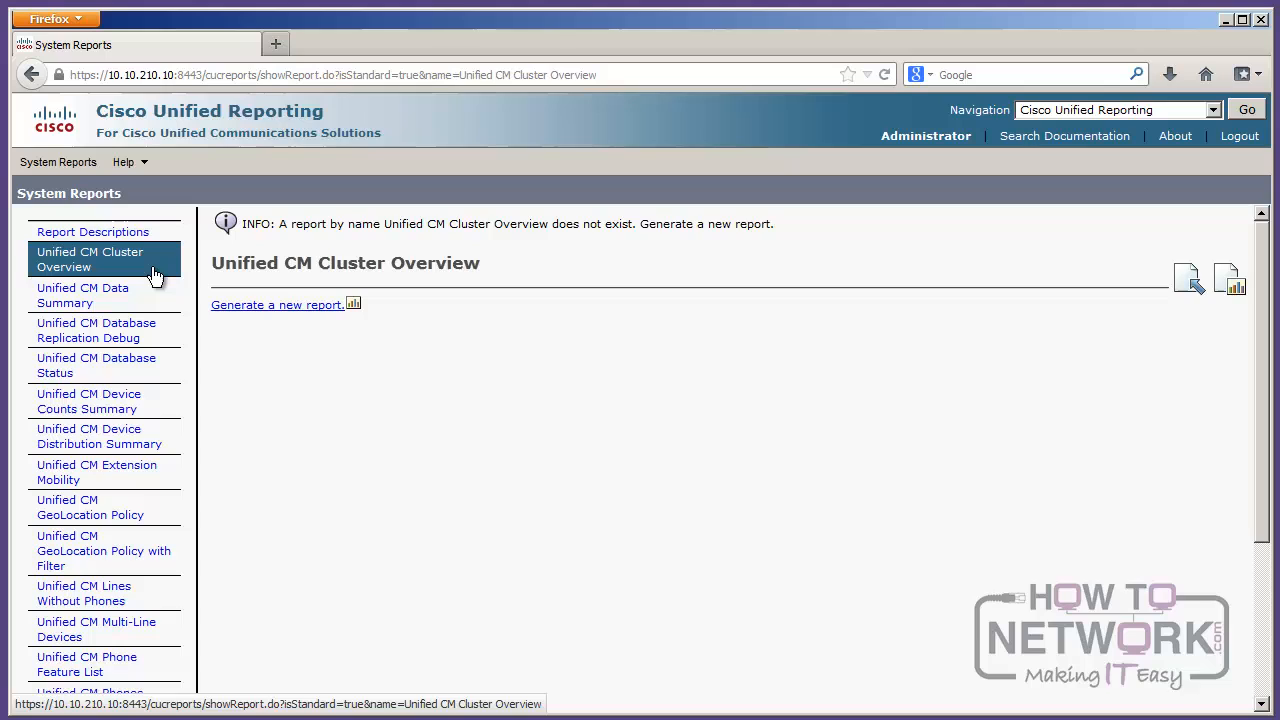
pyautogui.click(276, 304)
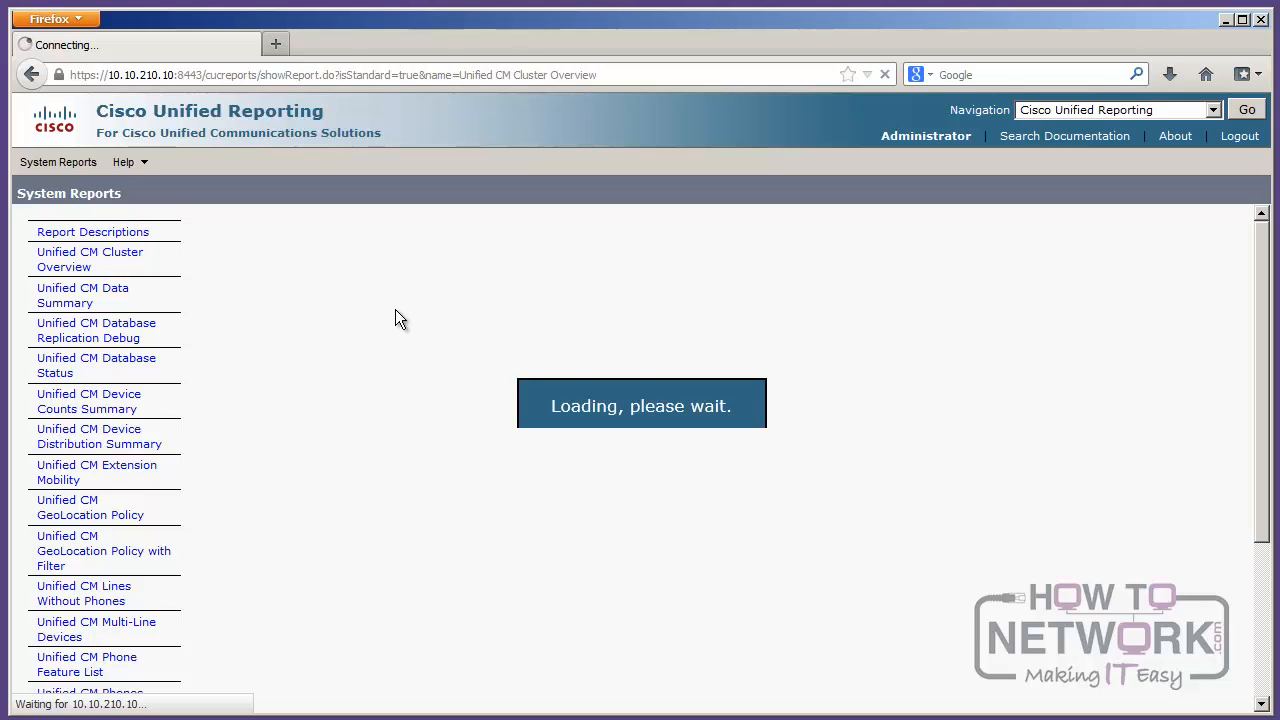
pyautogui.scroll(-3)
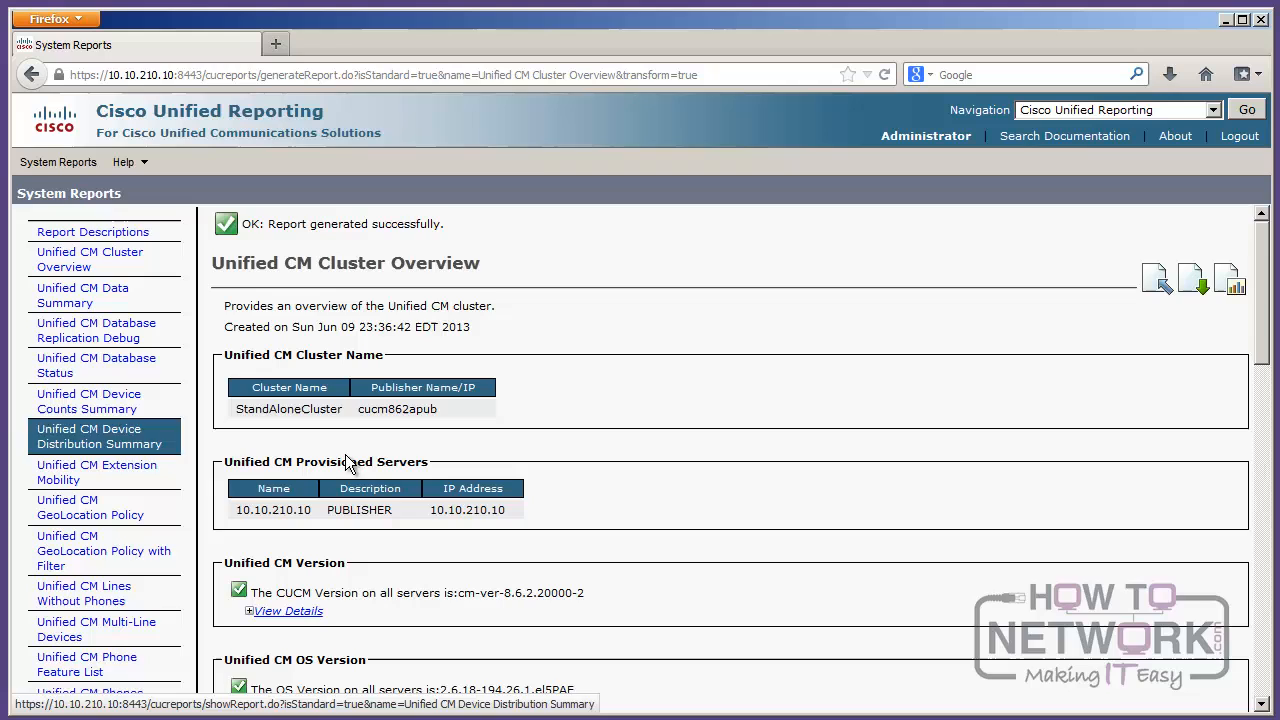
pyautogui.scroll(-3)
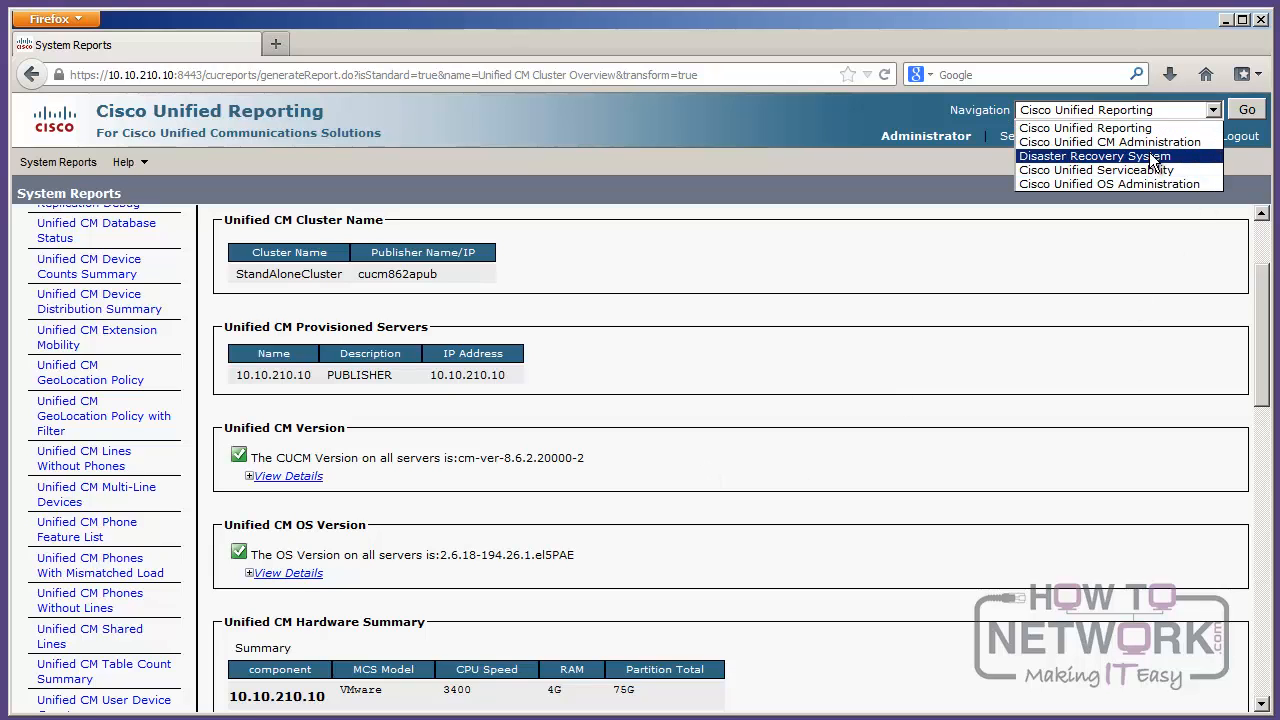
# Step: Switch the navigation over to Cisco Unified CM Administration
pyautogui.click(1112, 140)
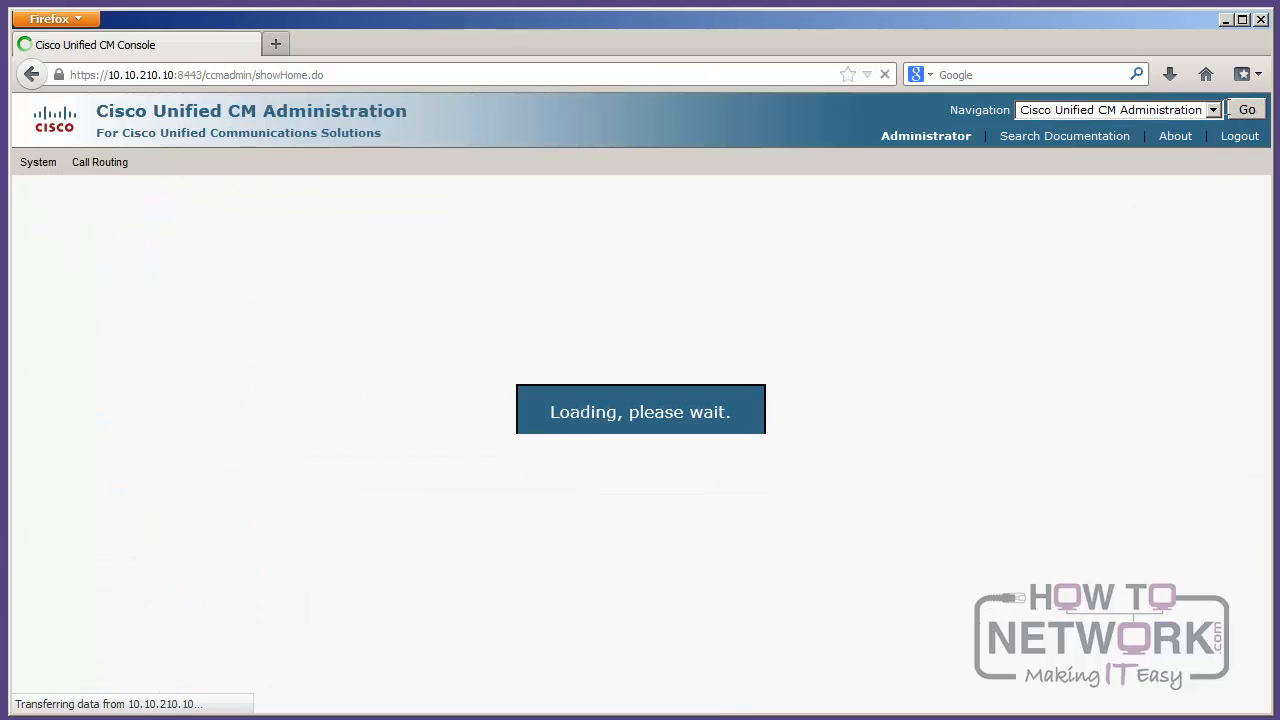